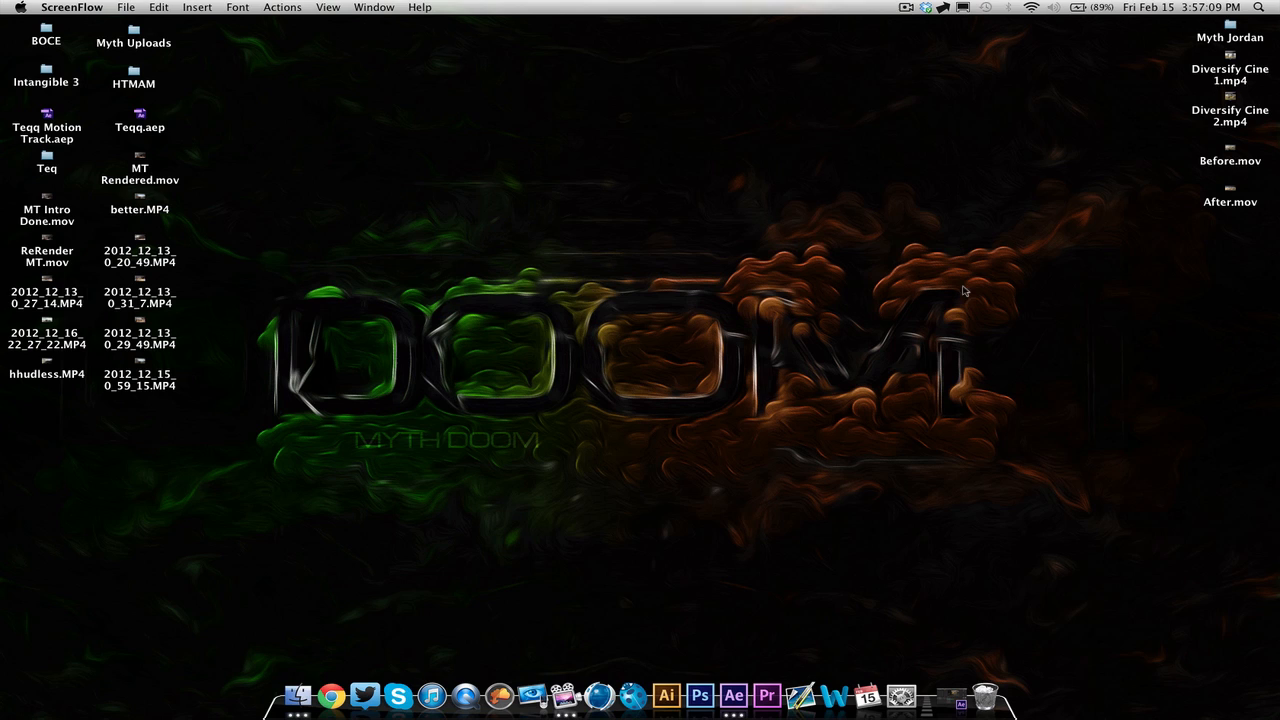
pyautogui.moveTo(676, 310)
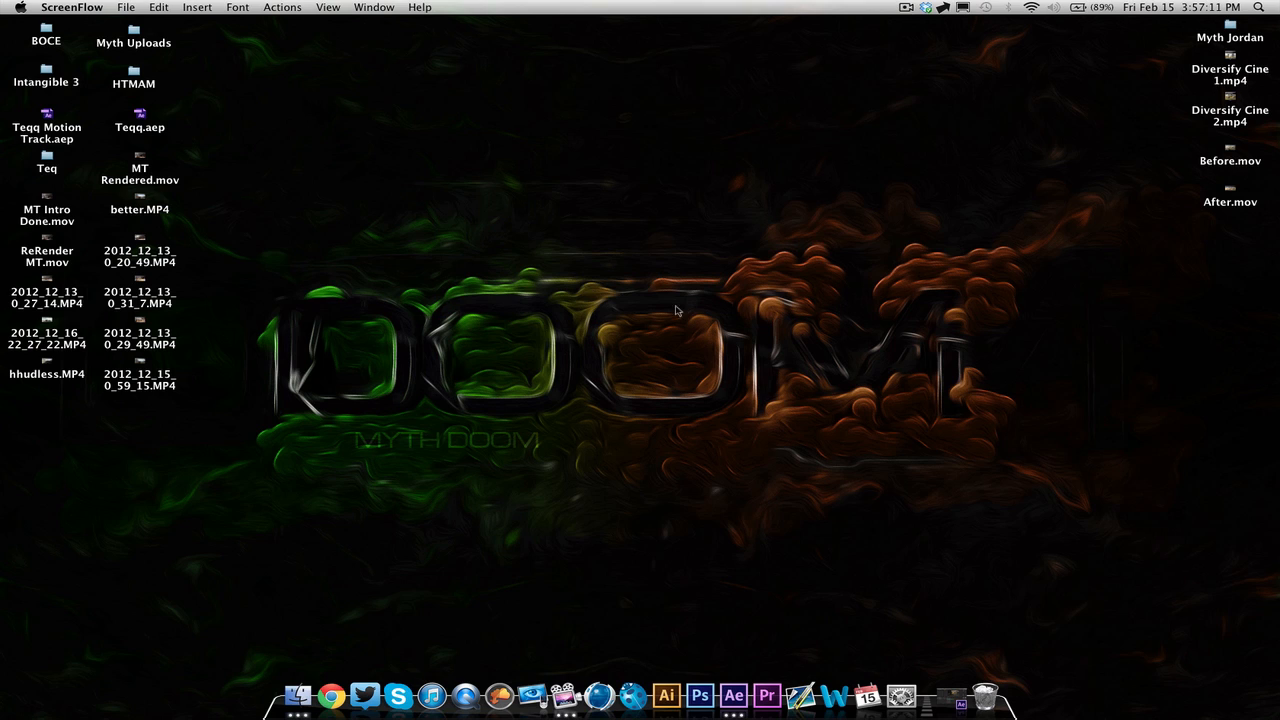
pyautogui.moveTo(448, 276)
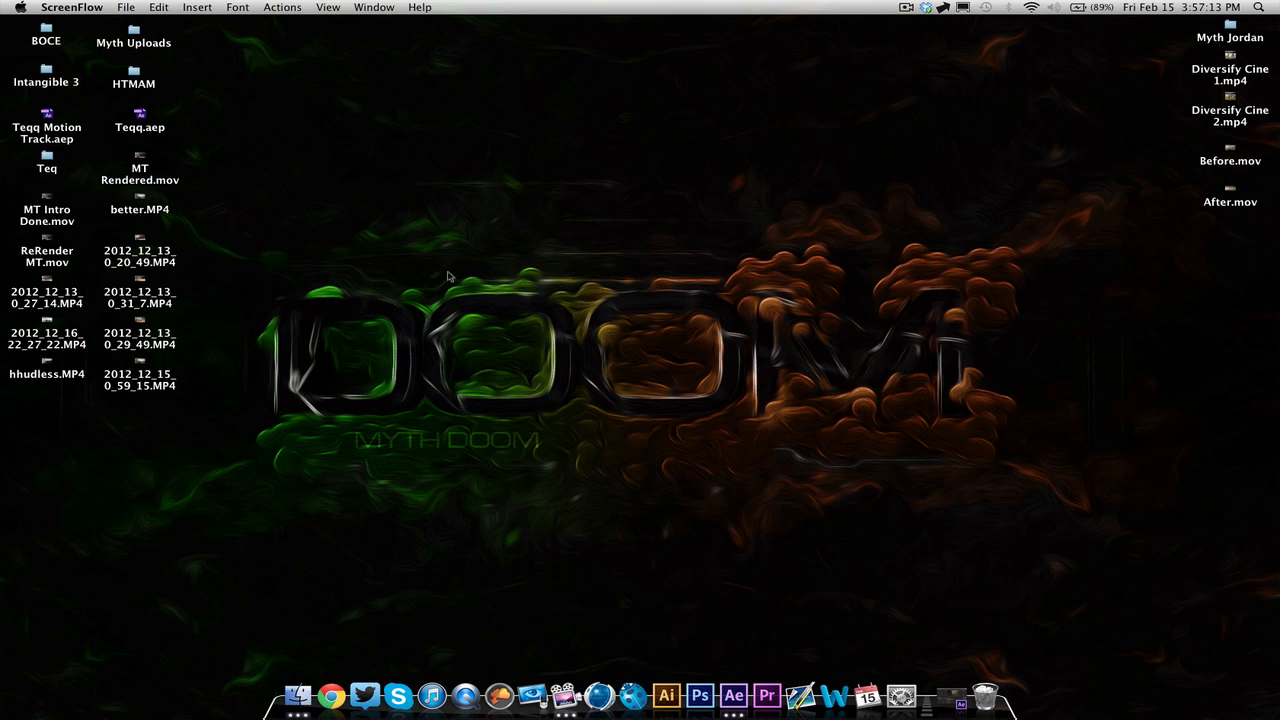
pyautogui.moveTo(716, 260)
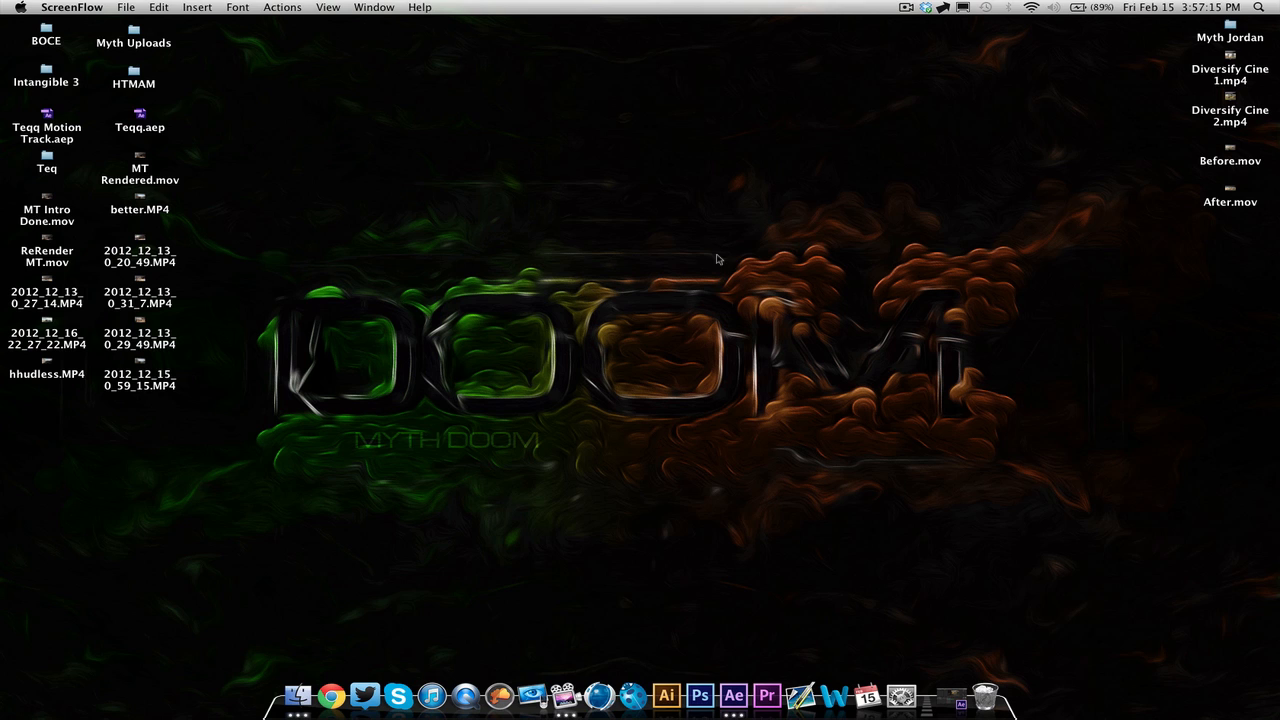
pyautogui.moveTo(1218, 174)
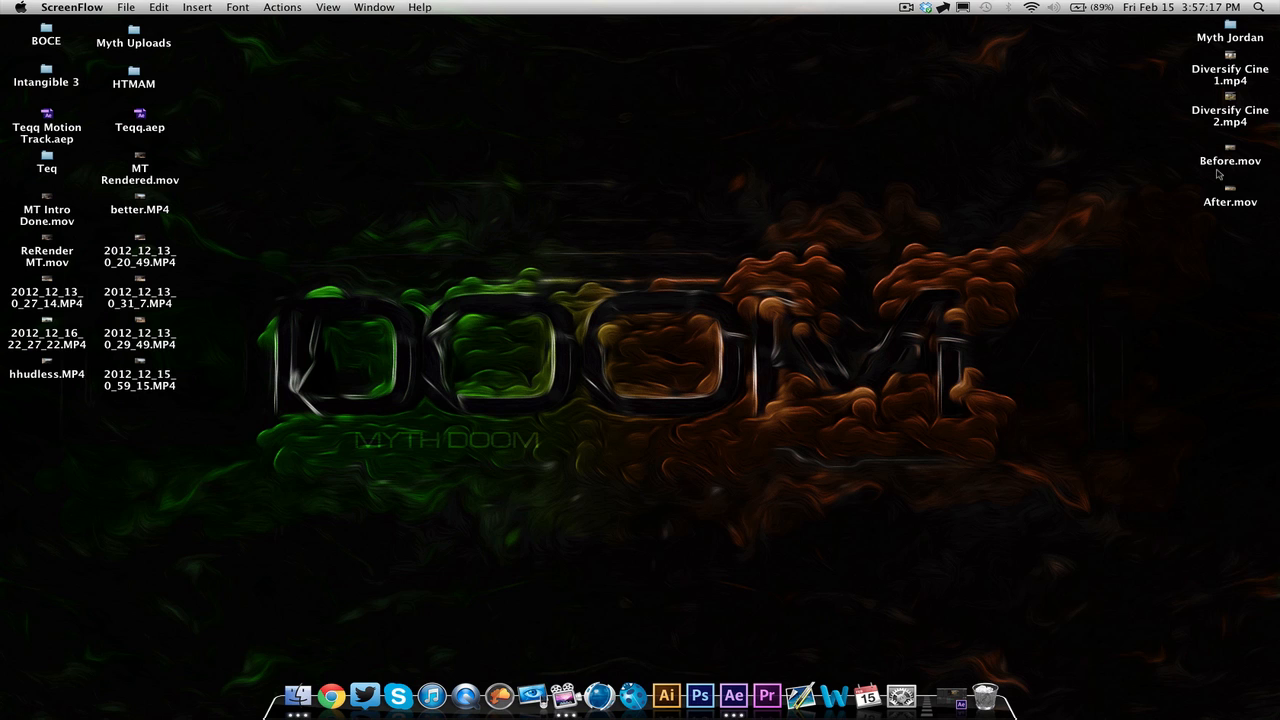
pyautogui.moveTo(1220, 168)
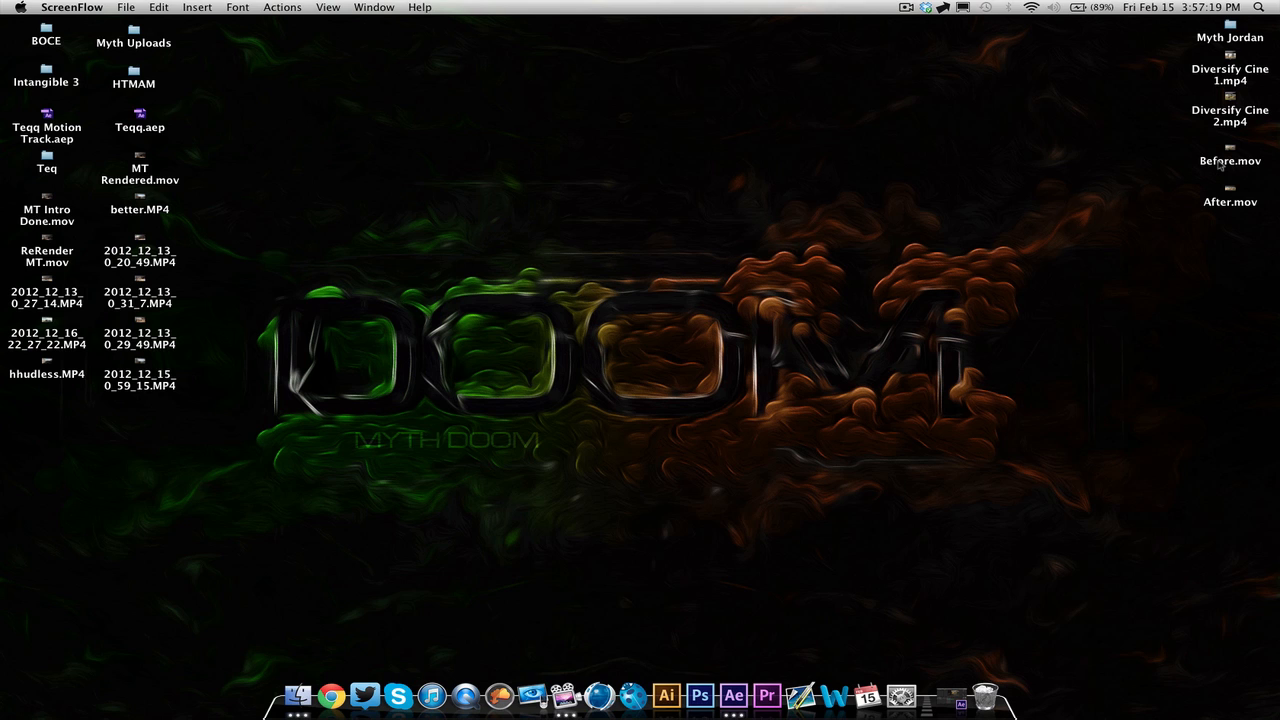
# - Watch the Before clip, skipping ahead through it, then close it
pyautogui.doubleClick(1228, 160)
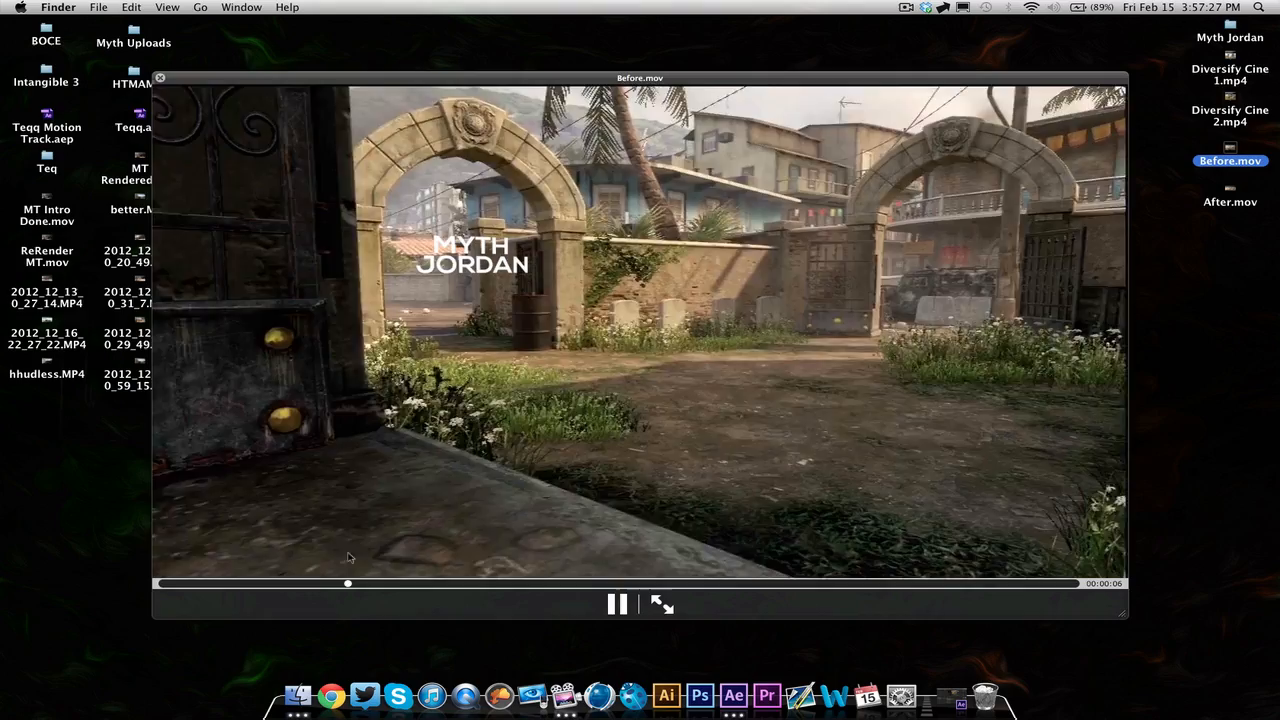
pyautogui.click(616, 604)
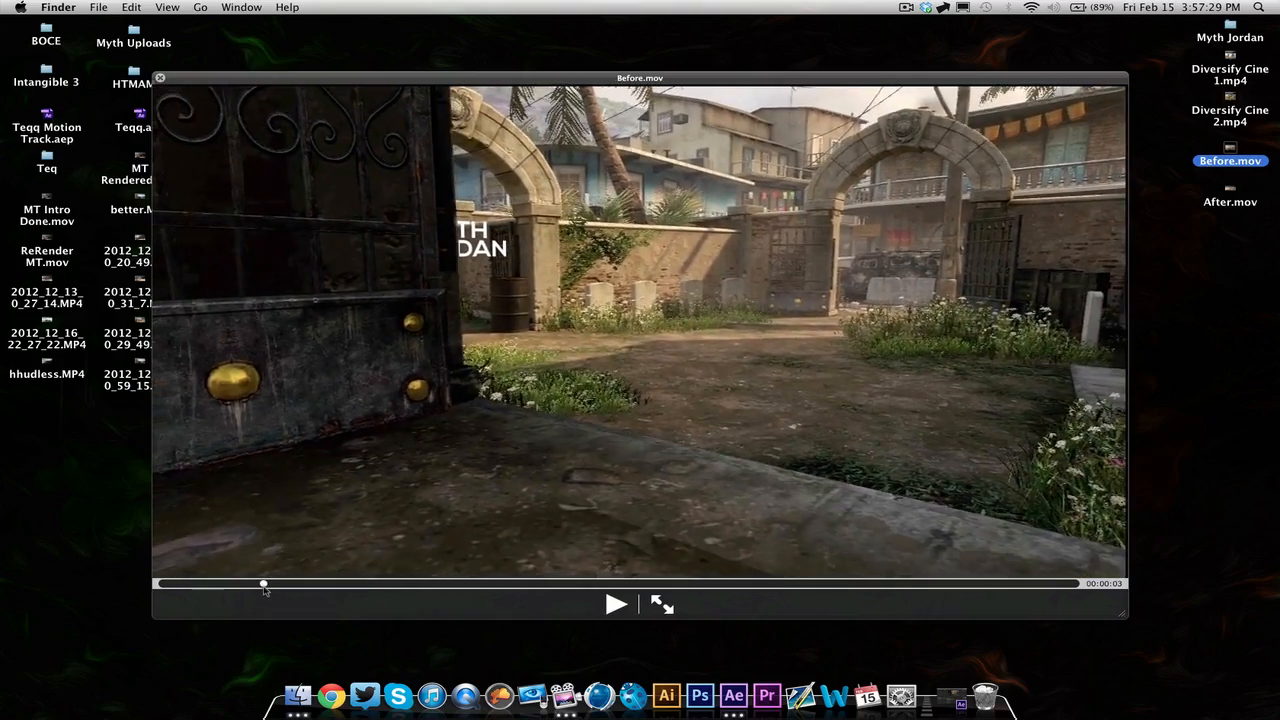
pyautogui.moveTo(264, 584); pyautogui.dragTo(540, 584)
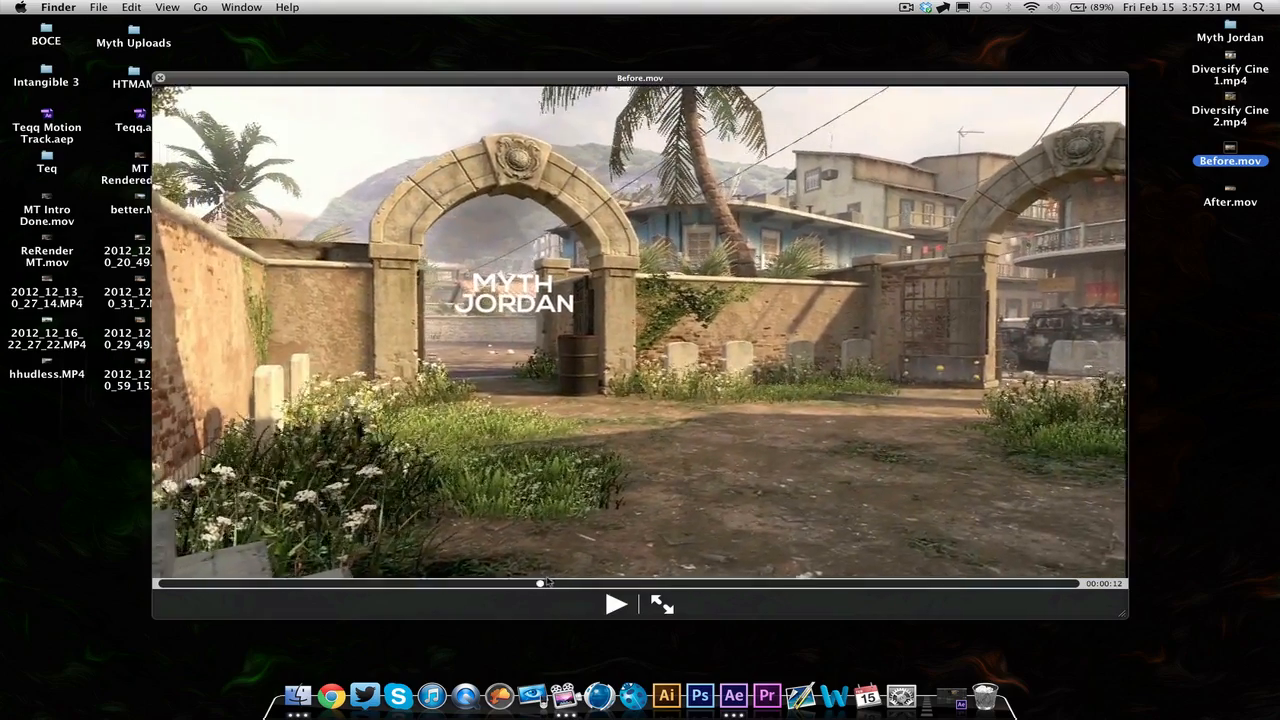
pyautogui.moveTo(540, 584); pyautogui.dragTo(910, 584)
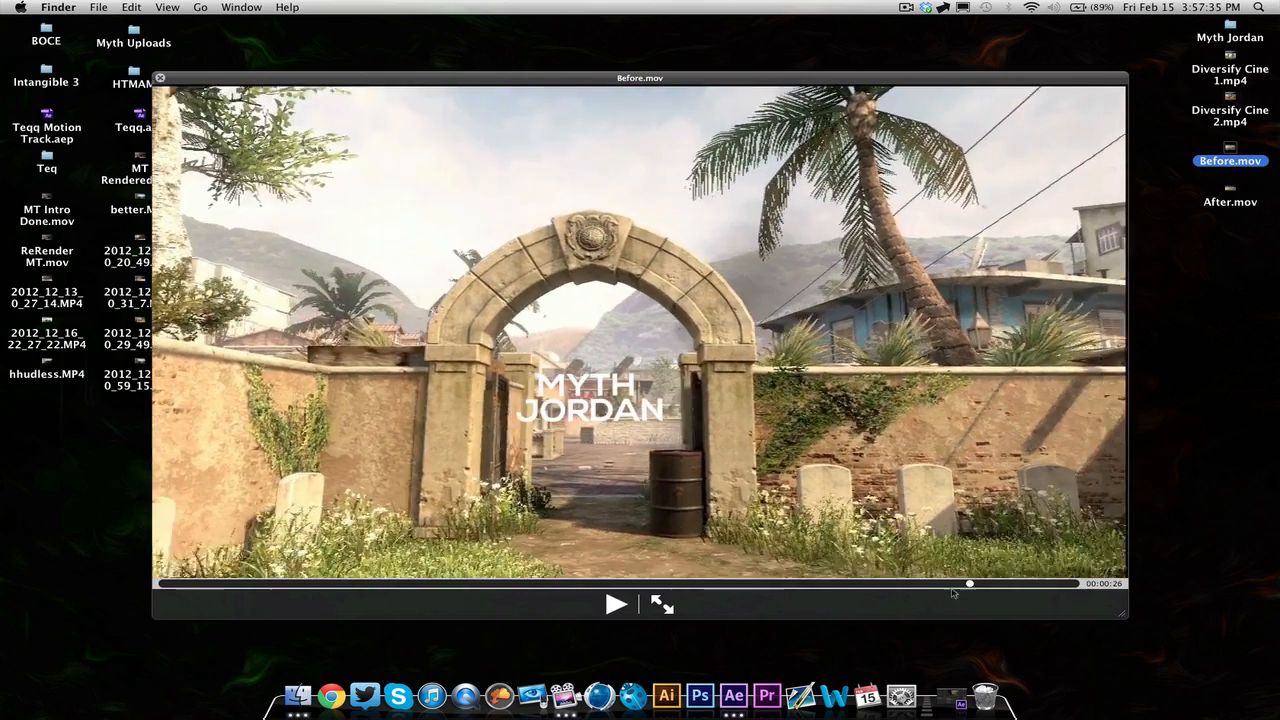
pyautogui.moveTo(968, 584); pyautogui.dragTo(876, 584)
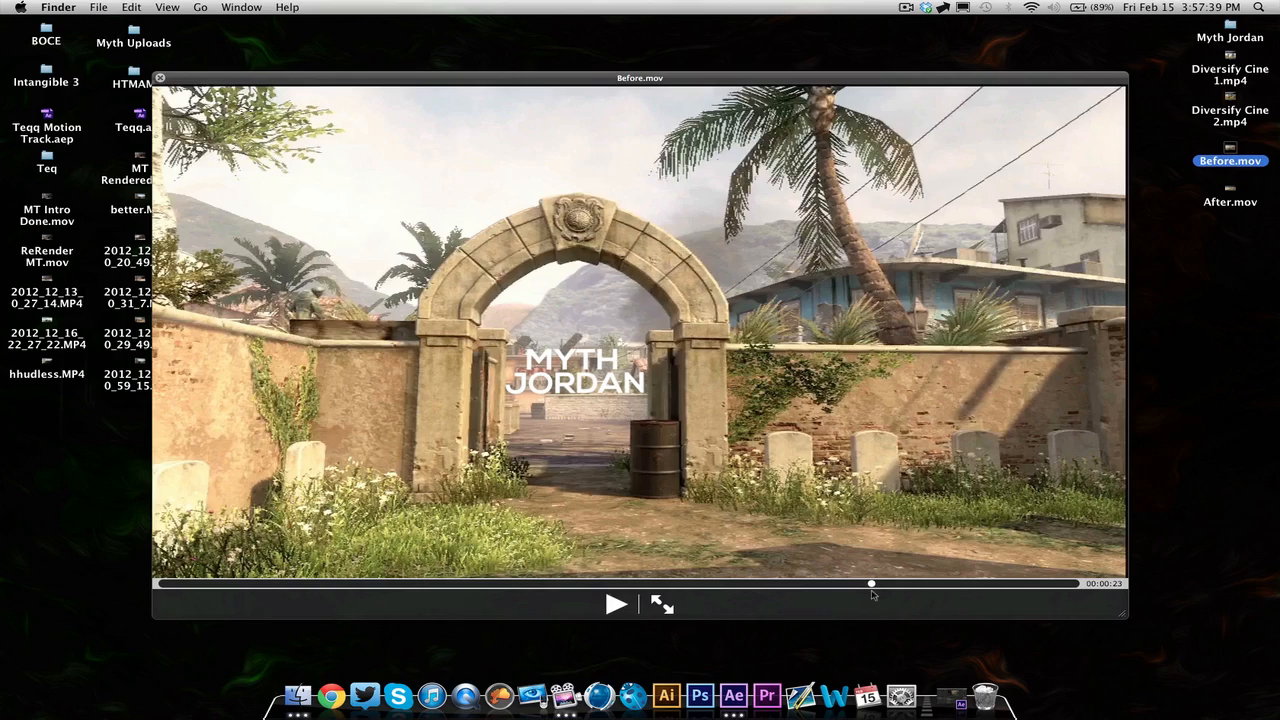
pyautogui.click(616, 604)
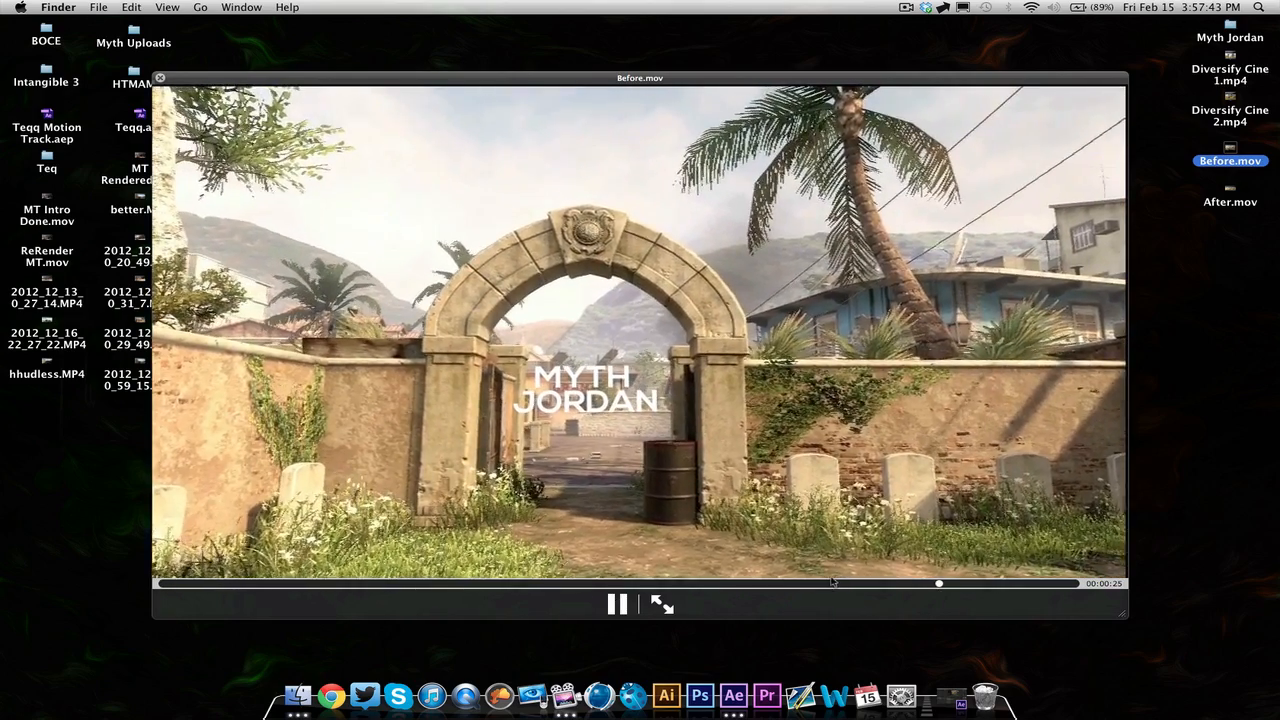
pyautogui.click(160, 76)
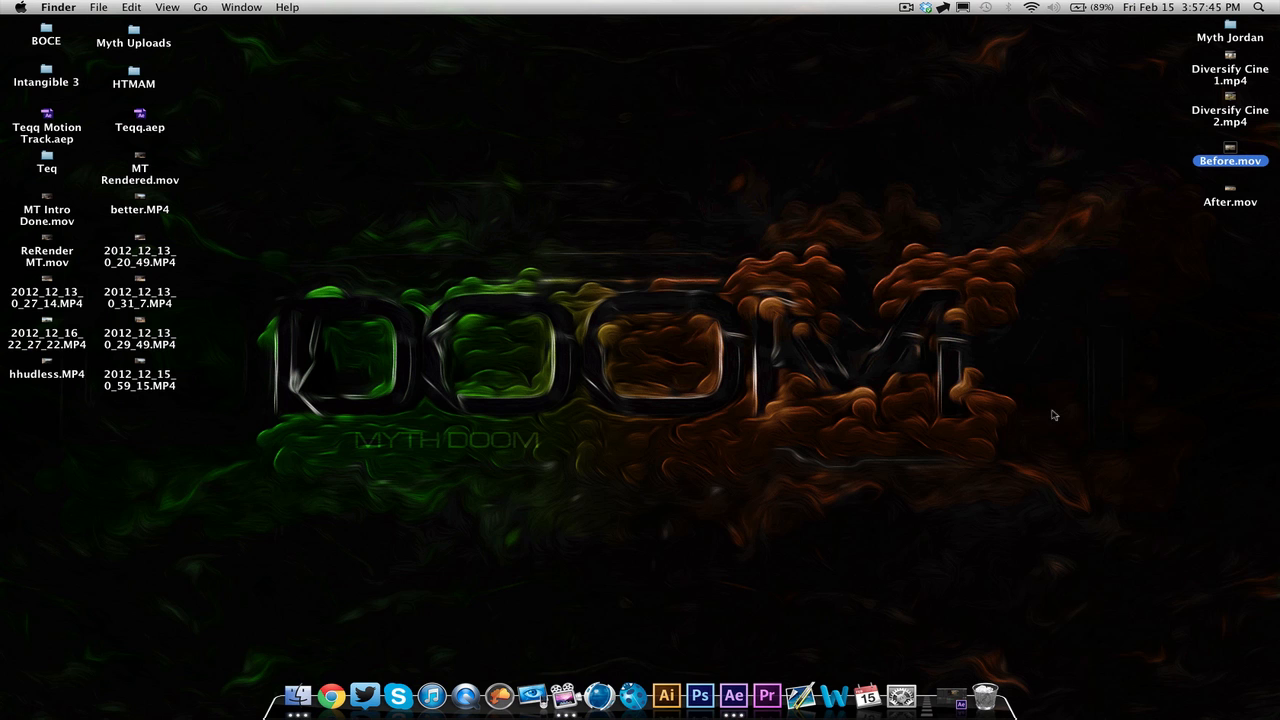
# - Watch the After clip to compare, then close it
pyautogui.click(1228, 200)
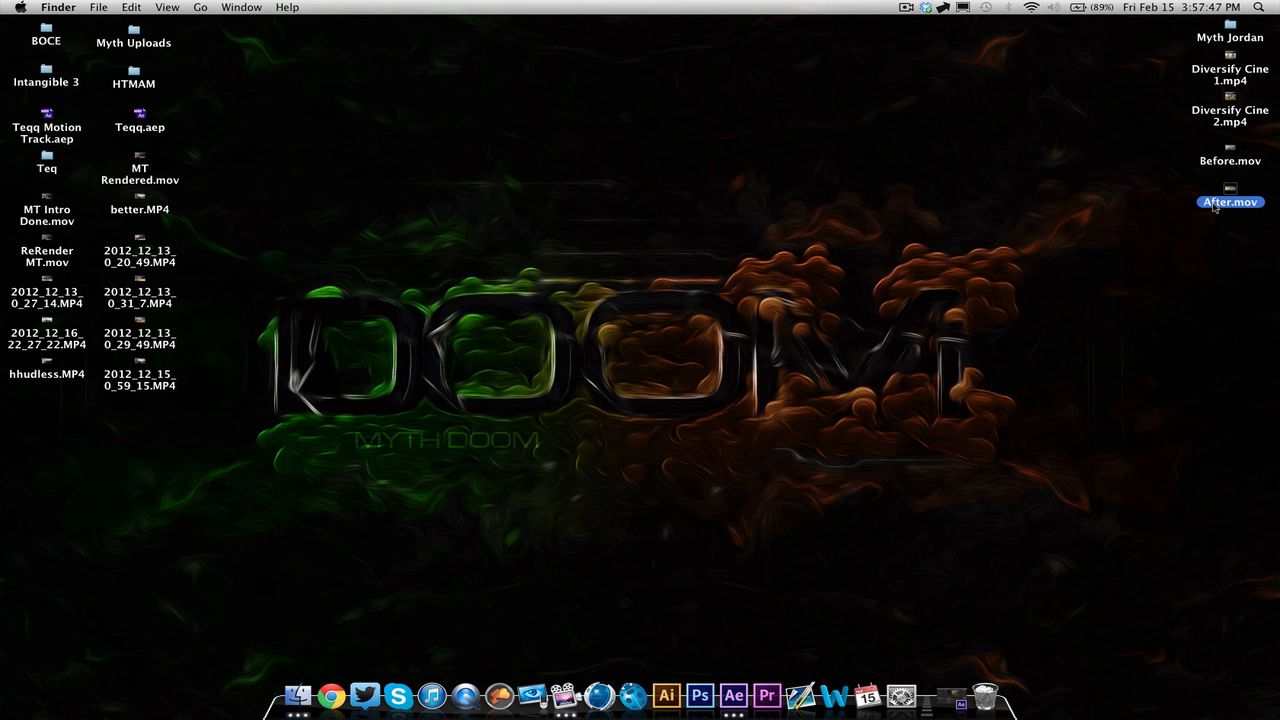
pyautogui.doubleClick(1228, 202)
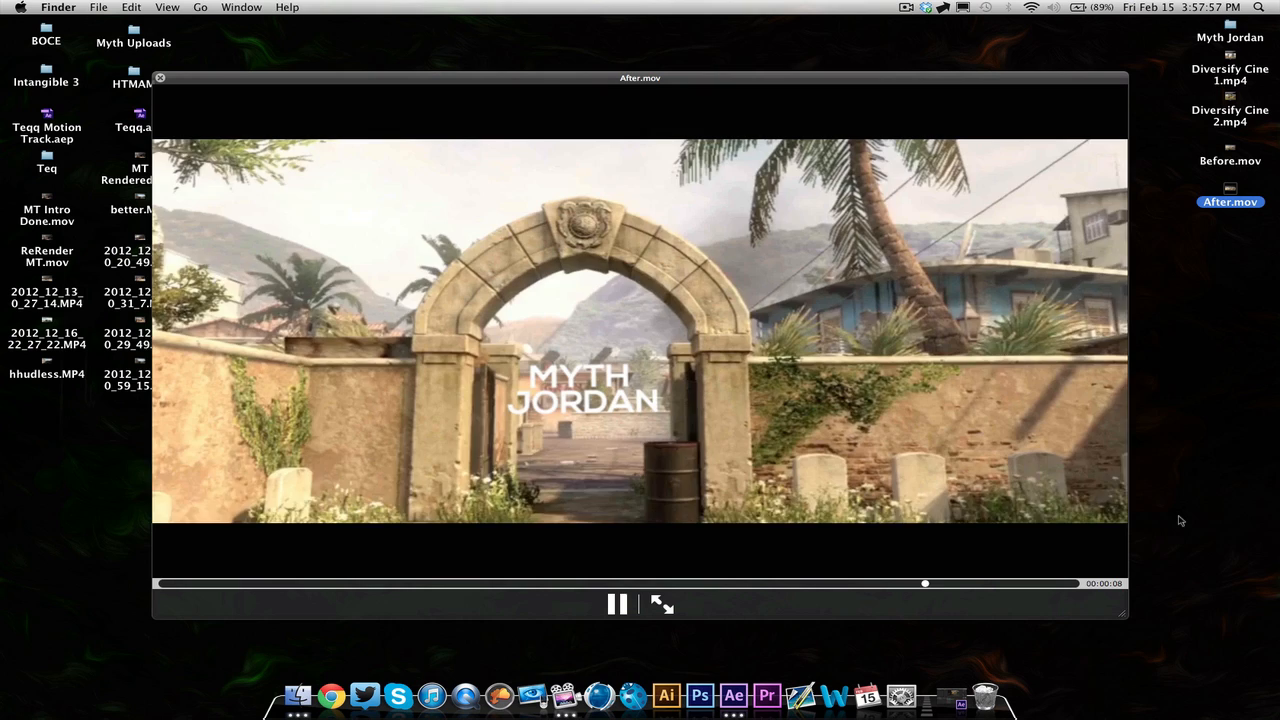
pyautogui.click(616, 604)
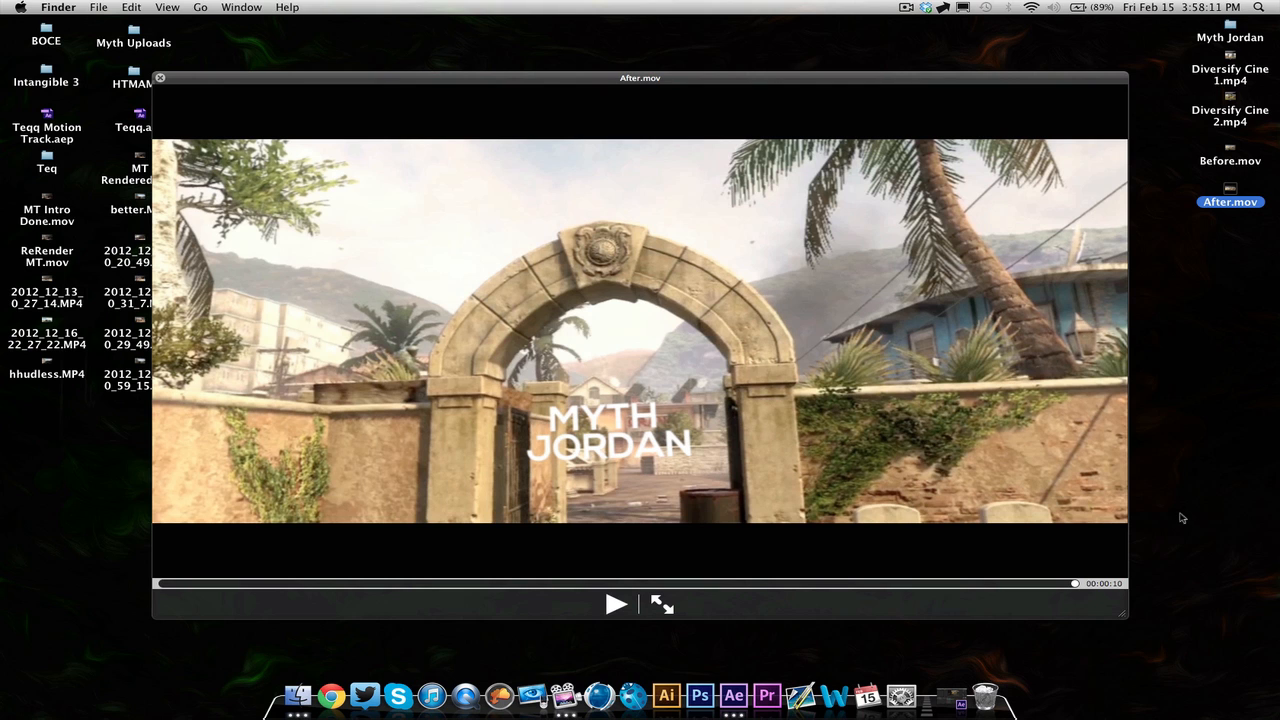
pyautogui.moveTo(714, 616)
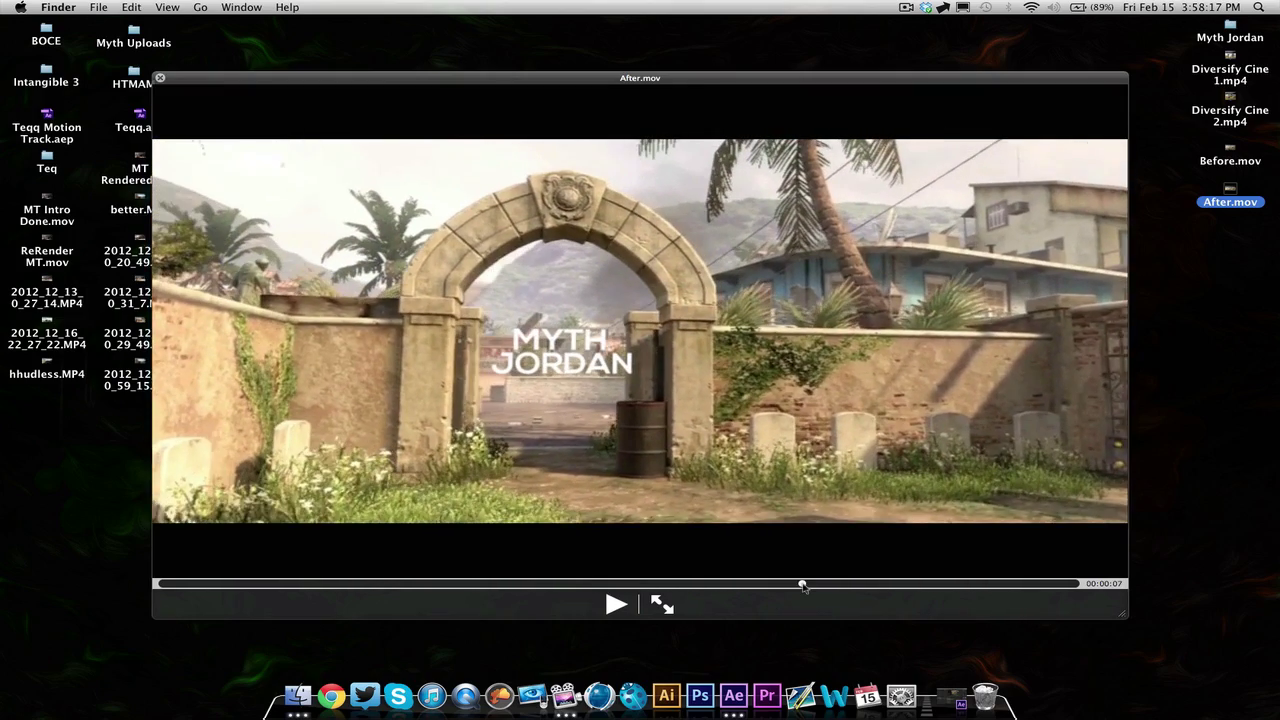
pyautogui.click(160, 78)
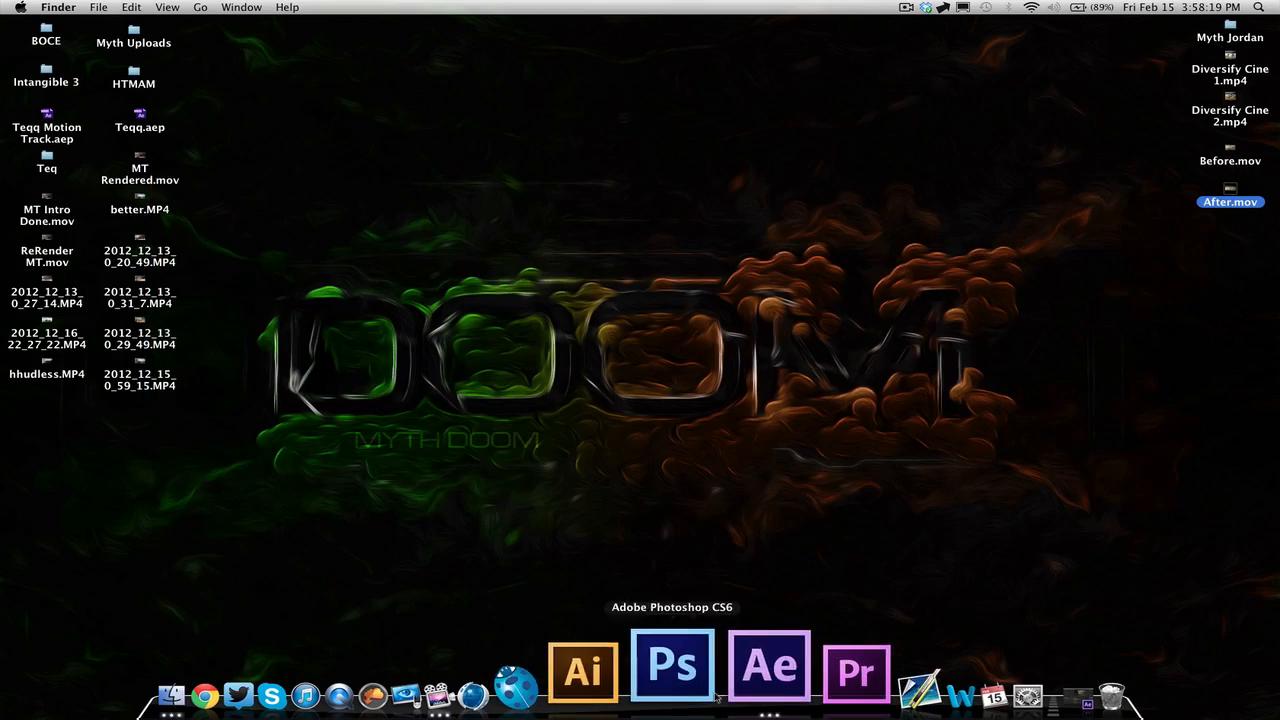
# - Back in After Effects, set the Intro time to 0;00;03;33 and select Diversify Cine 2.mp4 to show its 3D Camera Tracker
pyautogui.click(768, 668)
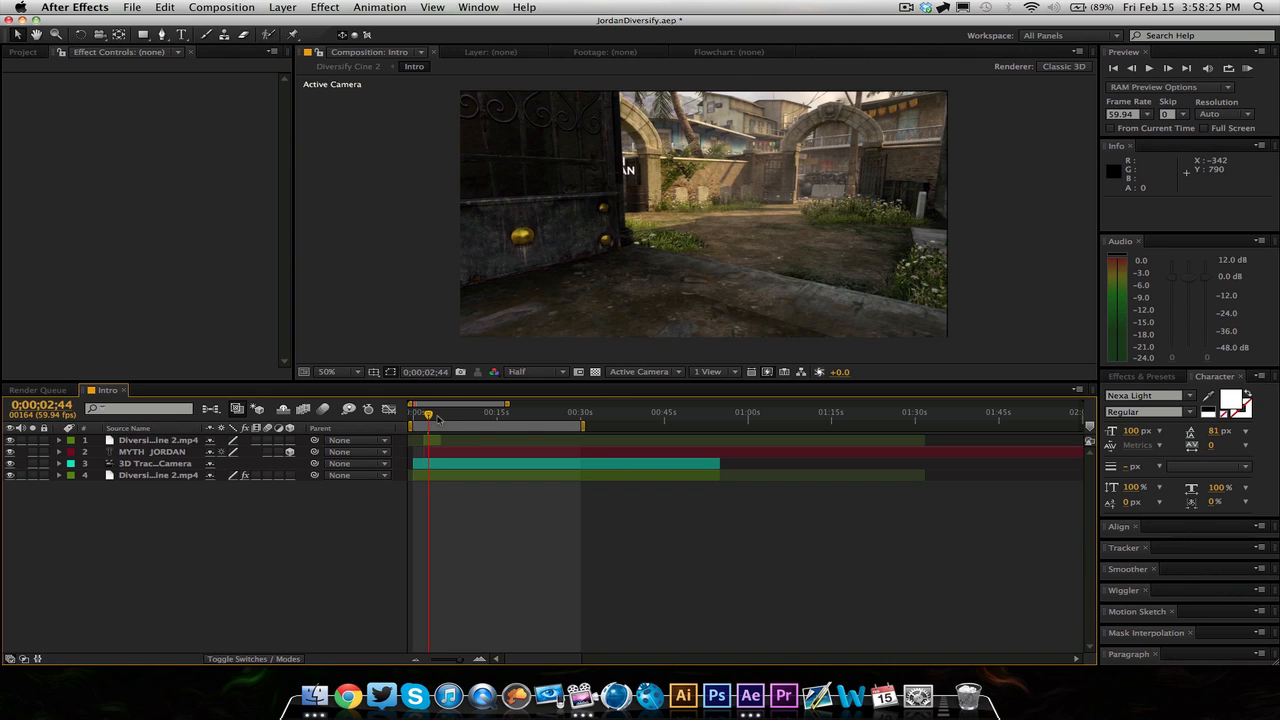
pyautogui.moveTo(428, 412); pyautogui.dragTo(434, 412)
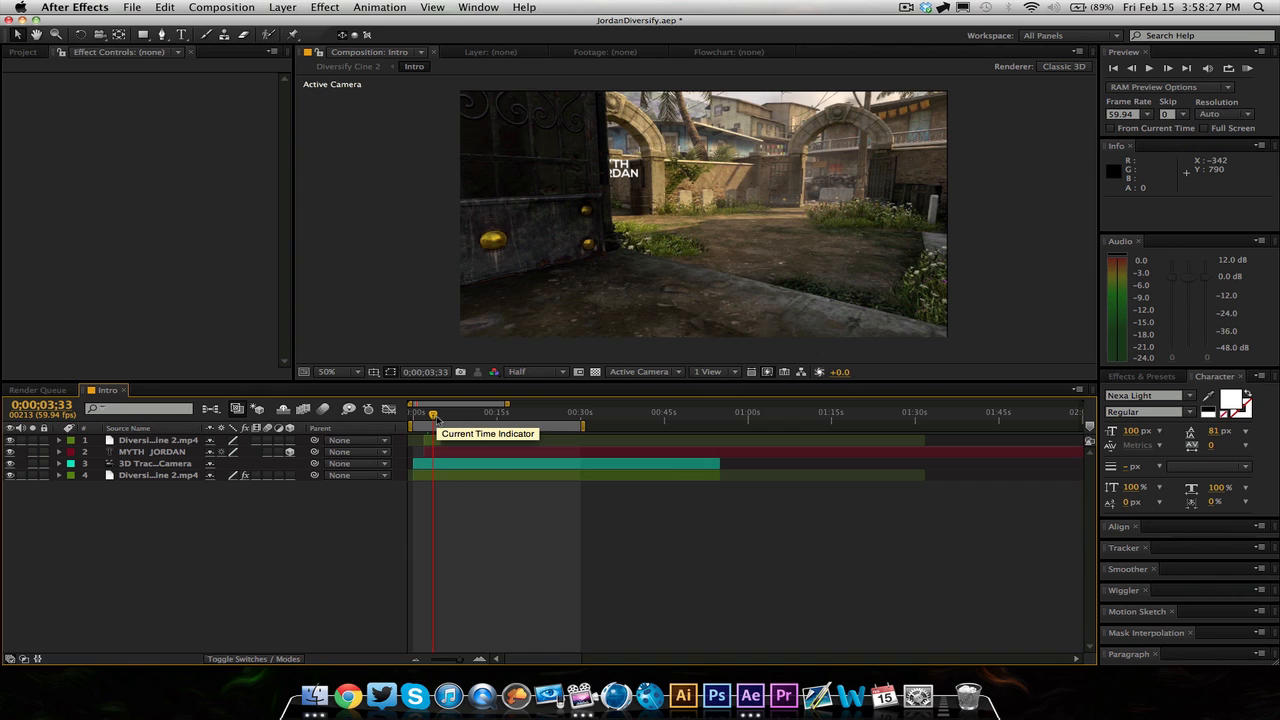
pyautogui.moveTo(190, 492)
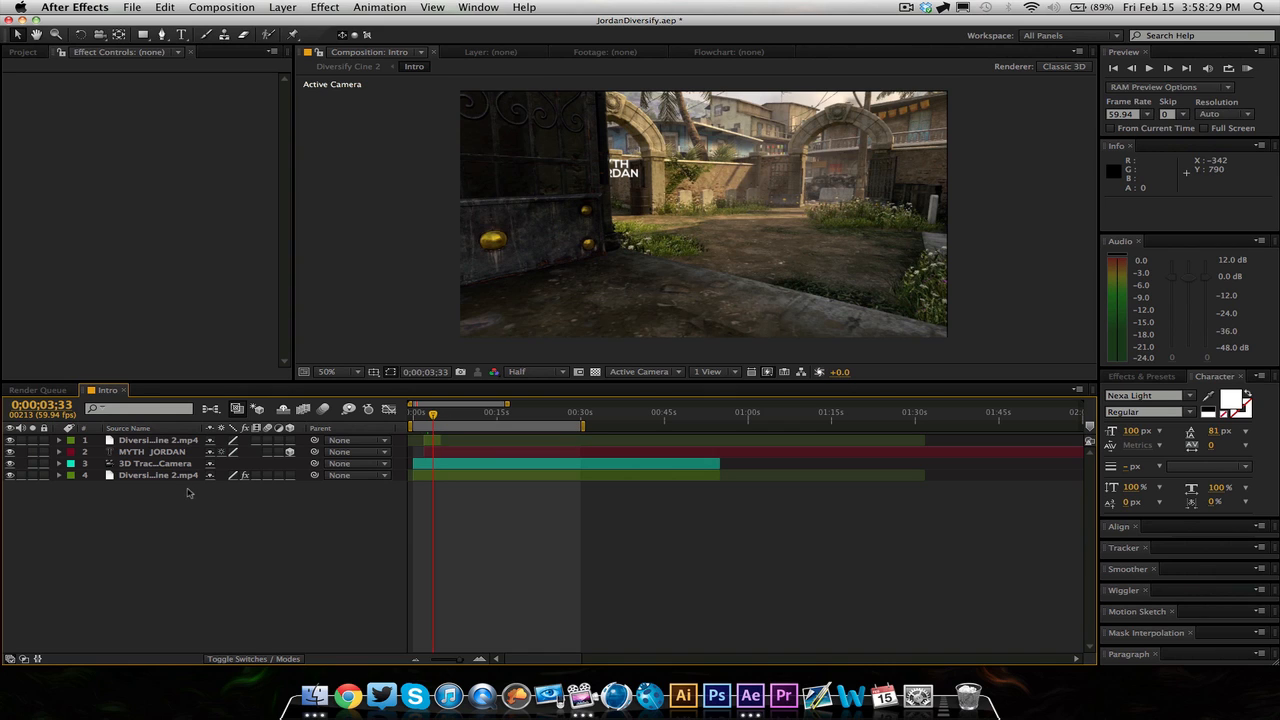
pyautogui.click(156, 476)
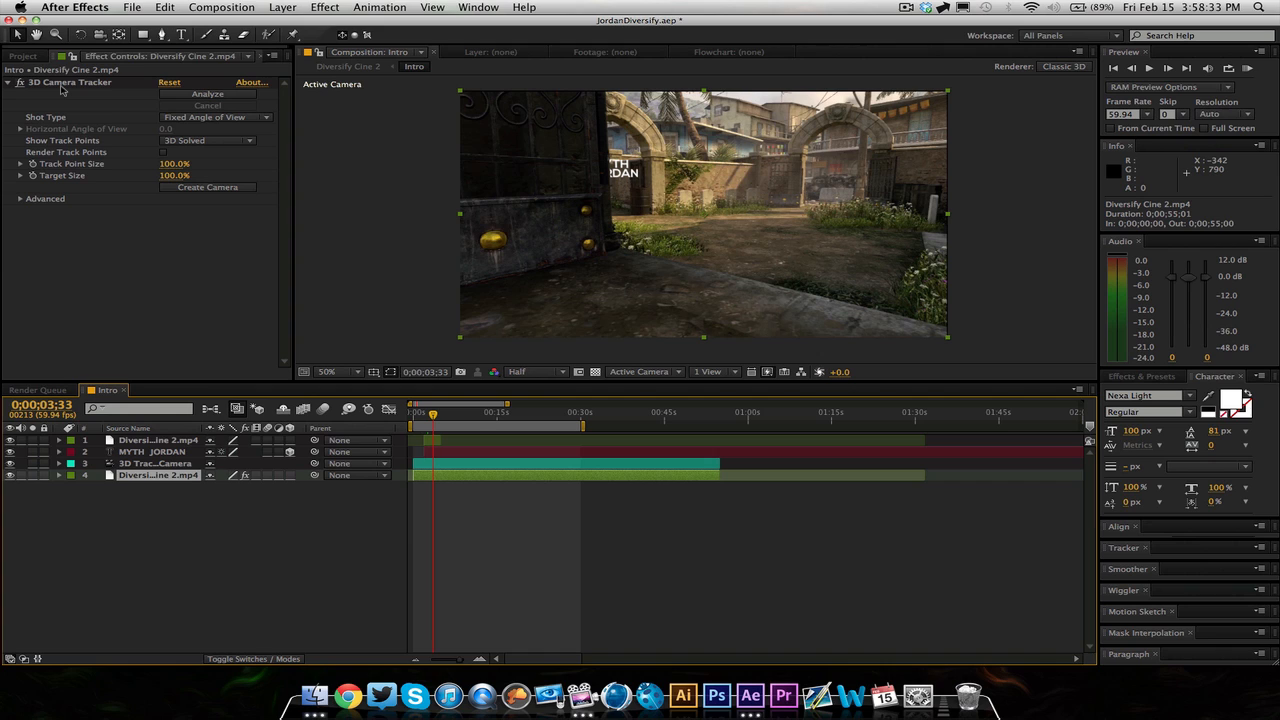
pyautogui.moveTo(592, 304)
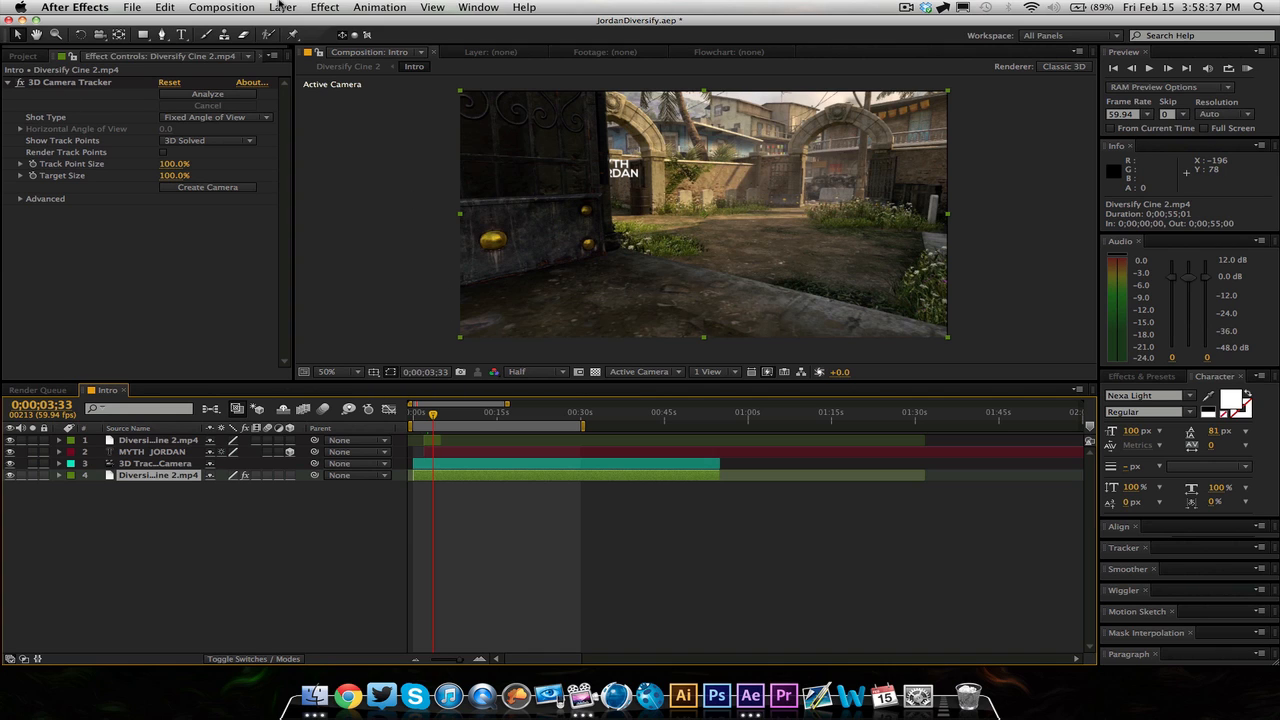
pyautogui.click(324, 8)
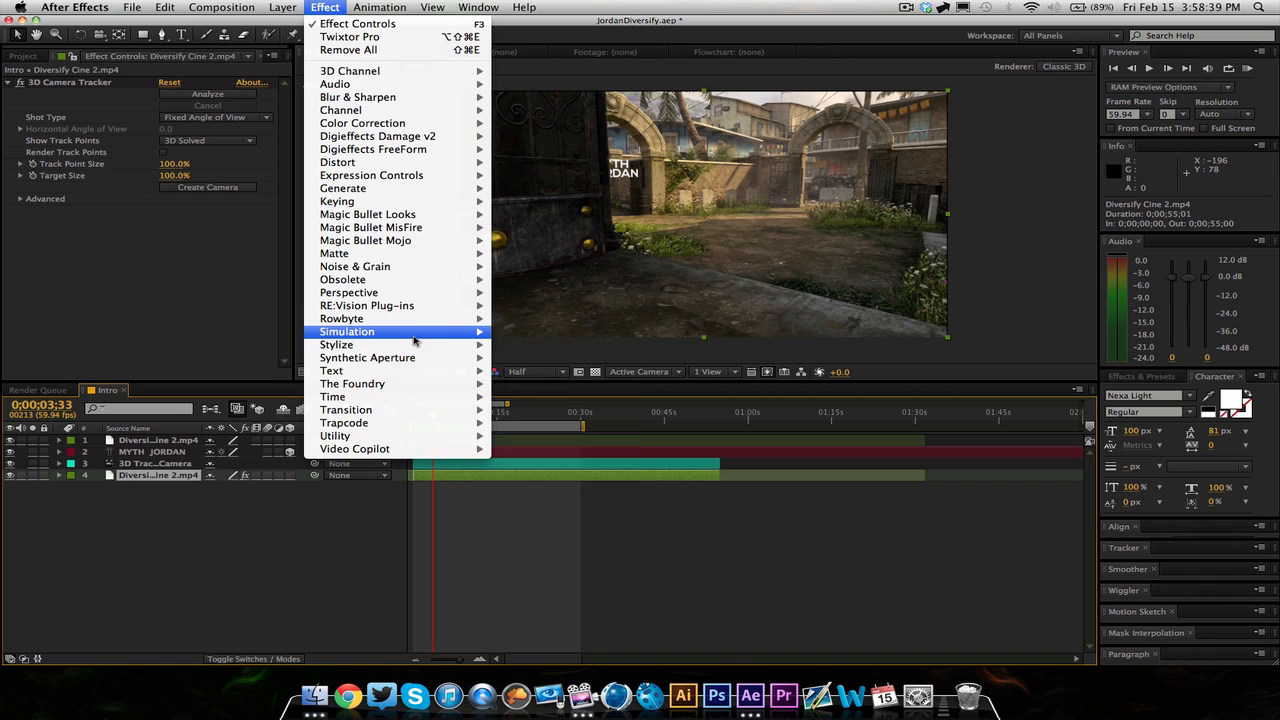
pyautogui.moveTo(352, 384)
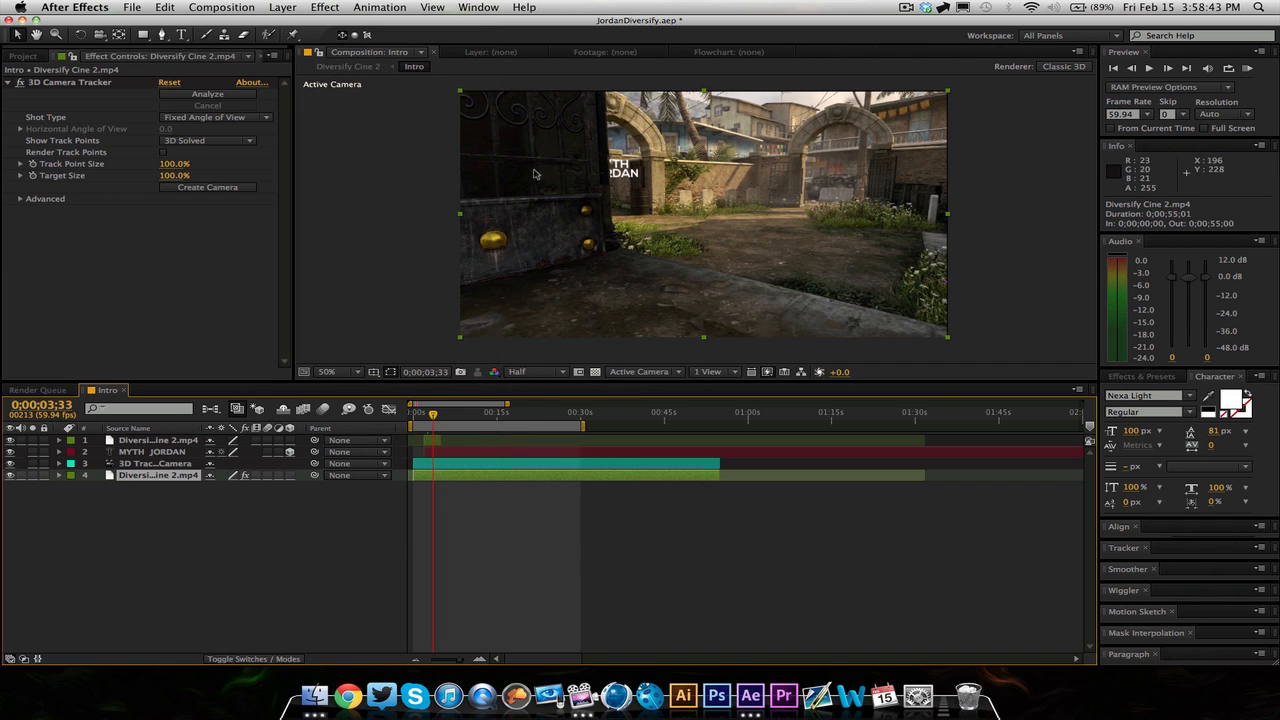
pyautogui.moveTo(718, 240)
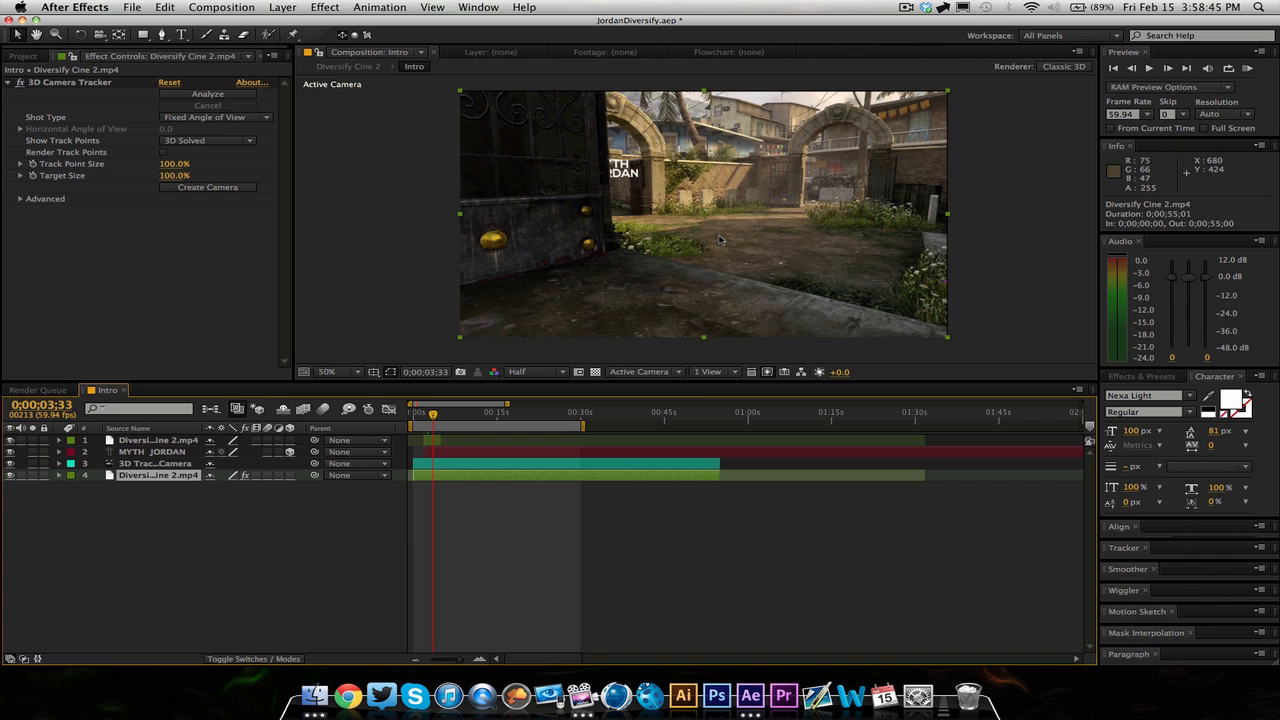
pyautogui.moveTo(490, 624)
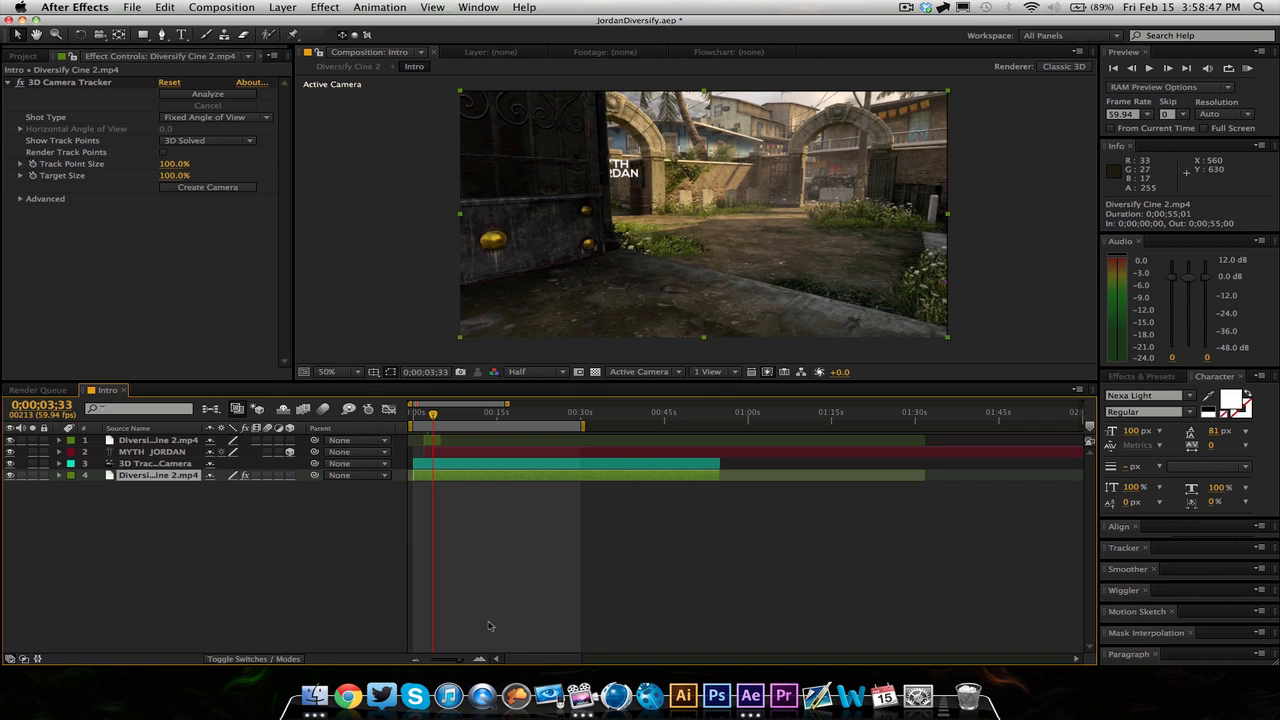
pyautogui.moveTo(808, 254)
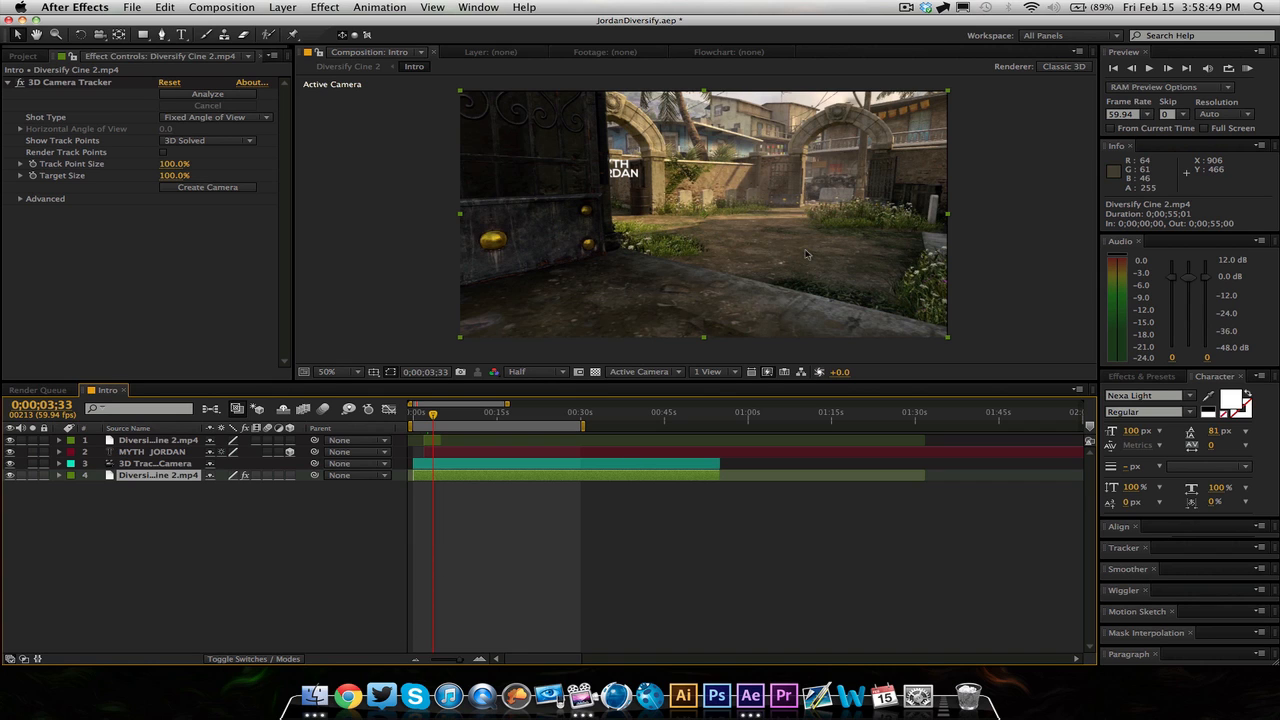
pyautogui.moveTo(368, 664)
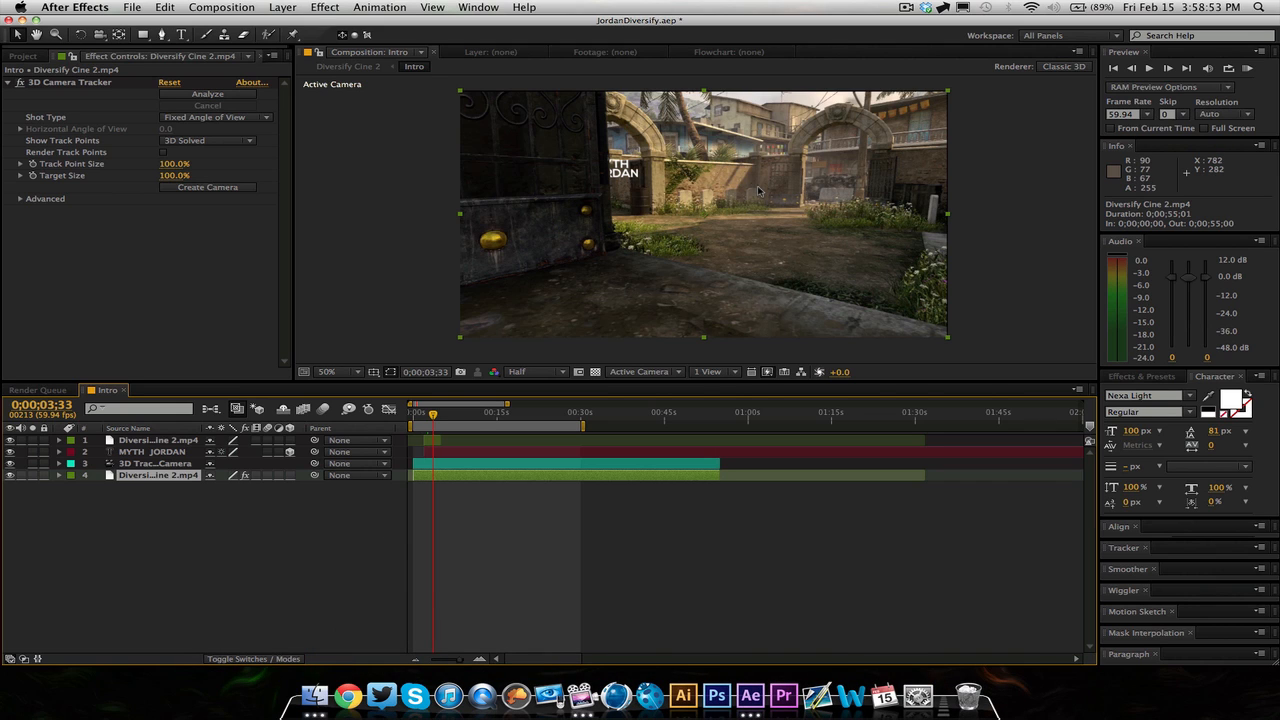
pyautogui.moveTo(758, 192)
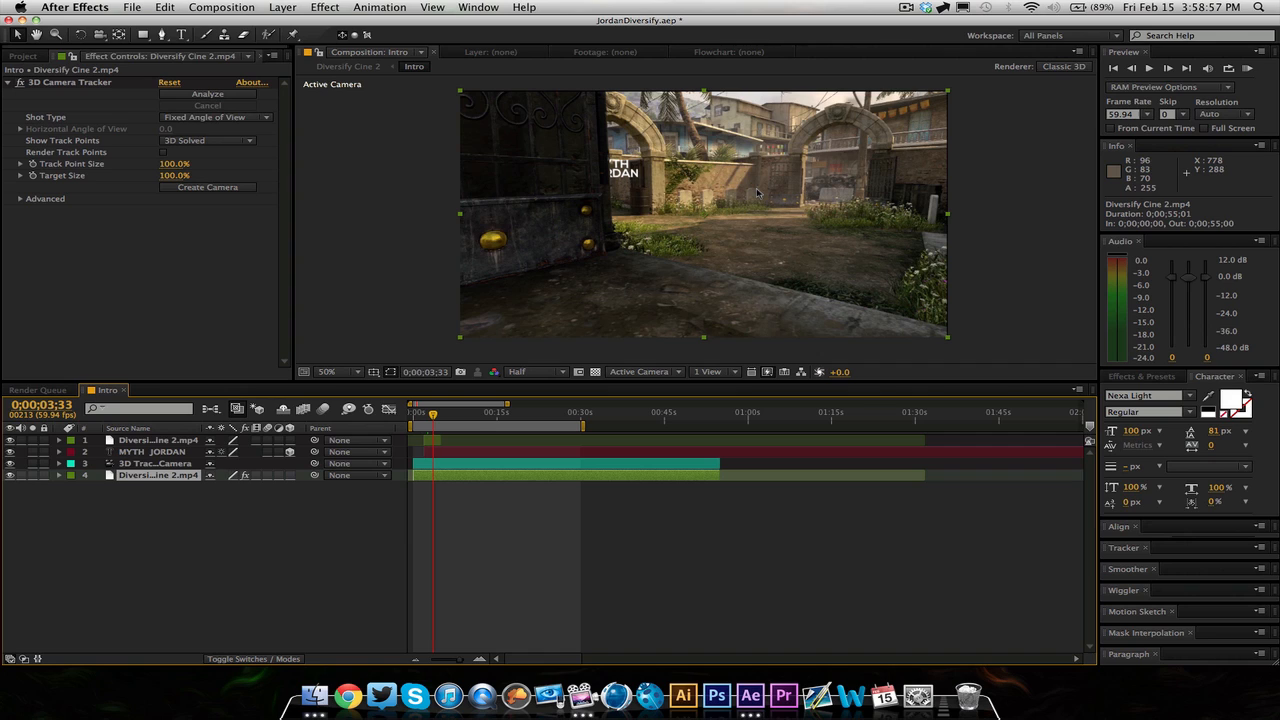
pyautogui.moveTo(730, 192)
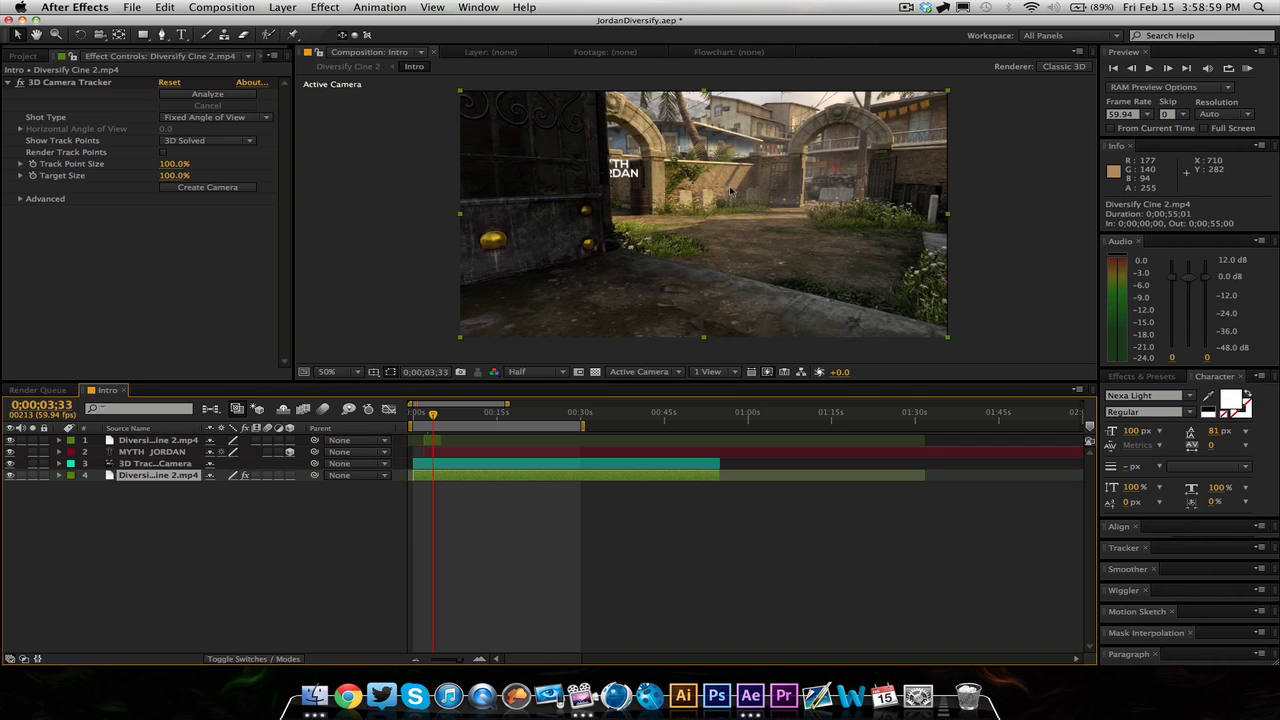
pyautogui.moveTo(720, 188)
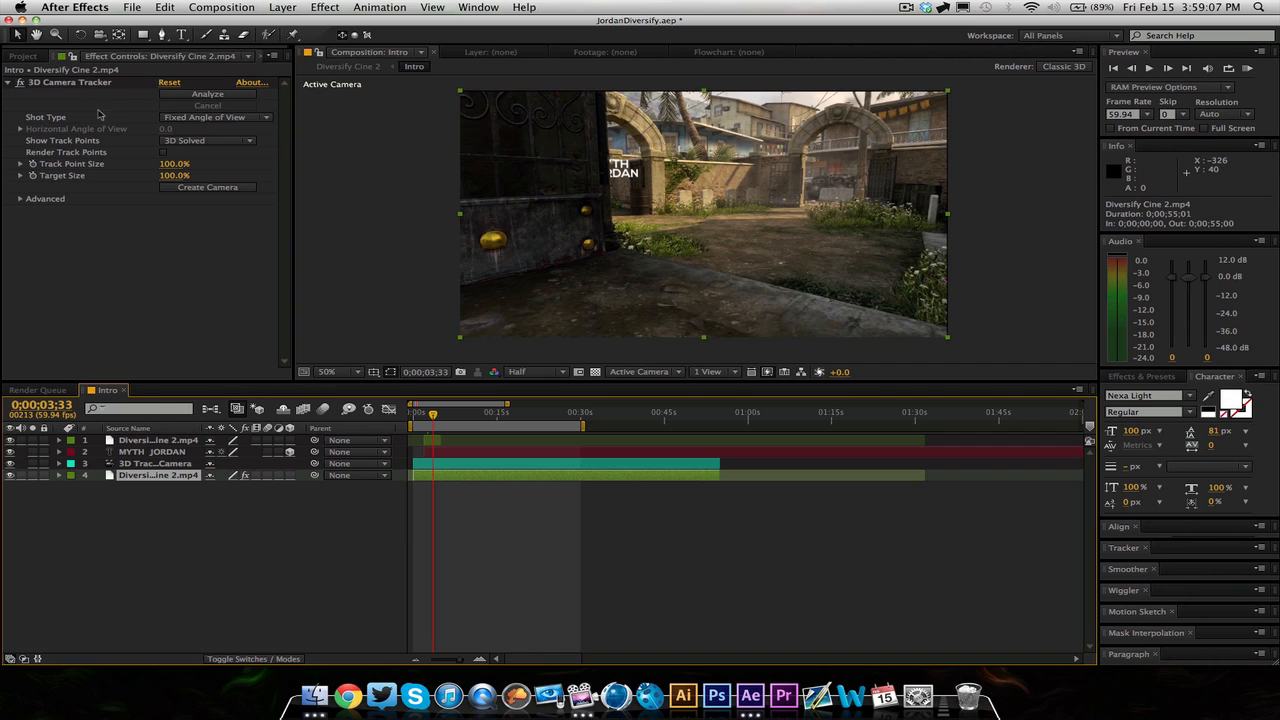
pyautogui.moveTo(224, 568)
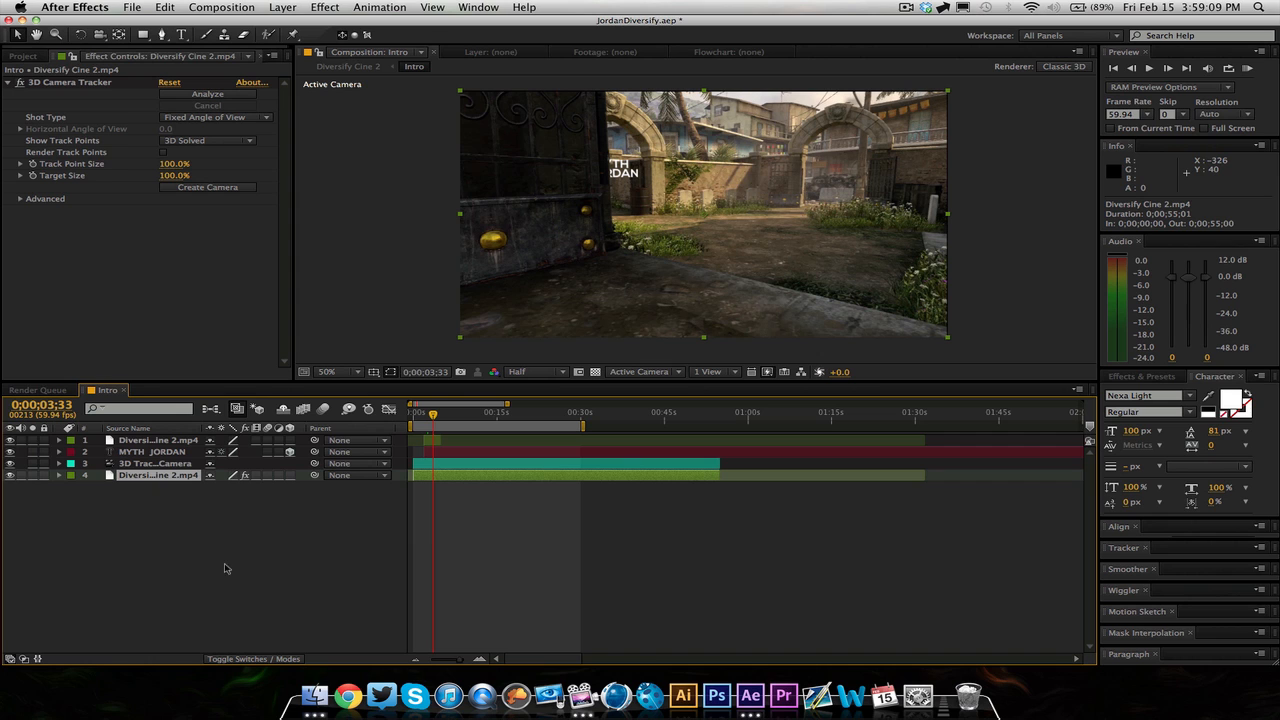
pyautogui.moveTo(828, 244)
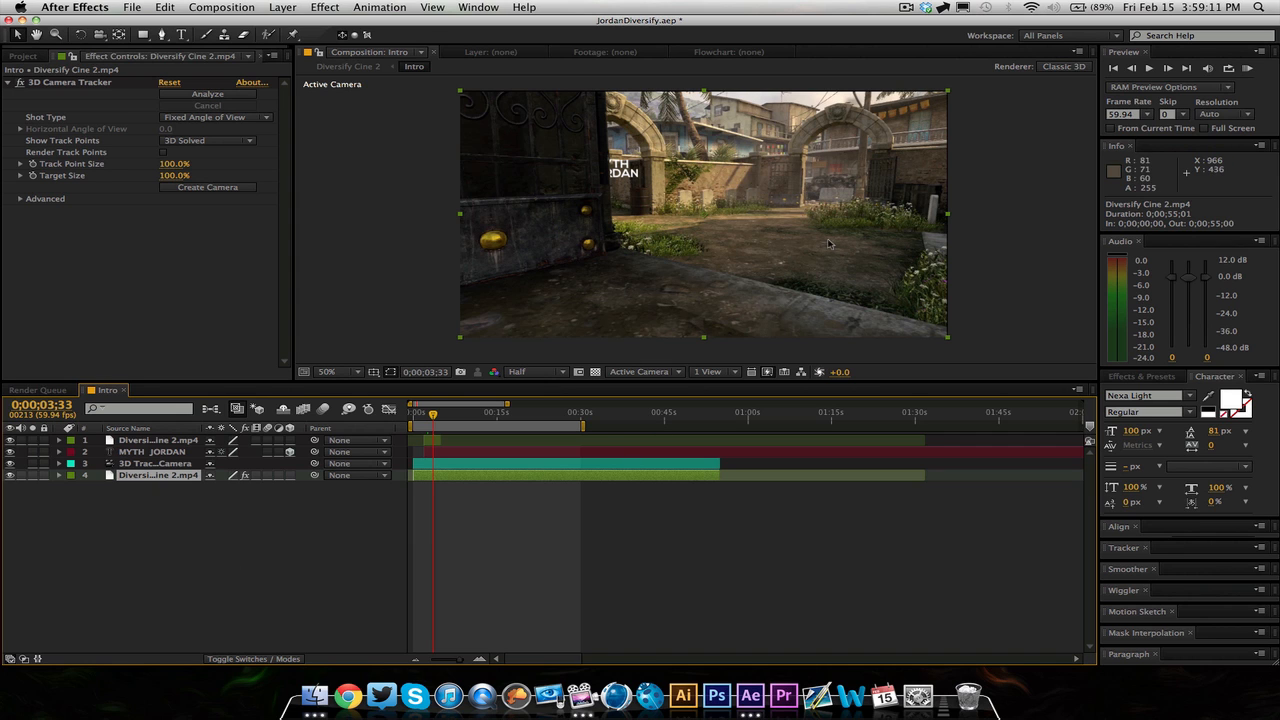
pyautogui.moveTo(438, 684)
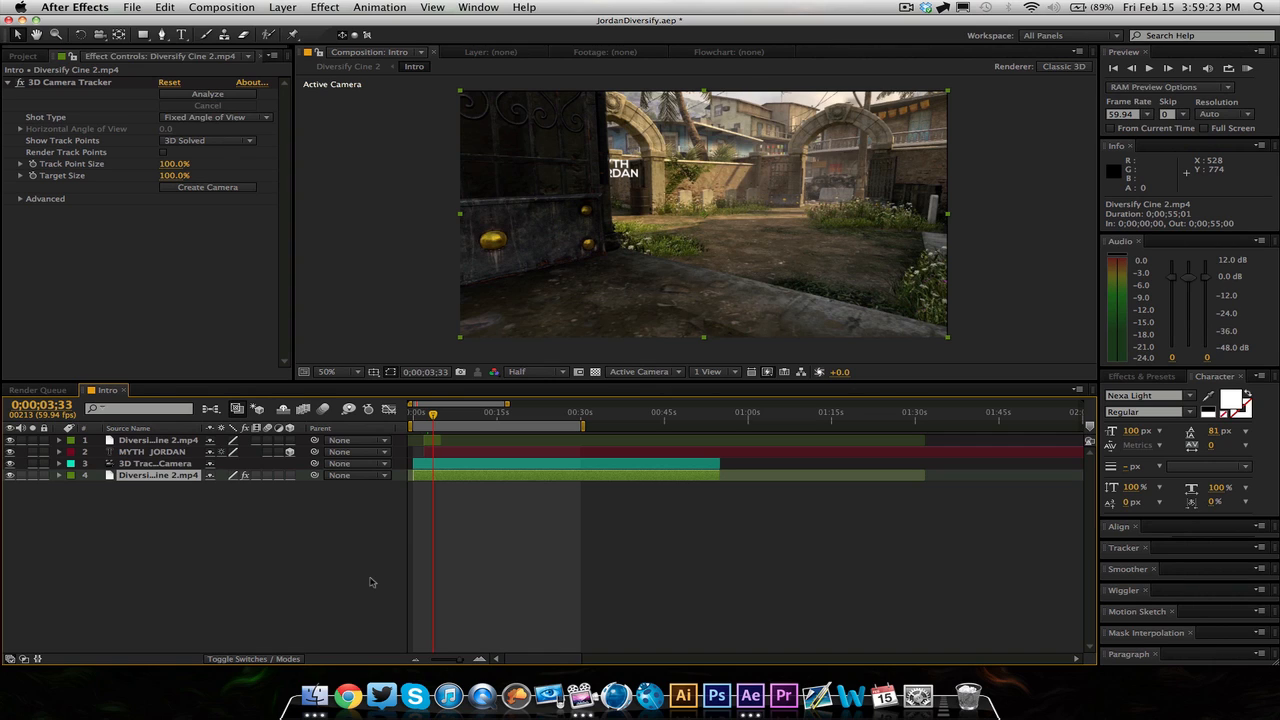
pyautogui.moveTo(324, 544)
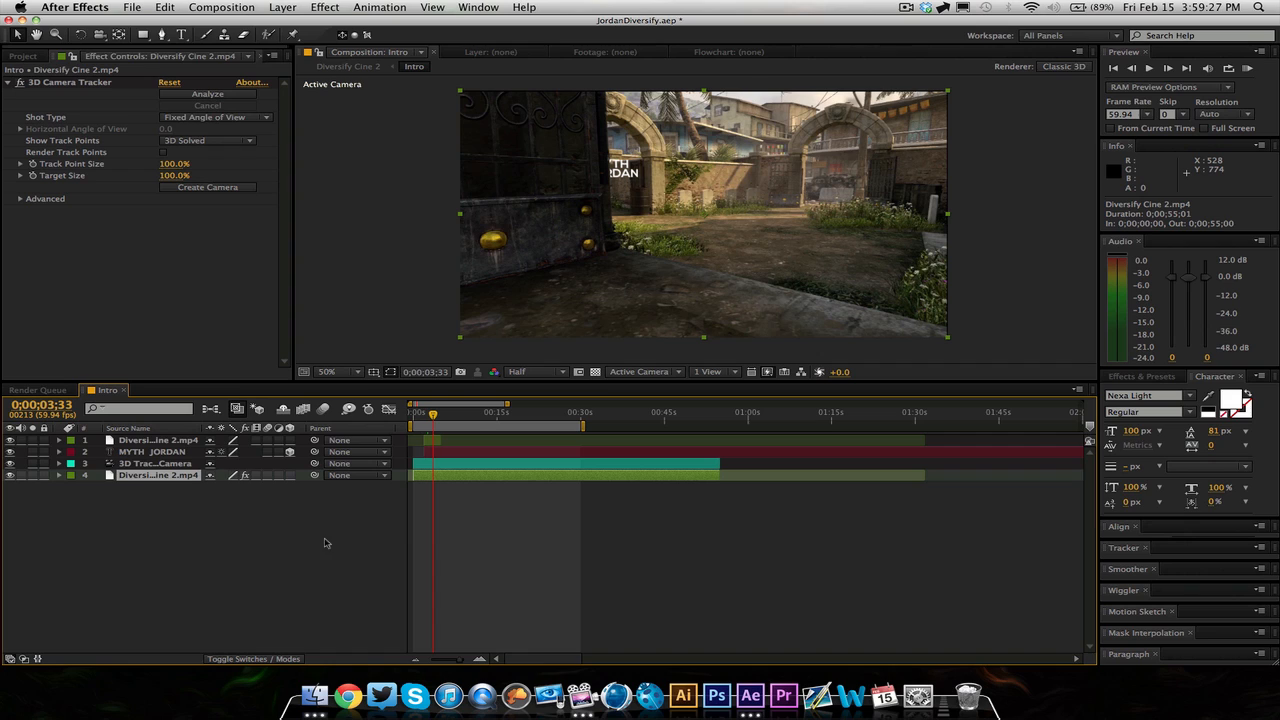
pyautogui.moveTo(278, 528)
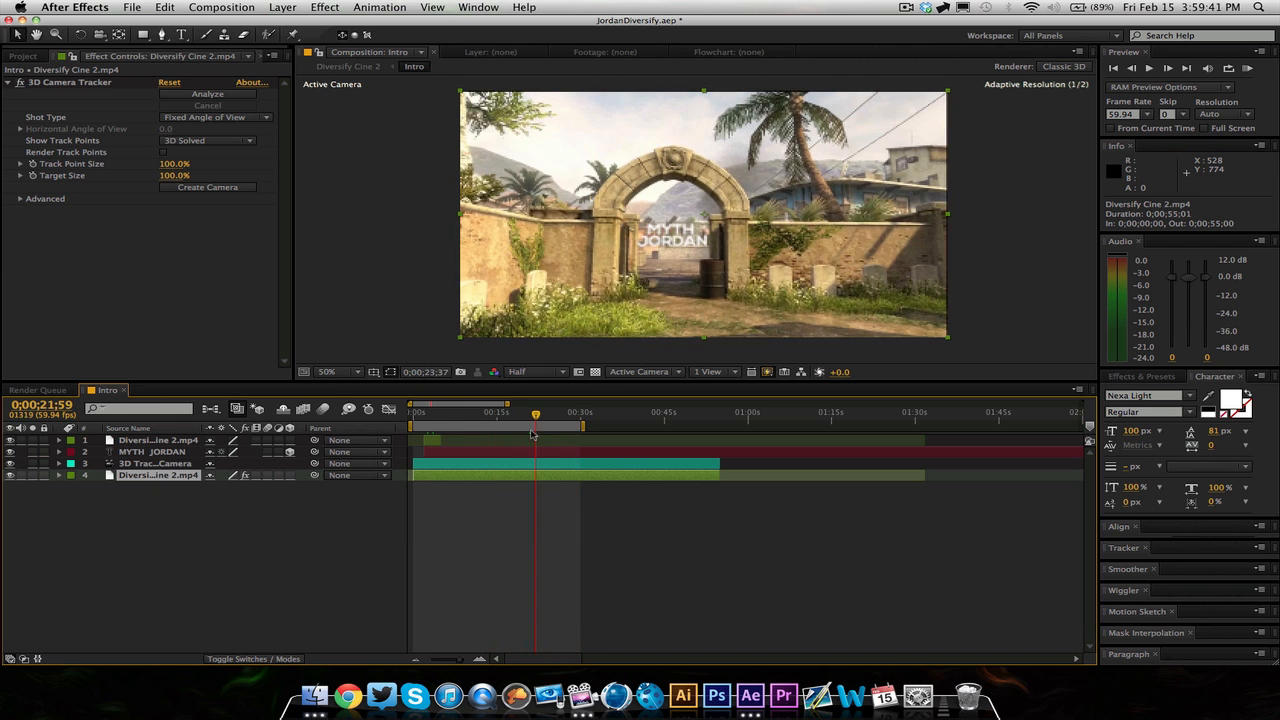
pyautogui.moveTo(536, 412); pyautogui.dragTo(532, 412)
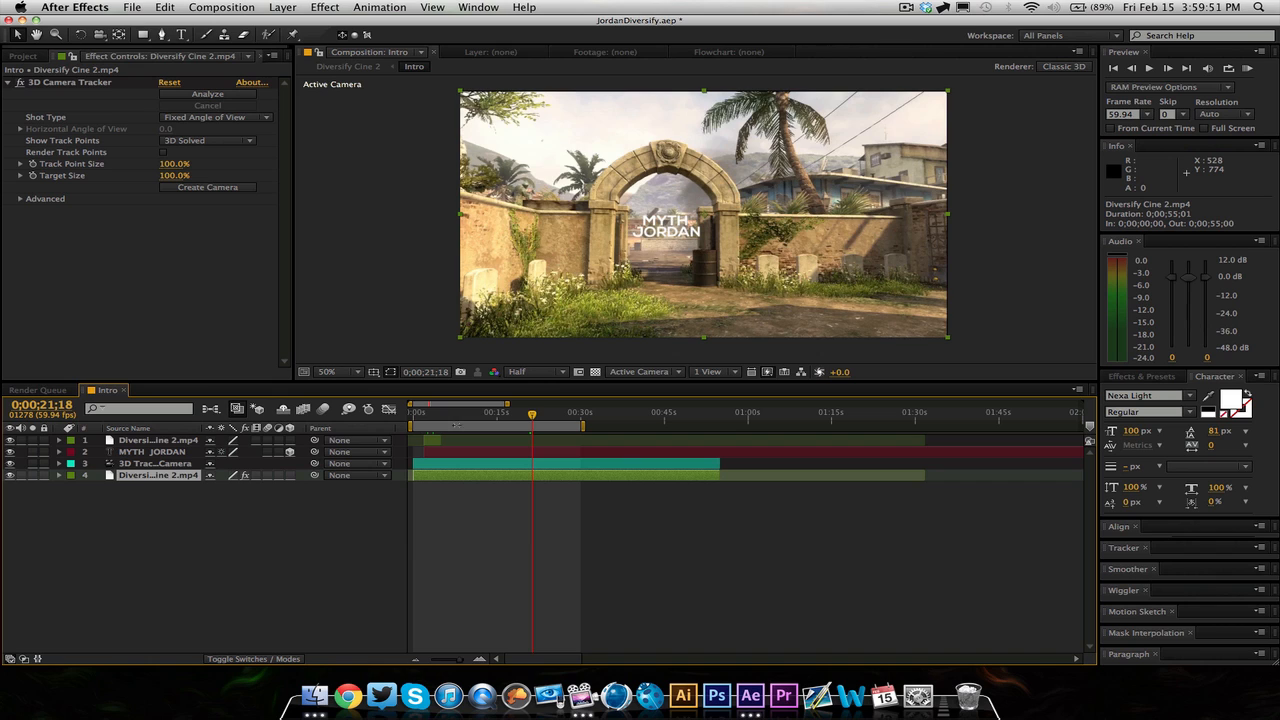
pyautogui.click(436, 412)
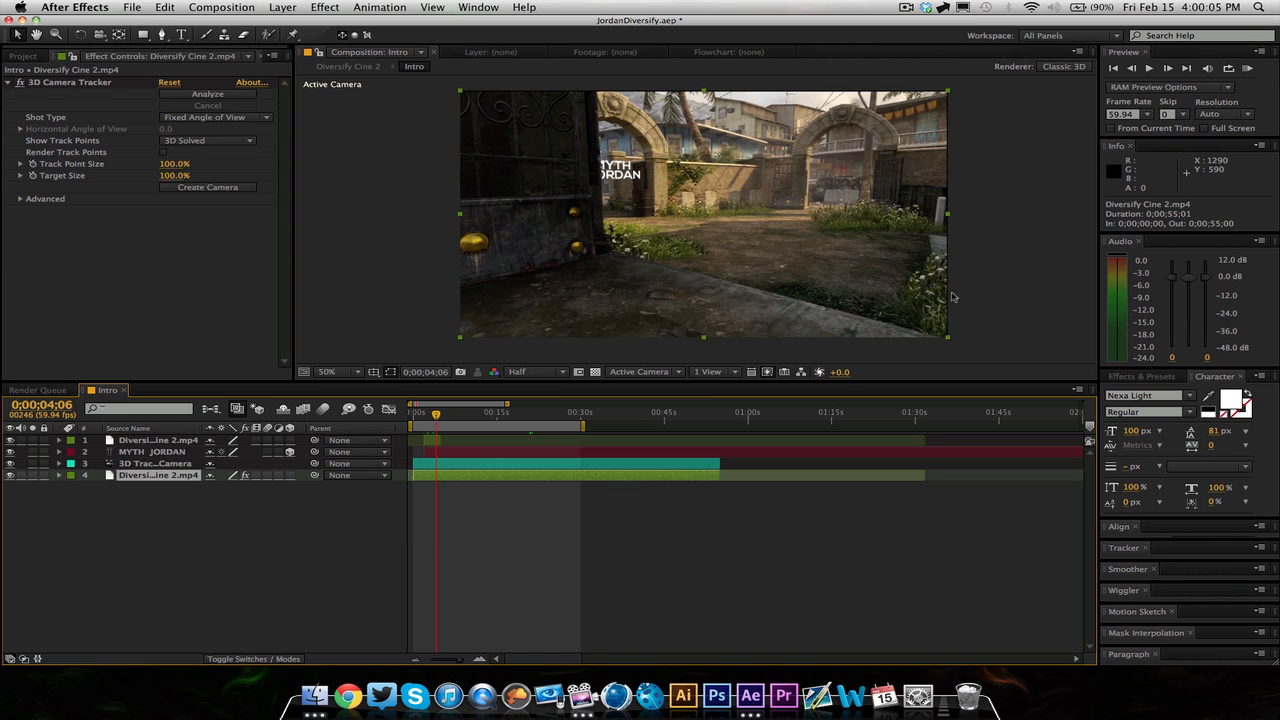
pyautogui.moveTo(944, 296)
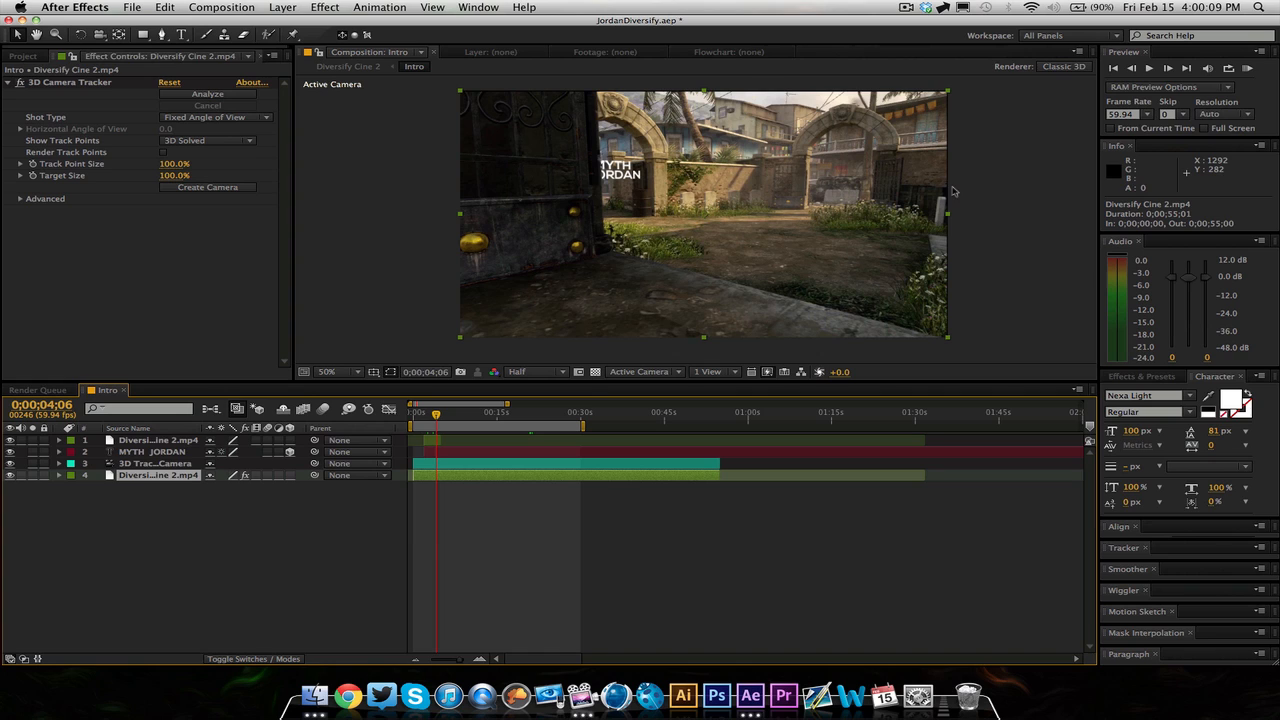
pyautogui.moveTo(944, 294)
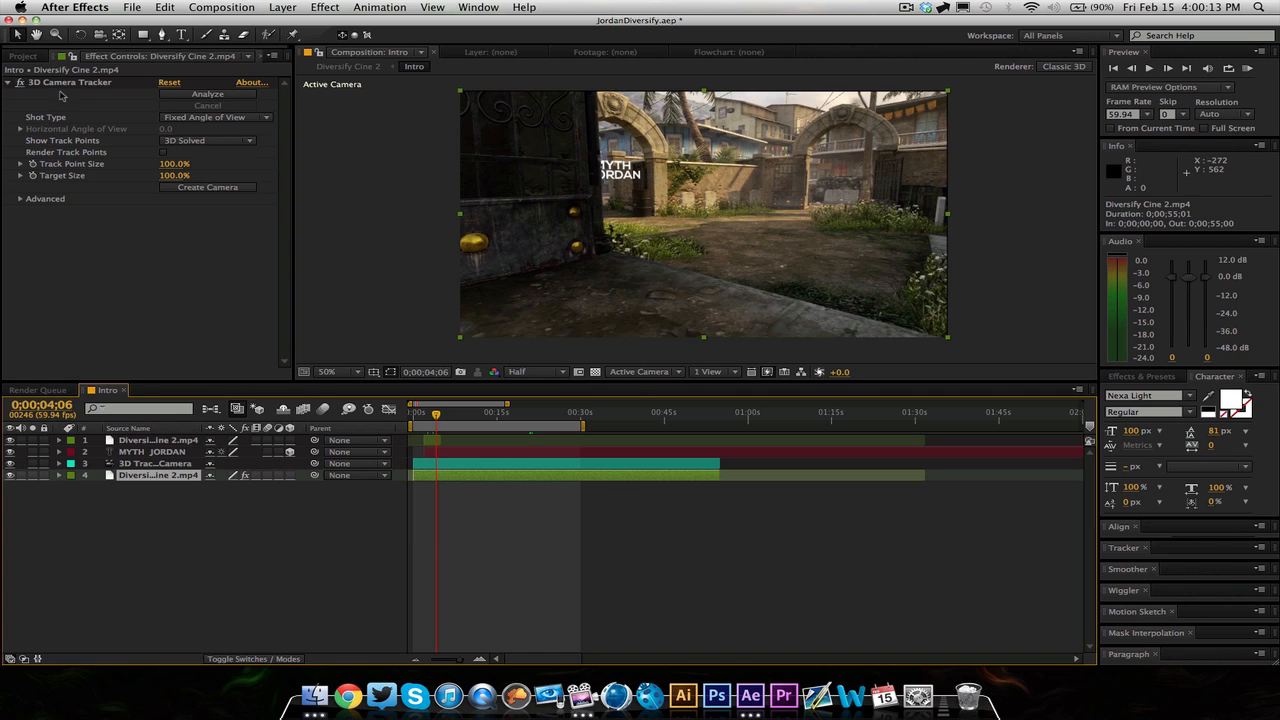
pyautogui.moveTo(418, 338)
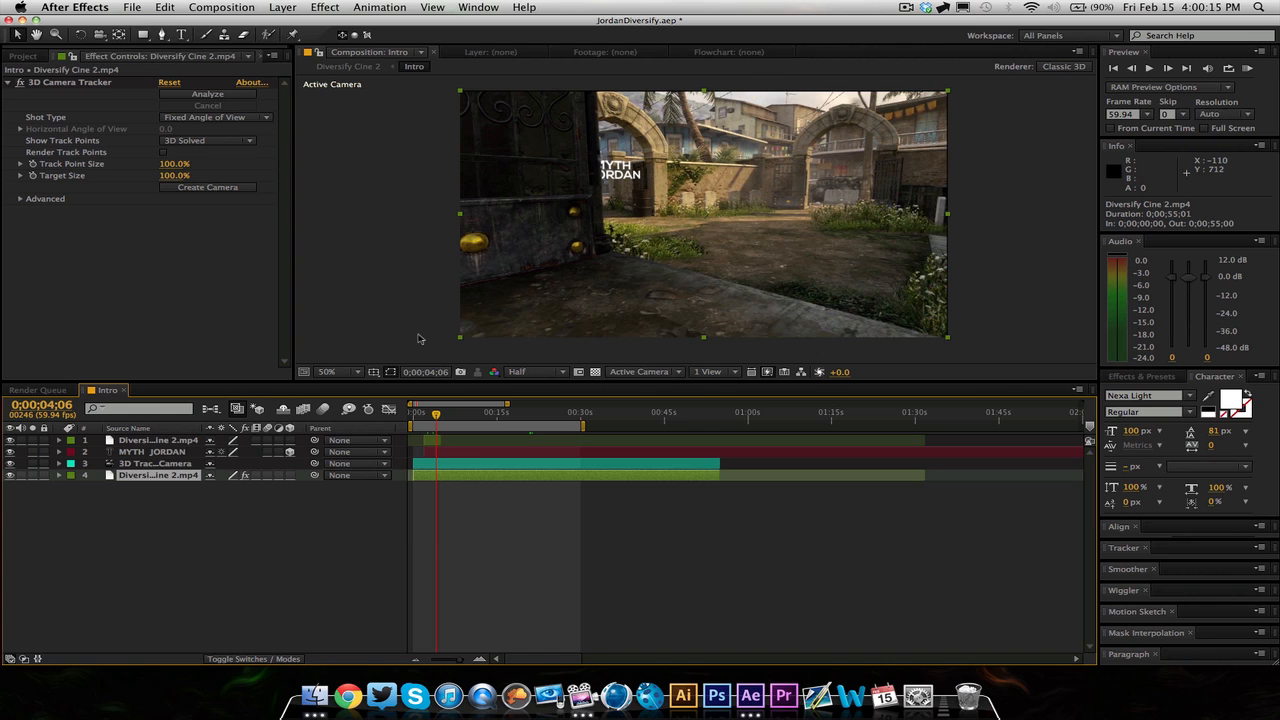
pyautogui.moveTo(844, 308)
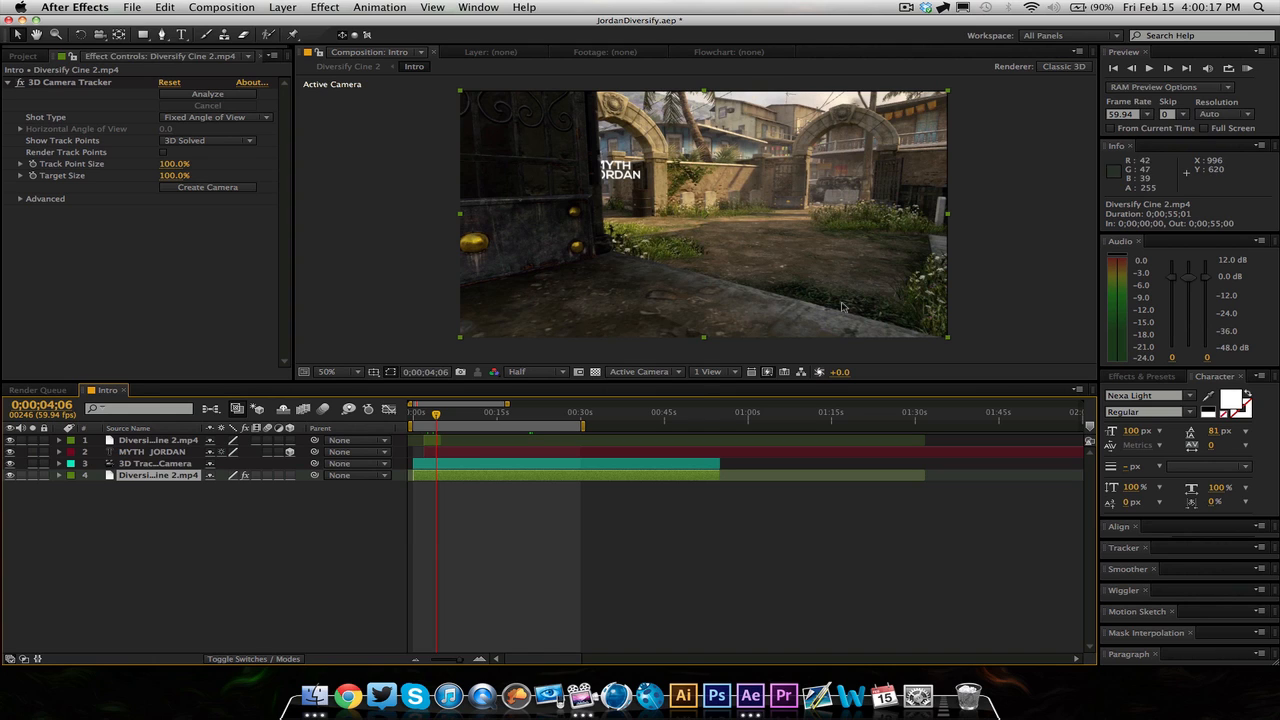
pyautogui.moveTo(778, 256)
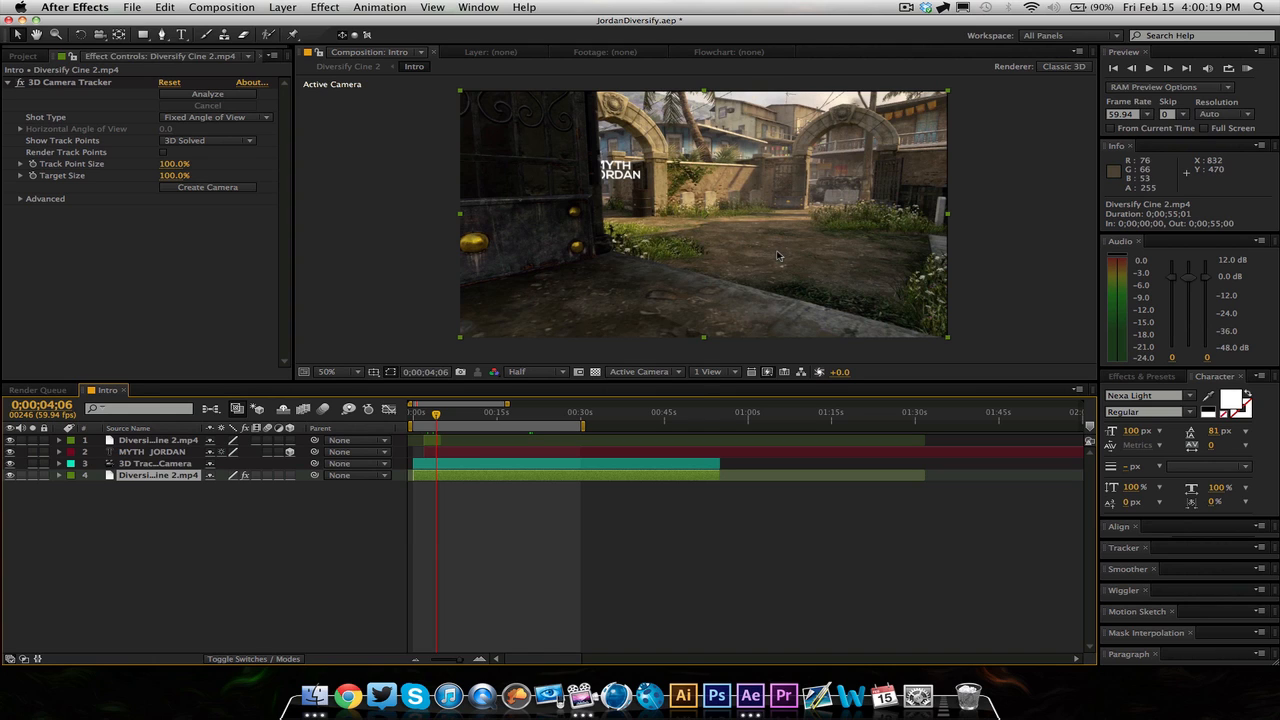
pyautogui.moveTo(624, 488)
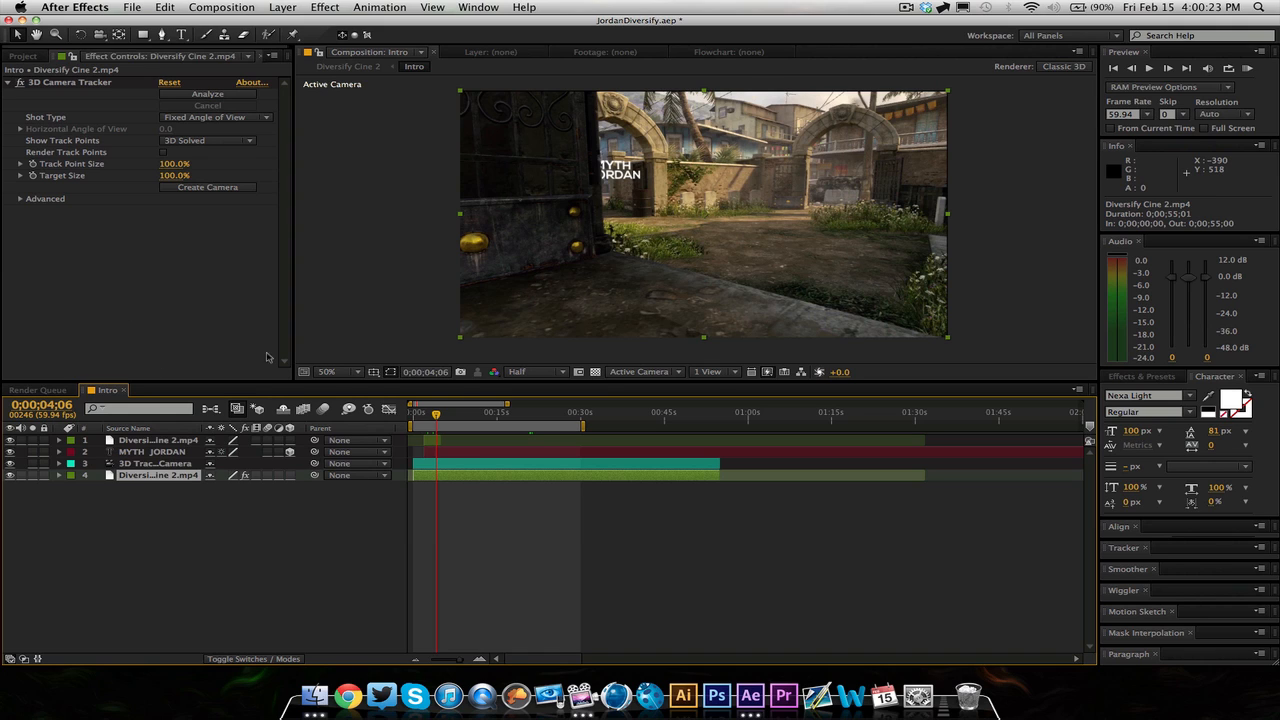
pyautogui.moveTo(488, 356)
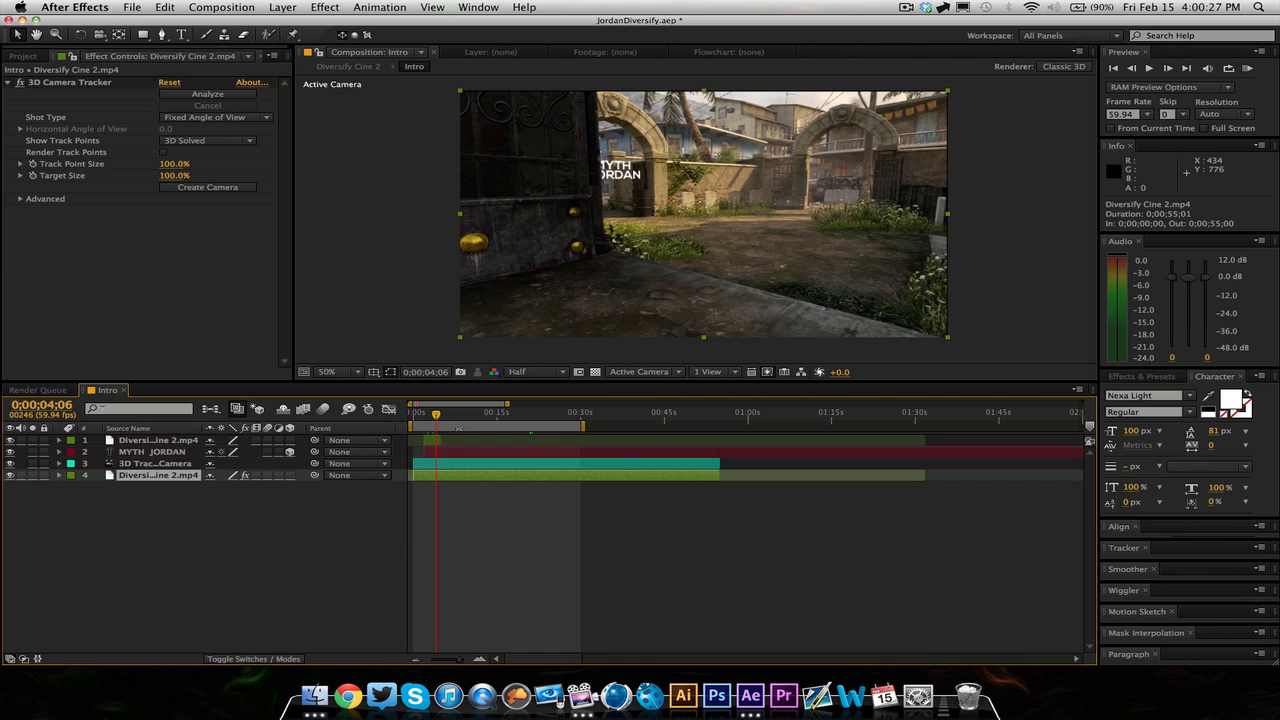
pyautogui.moveTo(434, 412); pyautogui.dragTo(488, 412)
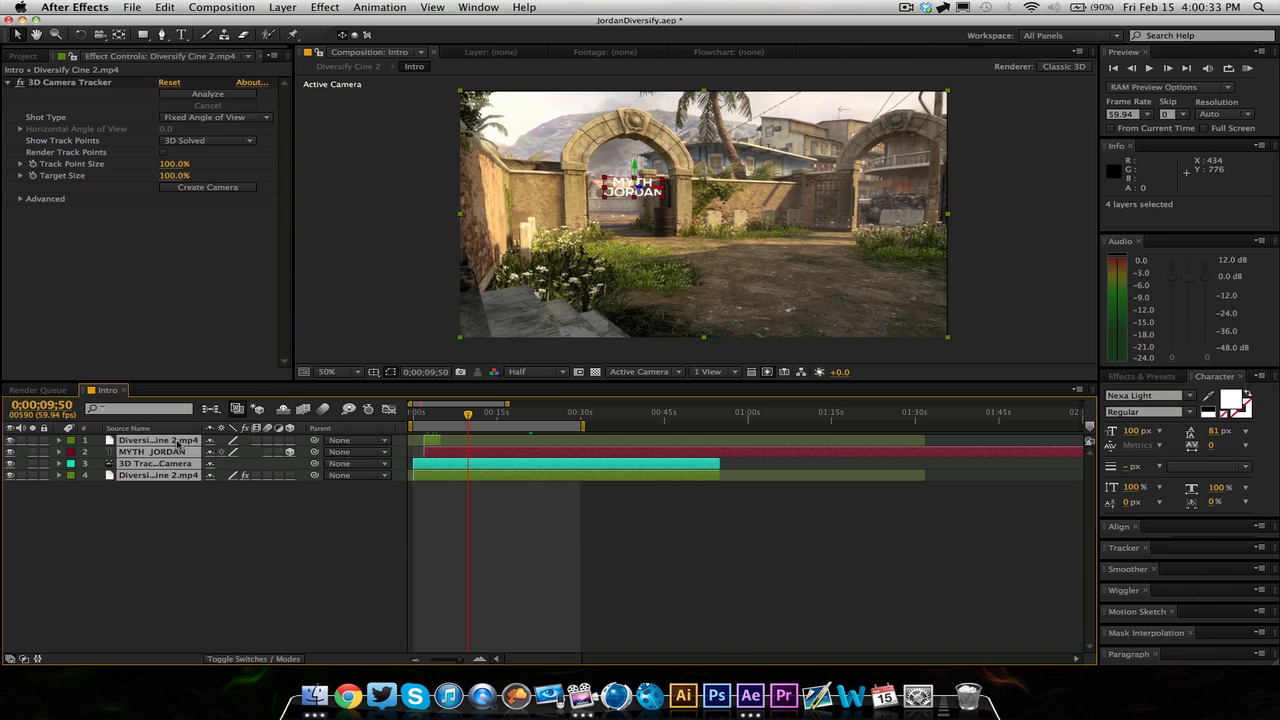
# - Pre-compose the four selected Intro layers into Pre-comp 1 with Move all attributes
pyautogui.click(156, 476)
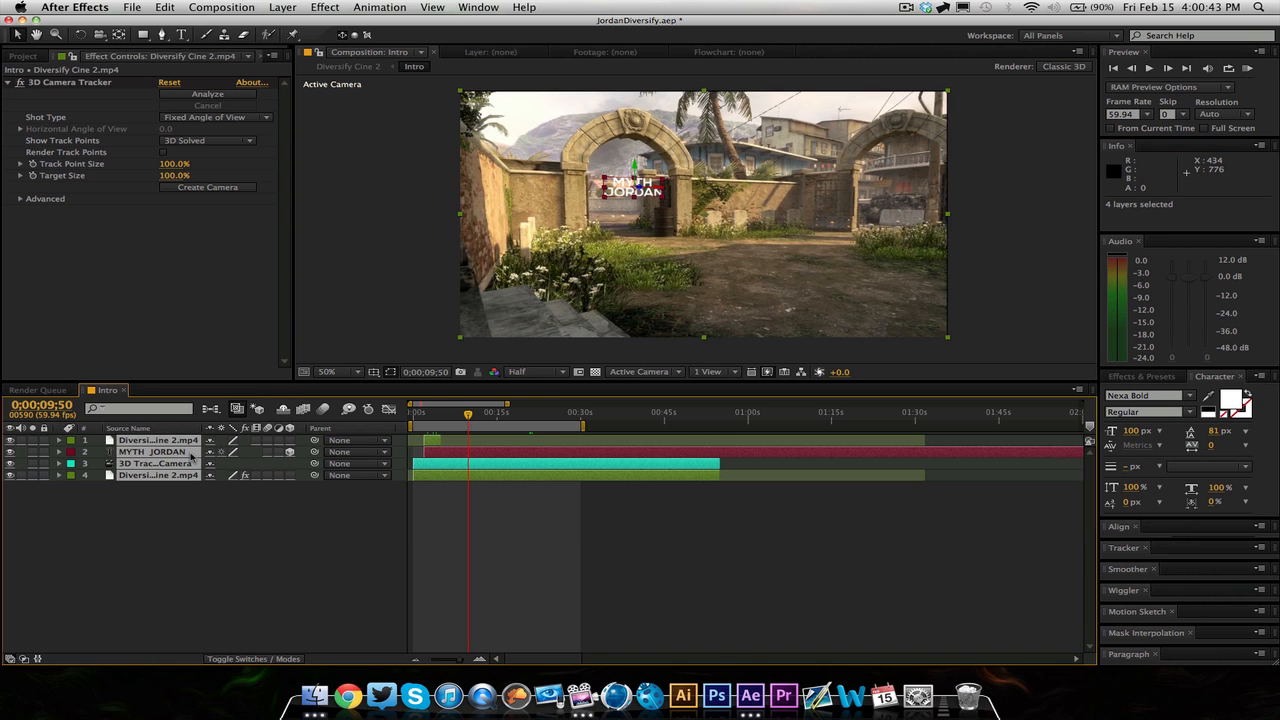
pyautogui.rightClick(156, 452)
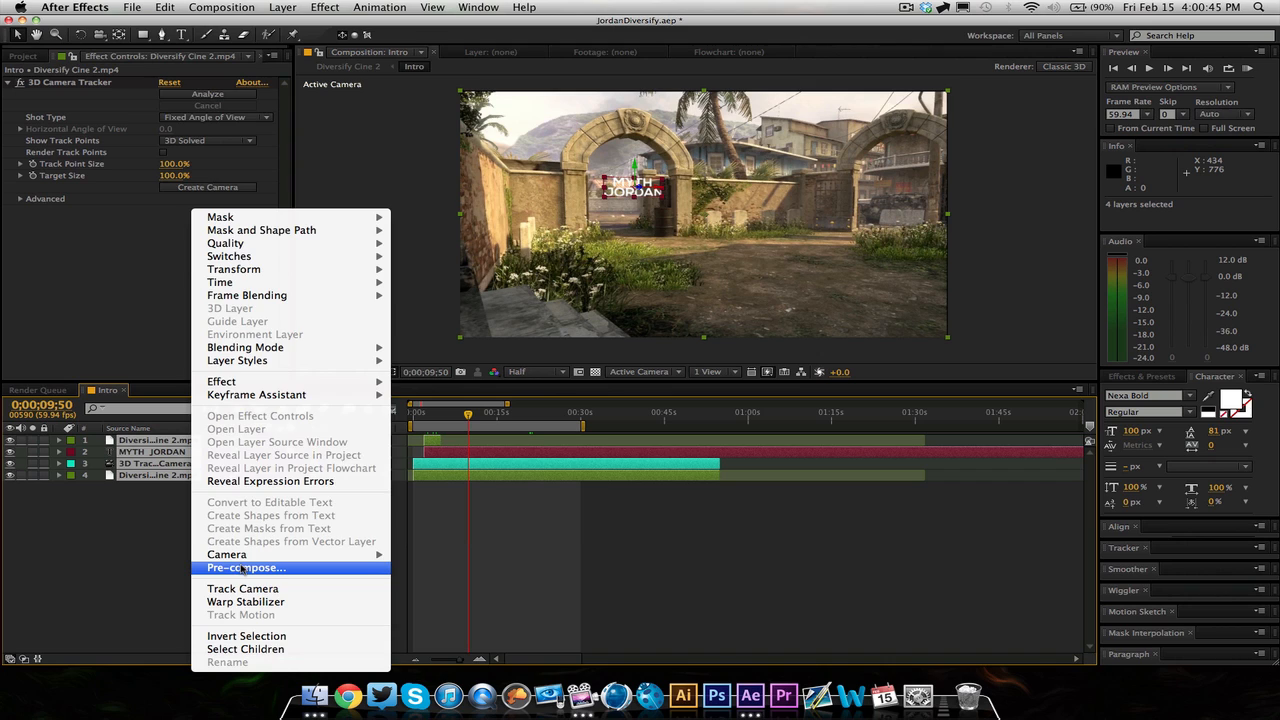
pyautogui.click(244, 568)
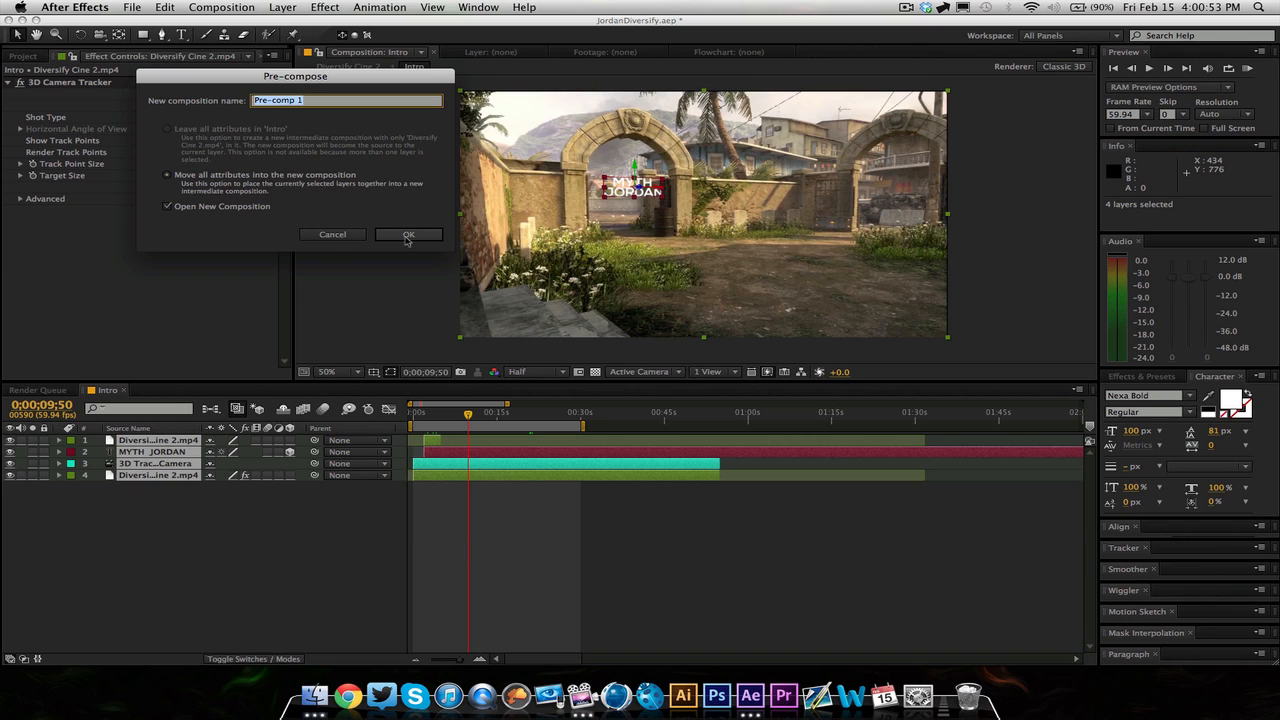
pyautogui.moveTo(396, 284)
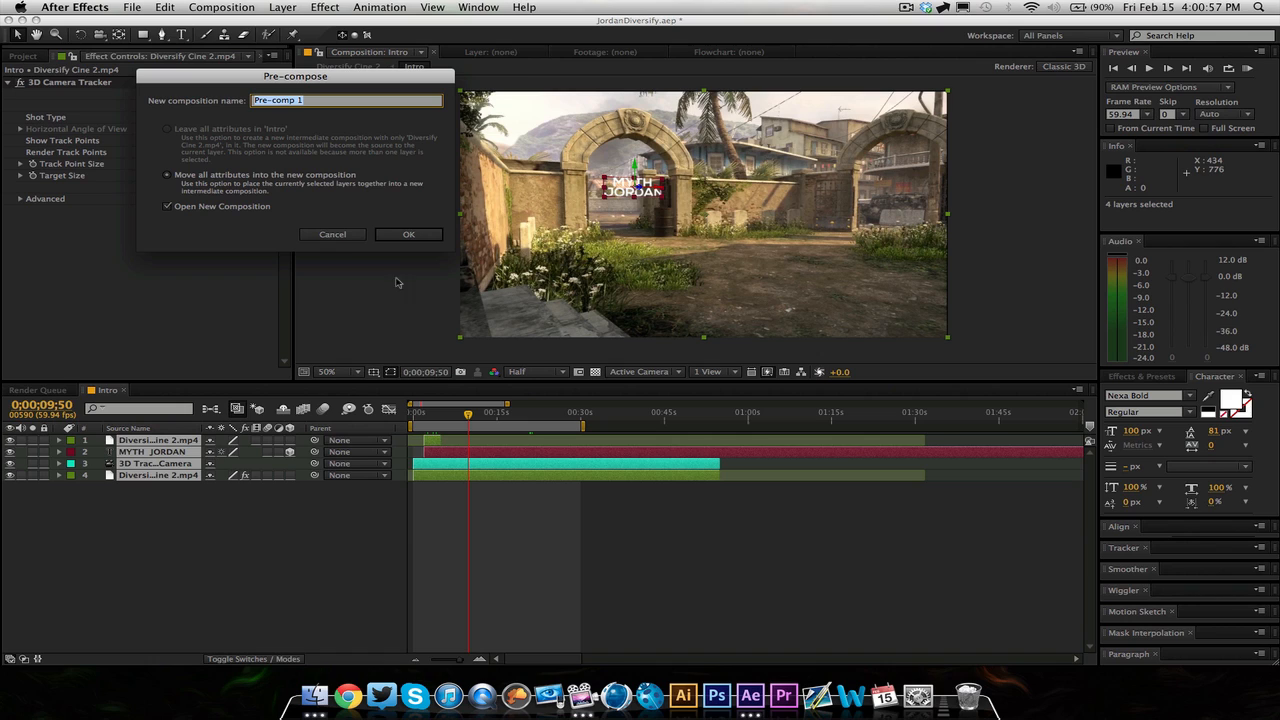
pyautogui.moveTo(398, 268)
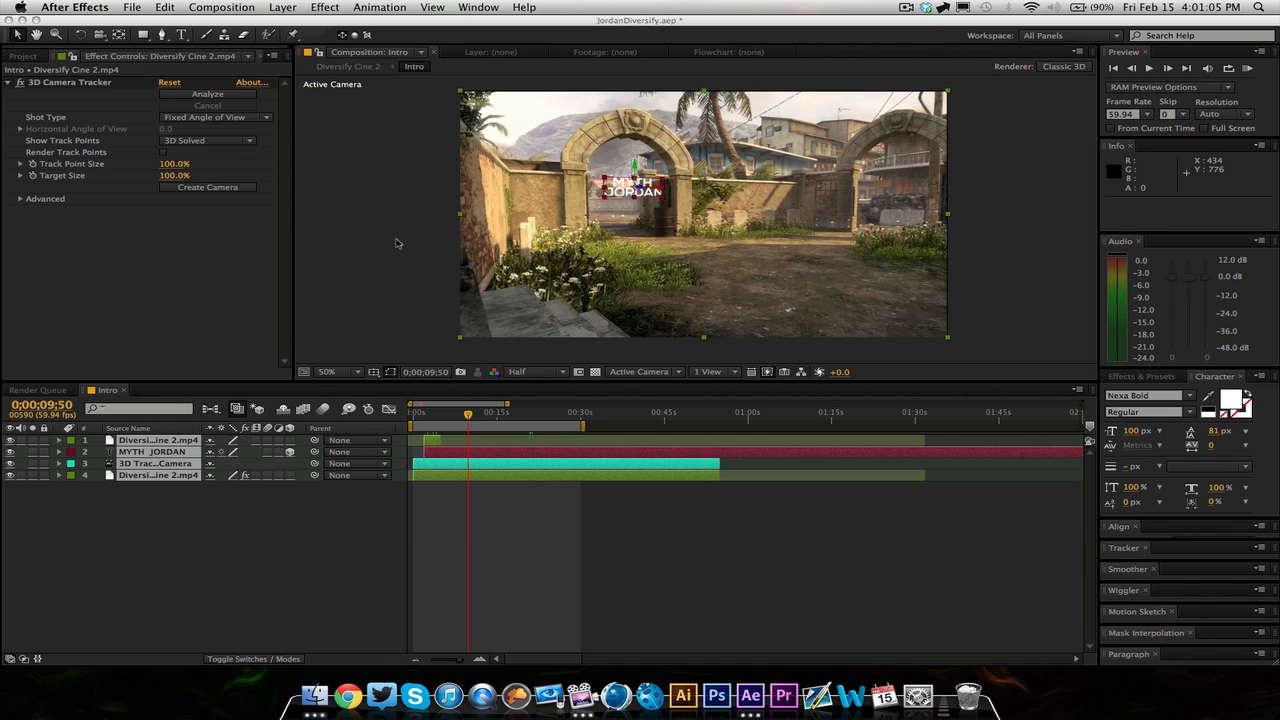
pyautogui.moveTo(336, 302)
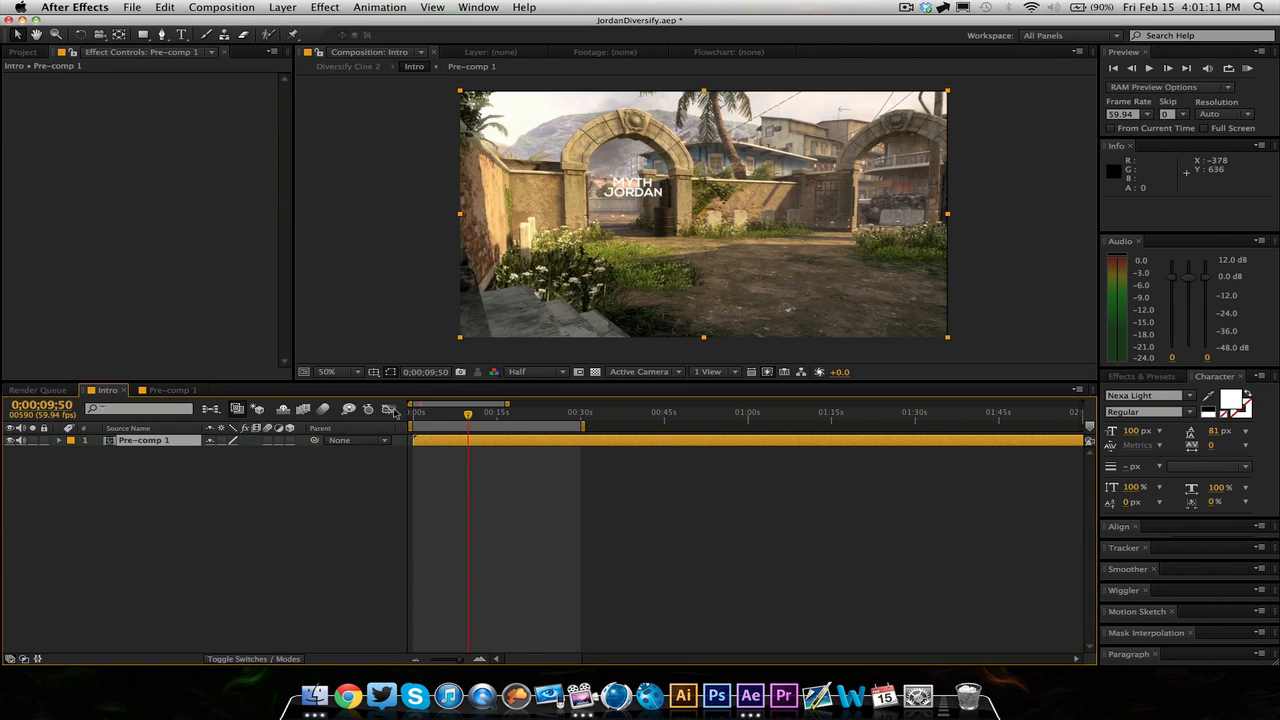
# - Review the nested footage, then set Pre-comp 1's Scale to 105% and hide the property
pyautogui.moveTo(468, 412); pyautogui.dragTo(580, 412)
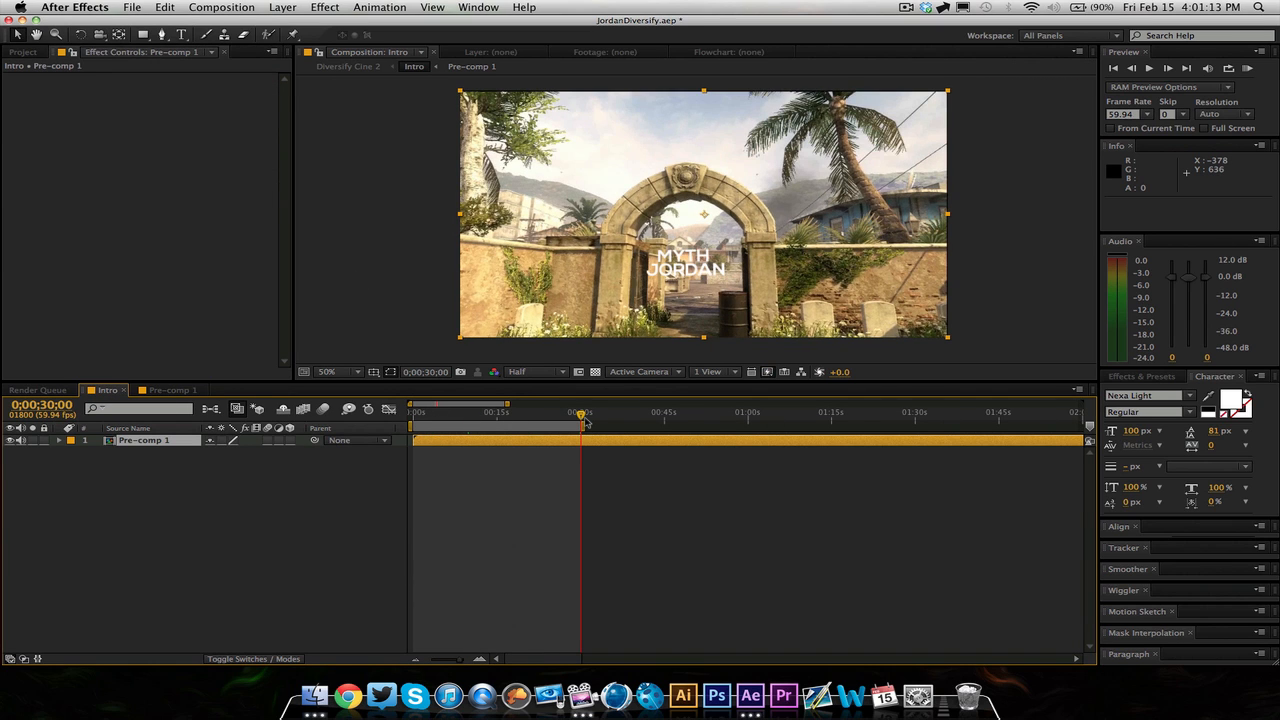
pyautogui.moveTo(584, 450)
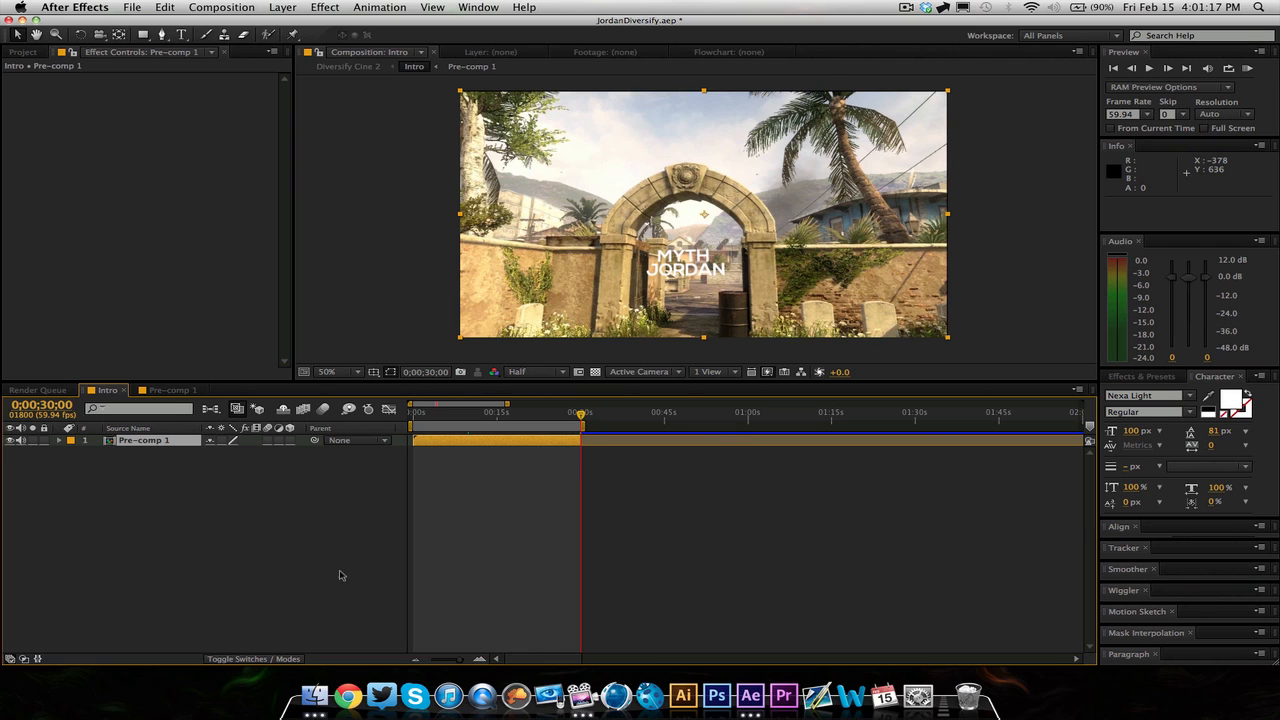
pyautogui.moveTo(404, 530)
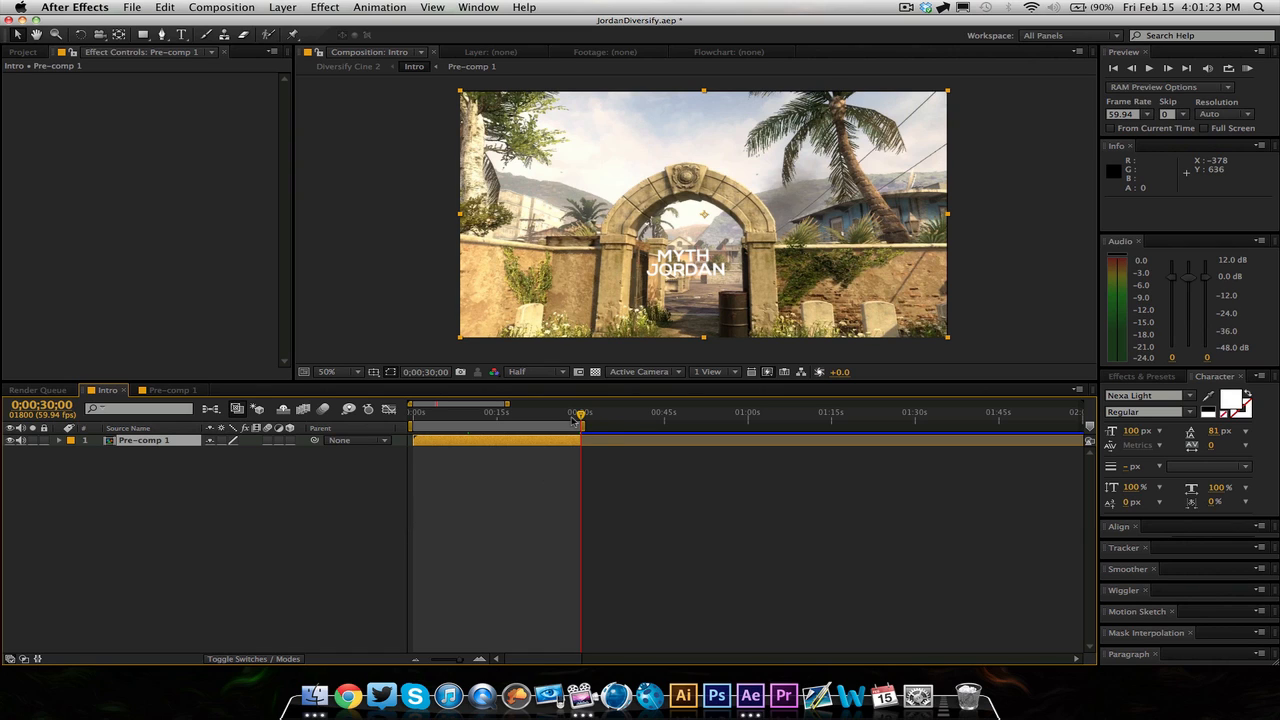
pyautogui.moveTo(578, 412)
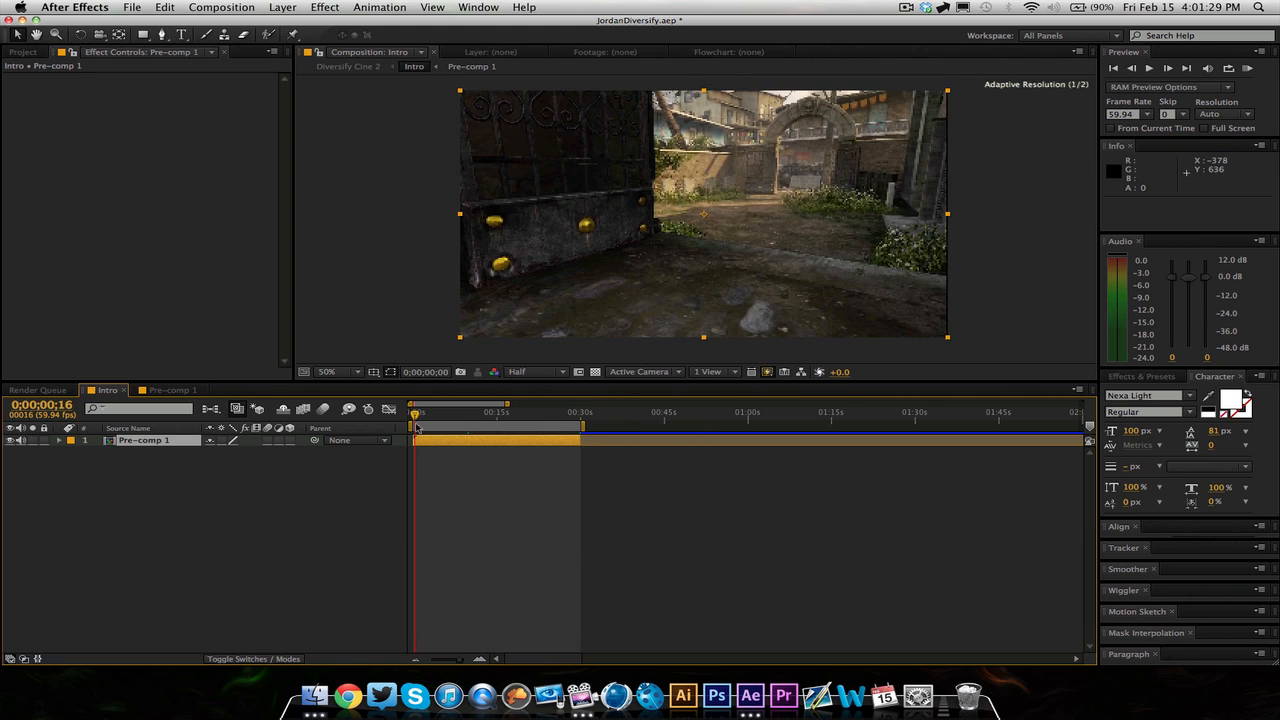
pyautogui.moveTo(416, 412); pyautogui.dragTo(500, 412)
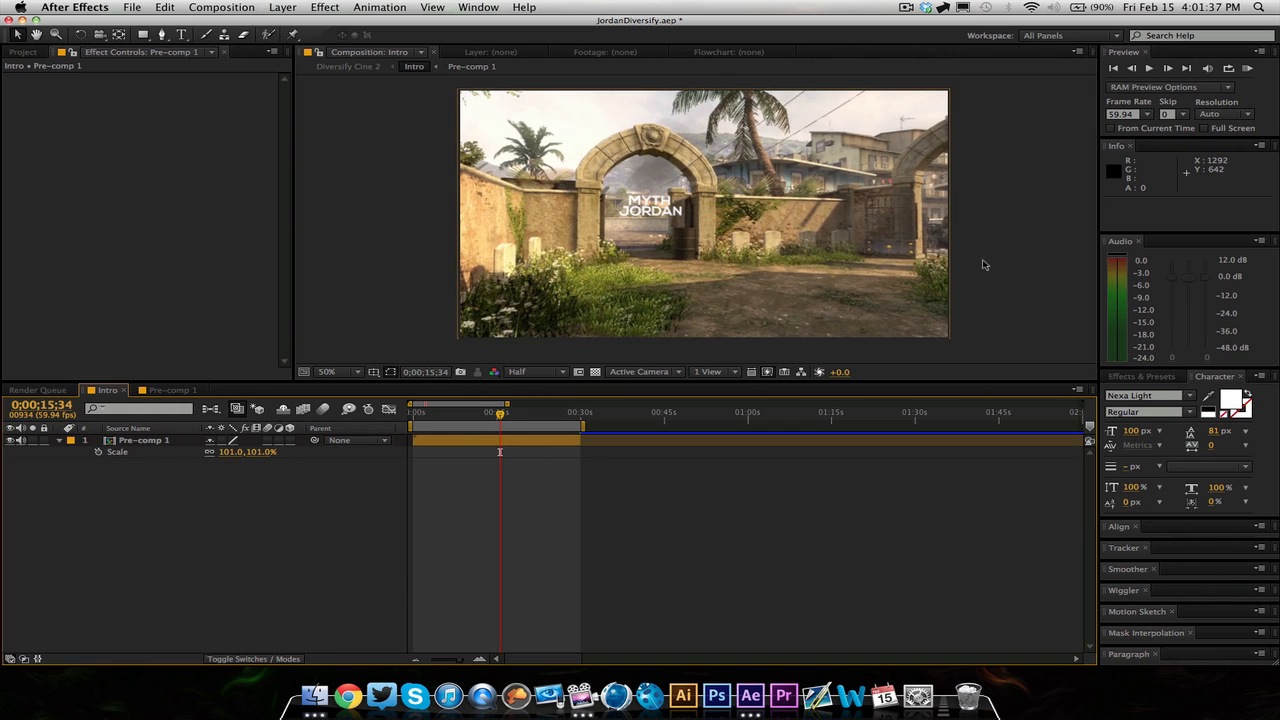
pyautogui.moveTo(952, 264)
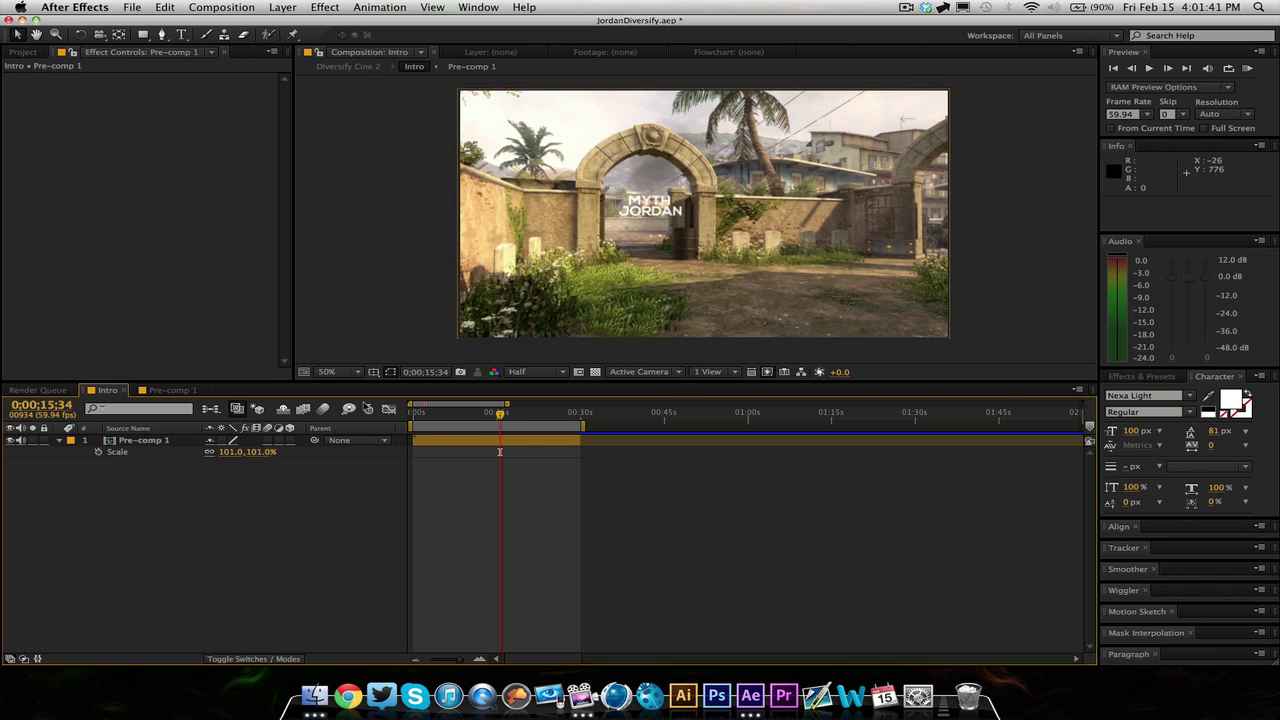
pyautogui.doubleClick(246, 452)
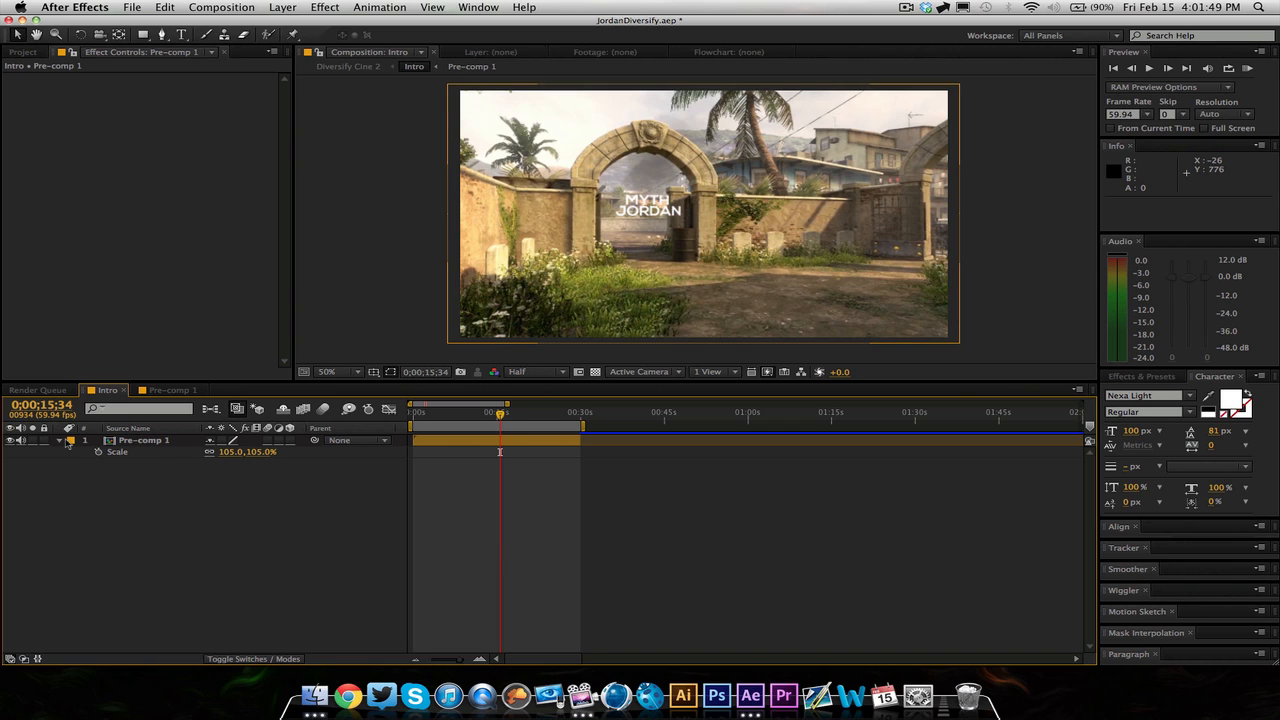
pyautogui.click(58, 440)
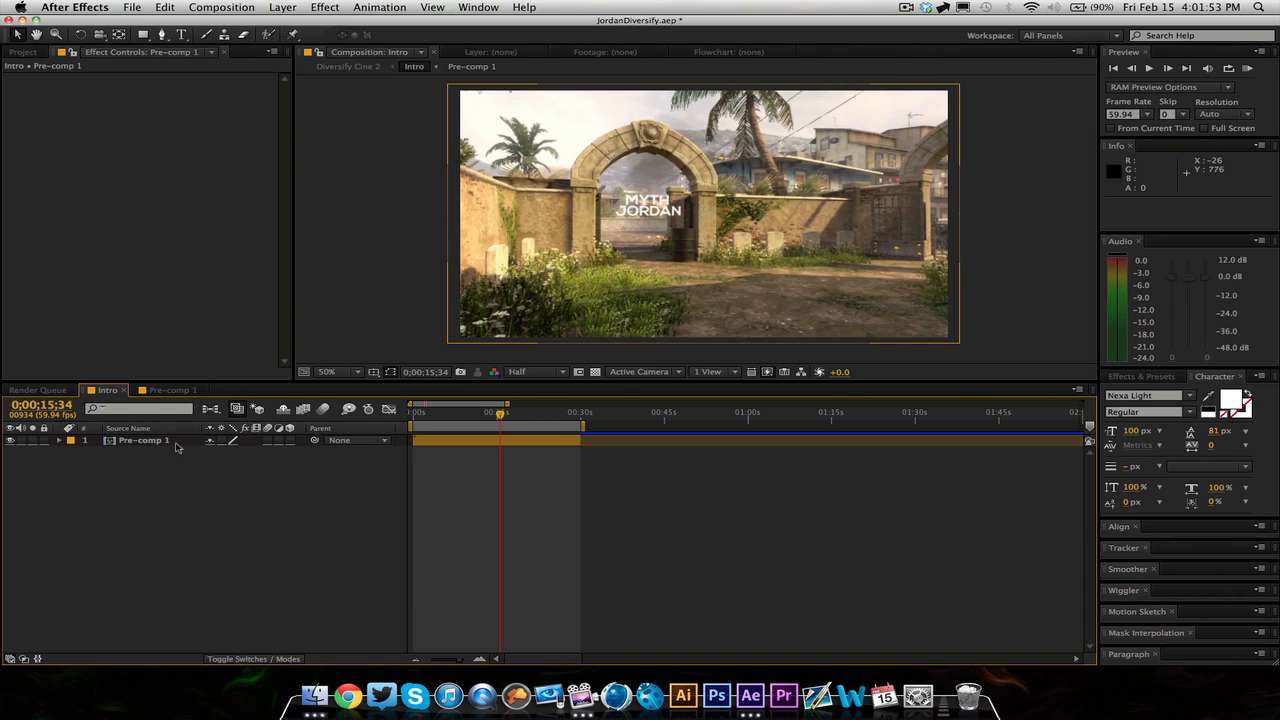
# - On Pre-comp 1's Twixtor Pro, choose Contrast/Edge Enhance prep, Inverse w/ Smart Blend warping, and enable Speed % keyframing
pyautogui.click(144, 440)
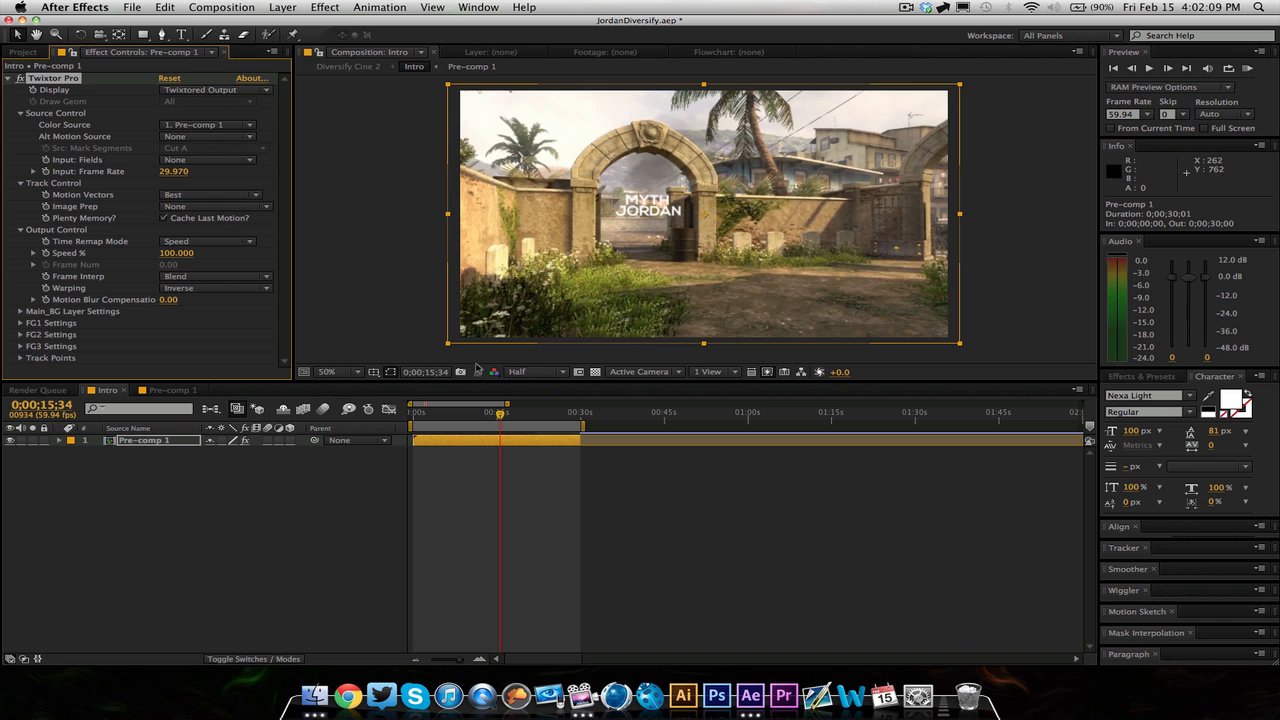
pyautogui.moveTo(504, 418)
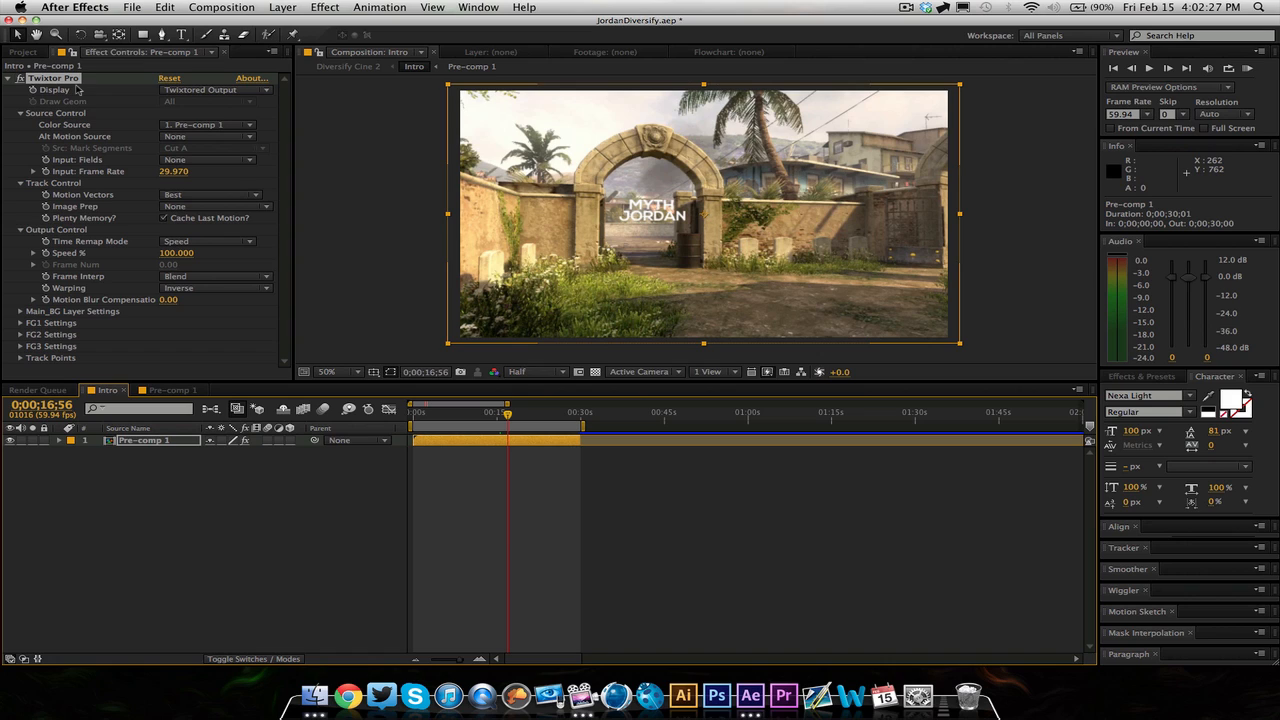
pyautogui.moveTo(728, 232)
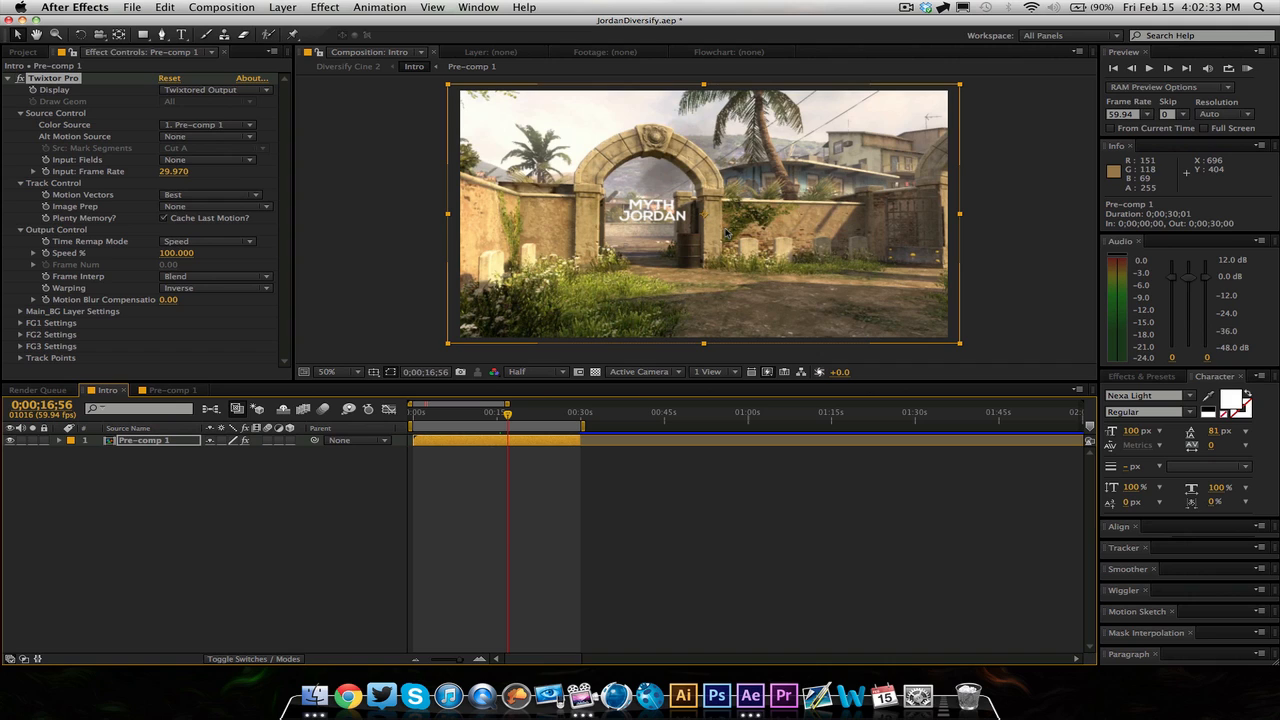
pyautogui.moveTo(446, 260)
pyautogui.write('59.940')
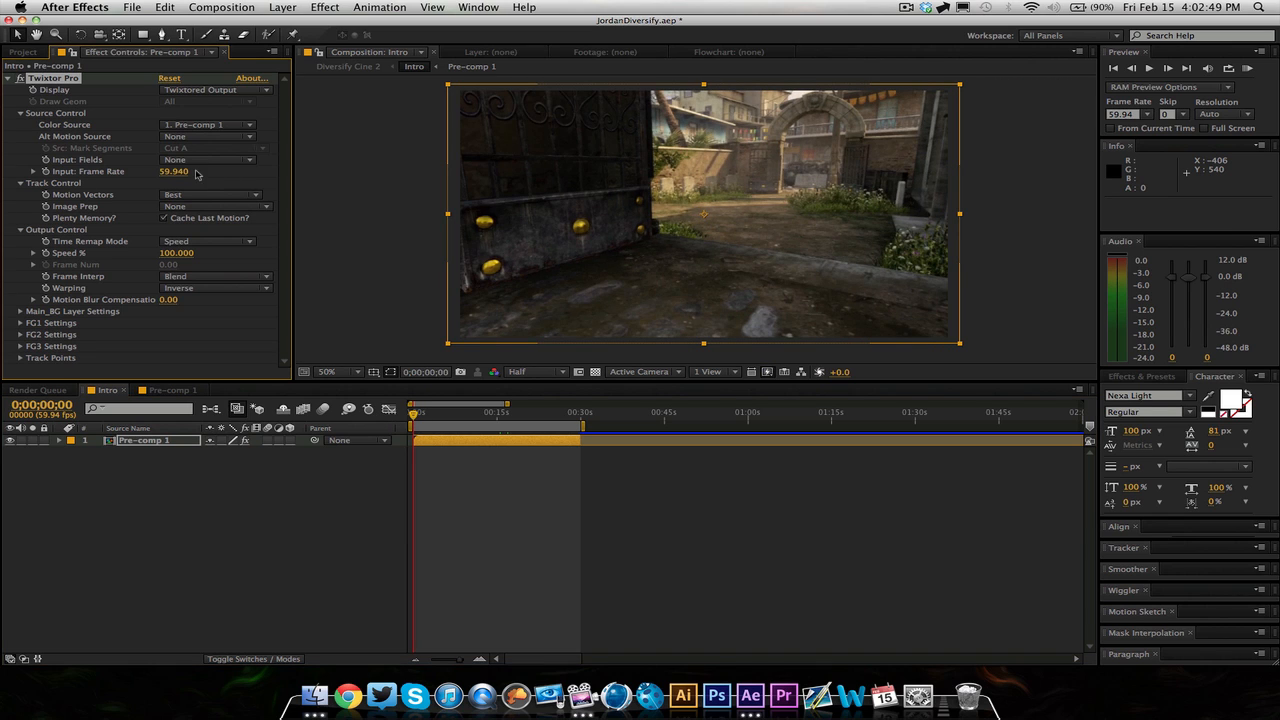
pyautogui.click(216, 206)
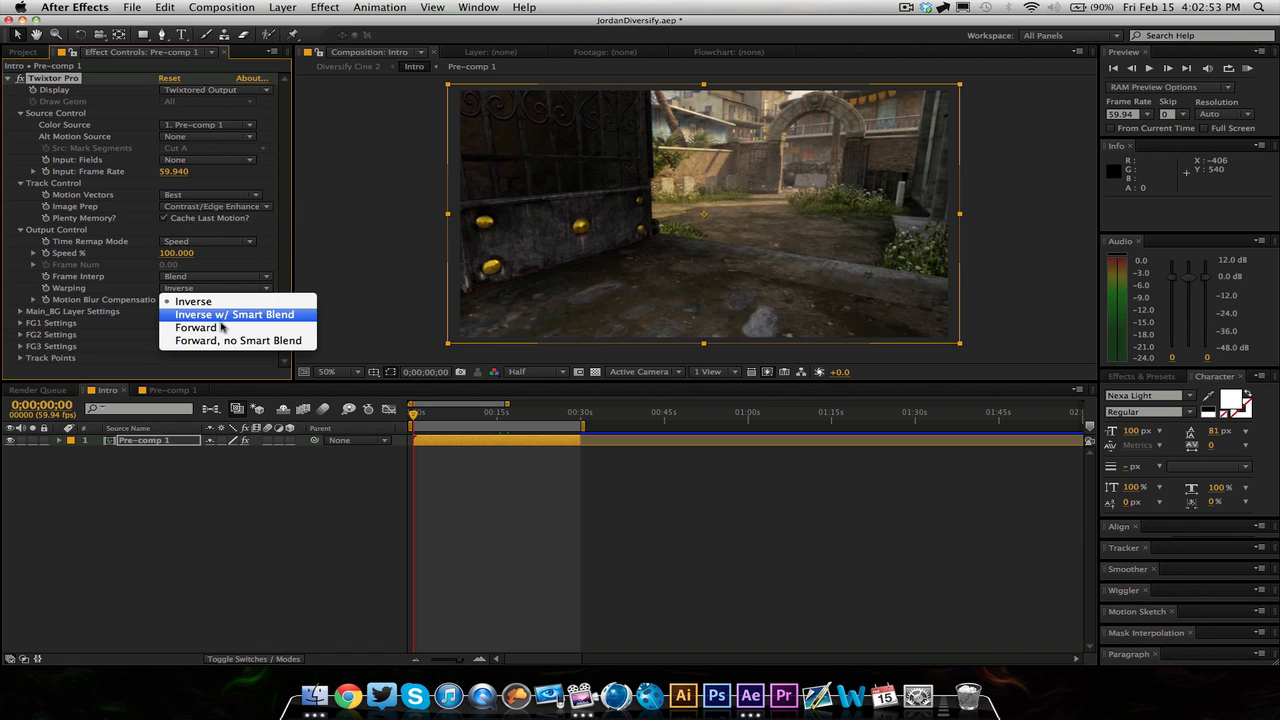
pyautogui.click(234, 314)
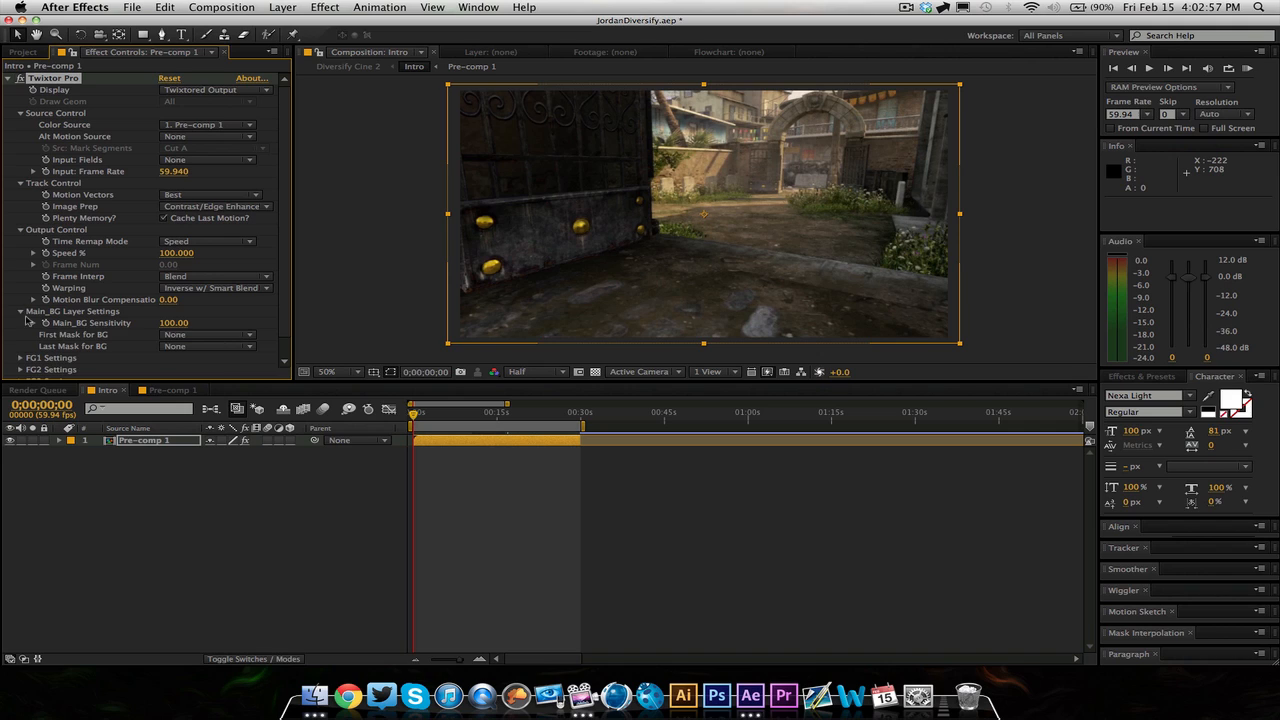
pyautogui.click(20, 312)
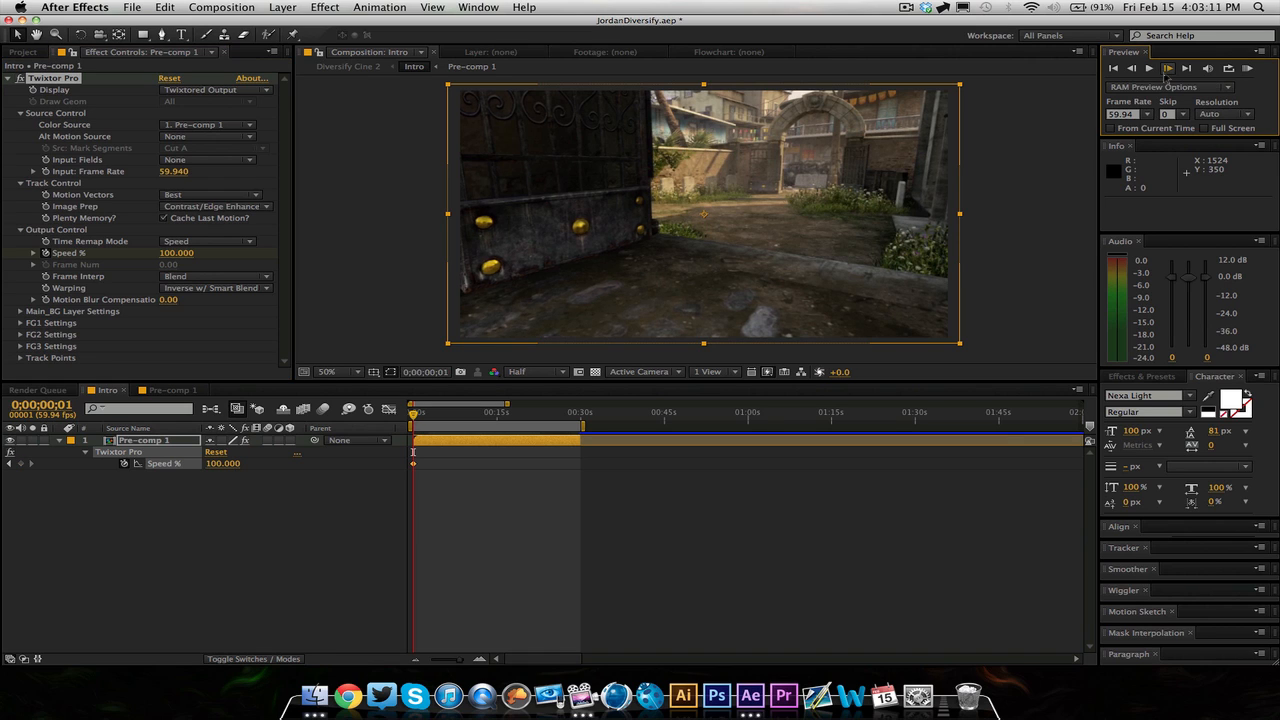
pyautogui.moveTo(740, 224)
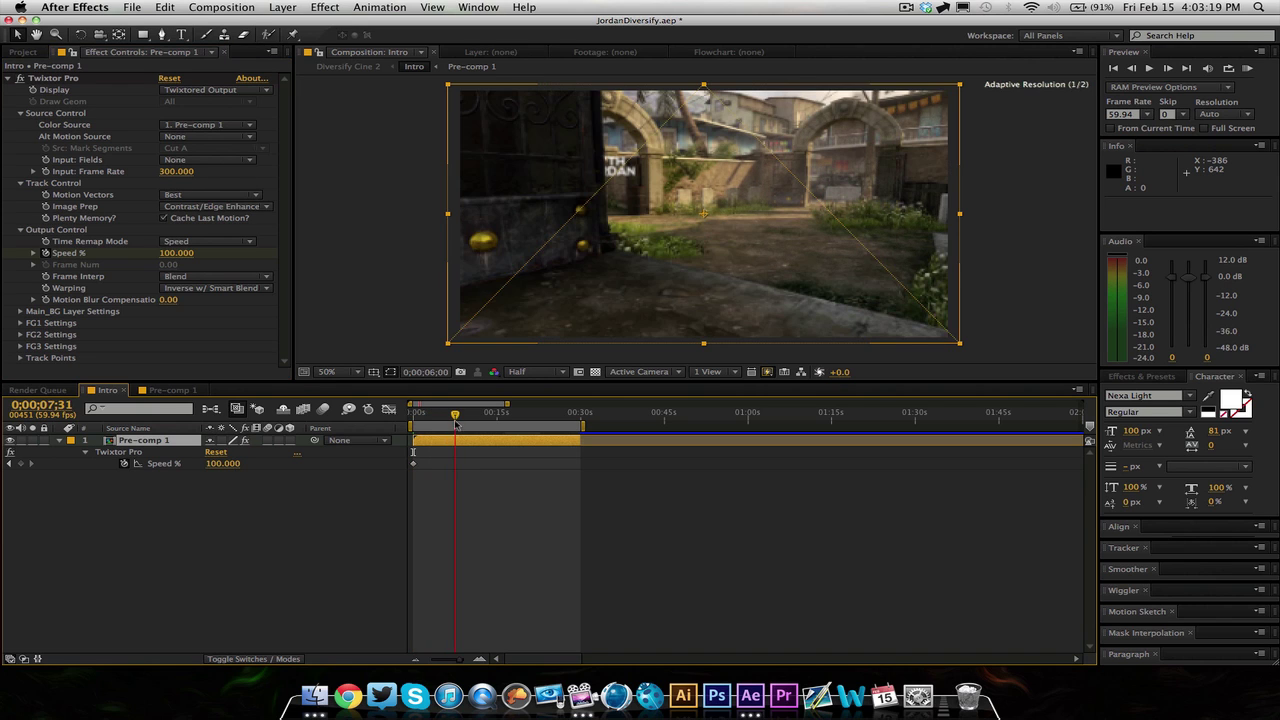
# - Set Twixtor's Input Frame Rate to 59.94 and Speed to 300%, then scrub the timeline to preview
pyautogui.click(476, 412)
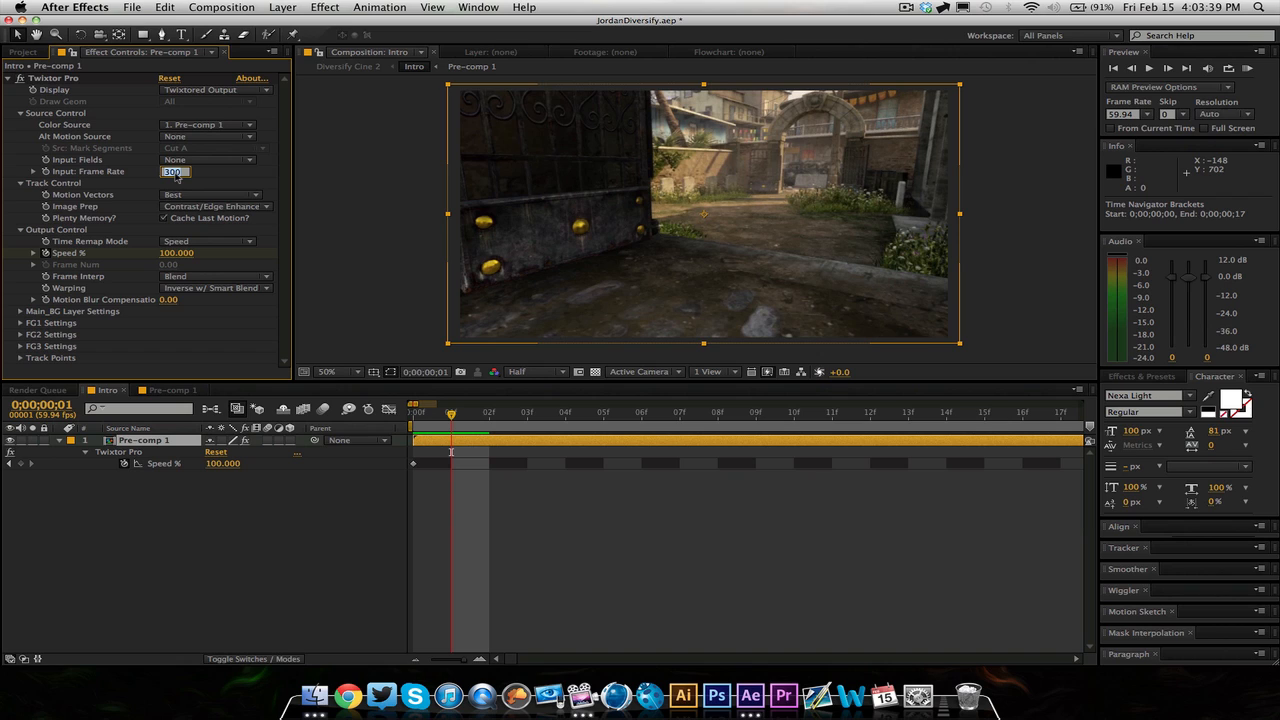
pyautogui.write('59.940')
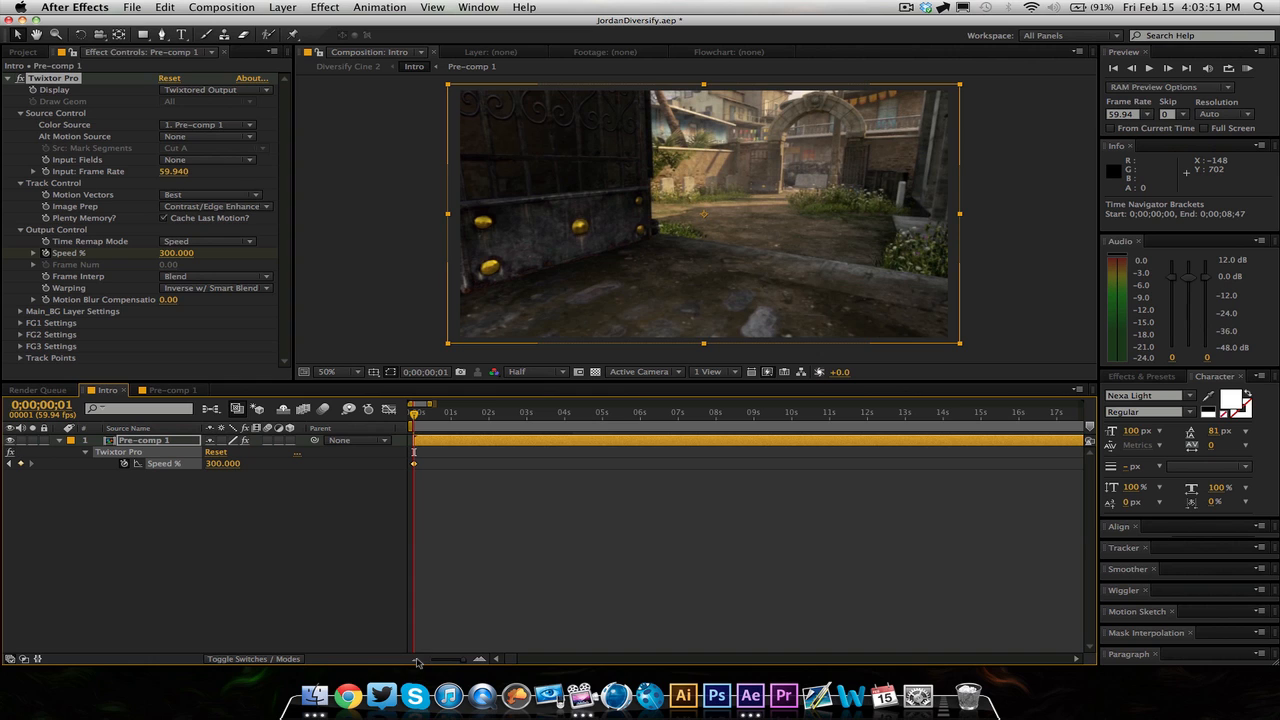
pyautogui.moveTo(796, 418)
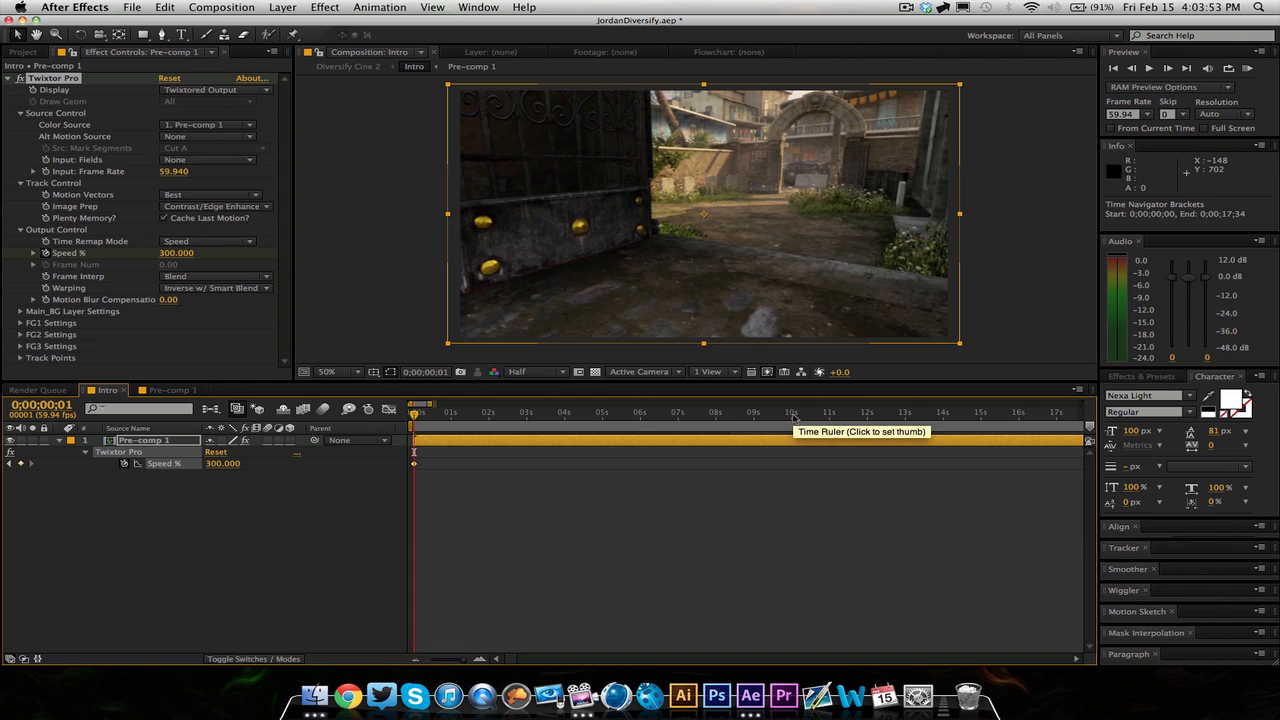
pyautogui.click(792, 412)
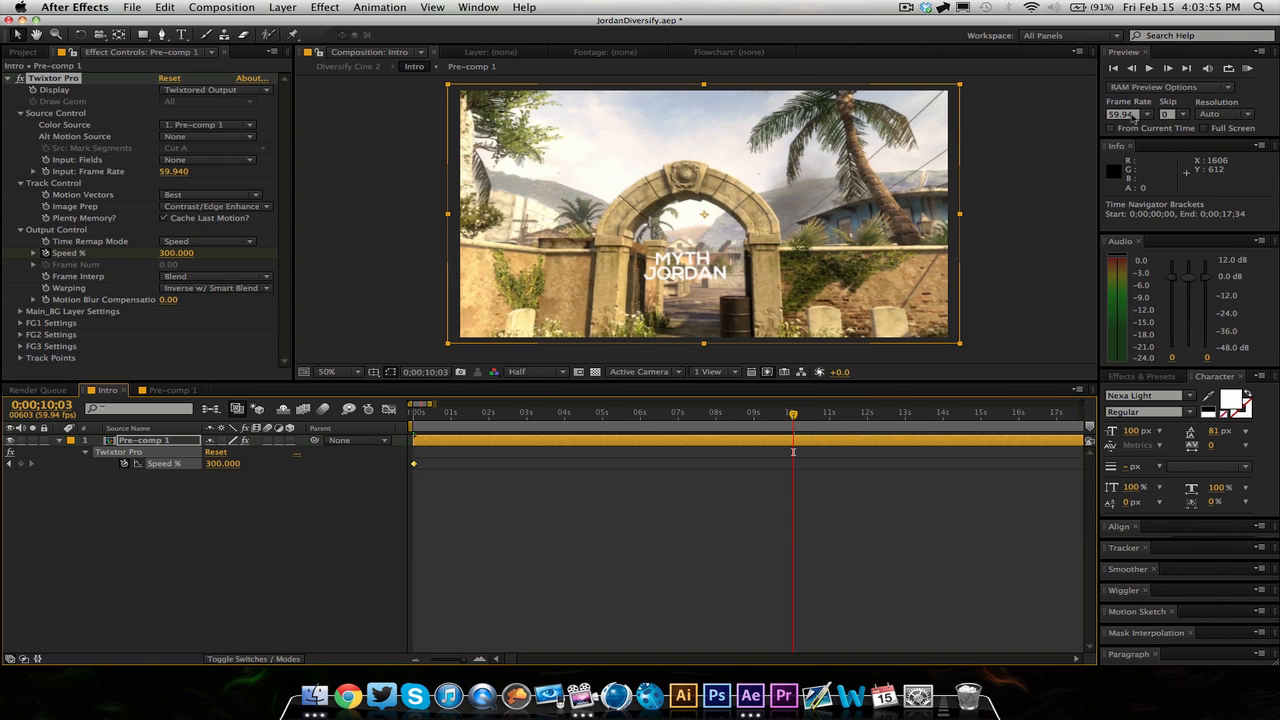
pyautogui.click(1132, 68)
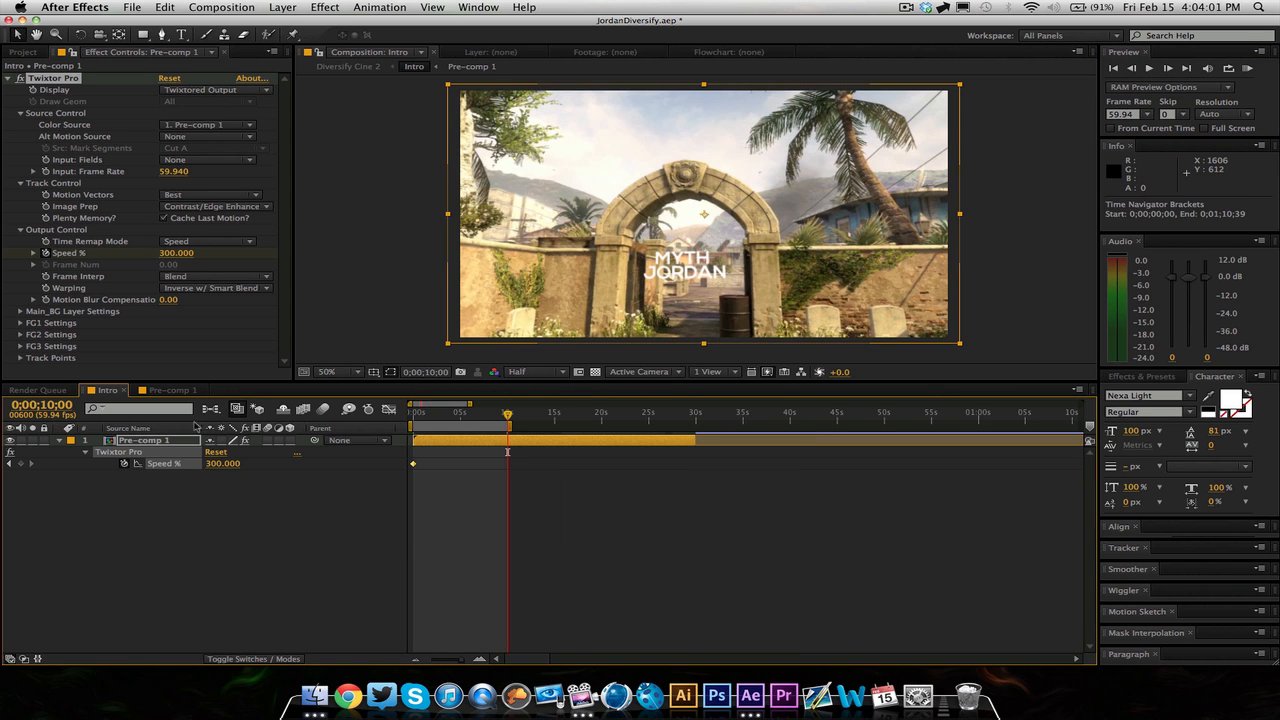
pyautogui.click(448, 412)
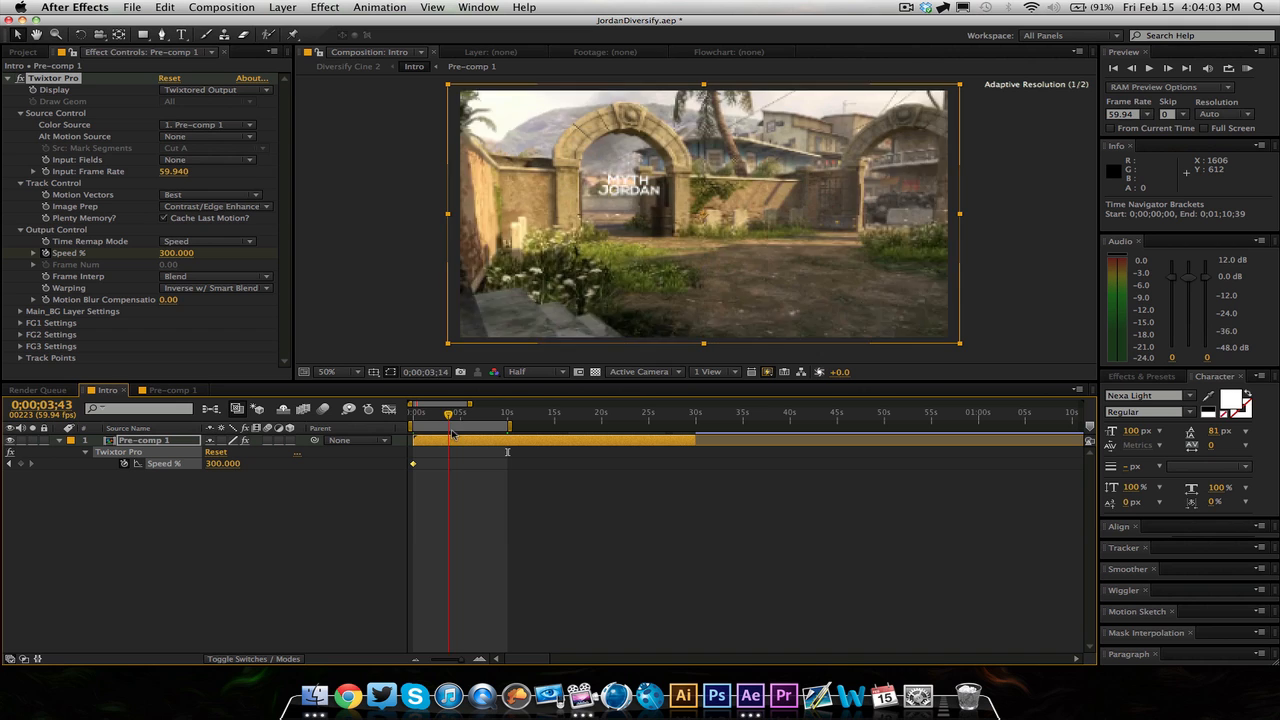
pyautogui.moveTo(448, 412); pyautogui.dragTo(464, 412)
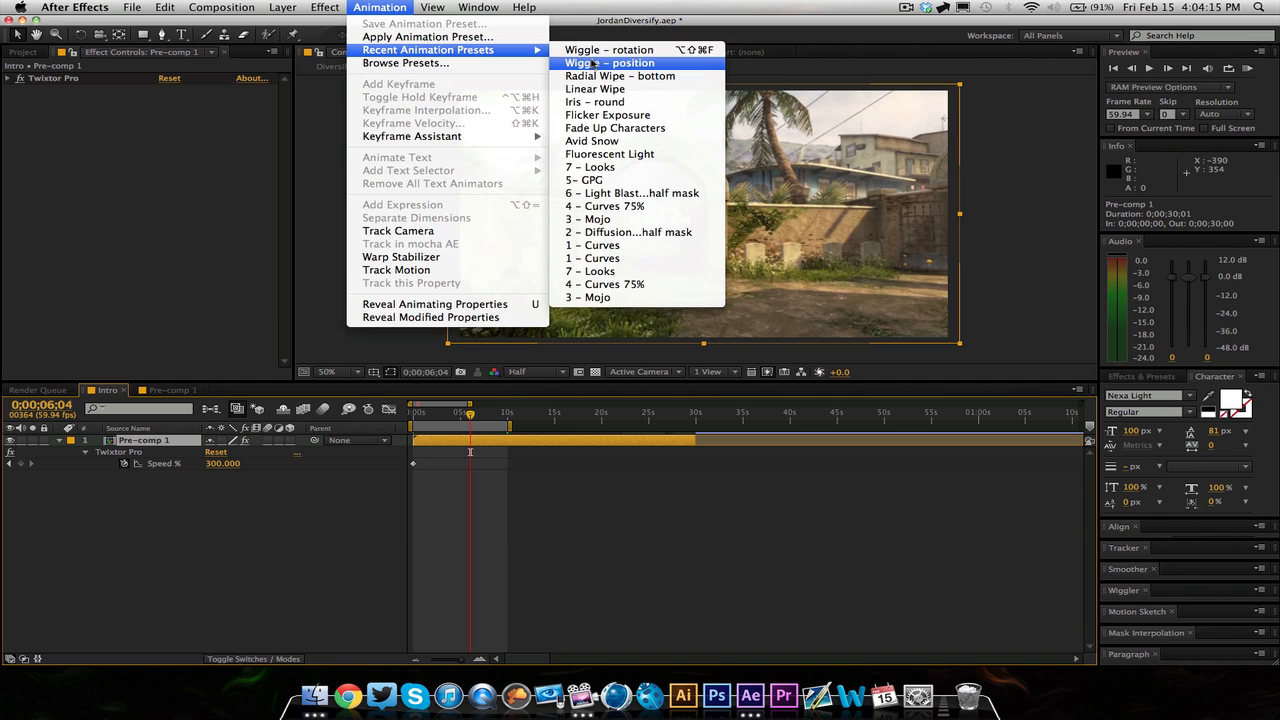
# - Browse Apply Animation Preset to Presets > Behaviors, cancel, and show Recent Animation Presets
pyautogui.click(608, 62)
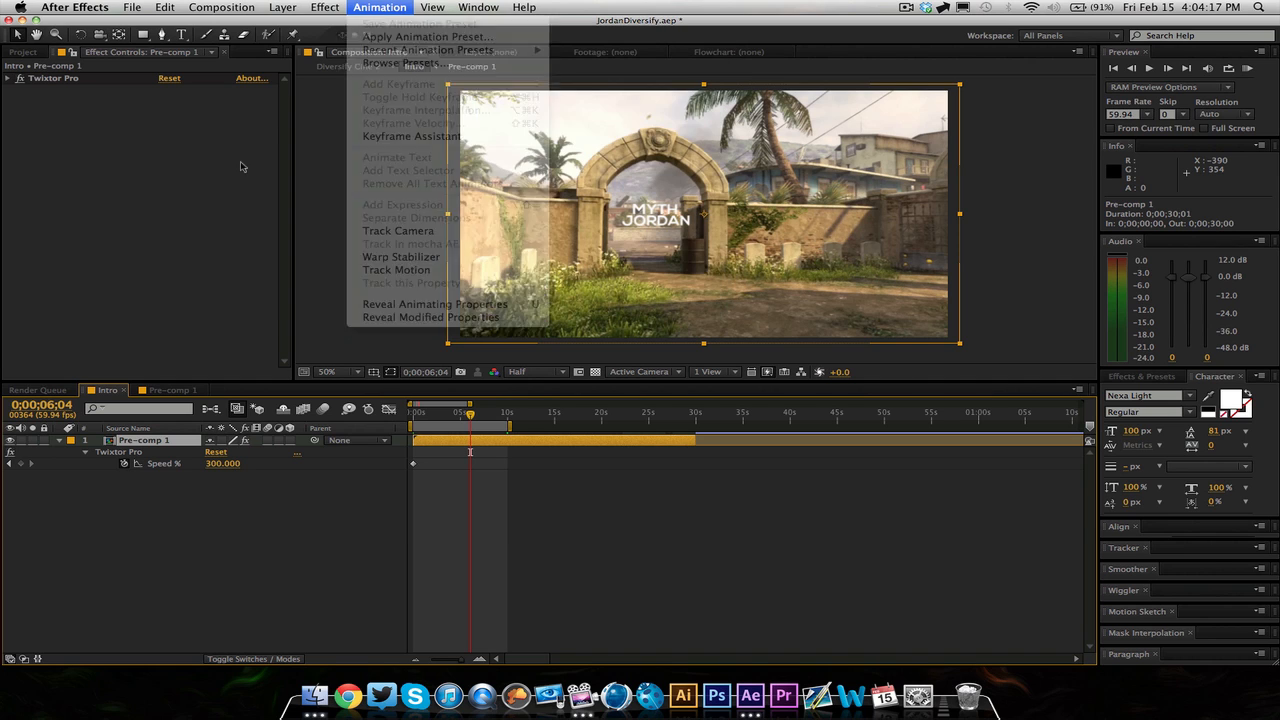
pyautogui.moveTo(428, 36)
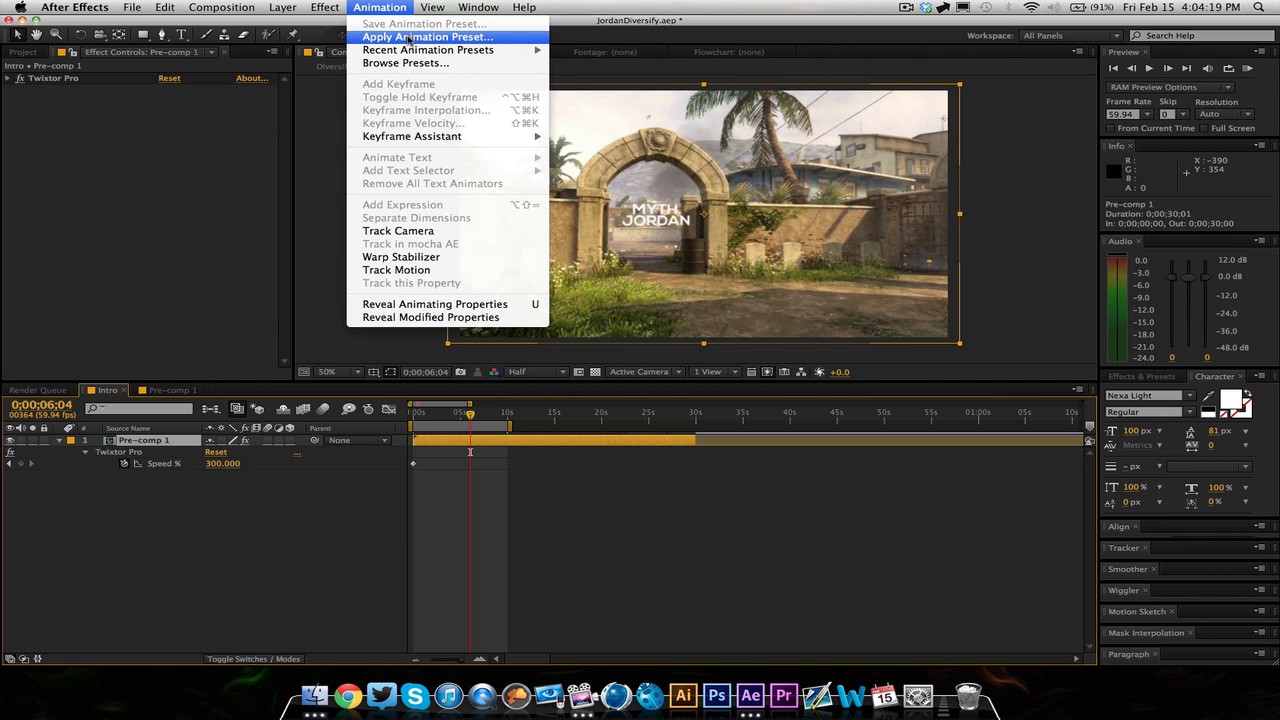
pyautogui.click(428, 36)
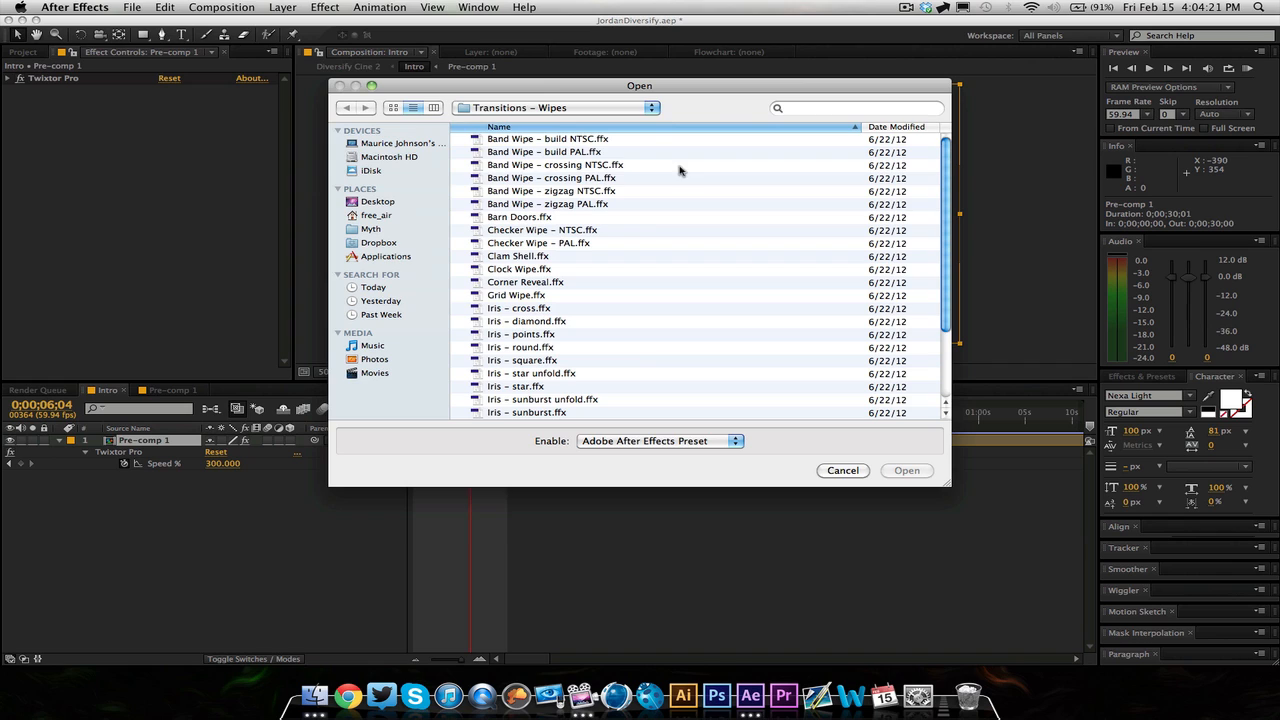
pyautogui.click(346, 108)
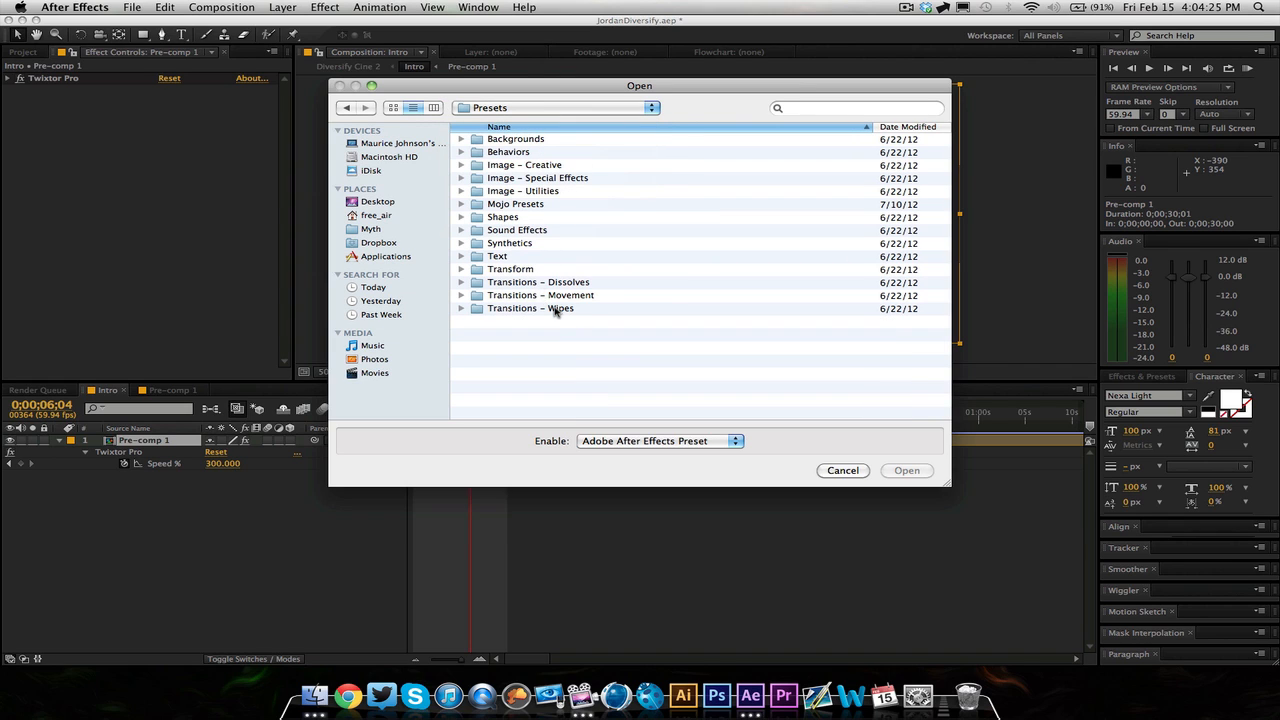
pyautogui.moveTo(510, 152)
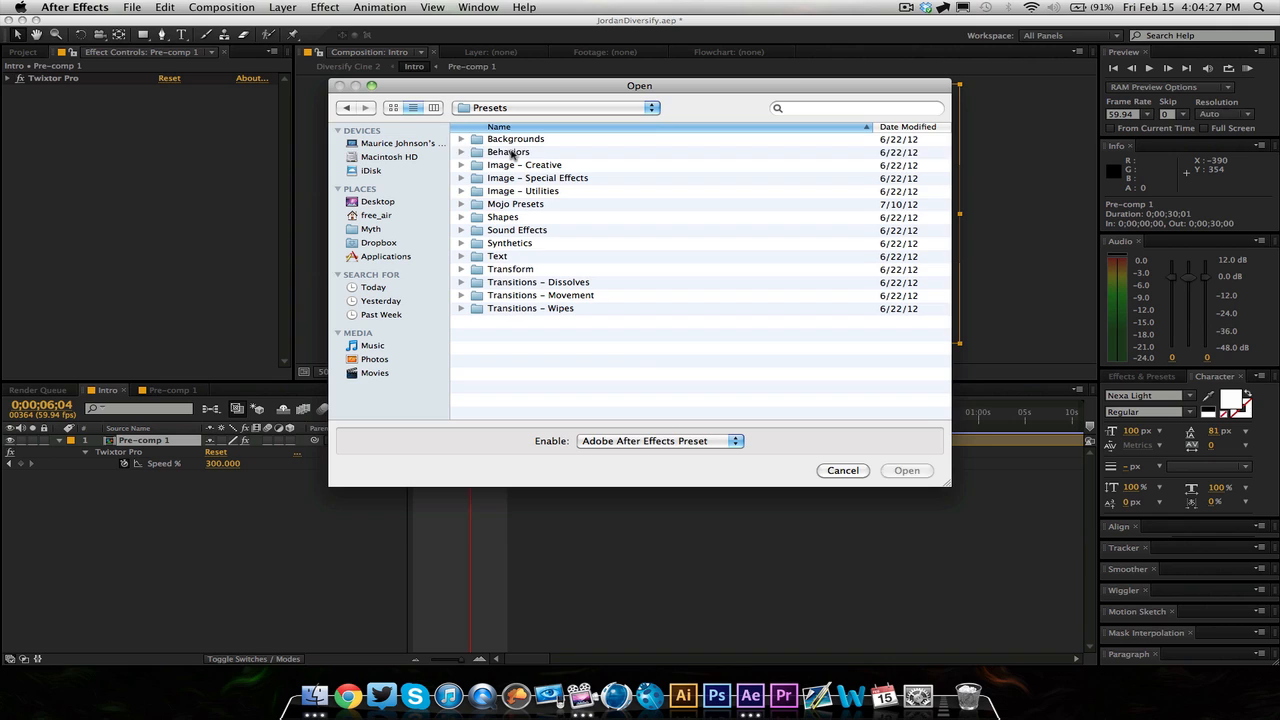
pyautogui.doubleClick(508, 152)
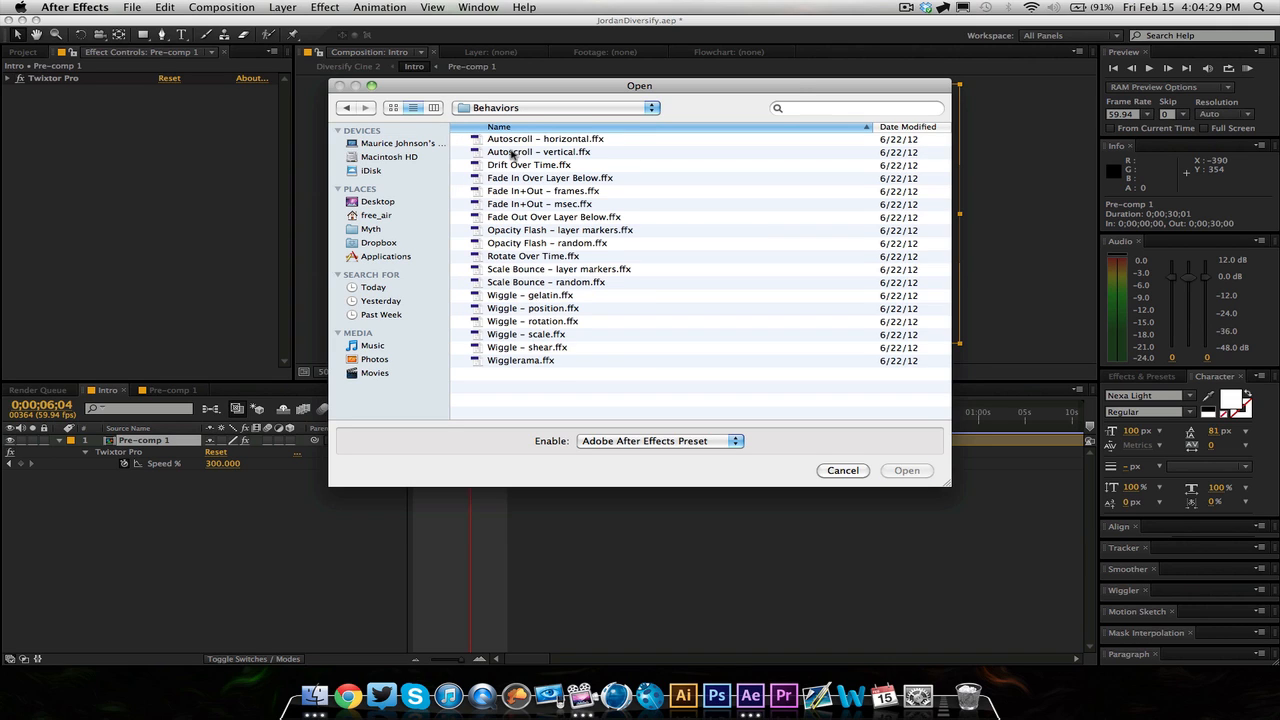
pyautogui.moveTo(544, 348)
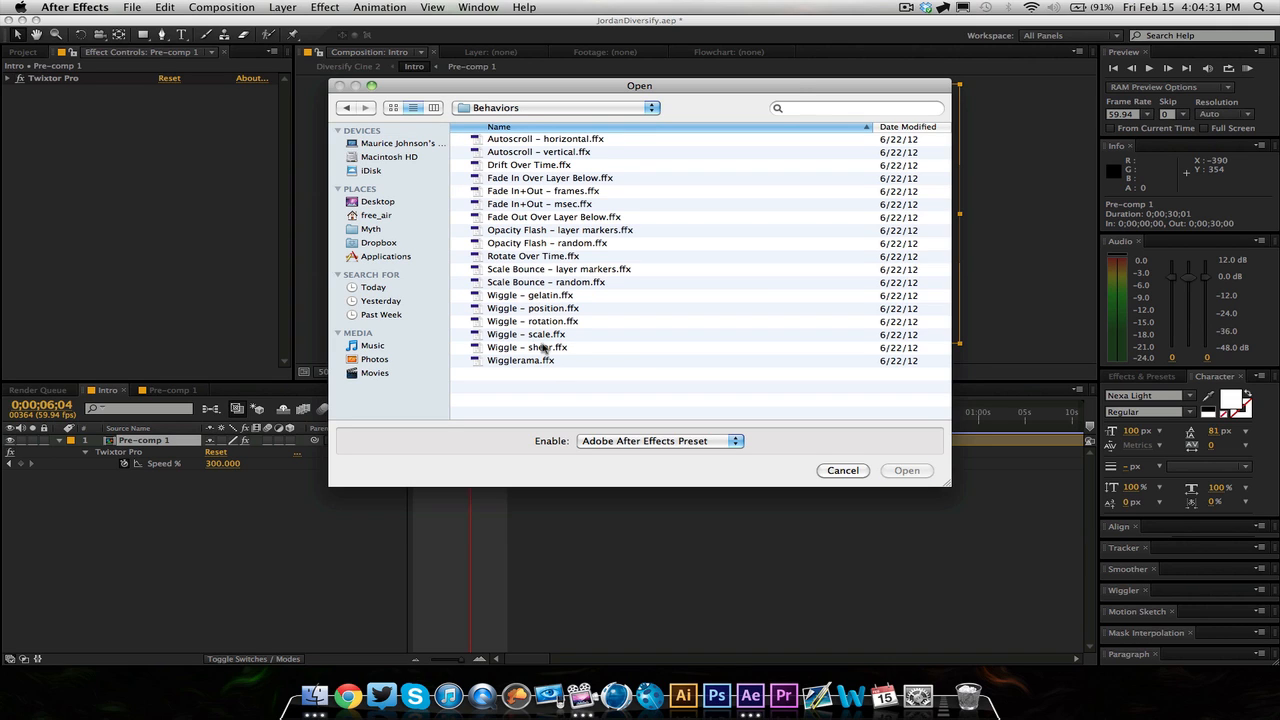
pyautogui.moveTo(610, 336)
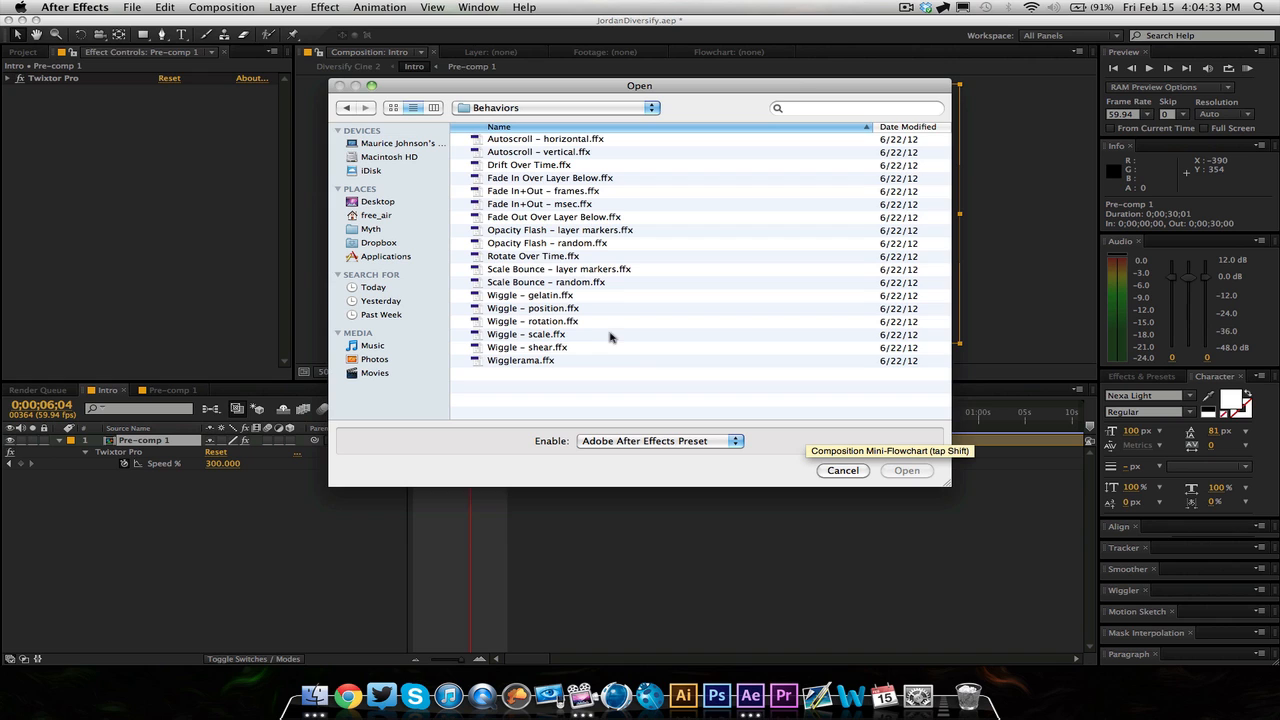
pyautogui.moveTo(824, 470)
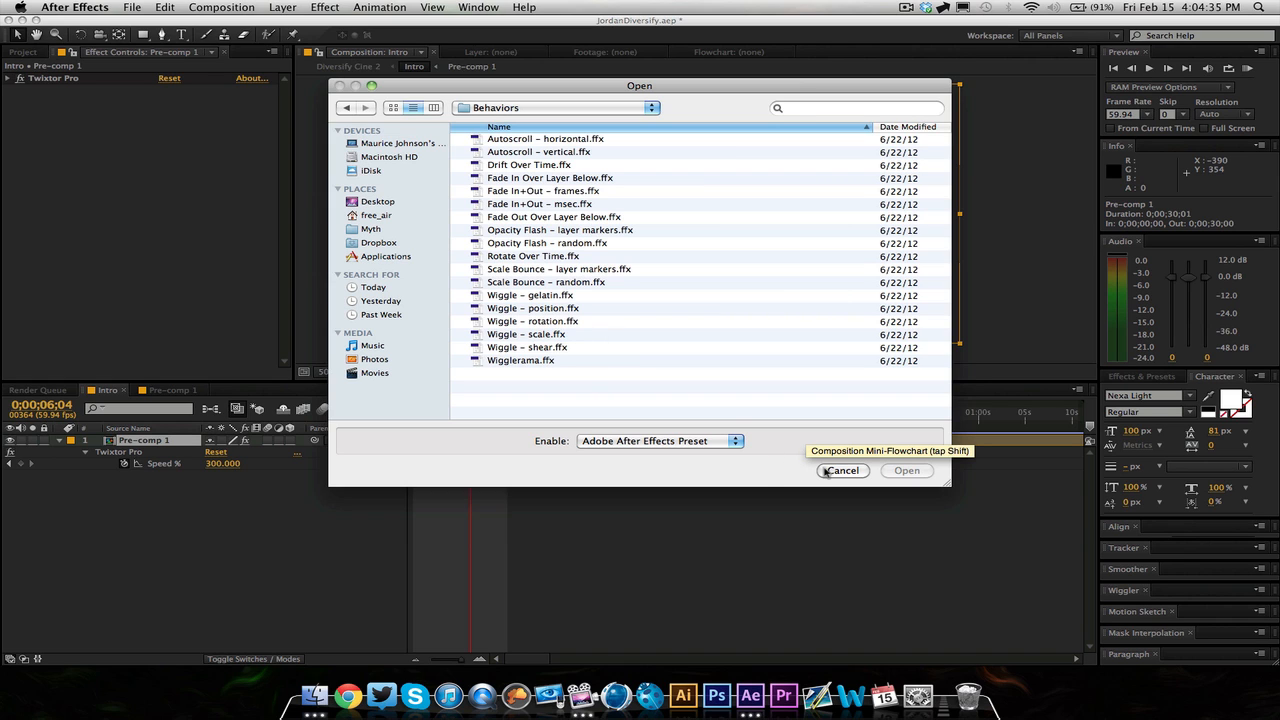
pyautogui.click(380, 8)
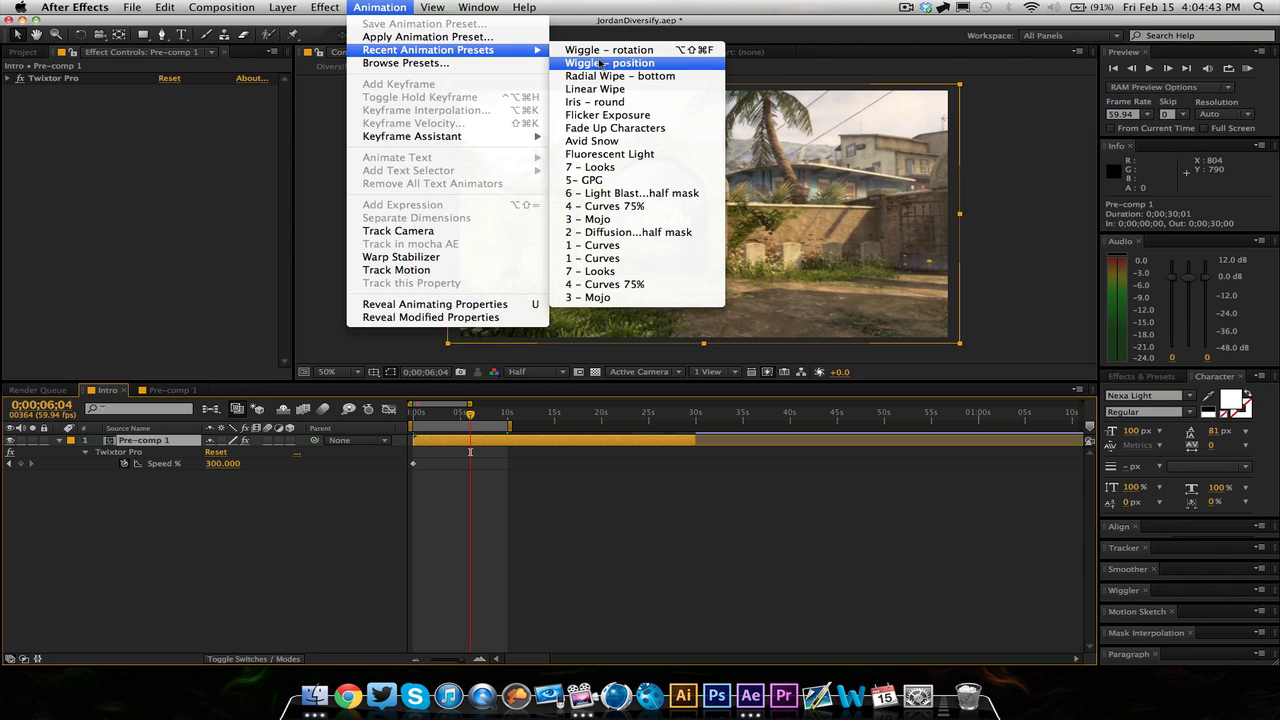
# - Apply Wiggle - position to Pre-comp 1, tone down its speed and amount into a gentle shake, and preview
pyautogui.click(608, 62)
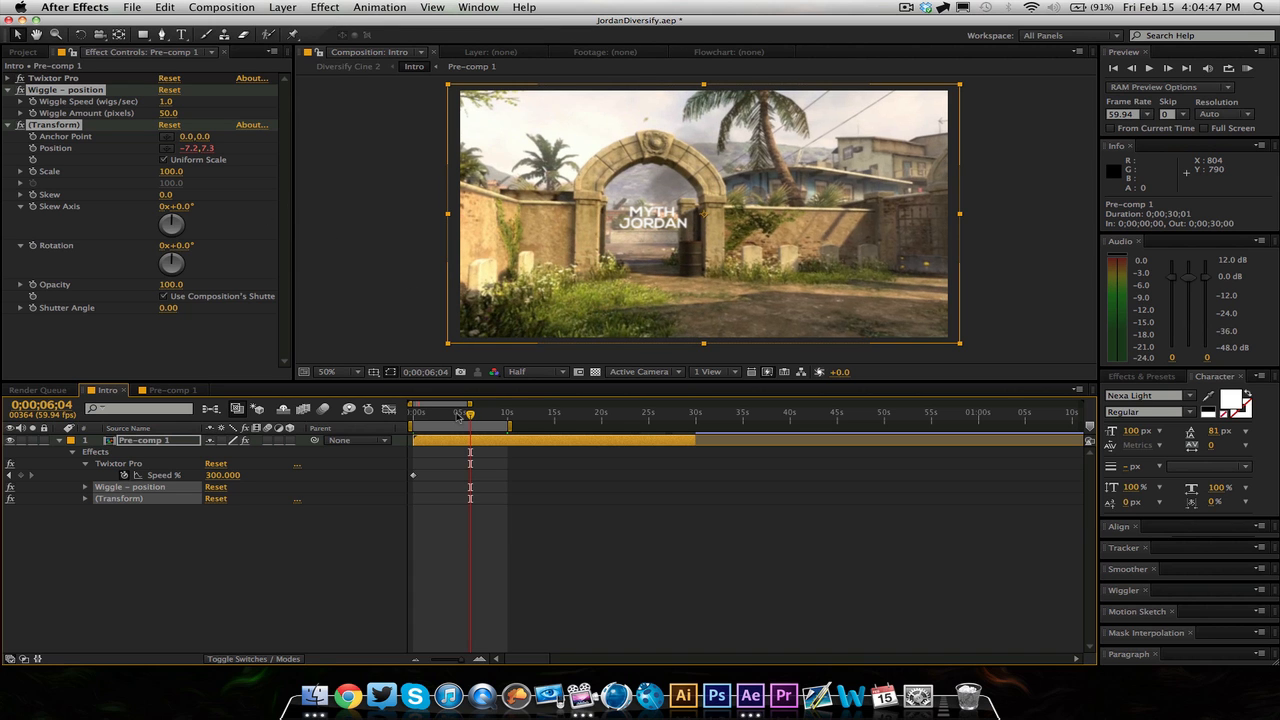
pyautogui.moveTo(468, 412); pyautogui.dragTo(464, 412)
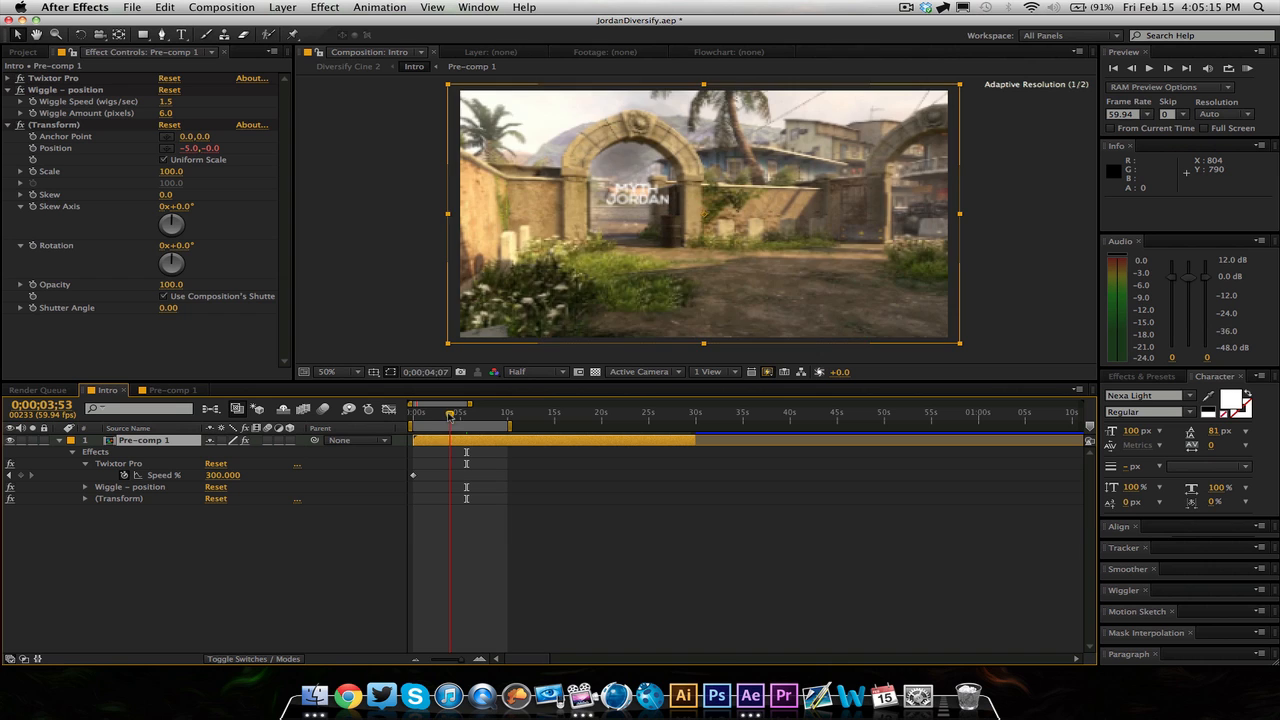
pyautogui.moveTo(448, 414); pyautogui.dragTo(468, 414)
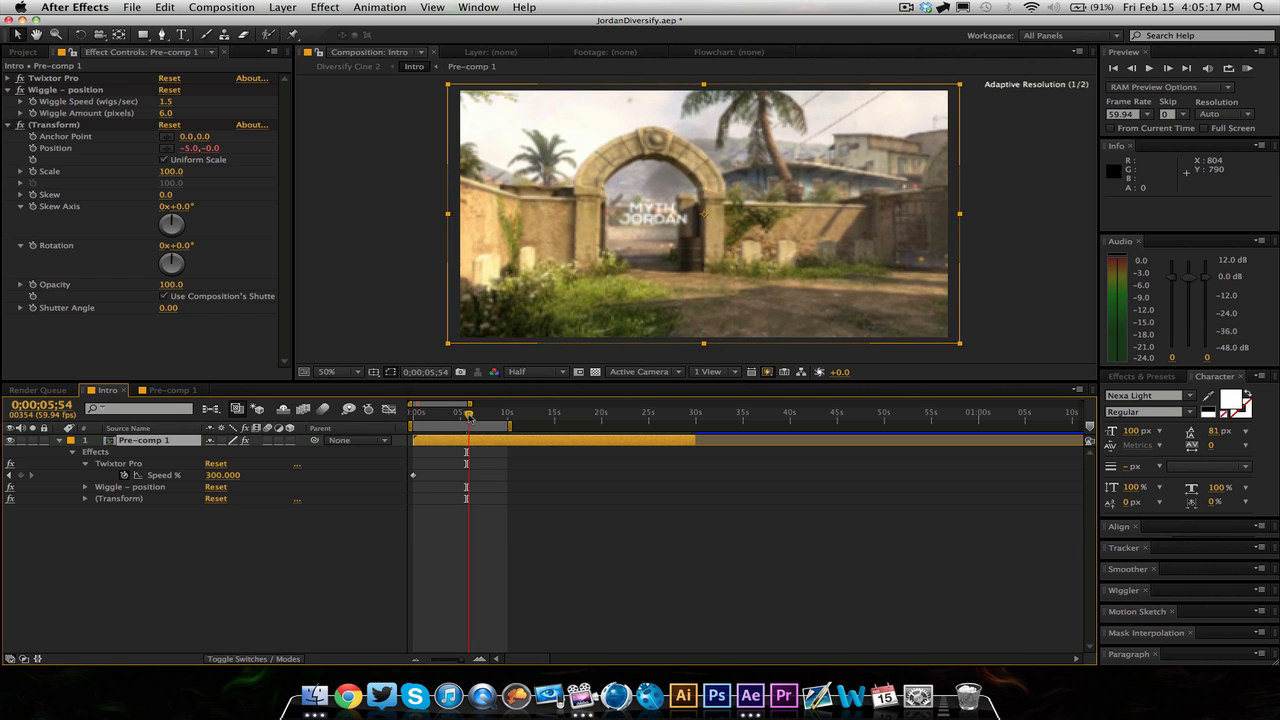
pyautogui.click(380, 8)
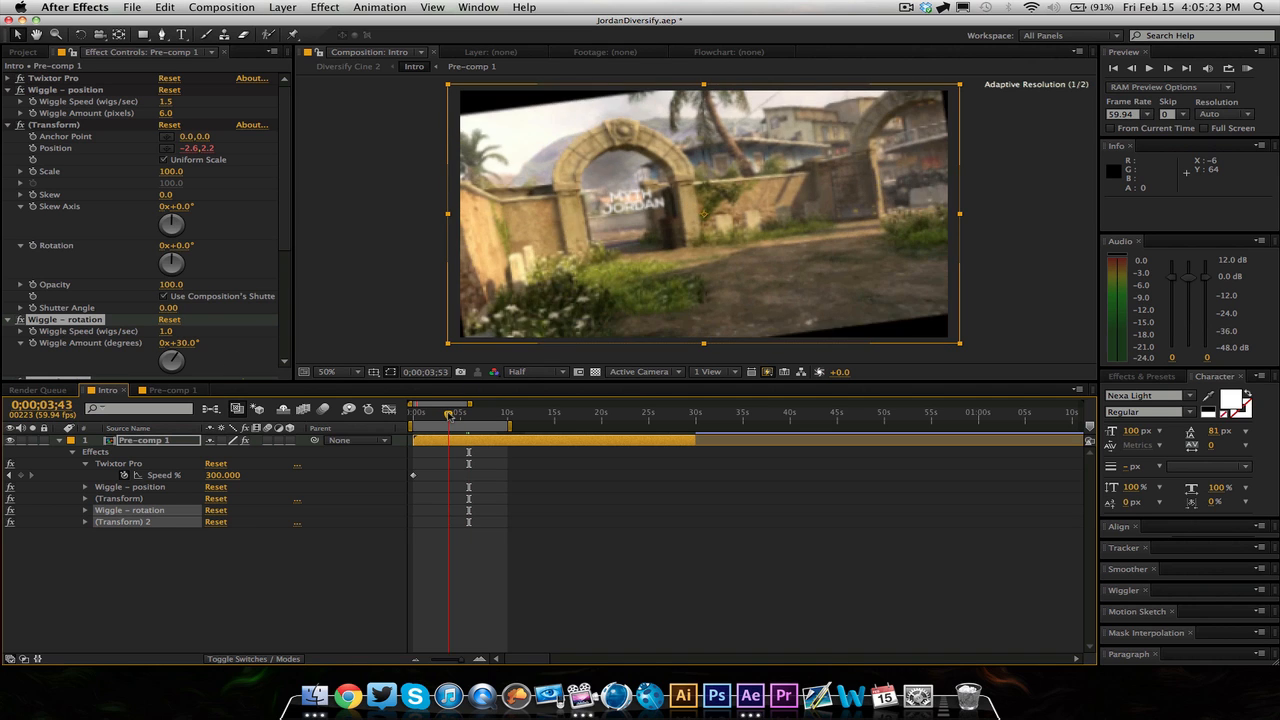
# - Lower the Wiggle - rotation amount to about 0.2° and scrub to check the subtle tilt
pyautogui.moveTo(448, 412); pyautogui.dragTo(460, 412)
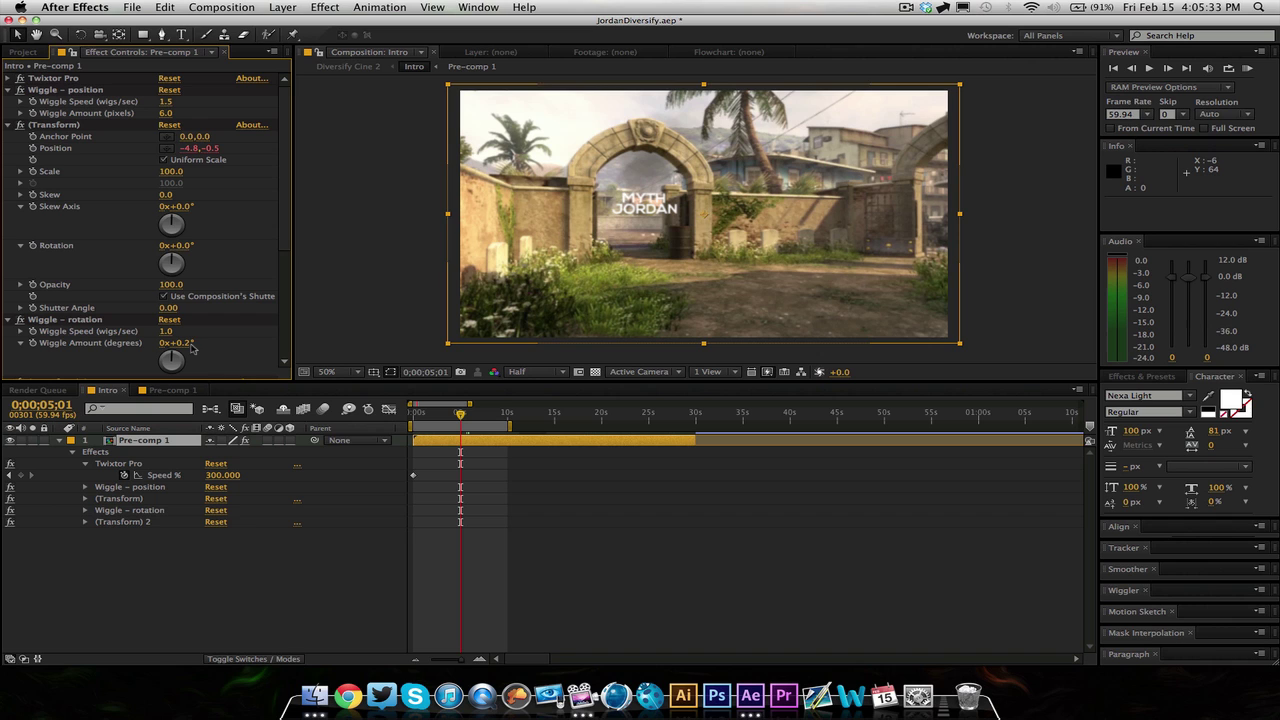
pyautogui.moveTo(420, 360)
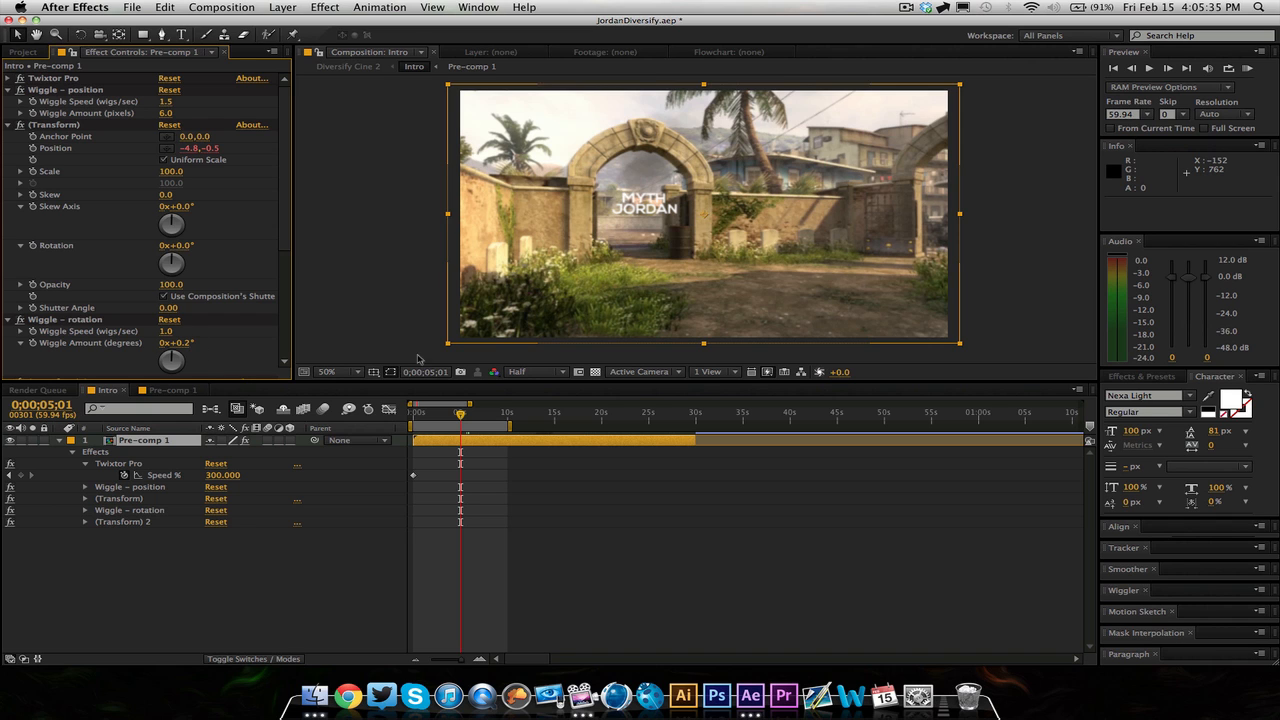
pyautogui.moveTo(460, 412); pyautogui.dragTo(468, 412)
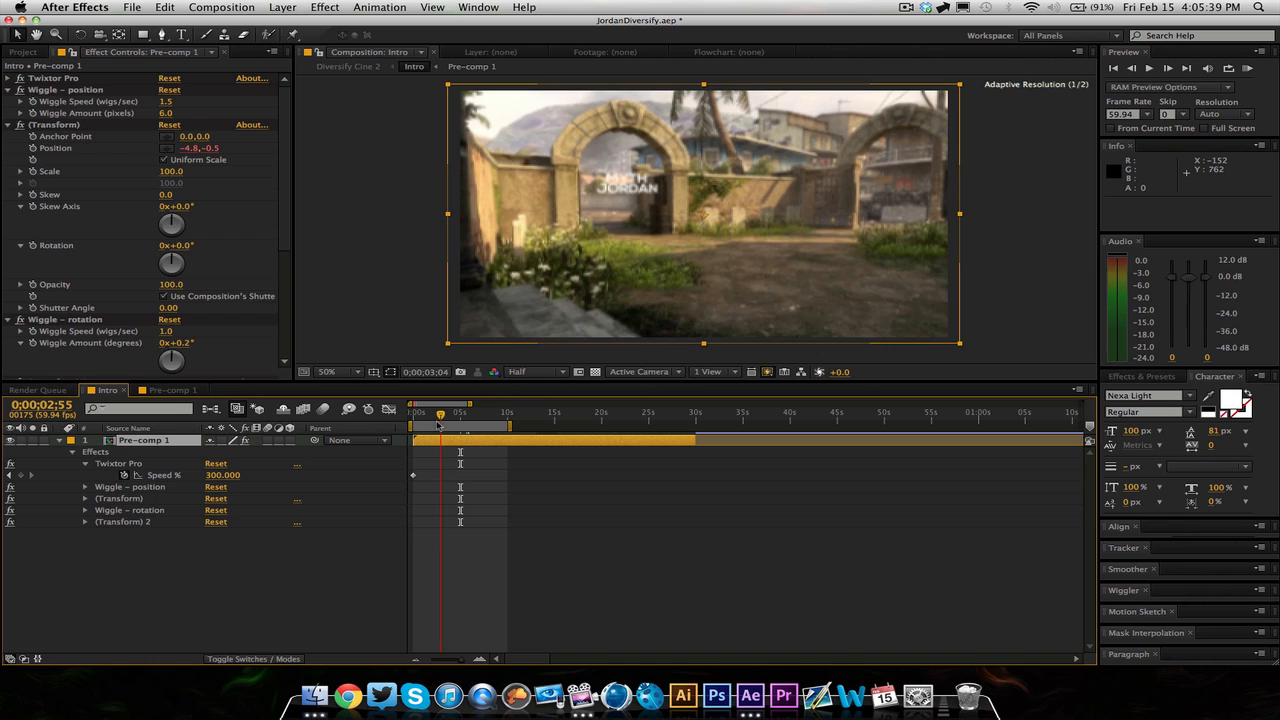
pyautogui.moveTo(440, 412); pyautogui.dragTo(452, 412)
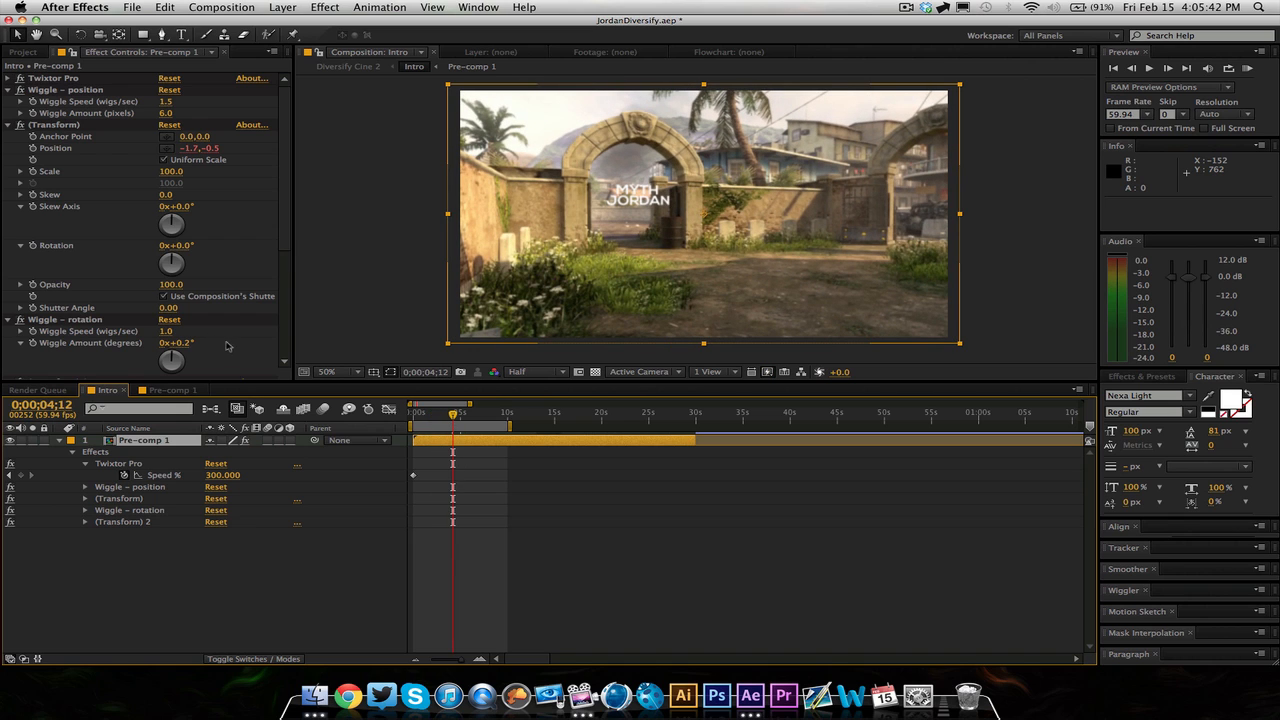
pyautogui.moveTo(104, 354)
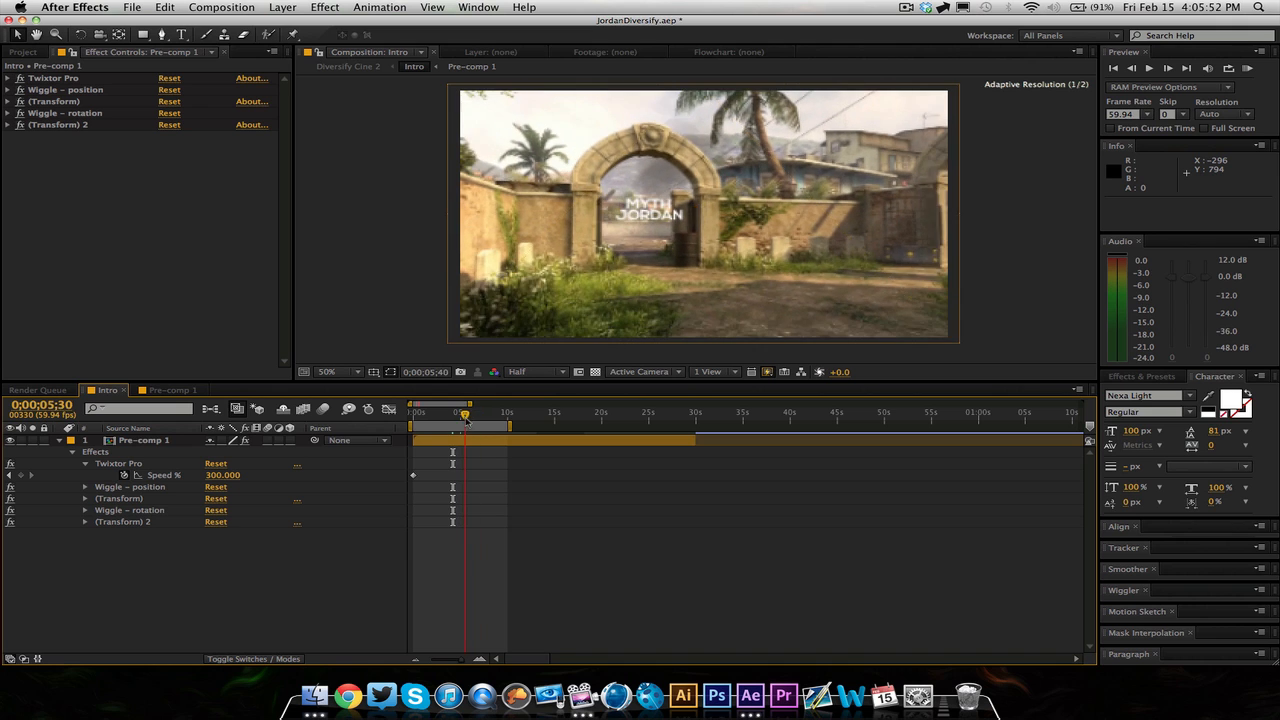
pyautogui.moveTo(464, 412); pyautogui.dragTo(442, 412)
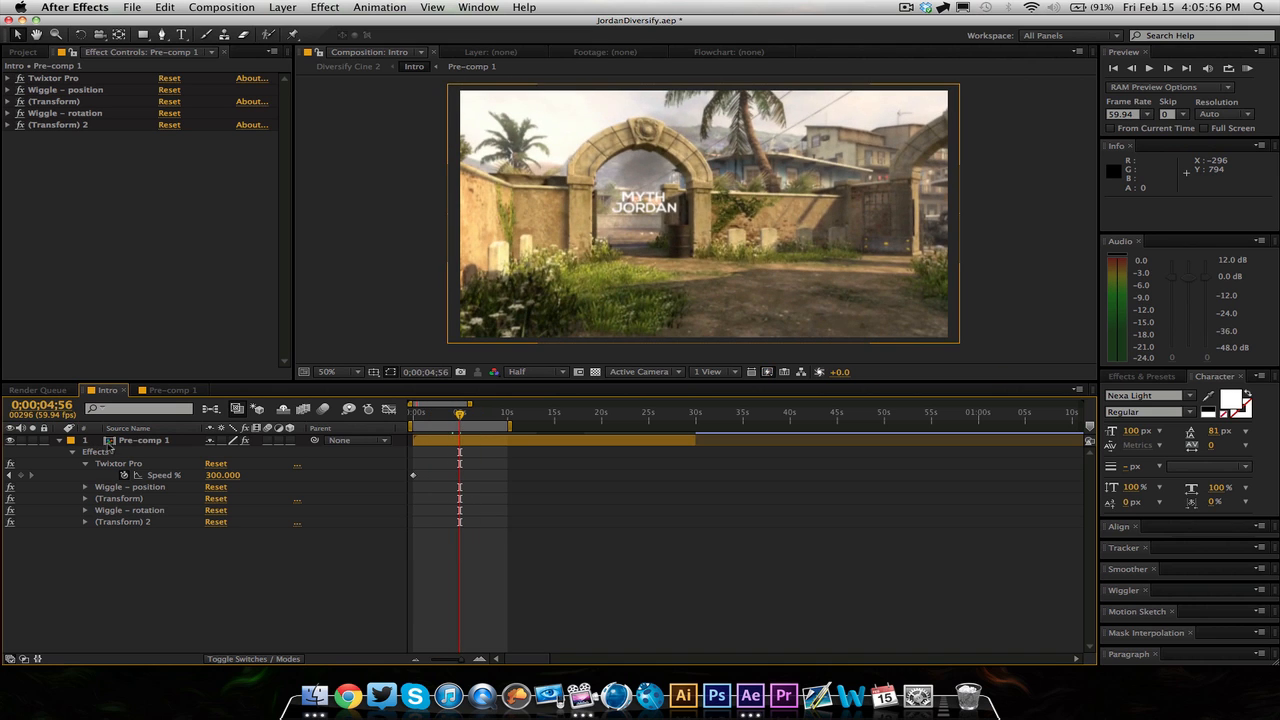
pyautogui.click(150, 440)
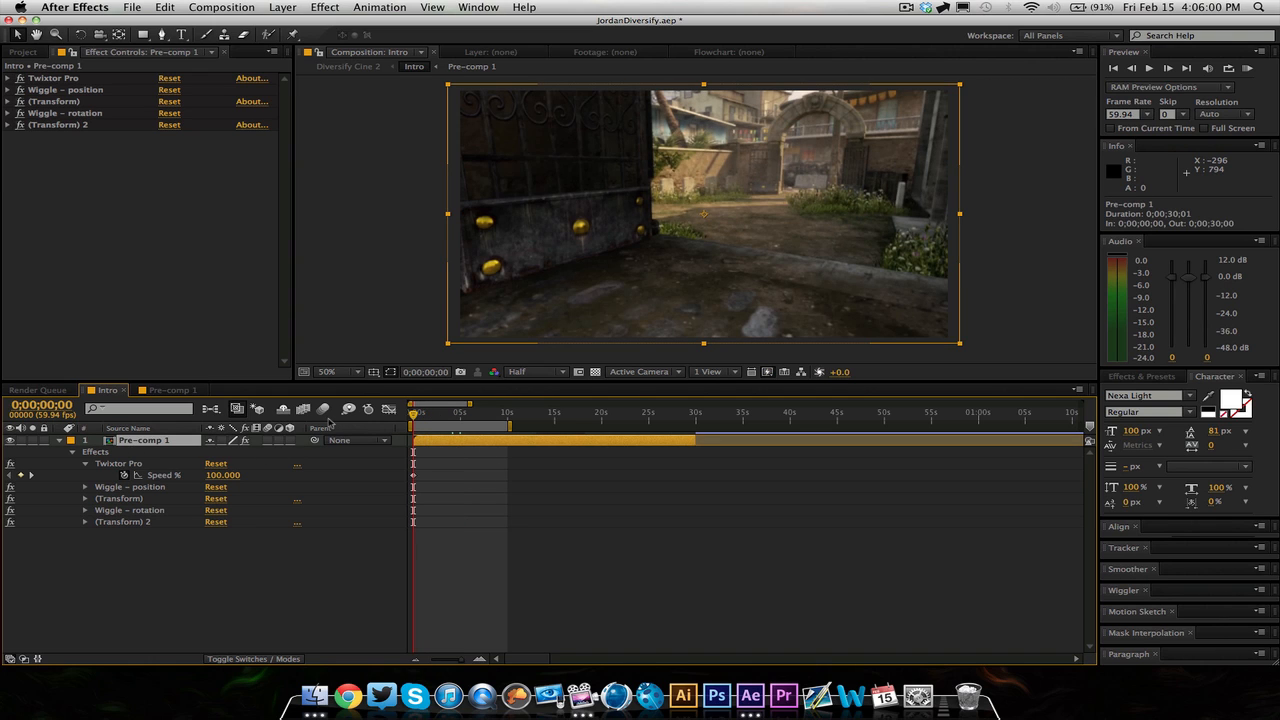
# - Set Pre-comp 1's Rotation to about 5° and scrub through the shot to check the tilt
pyautogui.click(72, 452)
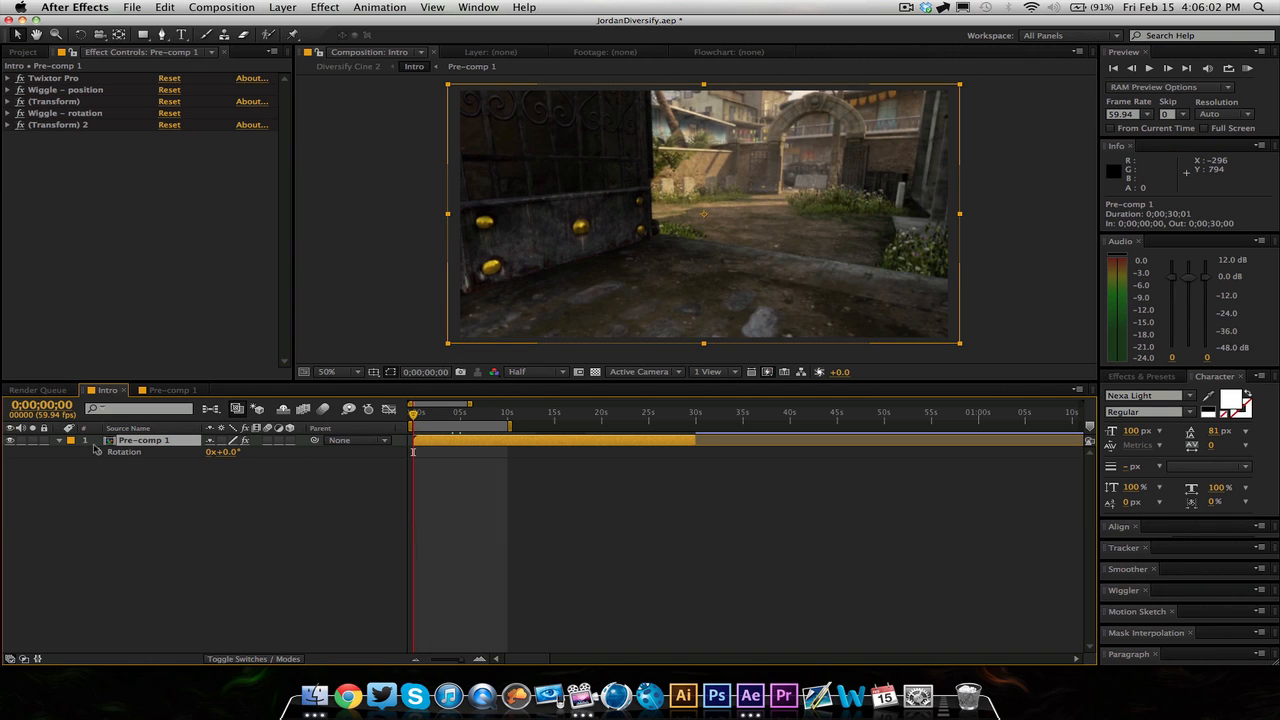
pyautogui.moveTo(224, 452); pyautogui.dragTo(240, 452)
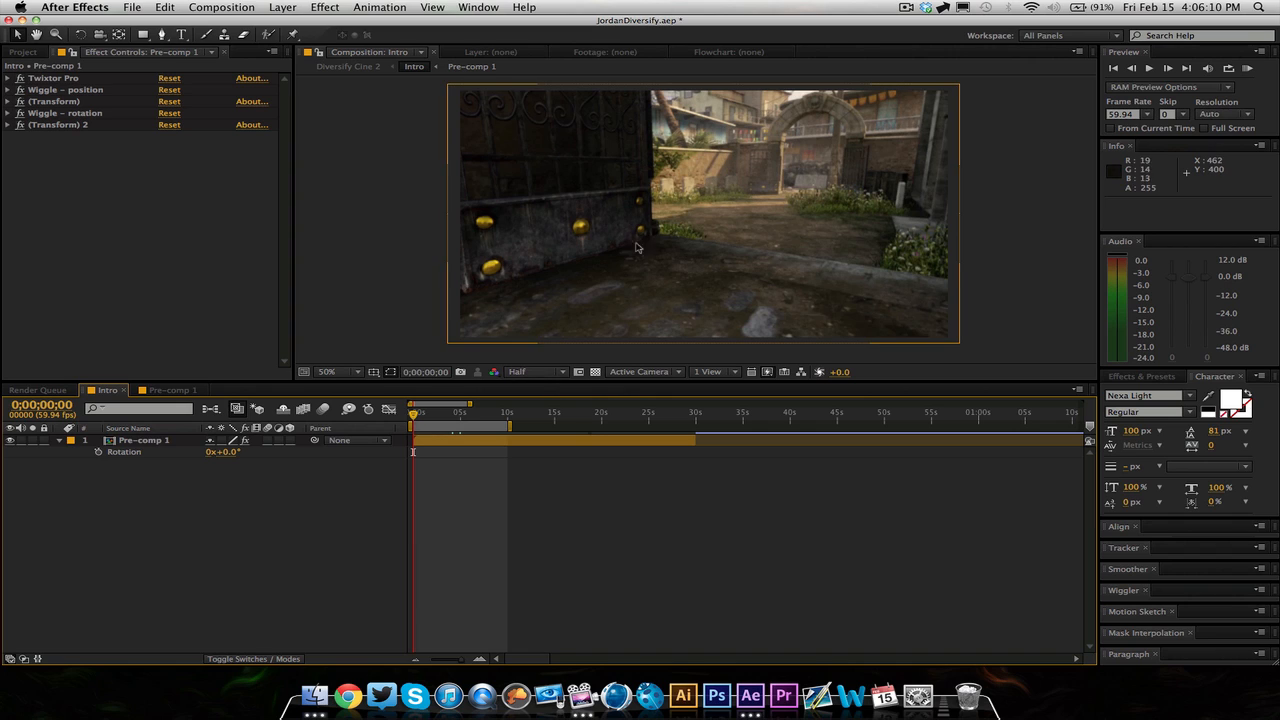
pyautogui.moveTo(560, 264)
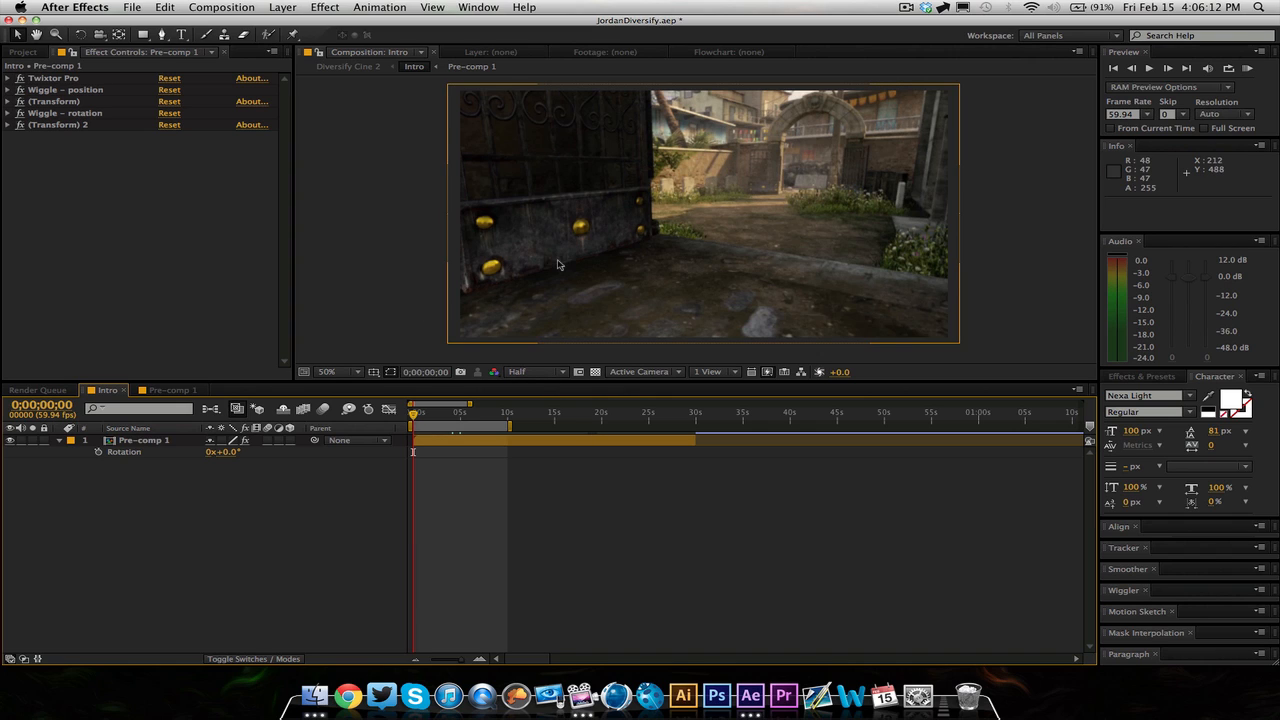
pyautogui.moveTo(658, 310)
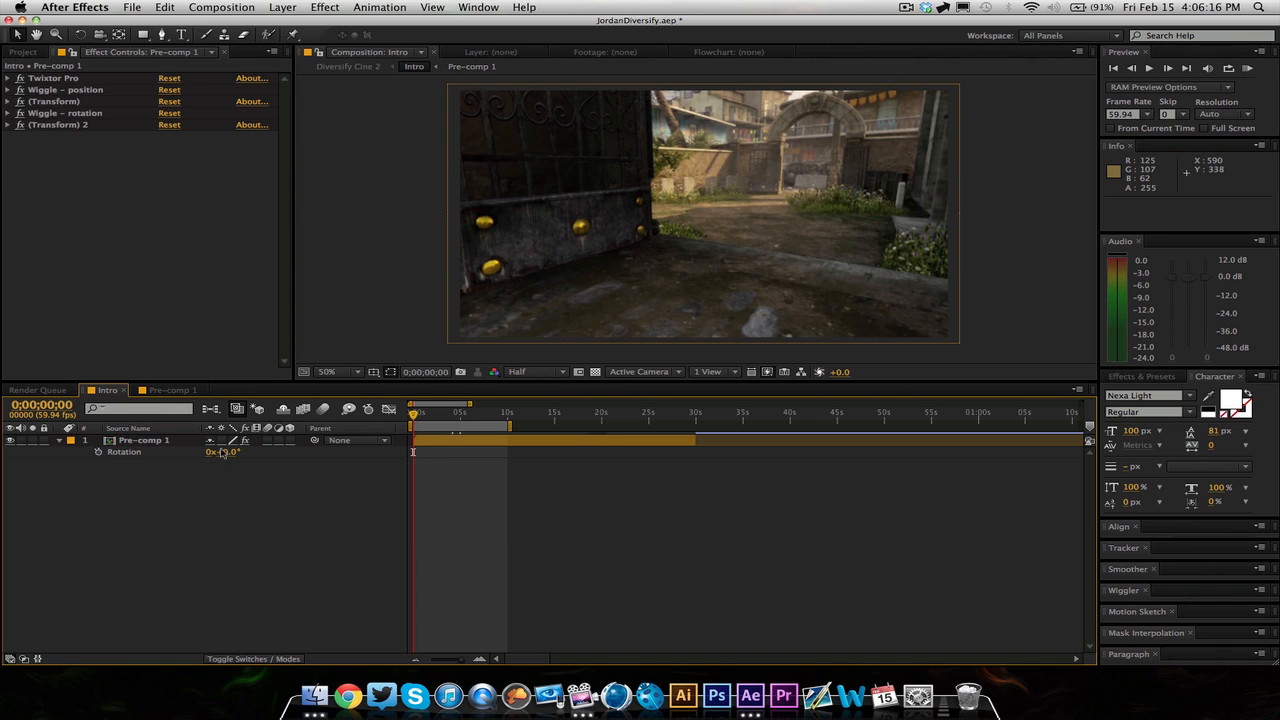
pyautogui.doubleClick(222, 452)
pyautogui.write('5')
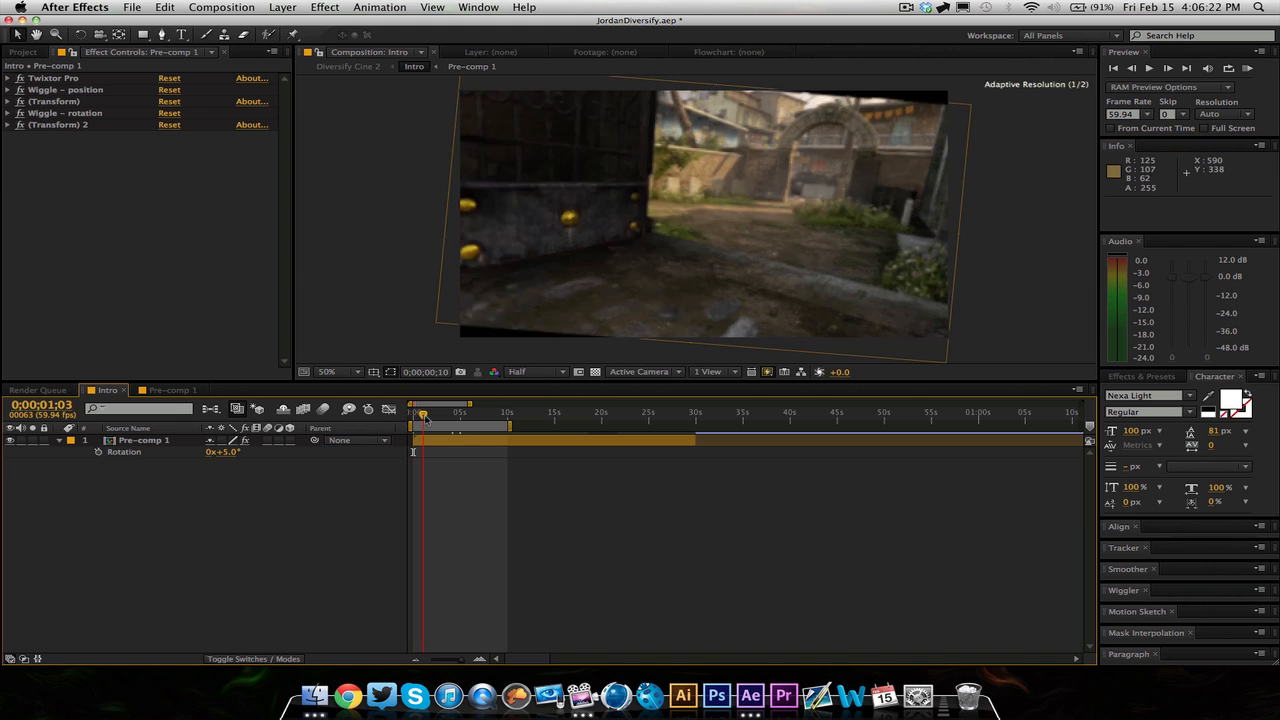
pyautogui.moveTo(420, 412); pyautogui.dragTo(496, 412)
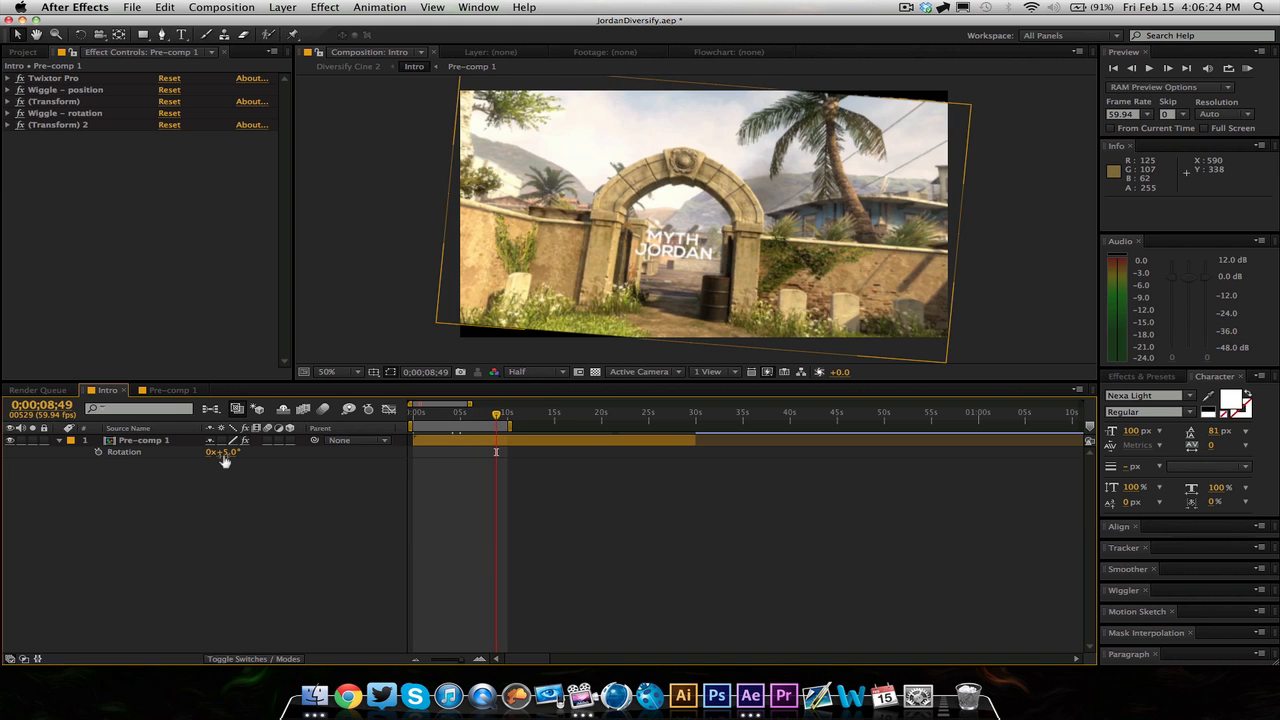
pyautogui.moveTo(224, 452); pyautogui.dragTo(218, 452)
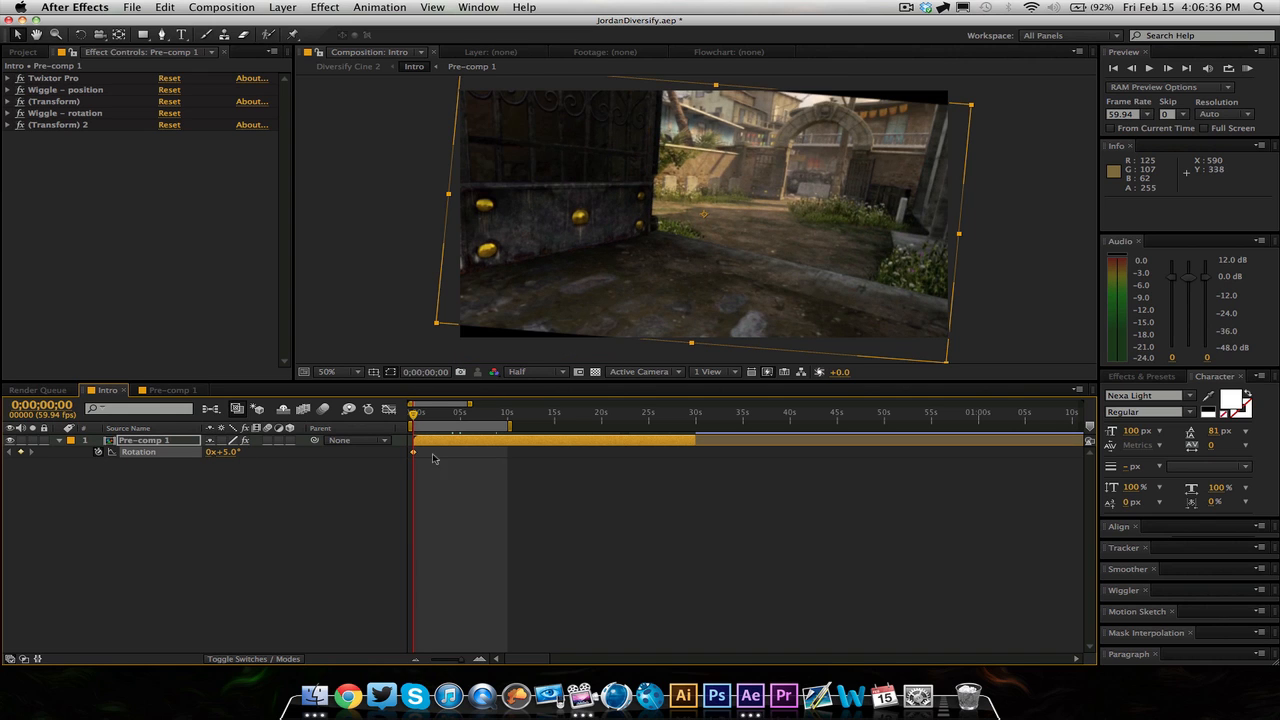
pyautogui.click(508, 412)
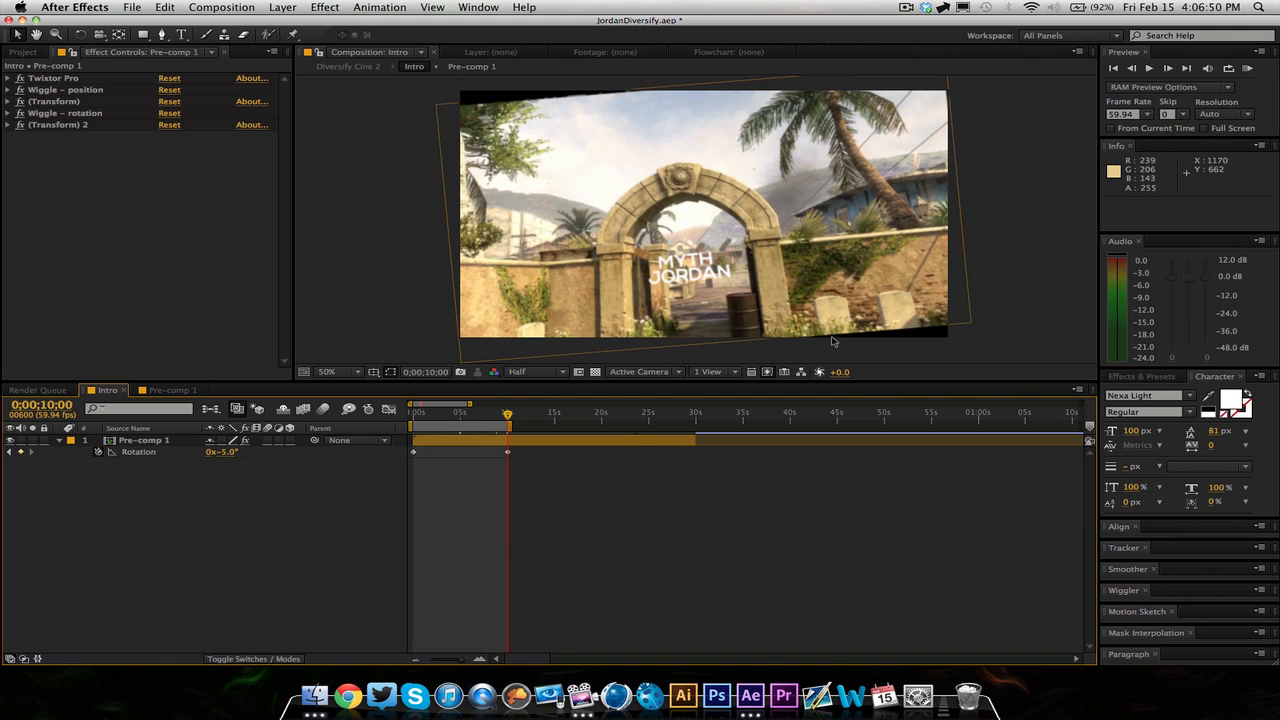
pyautogui.moveTo(490, 136)
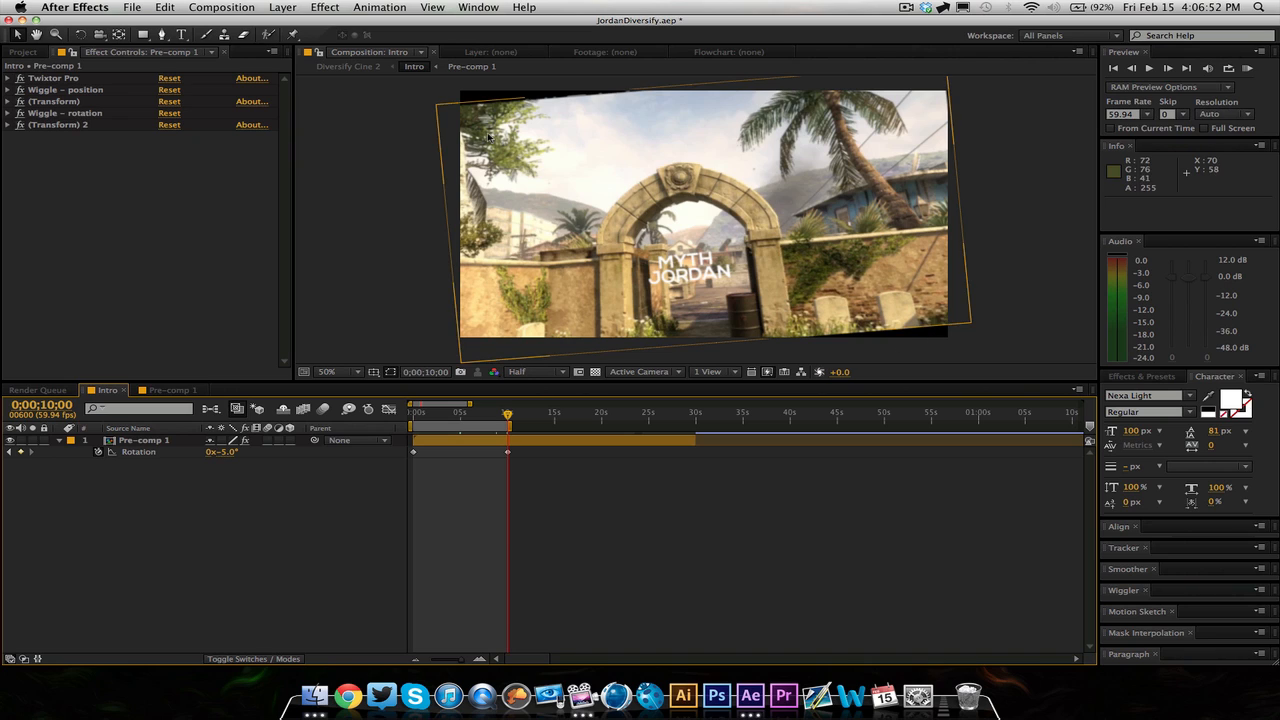
pyautogui.moveTo(430, 124)
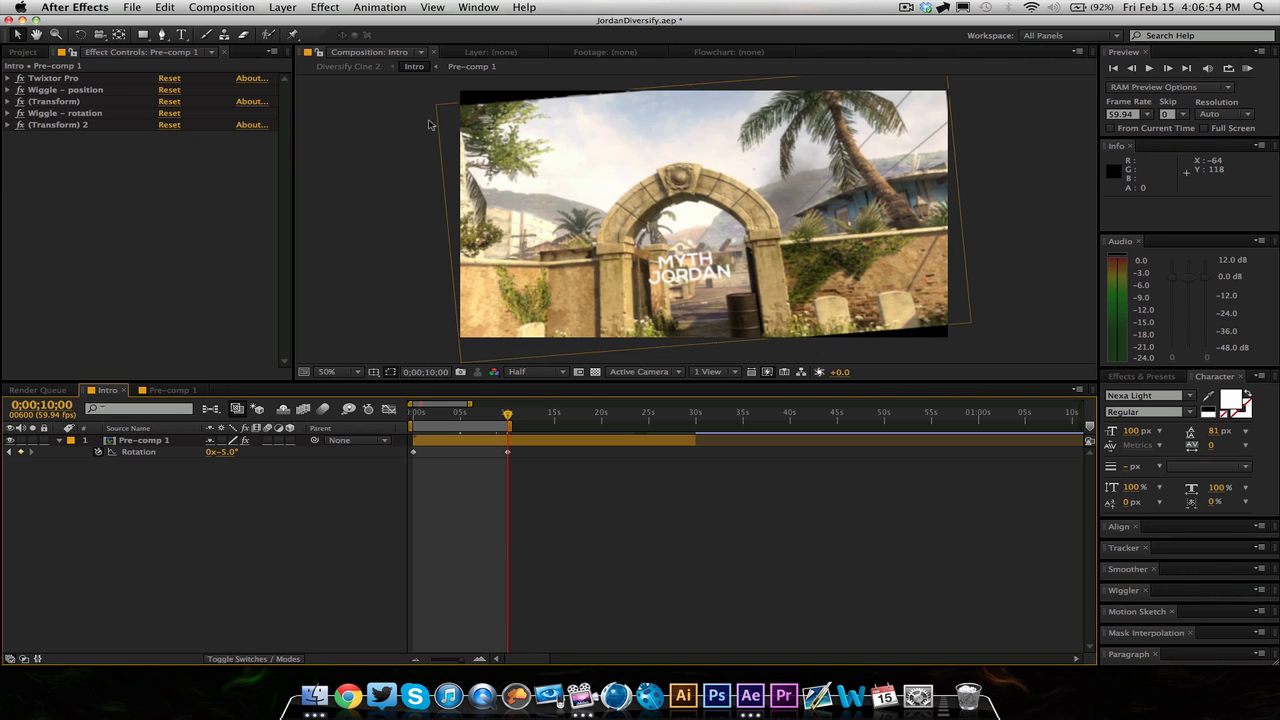
pyautogui.moveTo(744, 180)
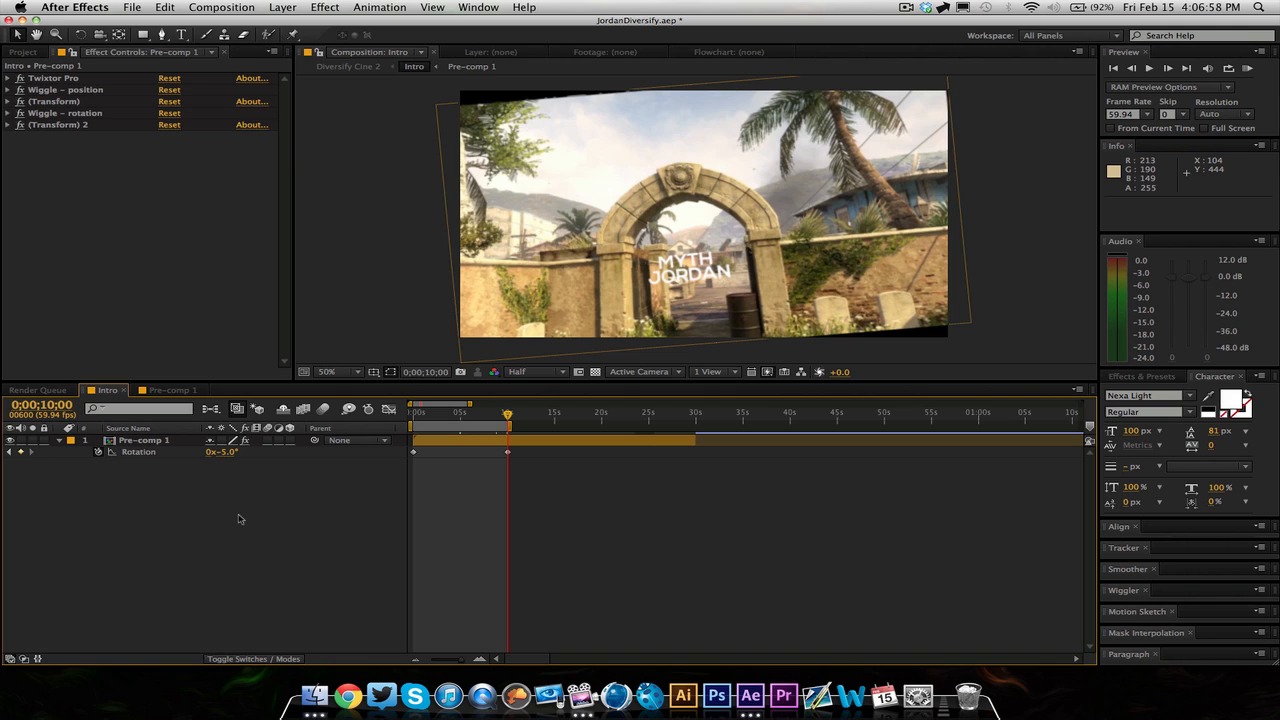
pyautogui.moveTo(236, 522)
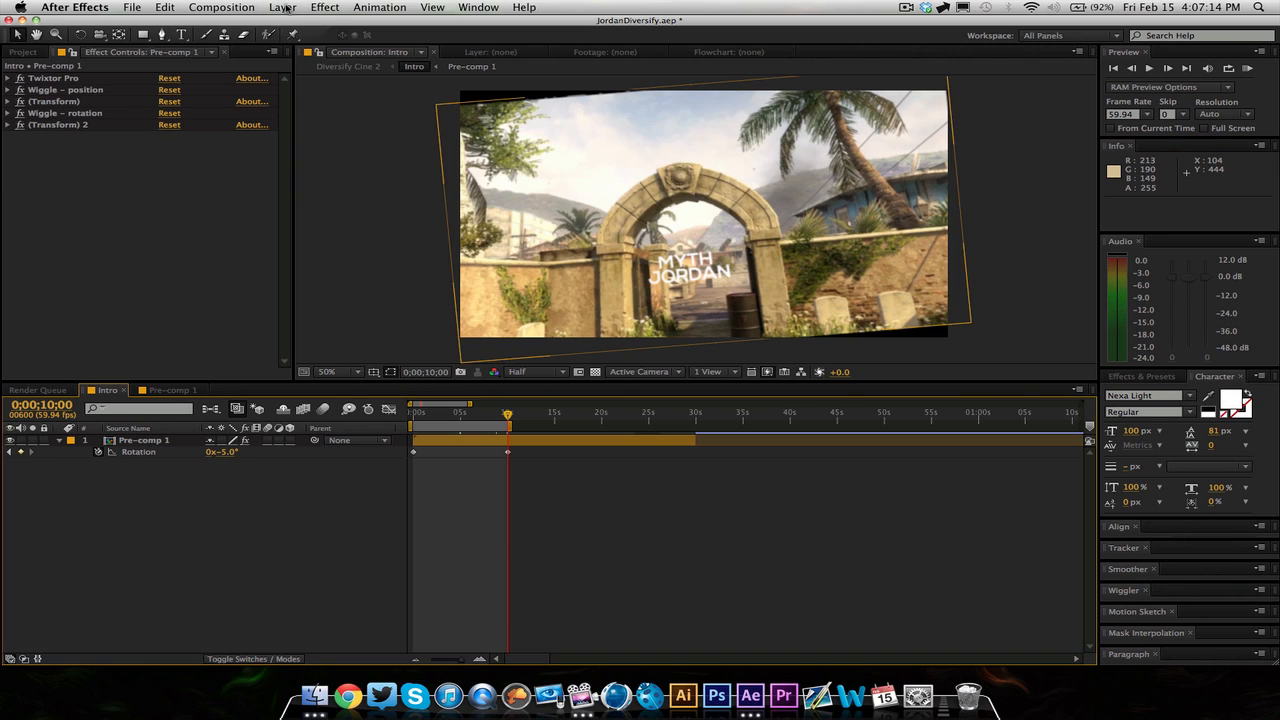
# - Create a full-frame black solid layer above Pre-comp 1 via Layer > New > Solid
pyautogui.click(284, 8)
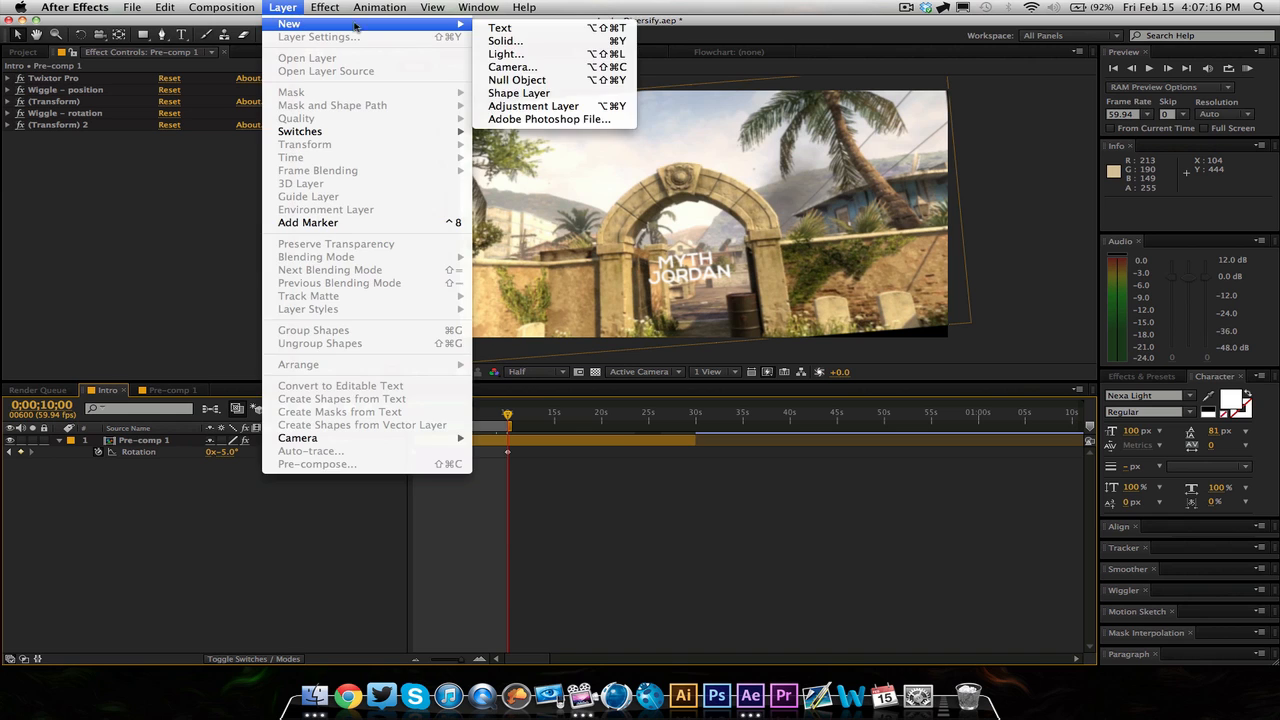
pyautogui.click(504, 40)
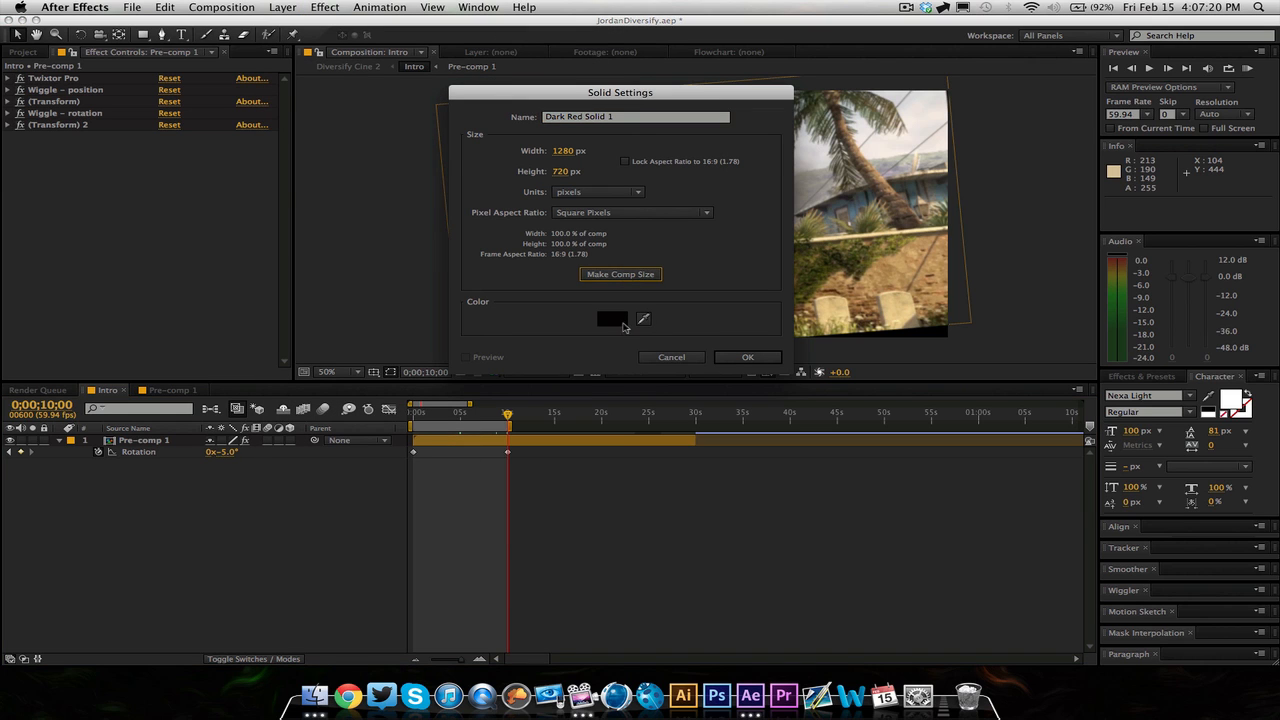
pyautogui.click(748, 356)
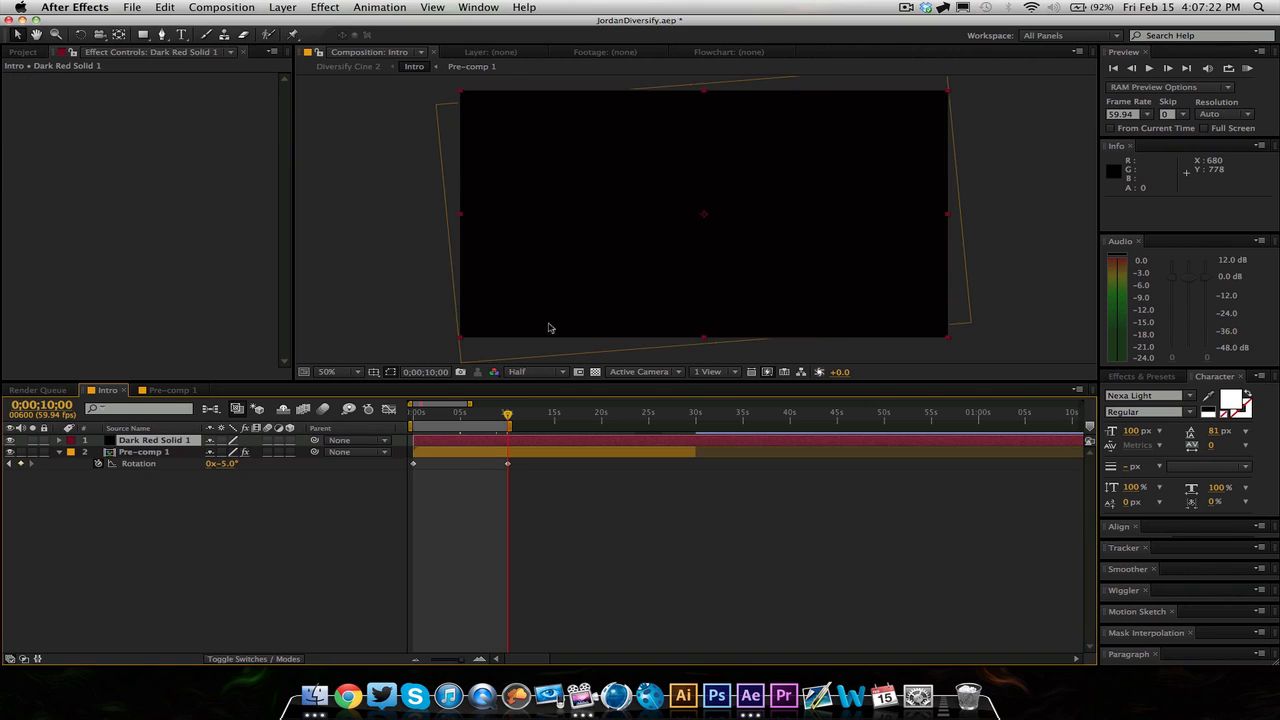
pyautogui.moveTo(580, 320)
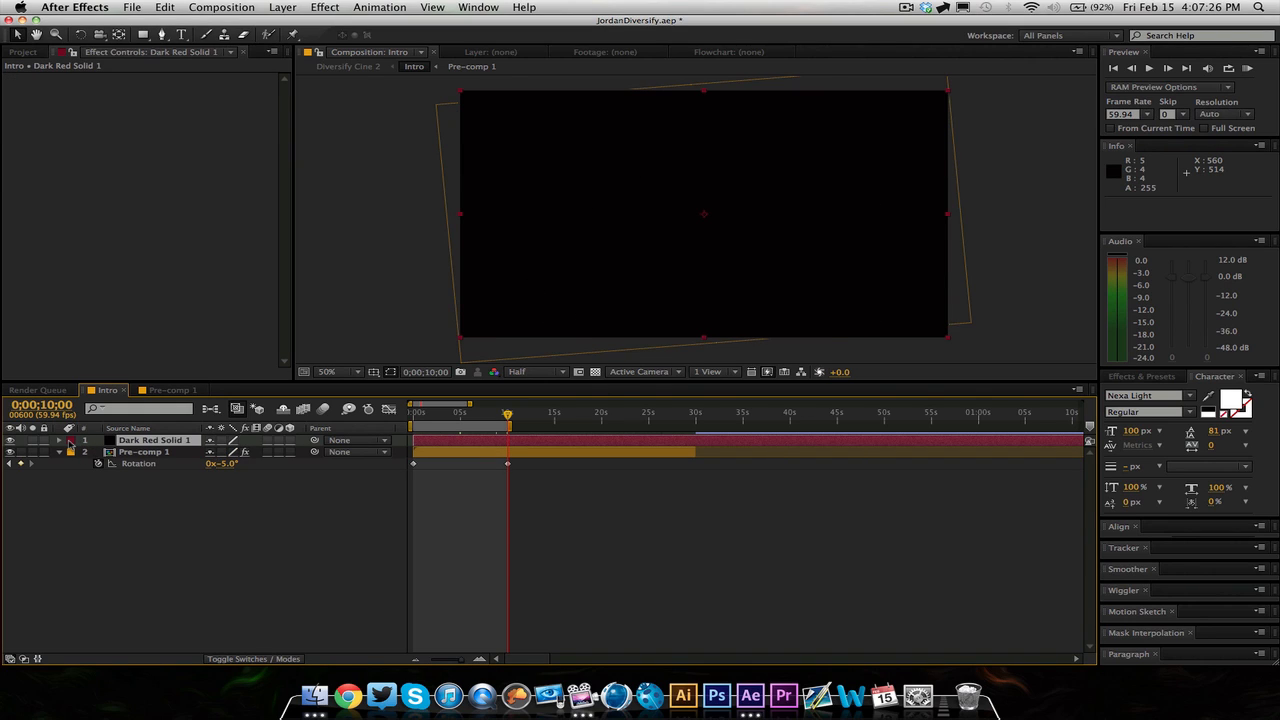
pyautogui.click(72, 440)
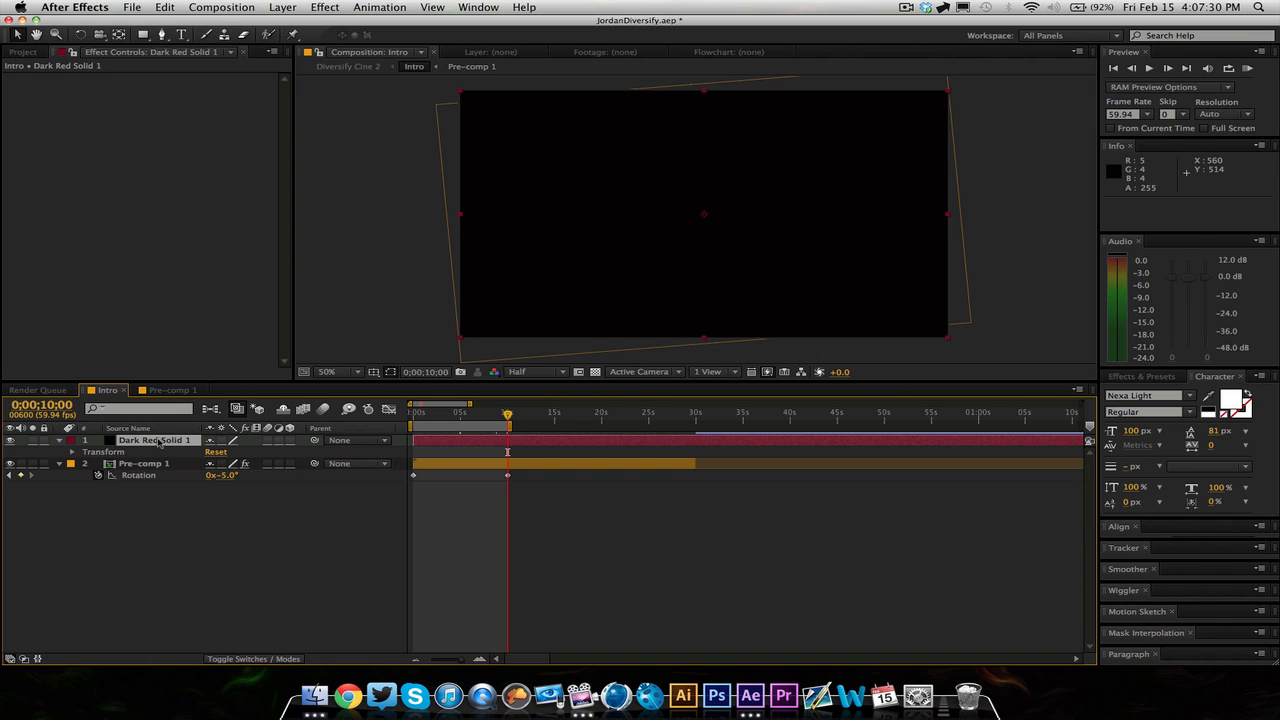
pyautogui.click(72, 452)
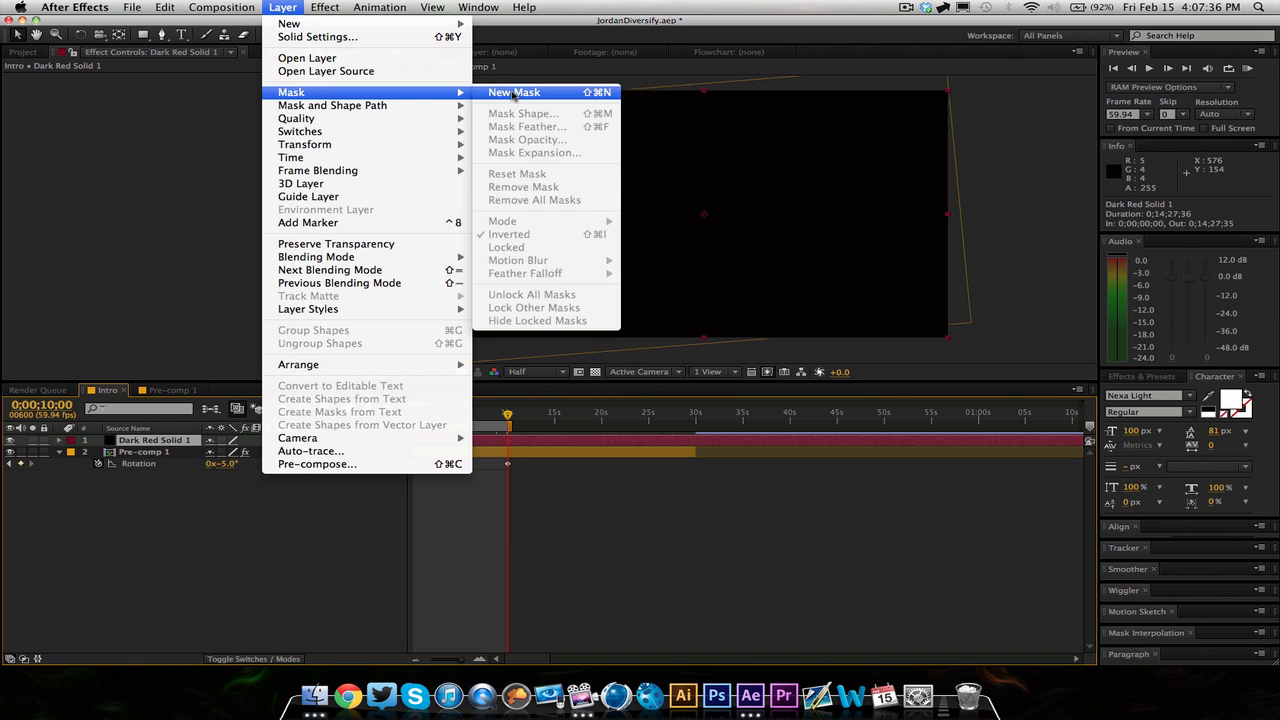
# - Add Mask 1 to Dark Red Solid 1, expand it in the timeline and set it to Inverted
pyautogui.click(512, 92)
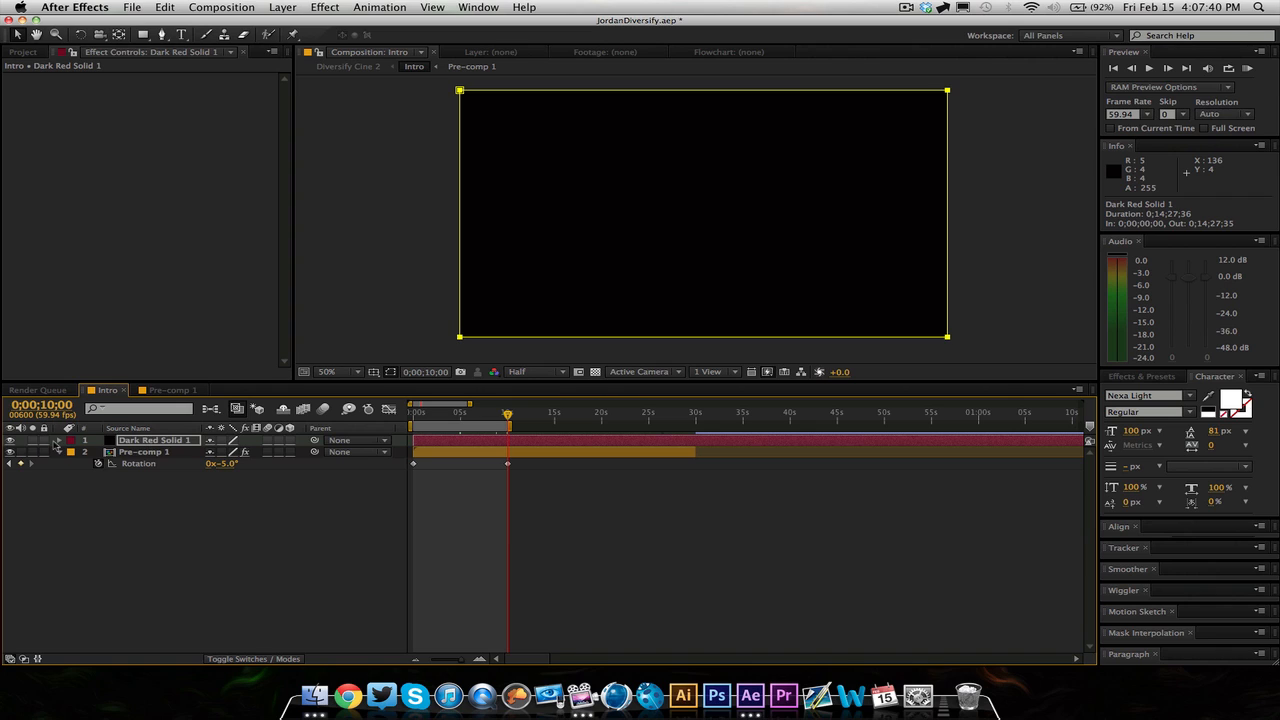
pyautogui.click(58, 440)
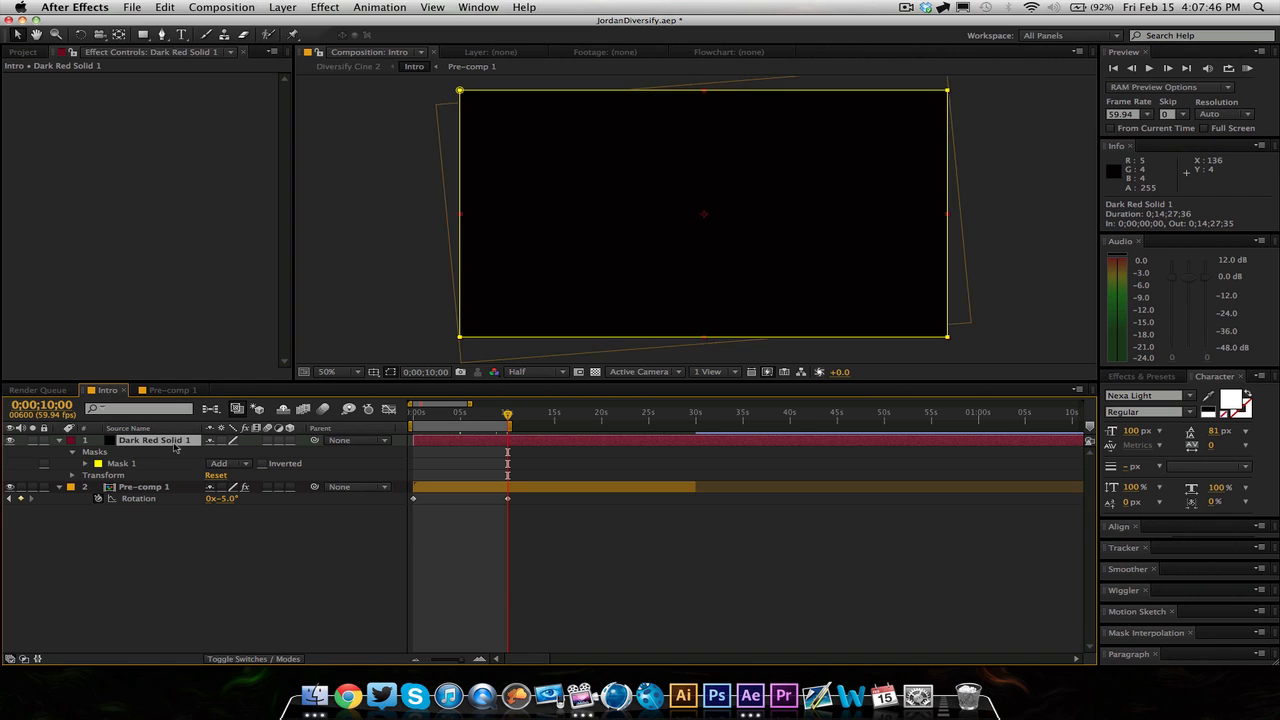
pyautogui.click(72, 452)
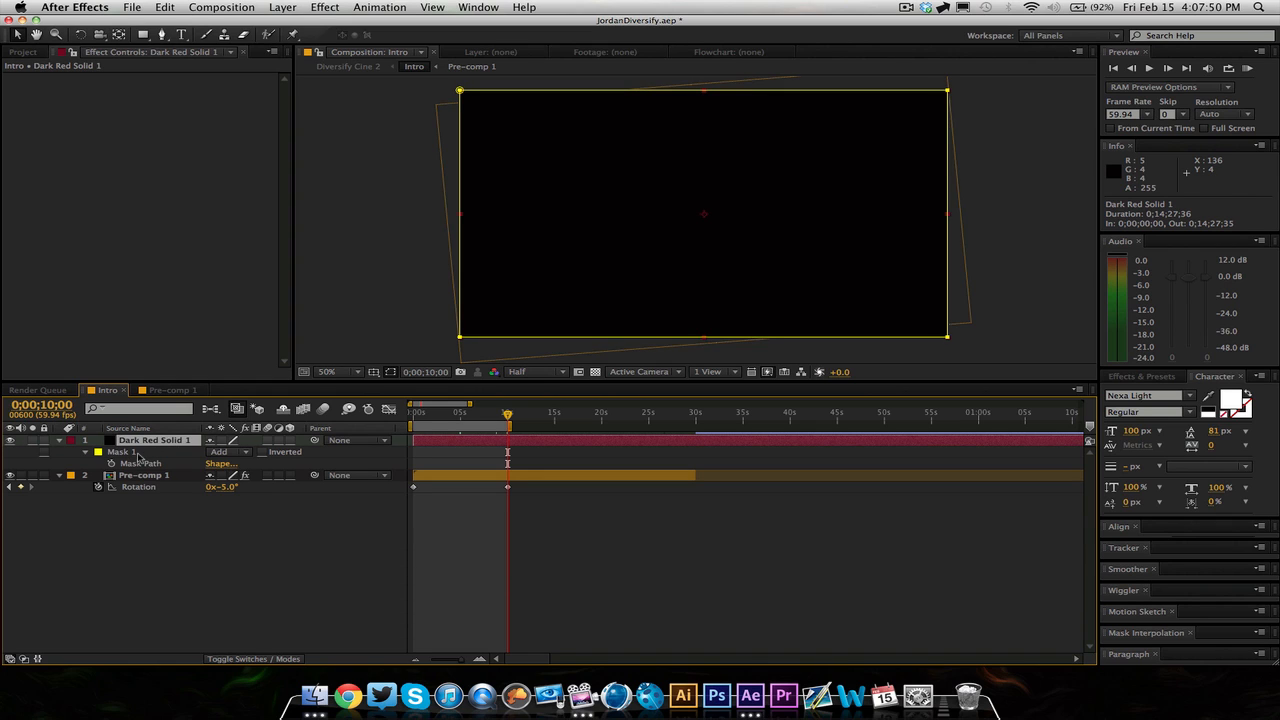
pyautogui.click(120, 452)
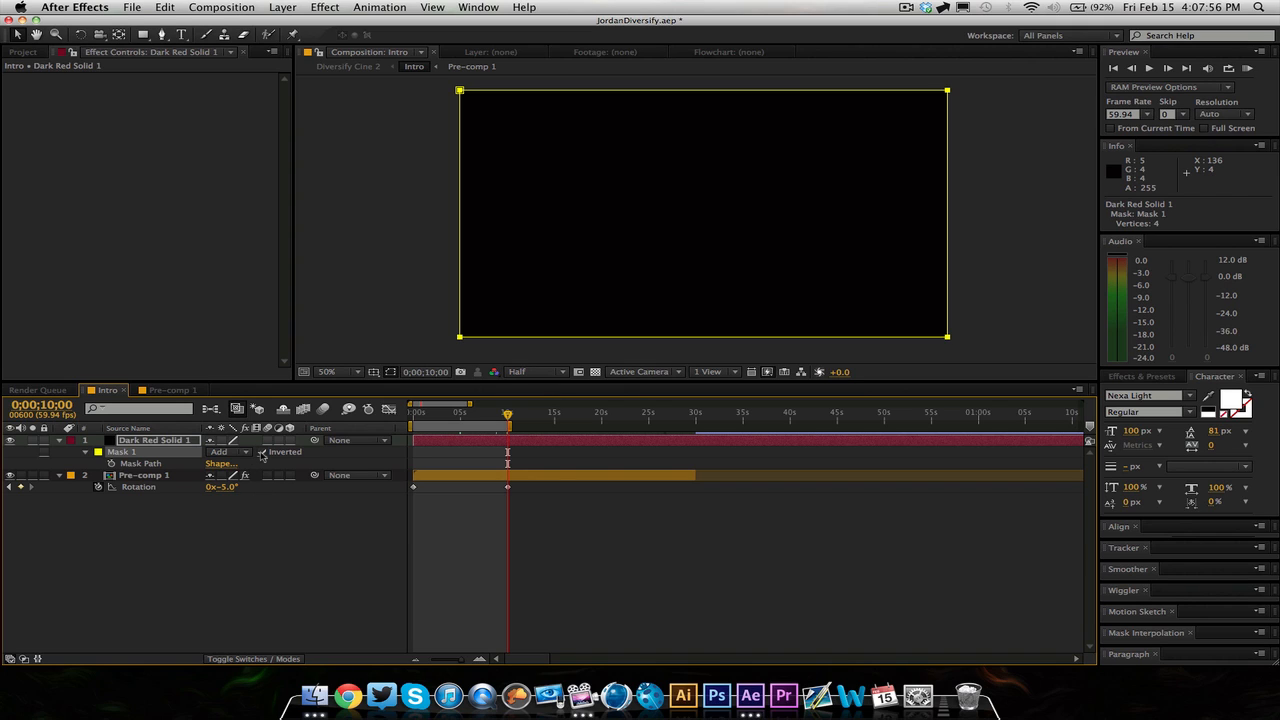
pyautogui.click(264, 452)
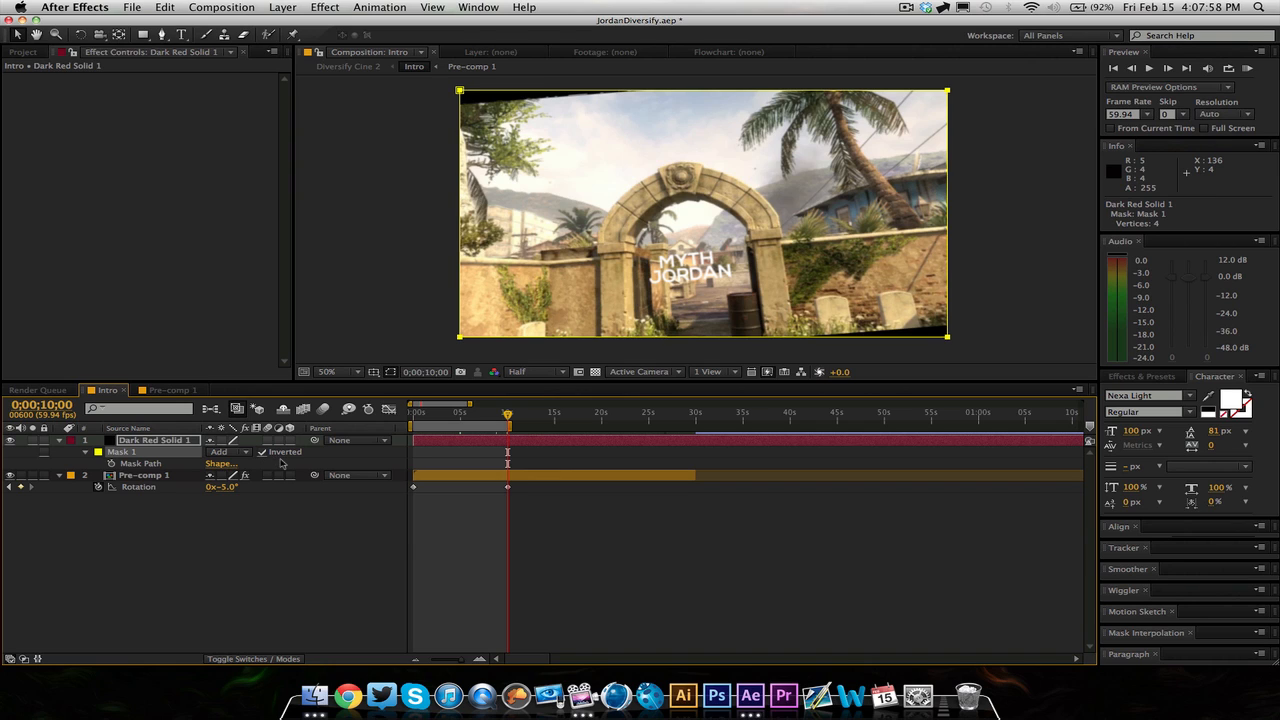
pyautogui.moveTo(540, 148)
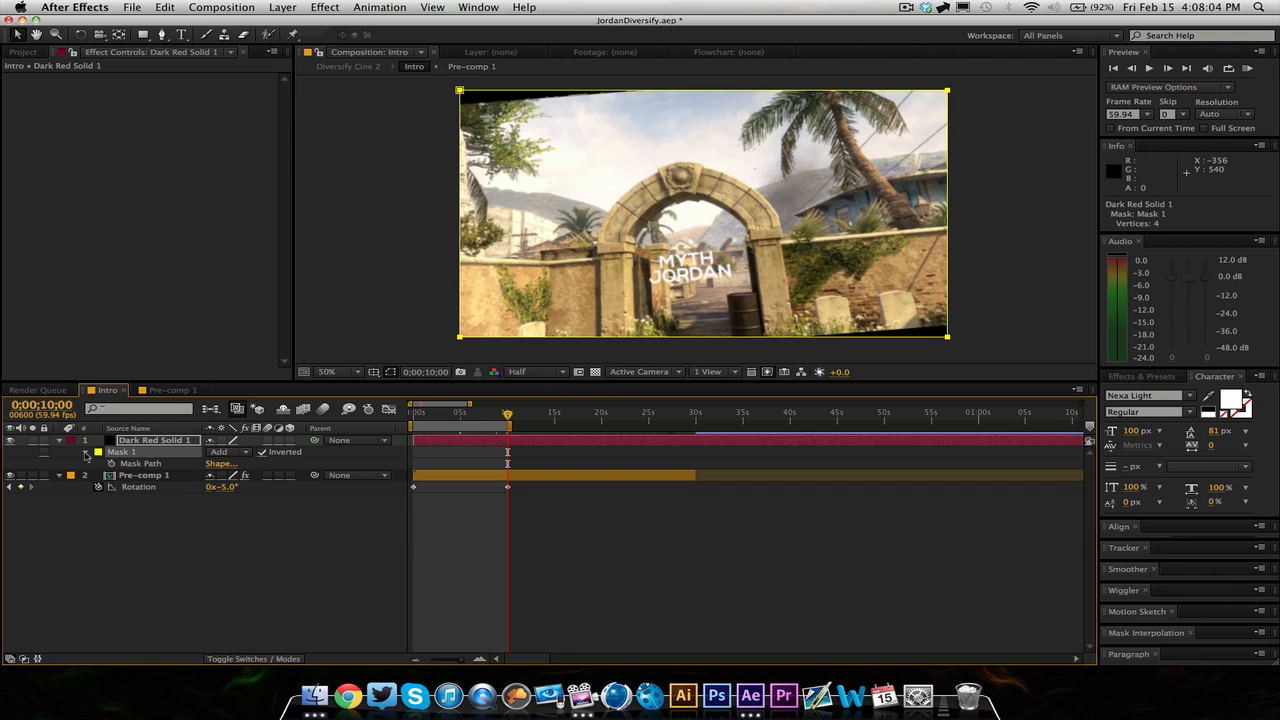
# - Scrub Mask 1's expansion down, then enter an exact value of -80 pixels
pyautogui.click(98, 452)
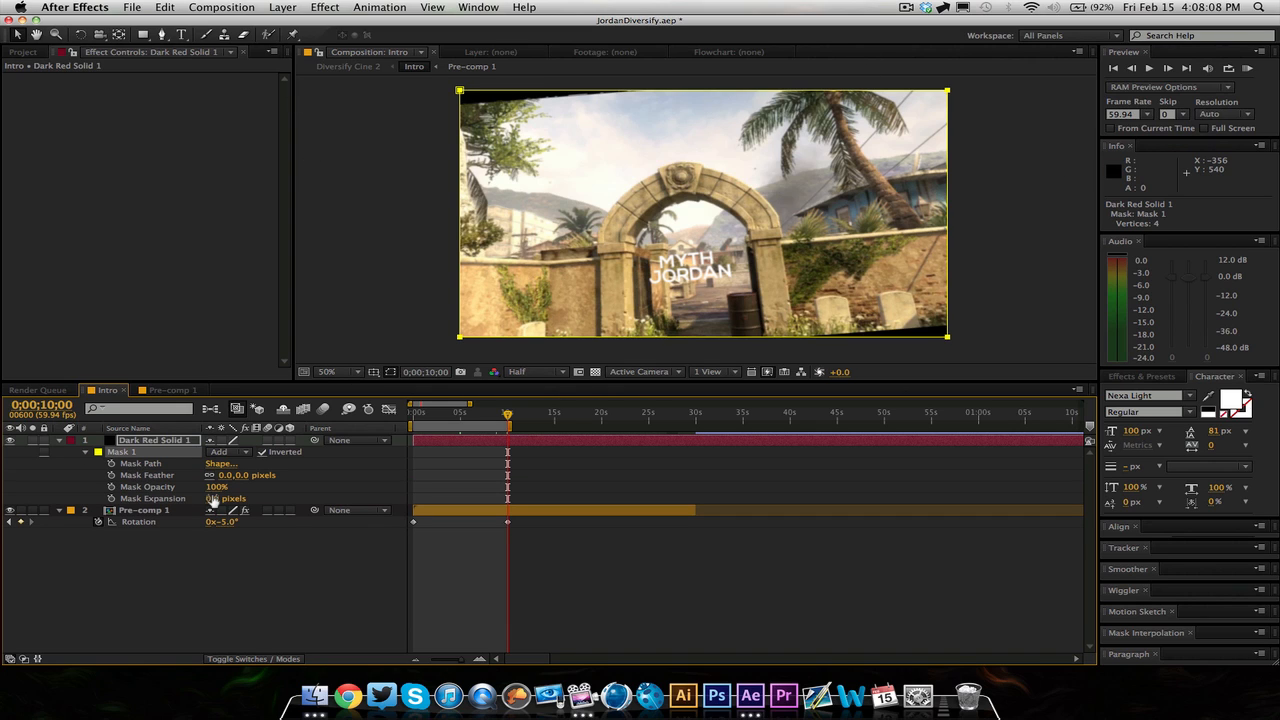
pyautogui.moveTo(232, 498); pyautogui.dragTo(210, 498)
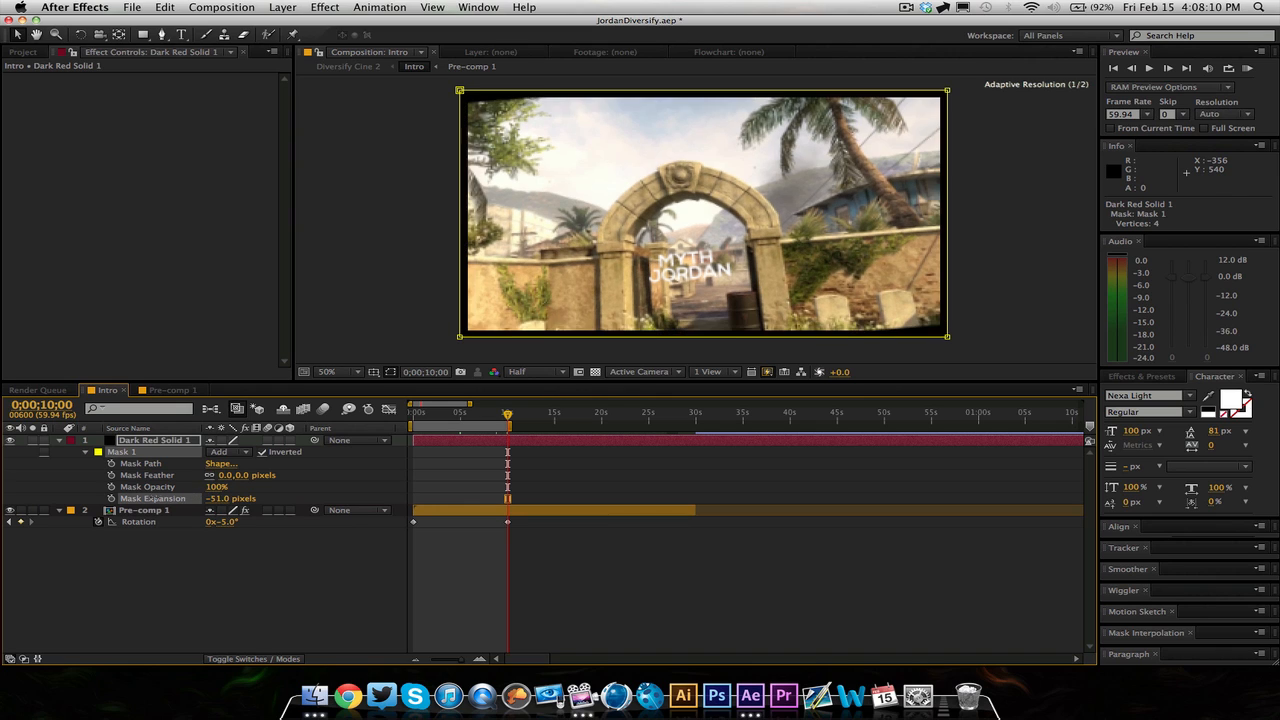
pyautogui.moveTo(240, 498); pyautogui.dragTo(210, 498)
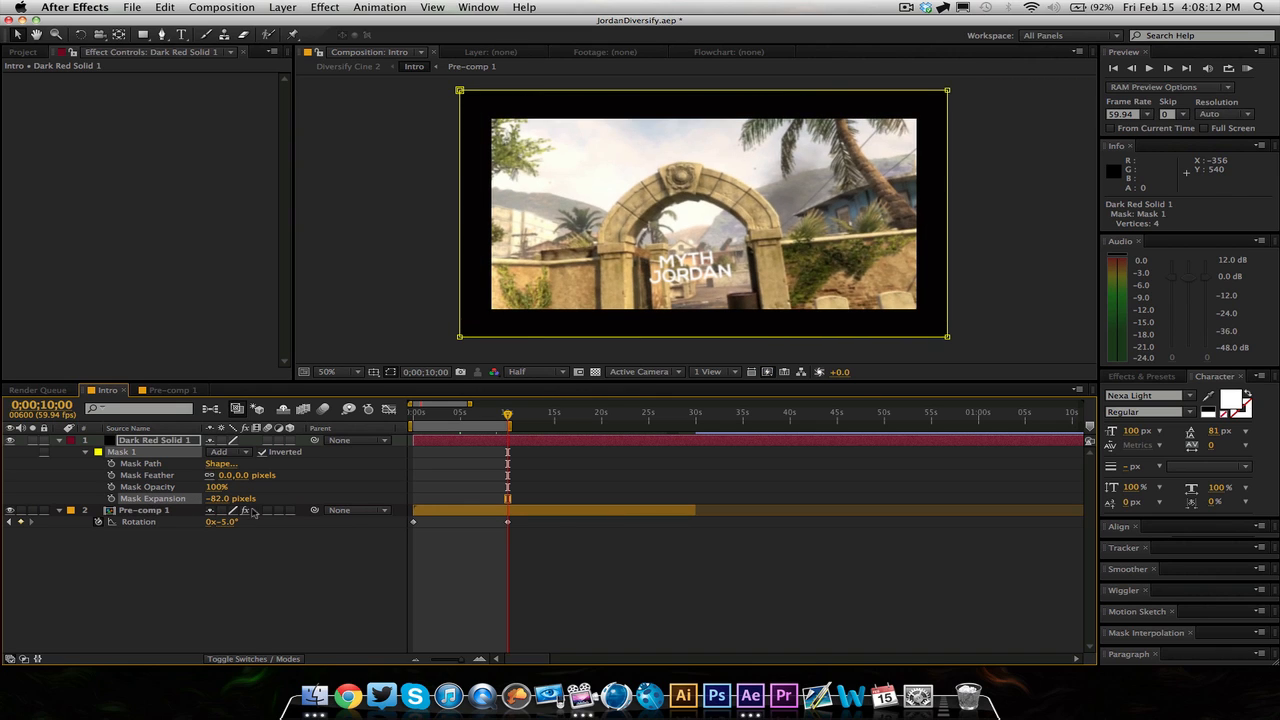
pyautogui.doubleClick(230, 498)
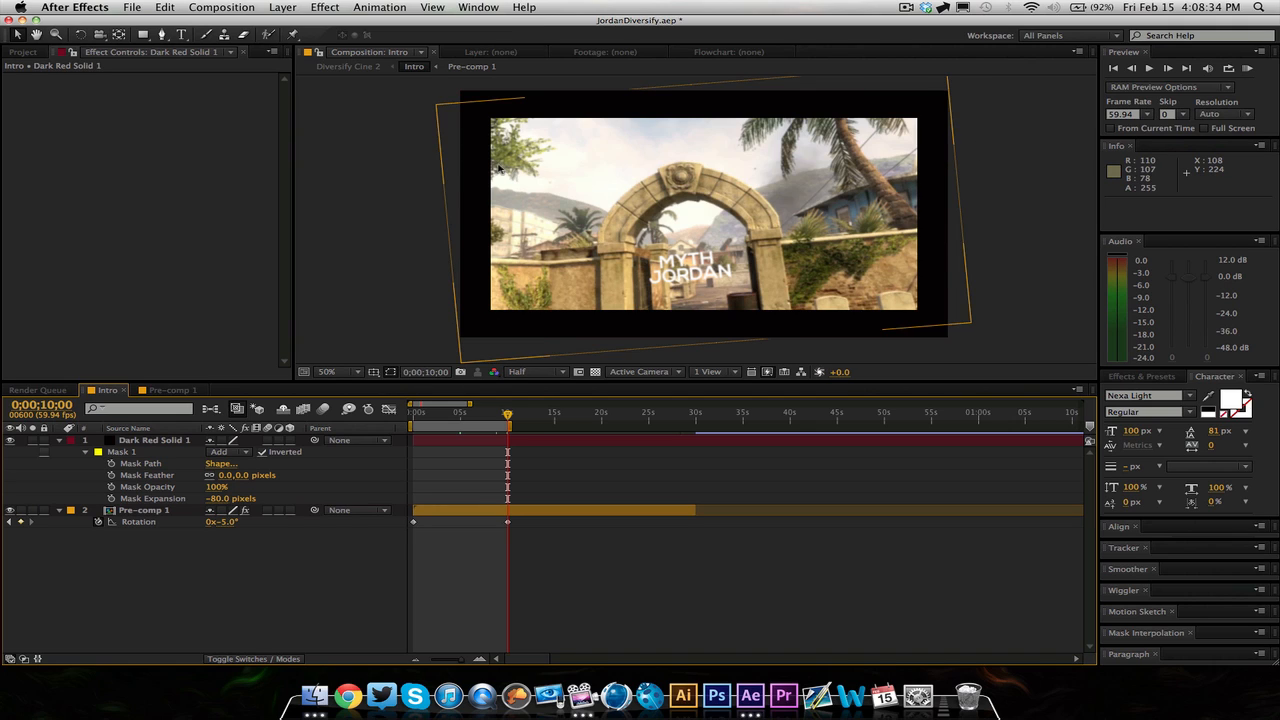
pyautogui.moveTo(164, 452)
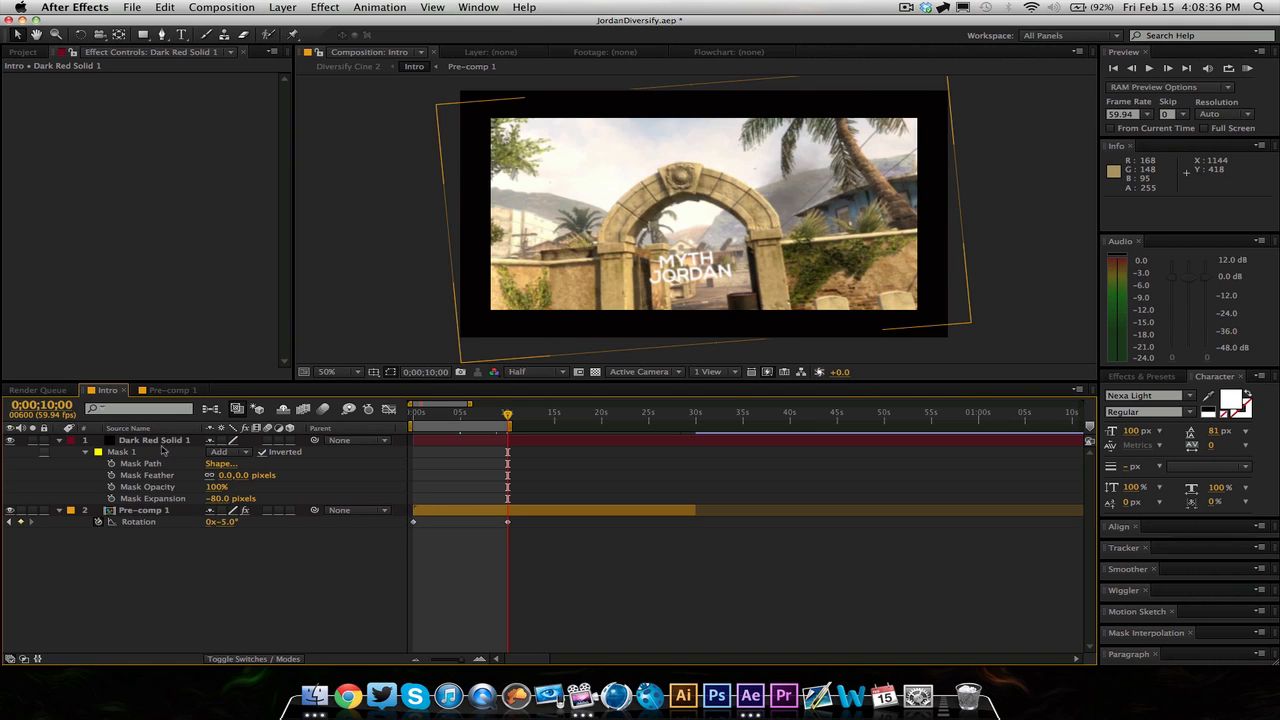
# - Select Dark Red Solid 1 to adjust Mask 1's vertices for top and bottom bars only
pyautogui.click(156, 440)
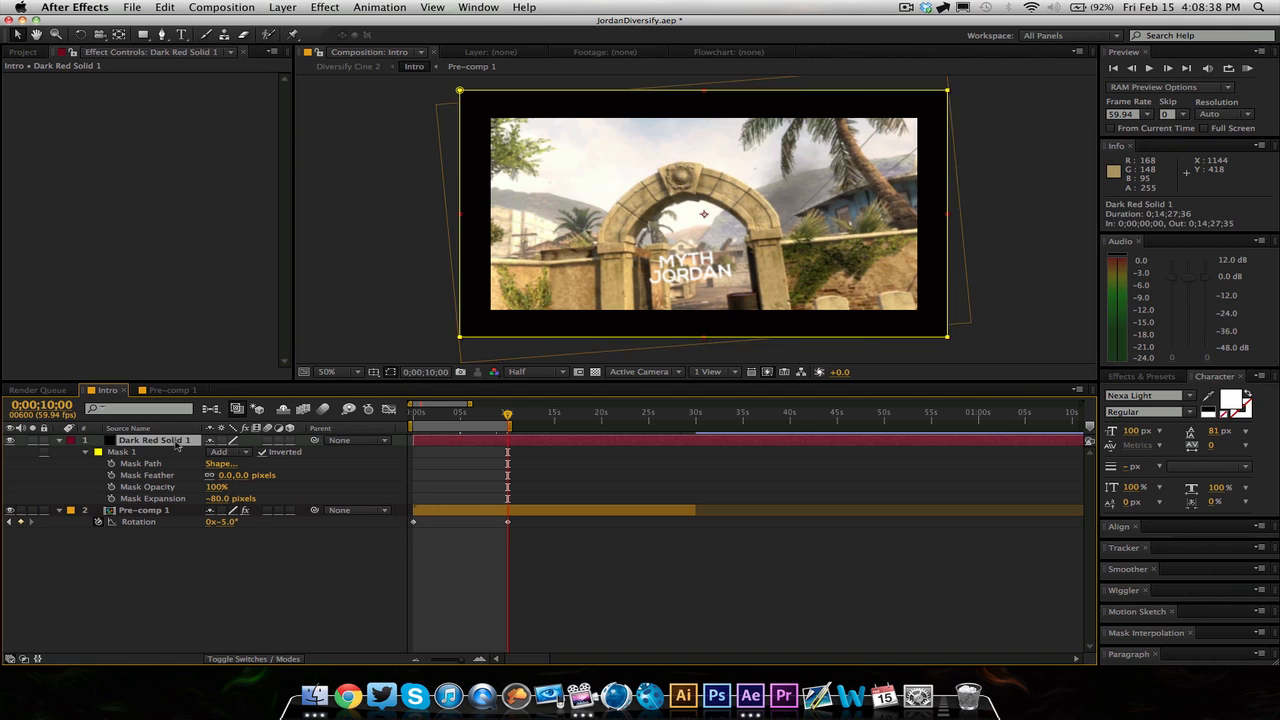
pyautogui.moveTo(464, 96)
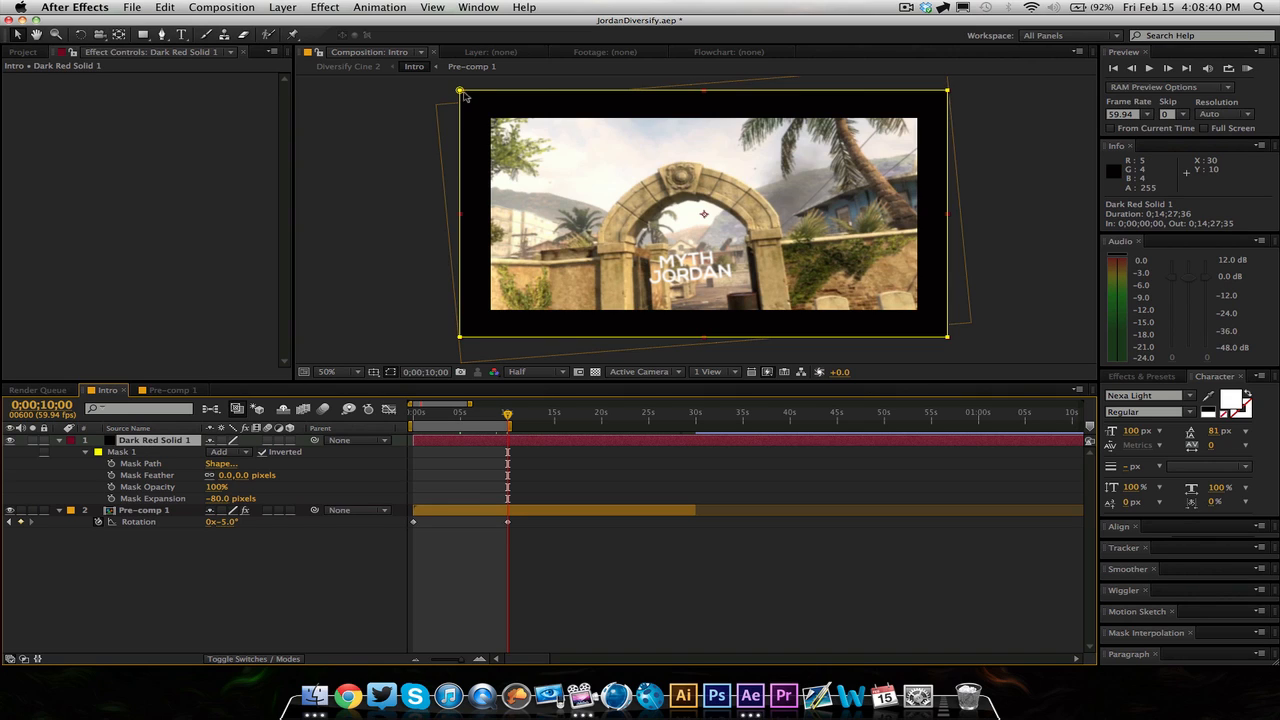
pyautogui.moveTo(546, 100)
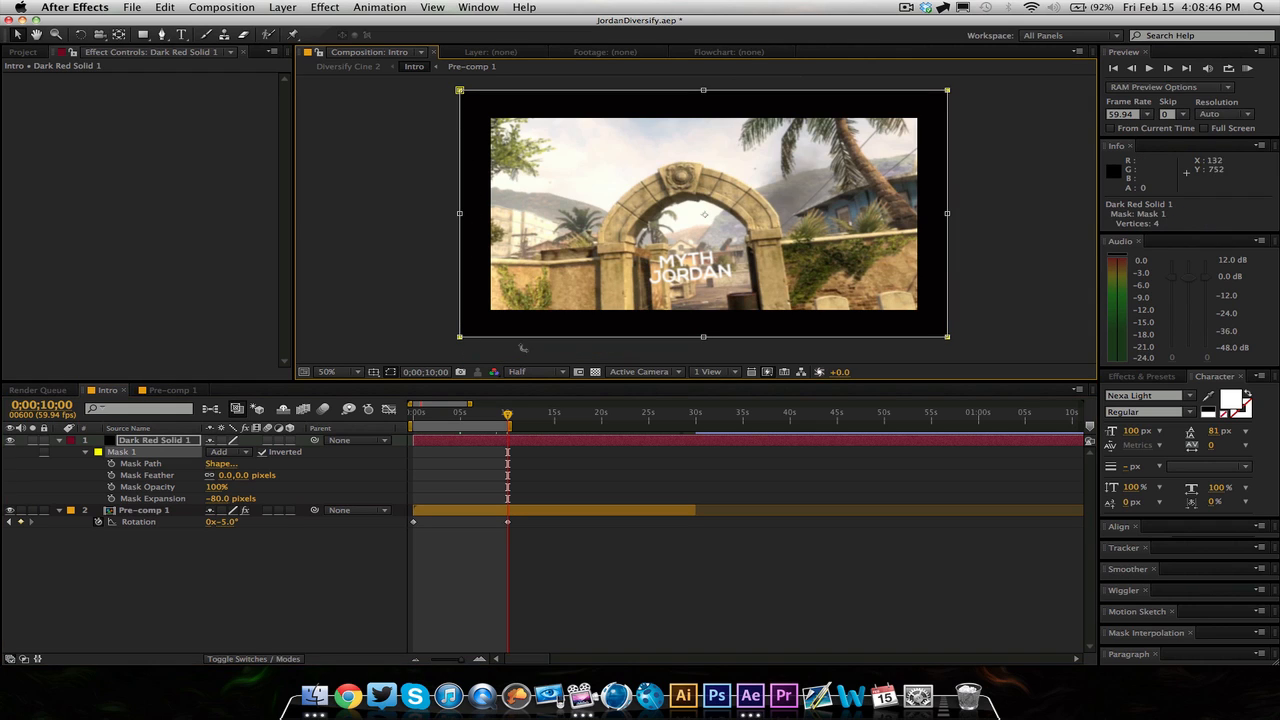
pyautogui.moveTo(480, 216)
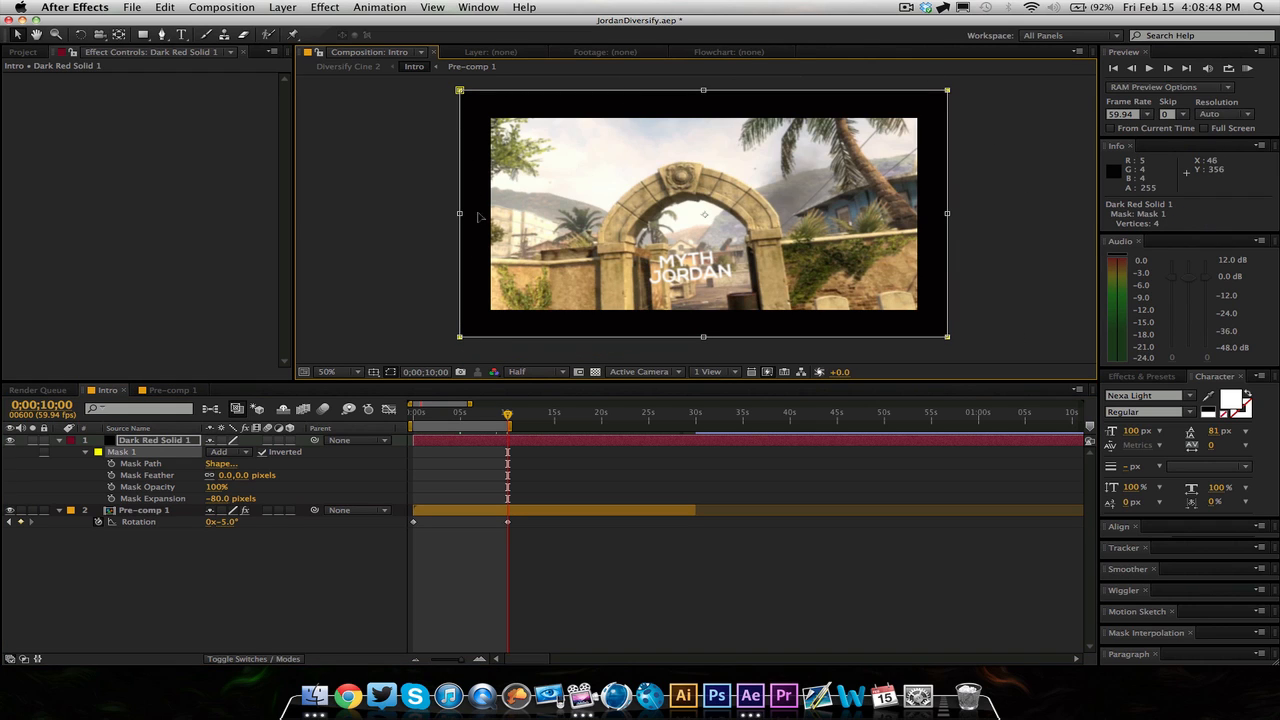
pyautogui.moveTo(560, 210)
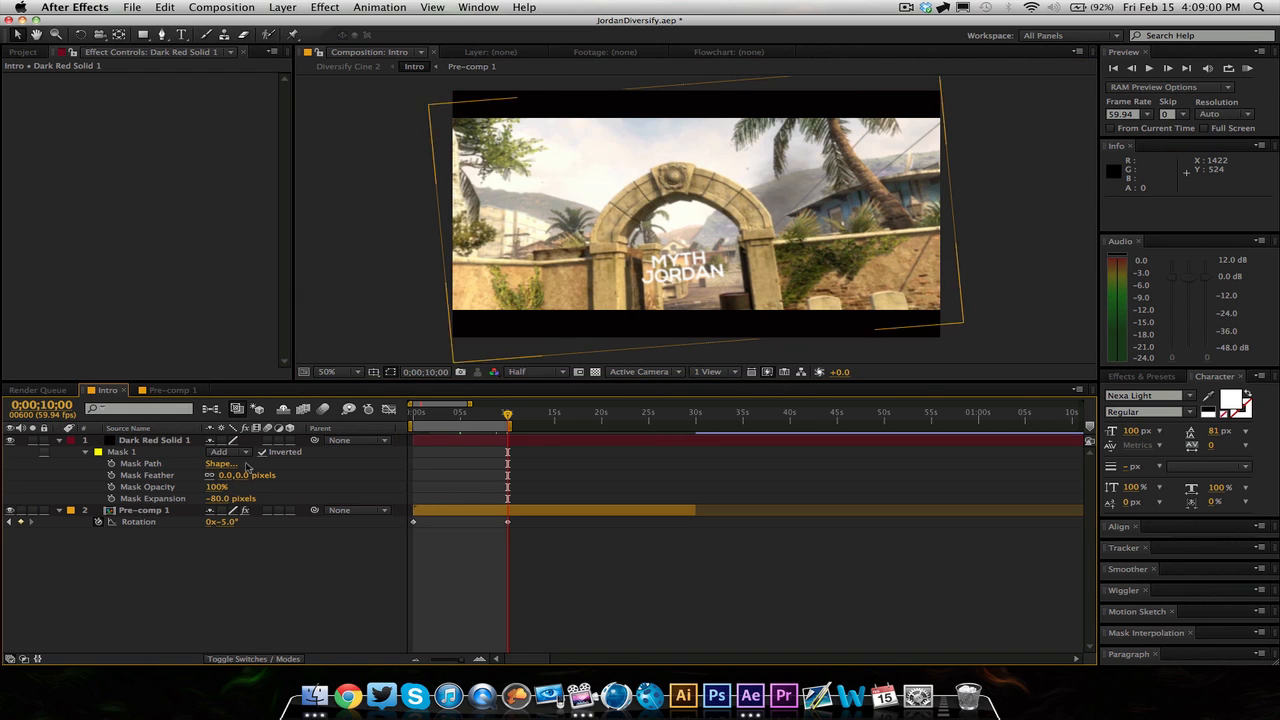
pyautogui.moveTo(158, 512)
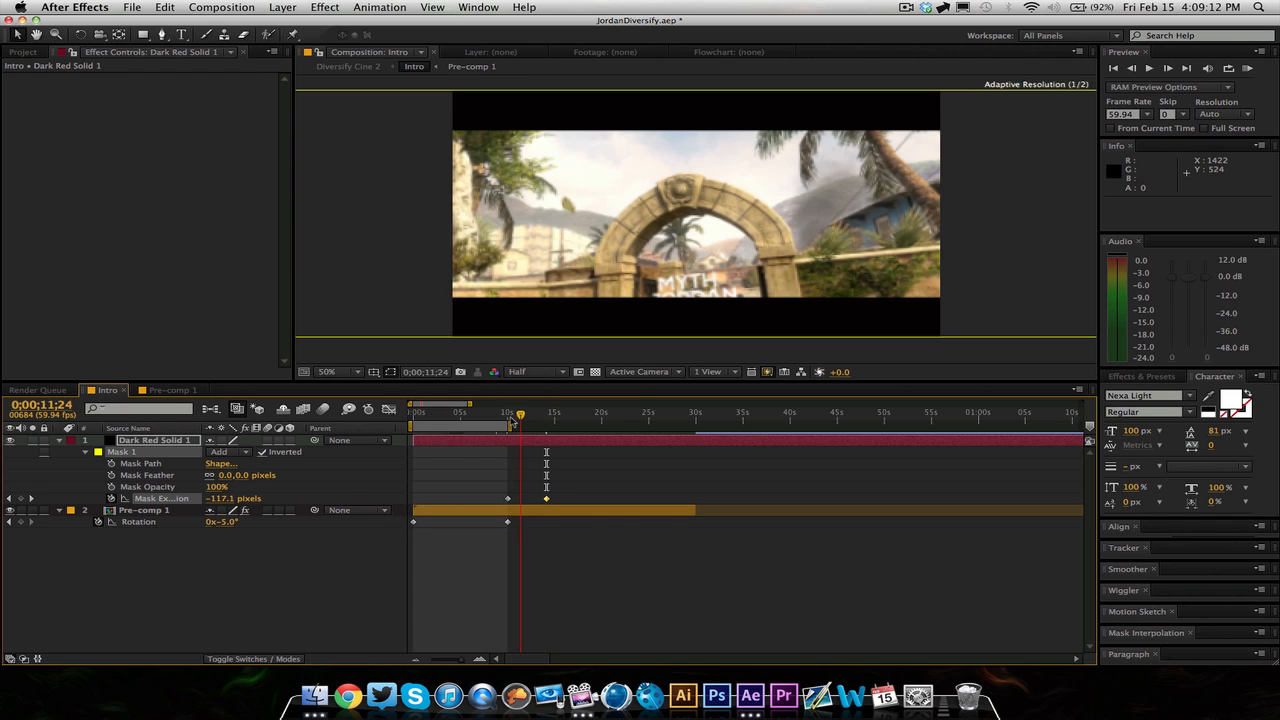
# - Scrub the timeline to check the keyframed expansion closing the bars in around ten seconds
pyautogui.moveTo(520, 412); pyautogui.dragTo(522, 412)
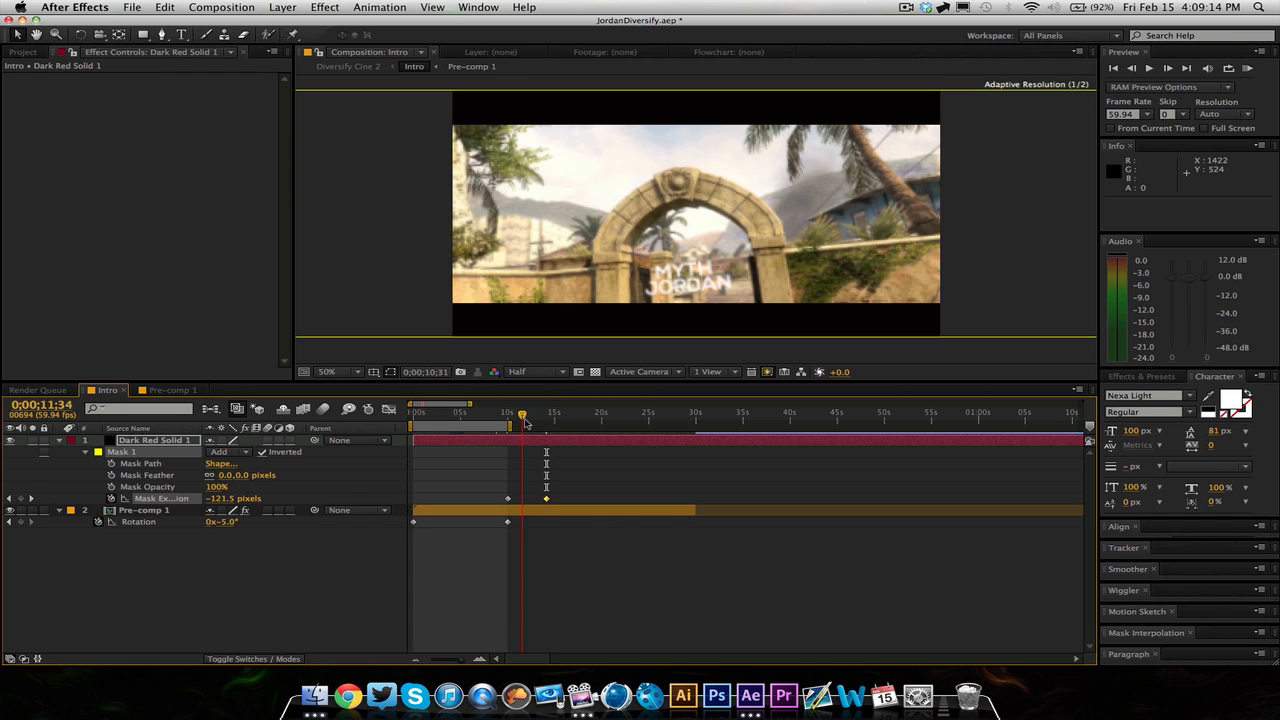
pyautogui.moveTo(522, 412); pyautogui.dragTo(536, 412)
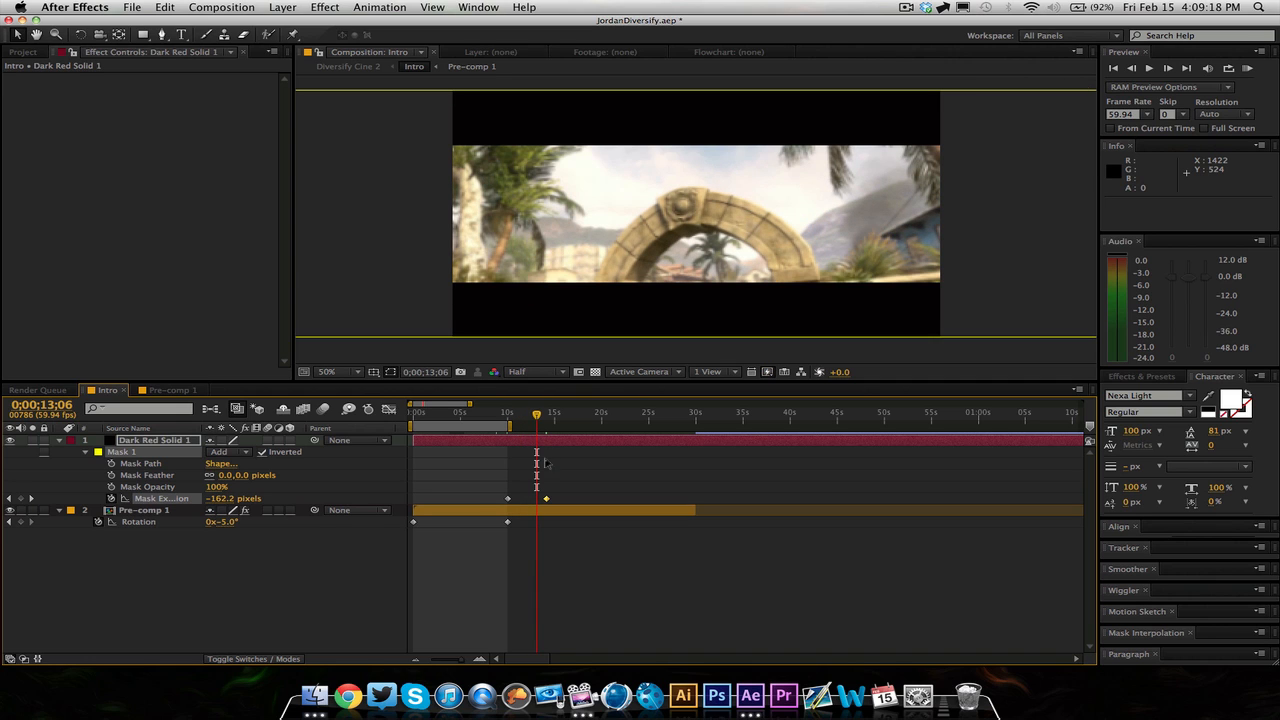
pyautogui.moveTo(536, 410); pyautogui.dragTo(504, 410)
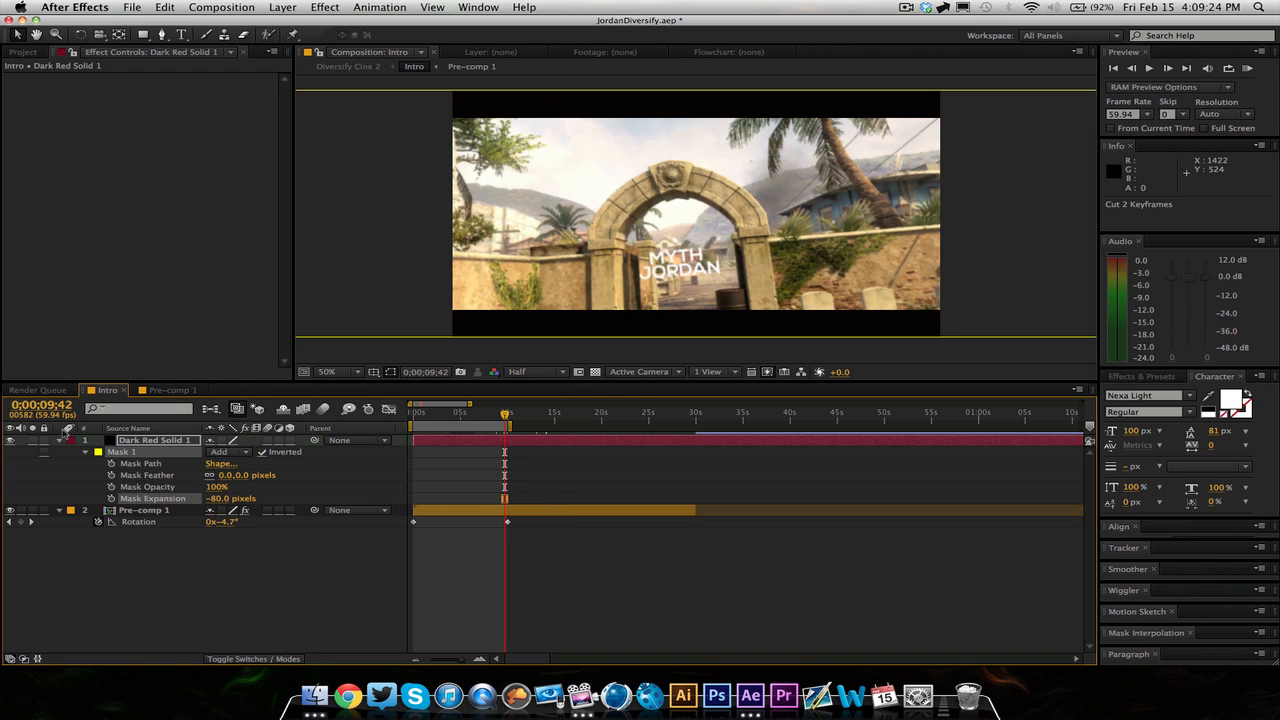
pyautogui.click(84, 440)
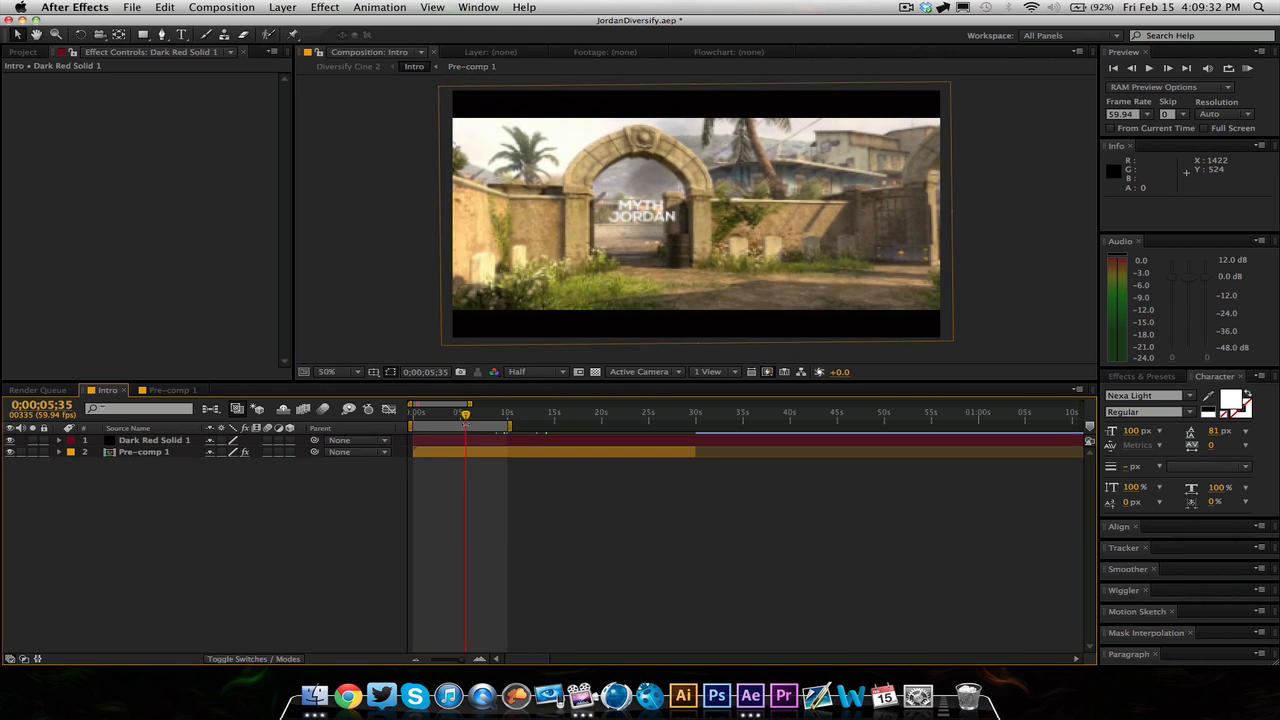
# - Select Pre-comp 1 and reveal its Opacity property at 100%
pyautogui.click(144, 452)
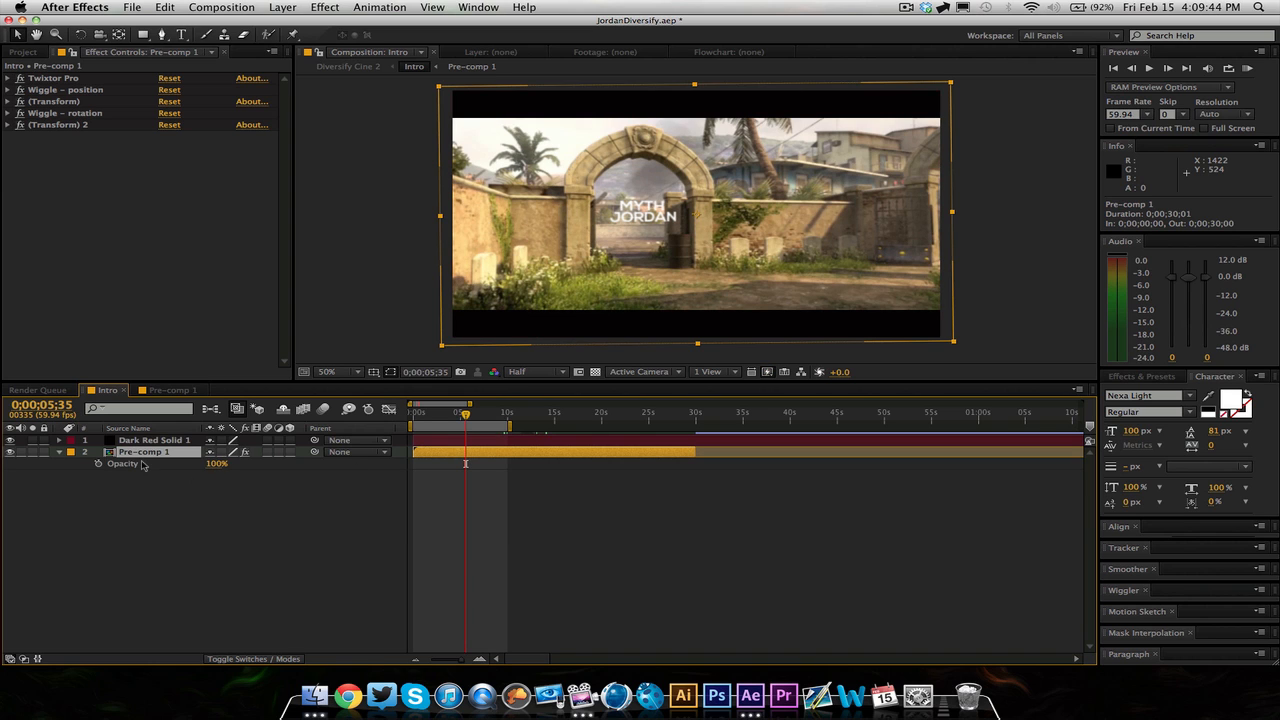
pyautogui.moveTo(198, 472)
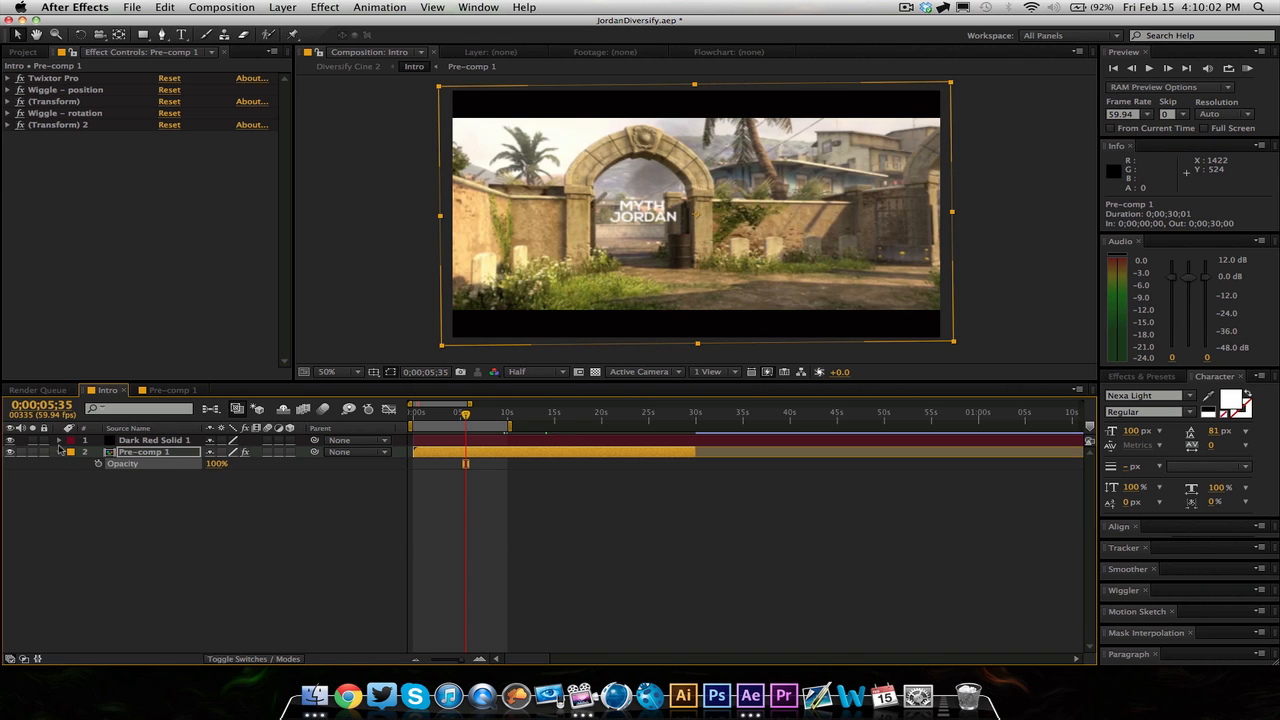
# - Create black Dark Red Solid 2 and keyframe its opacity from 100% down to 0%
pyautogui.click(284, 8)
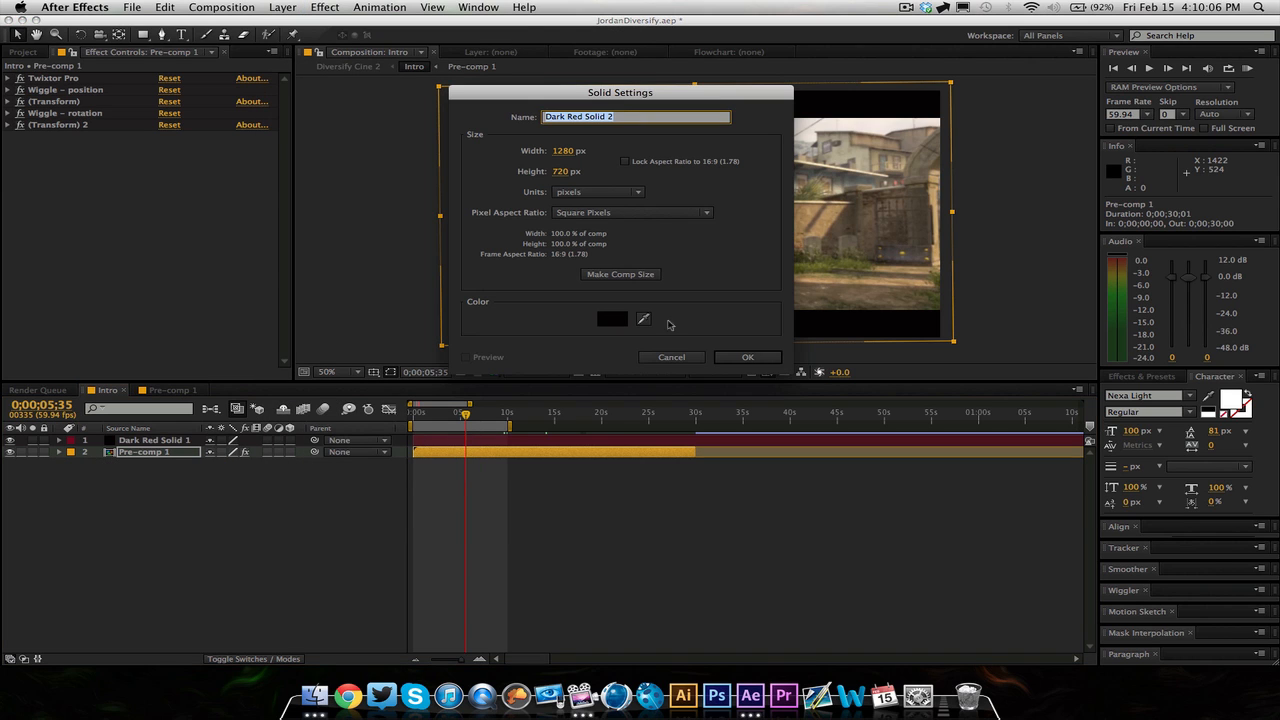
pyautogui.click(748, 356)
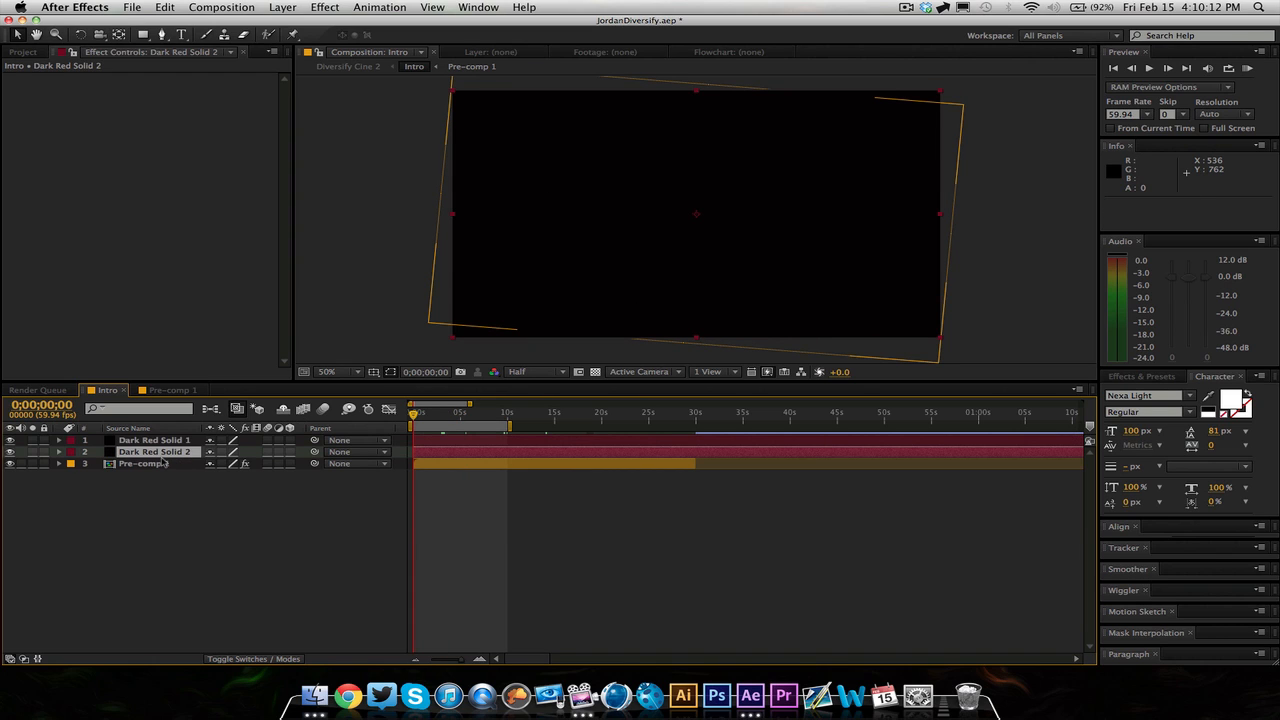
pyautogui.click(58, 464)
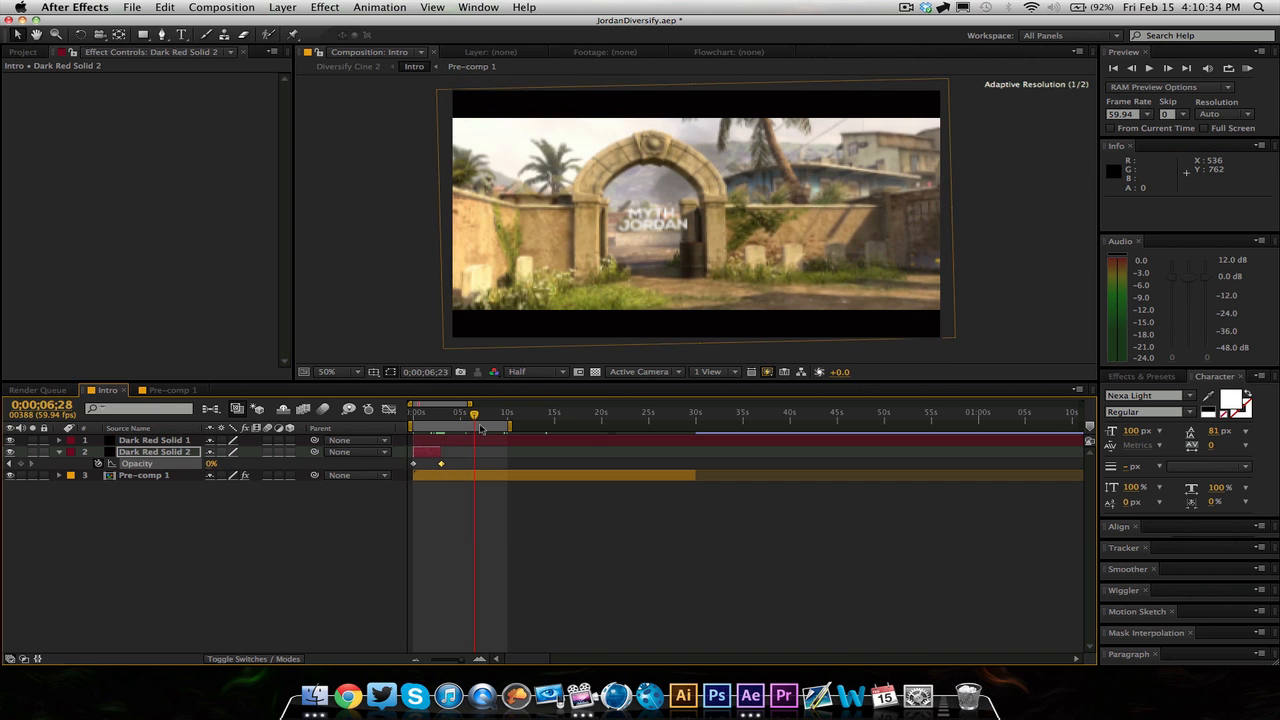
pyautogui.moveTo(476, 412); pyautogui.dragTo(504, 412)
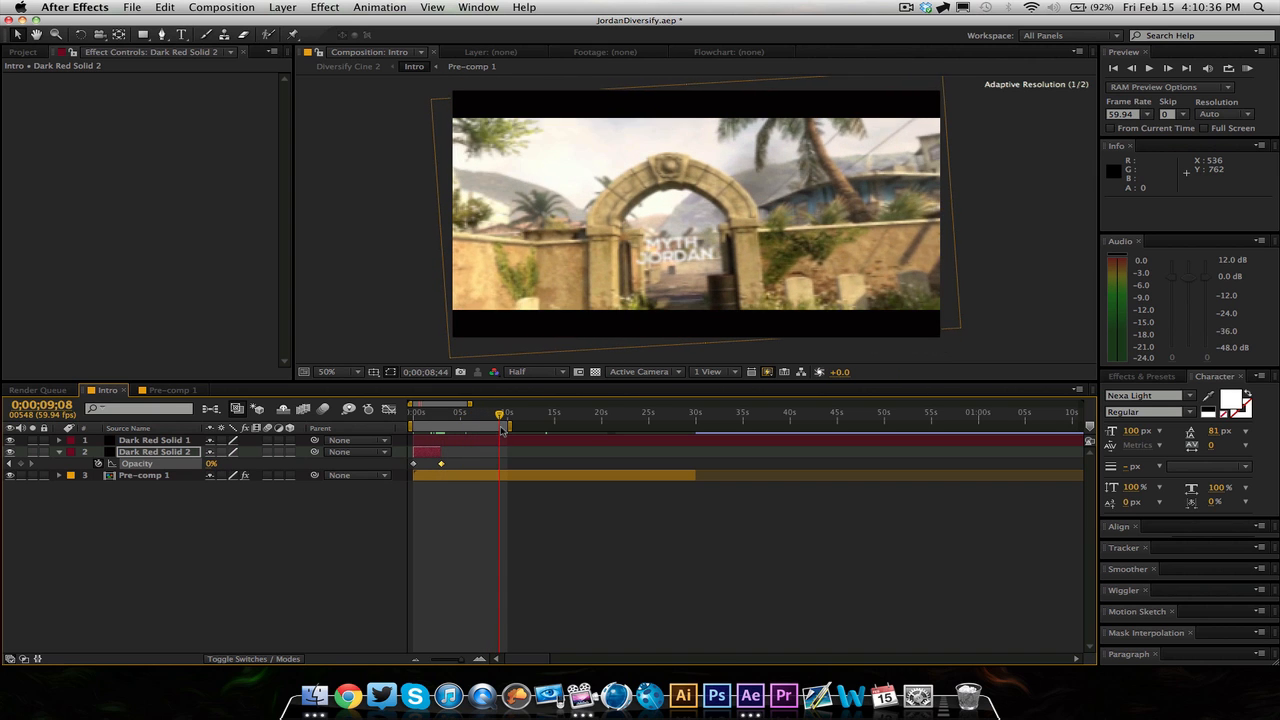
pyautogui.moveTo(500, 412); pyautogui.dragTo(450, 412)
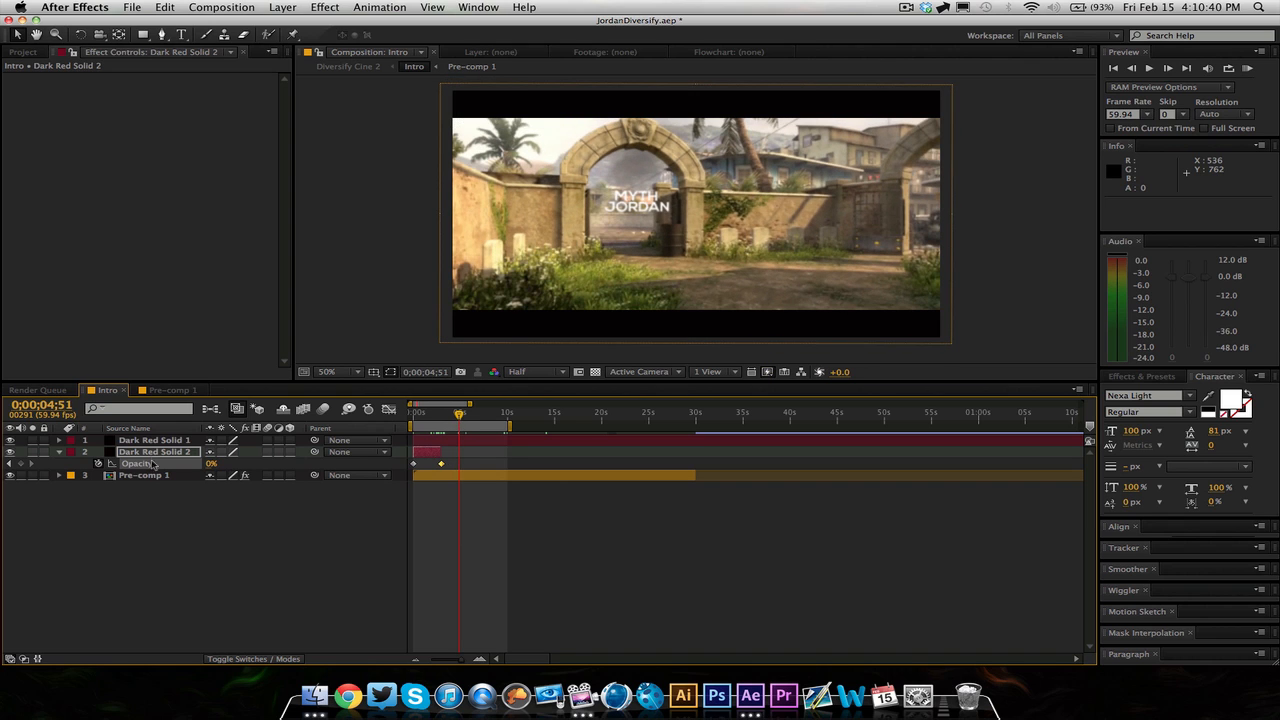
pyautogui.moveTo(790, 222)
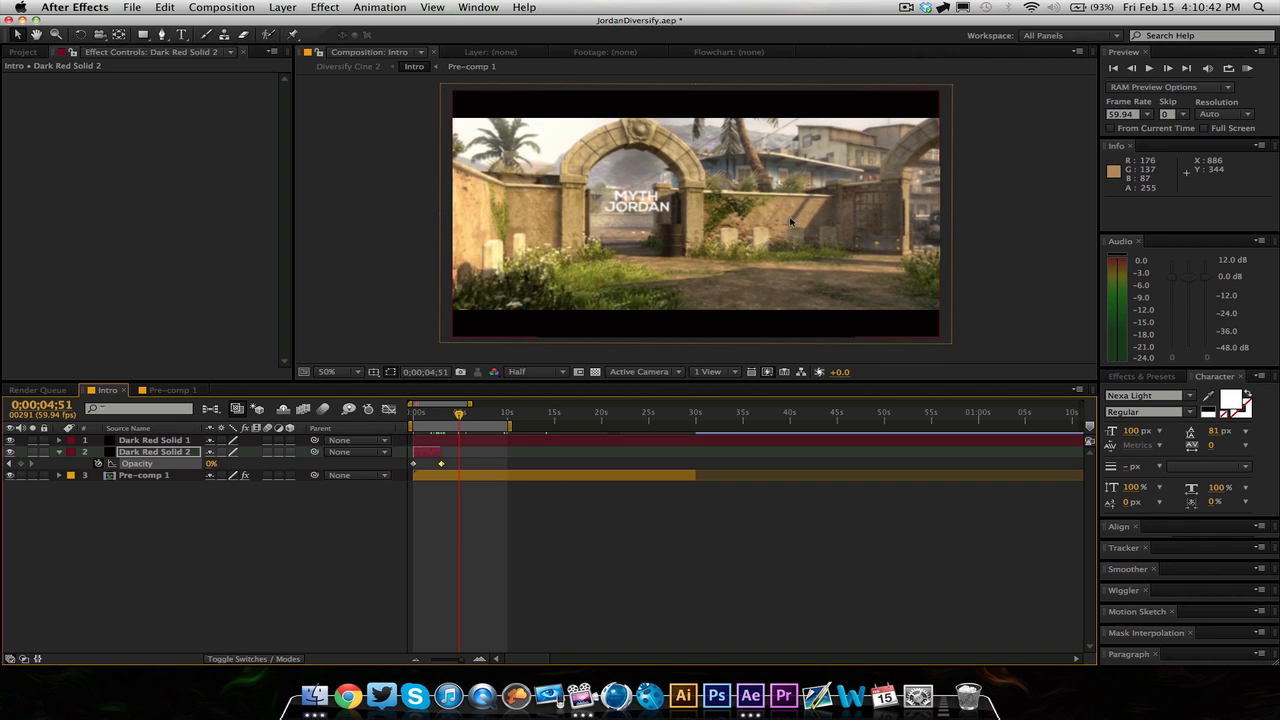
pyautogui.moveTo(460, 412); pyautogui.dragTo(488, 412)
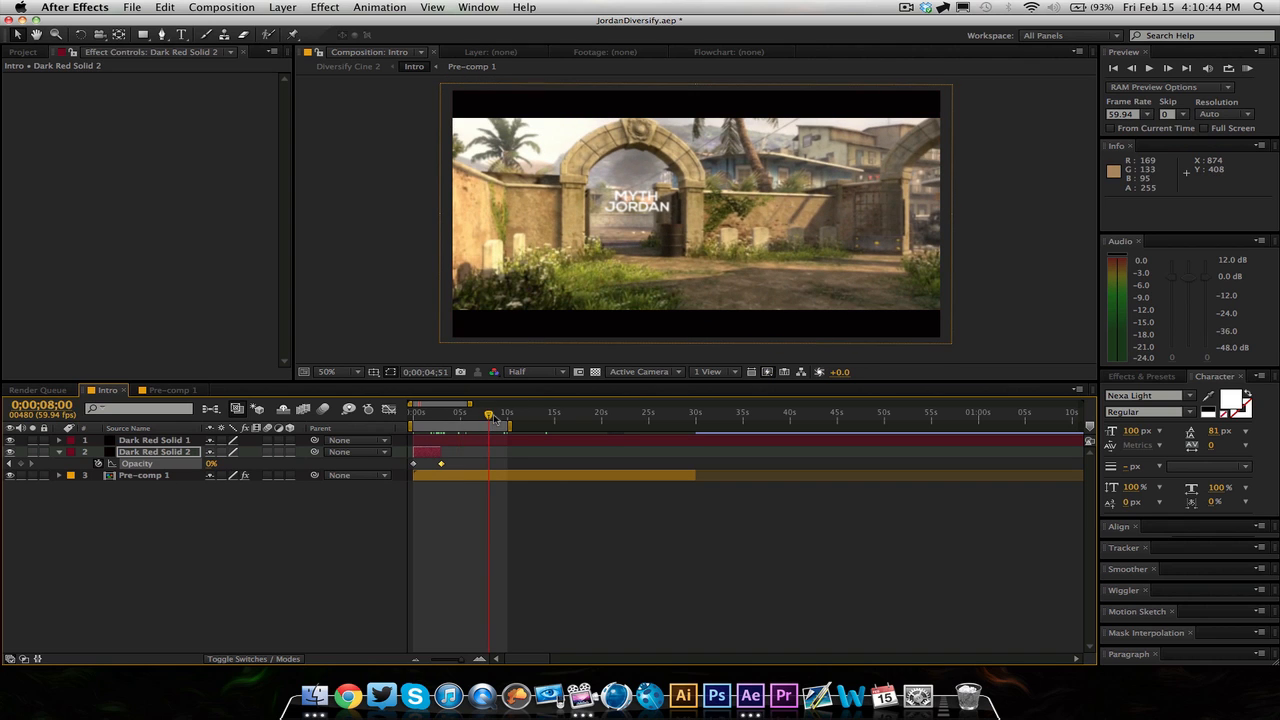
pyautogui.moveTo(490, 412); pyautogui.dragTo(480, 412)
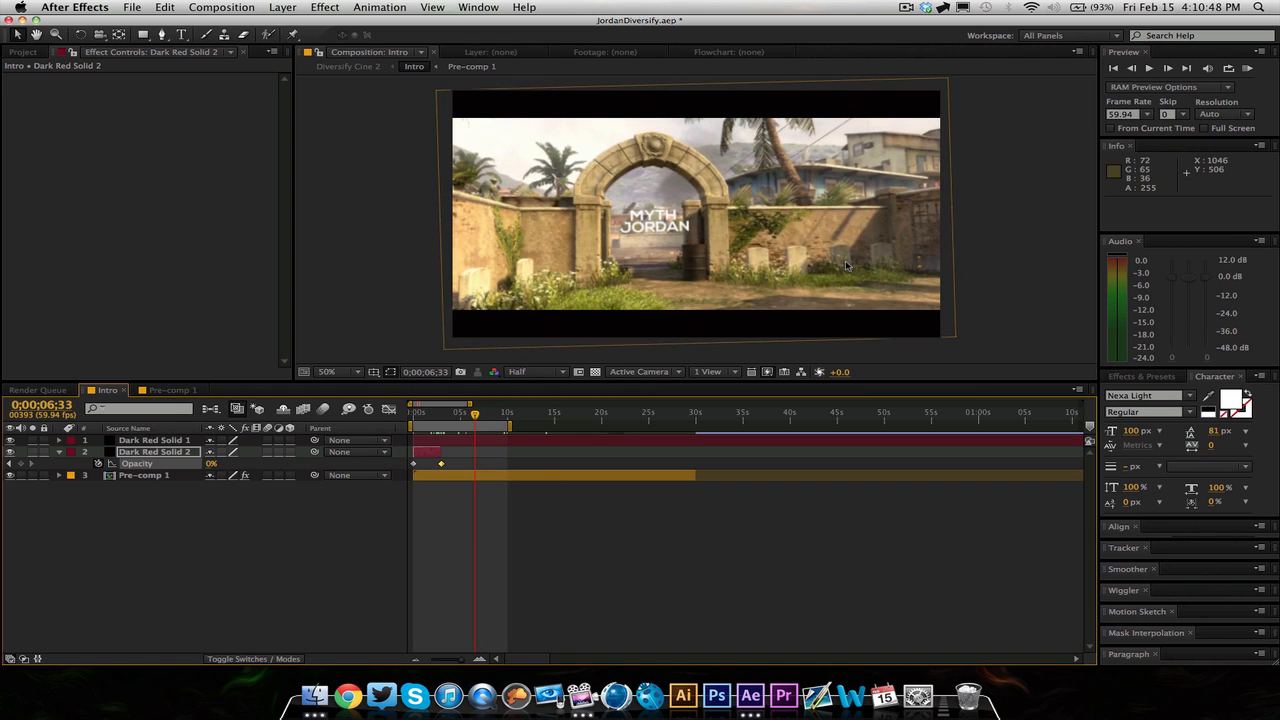
pyautogui.moveTo(776, 114)
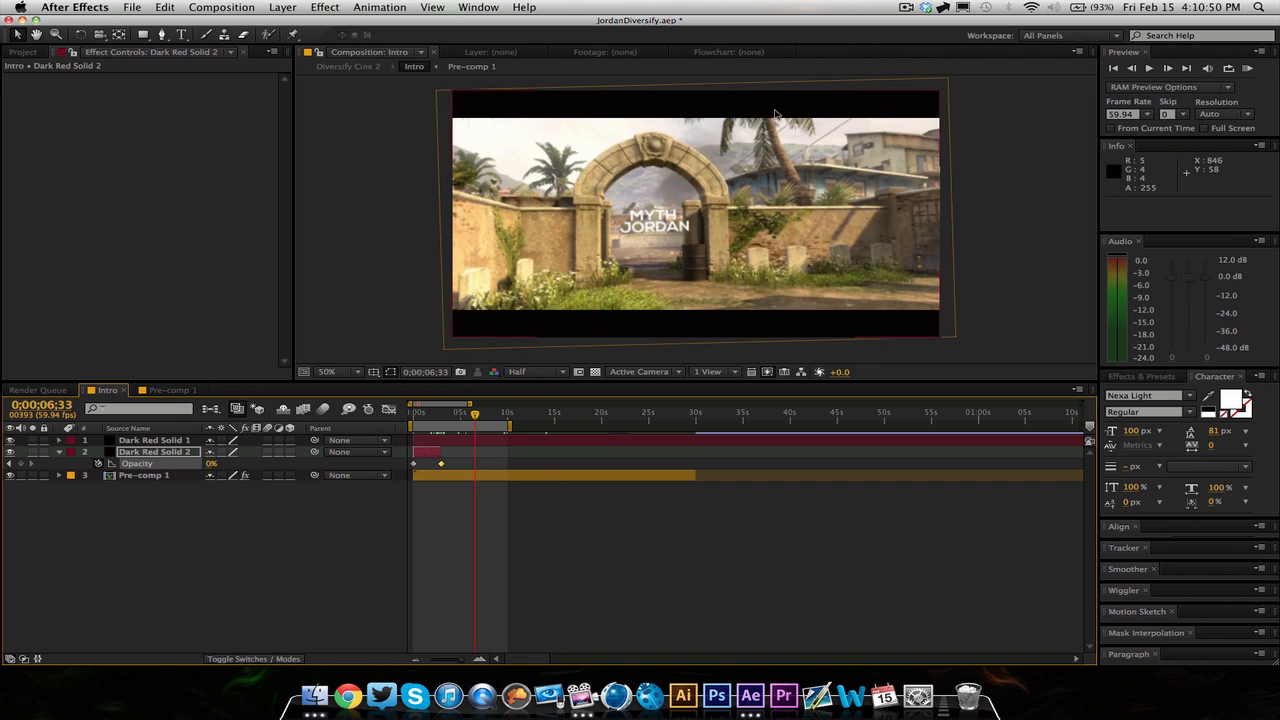
pyautogui.moveTo(856, 280)
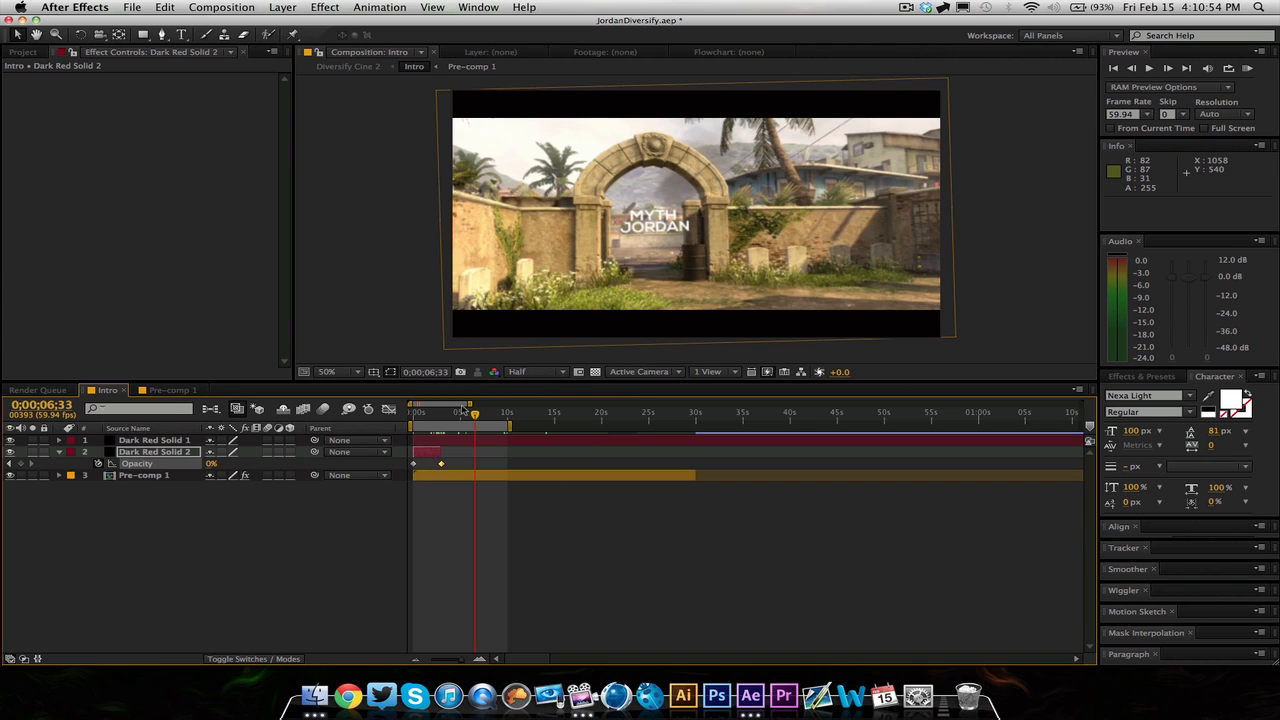
pyautogui.click(58, 464)
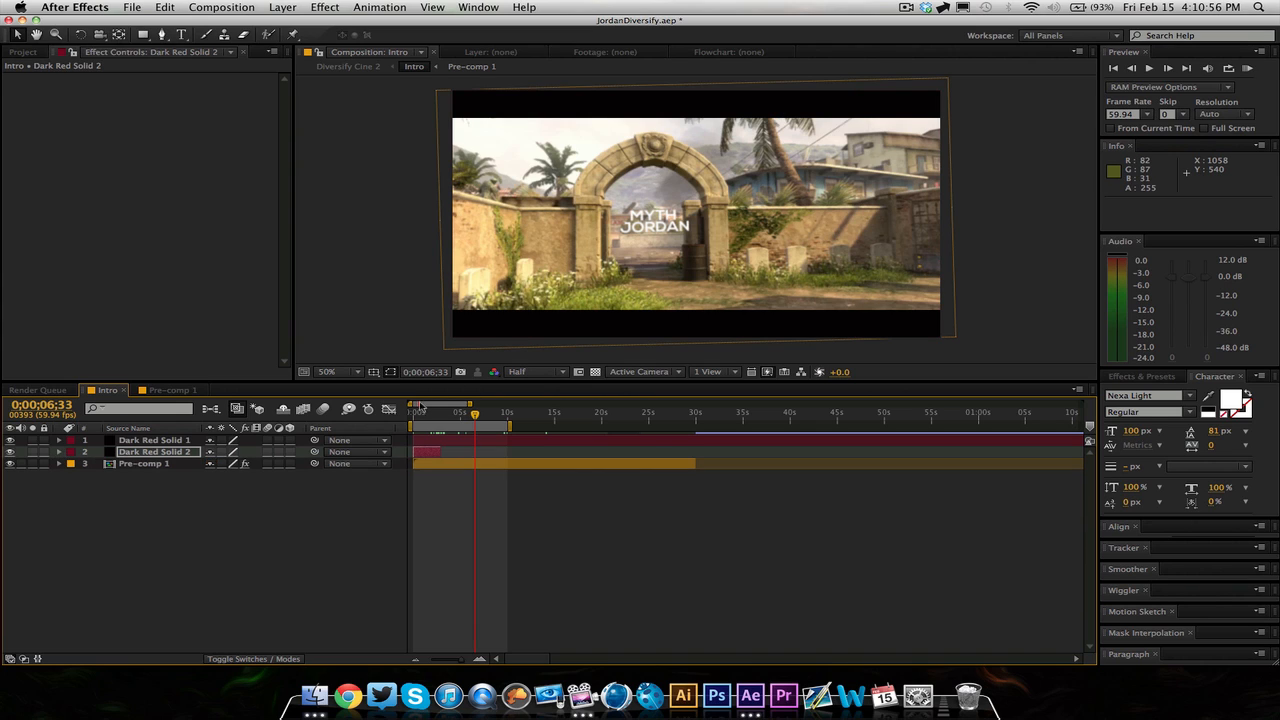
pyautogui.moveTo(476, 412); pyautogui.dragTo(460, 412)
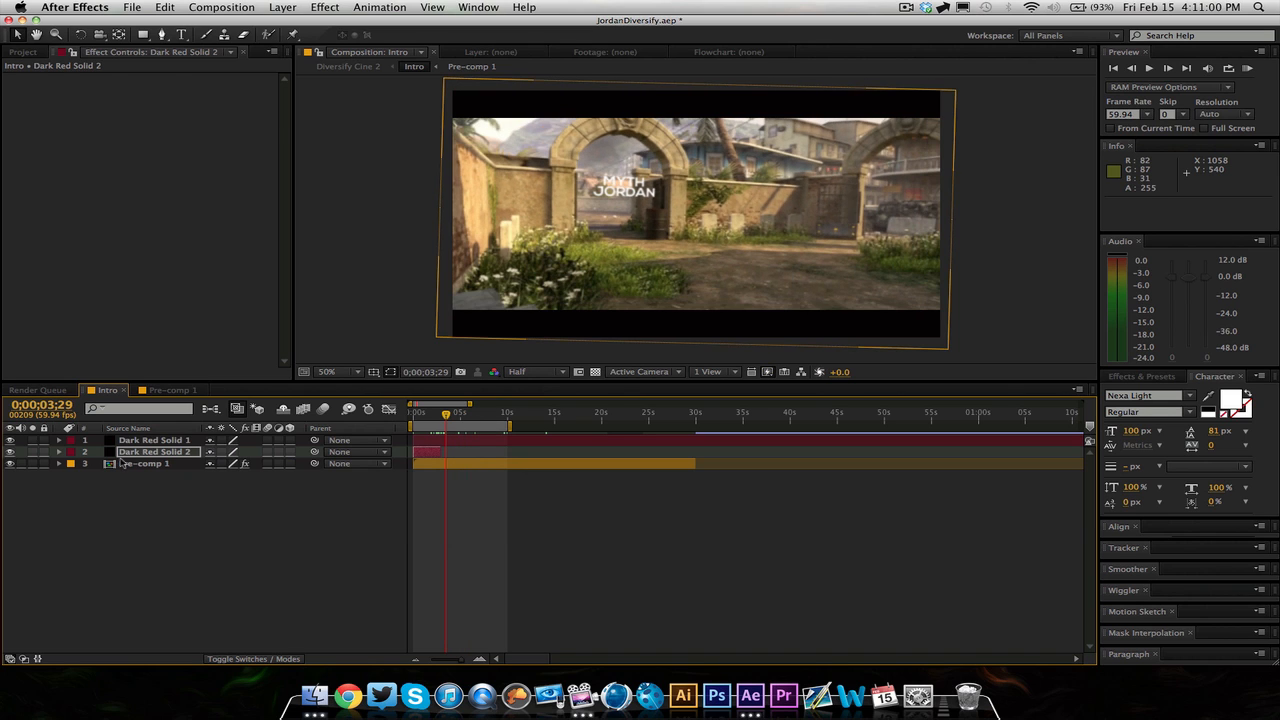
pyautogui.click(144, 464)
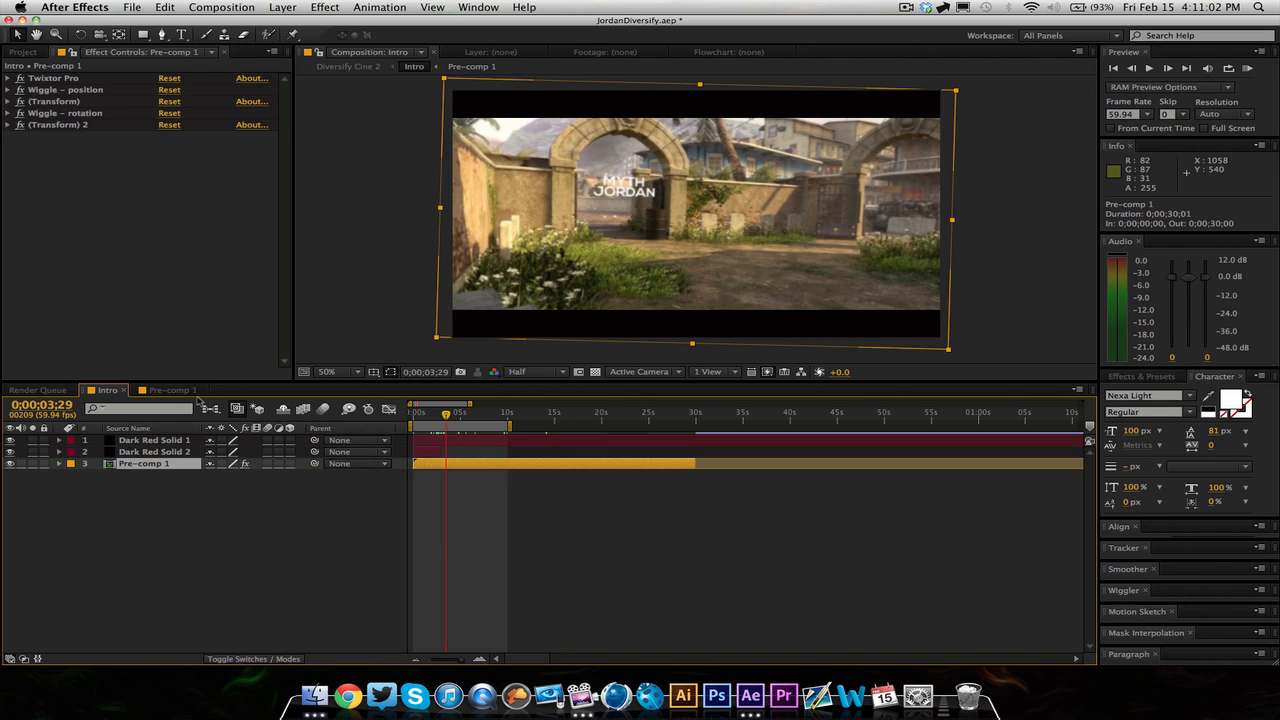
pyautogui.moveTo(644, 332)
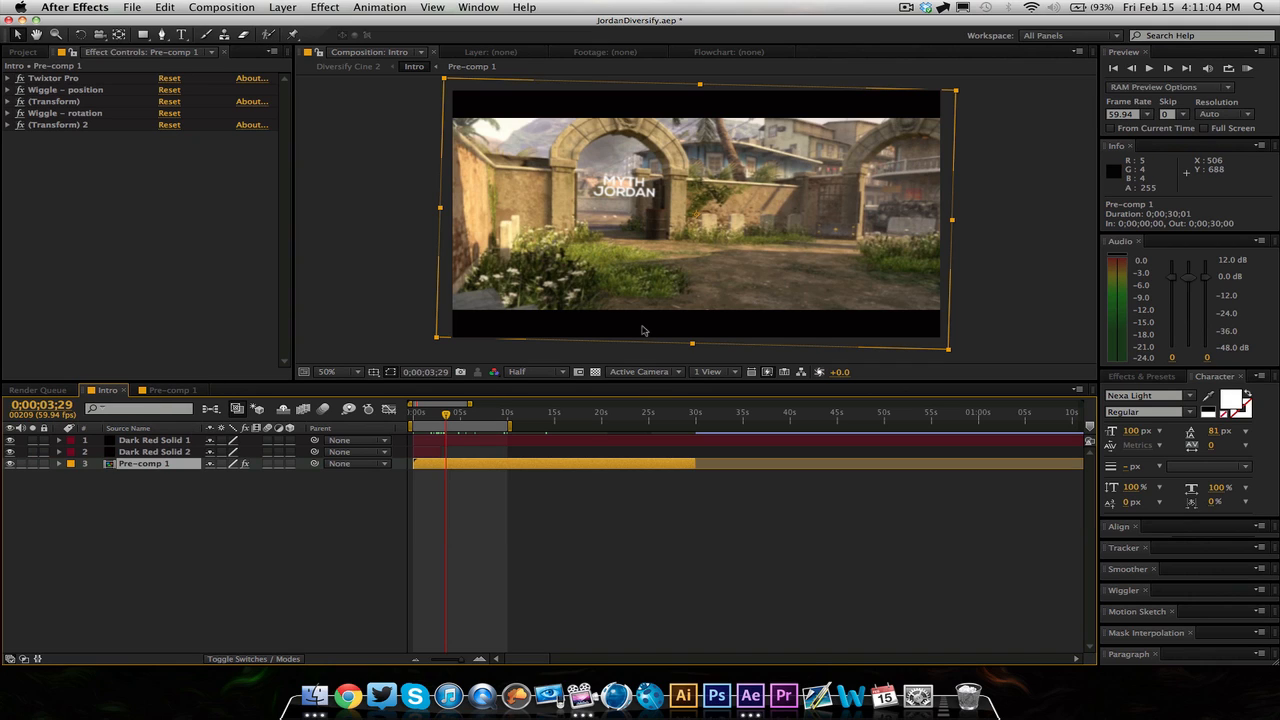
pyautogui.moveTo(636, 332)
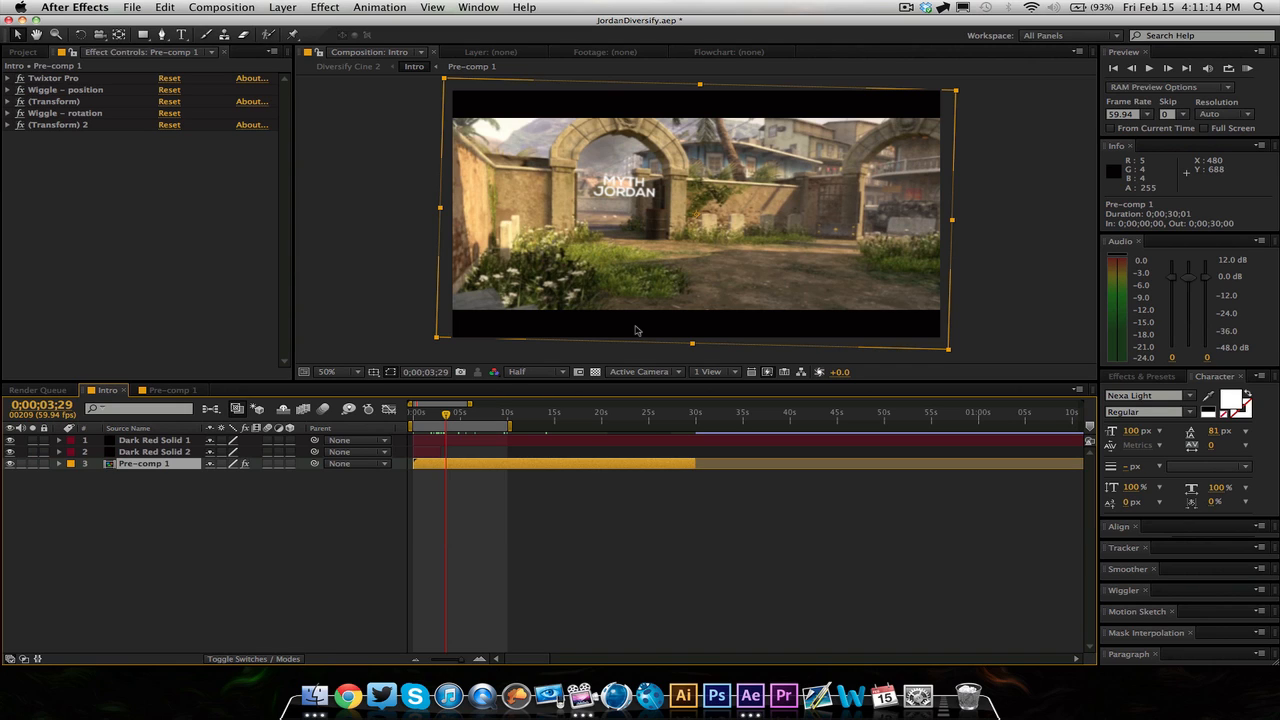
pyautogui.moveTo(604, 196)
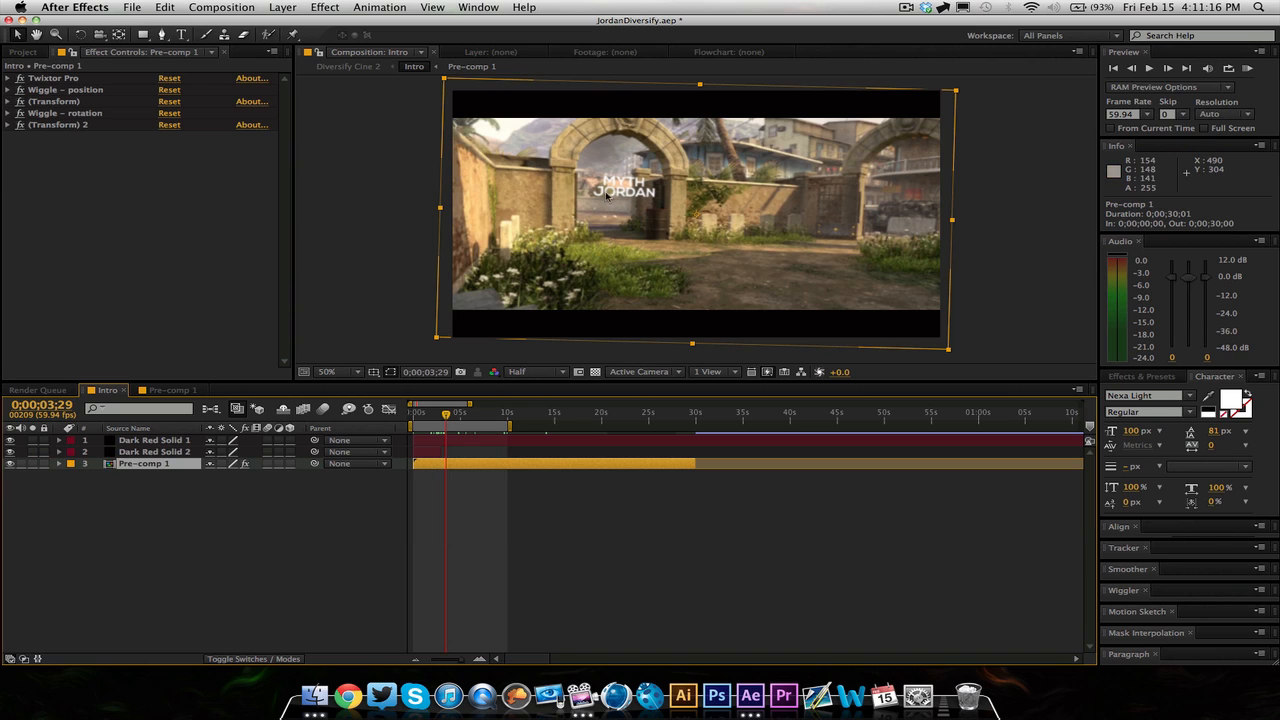
pyautogui.moveTo(862, 204)
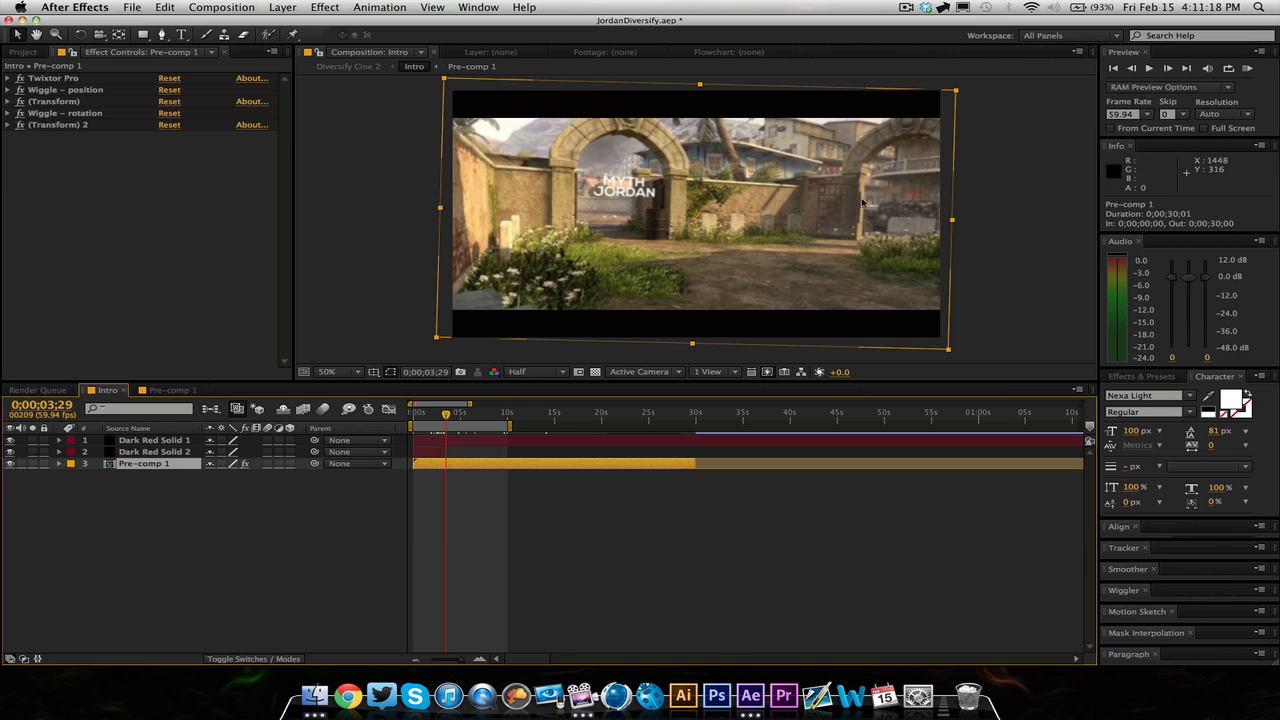
pyautogui.moveTo(628, 232)
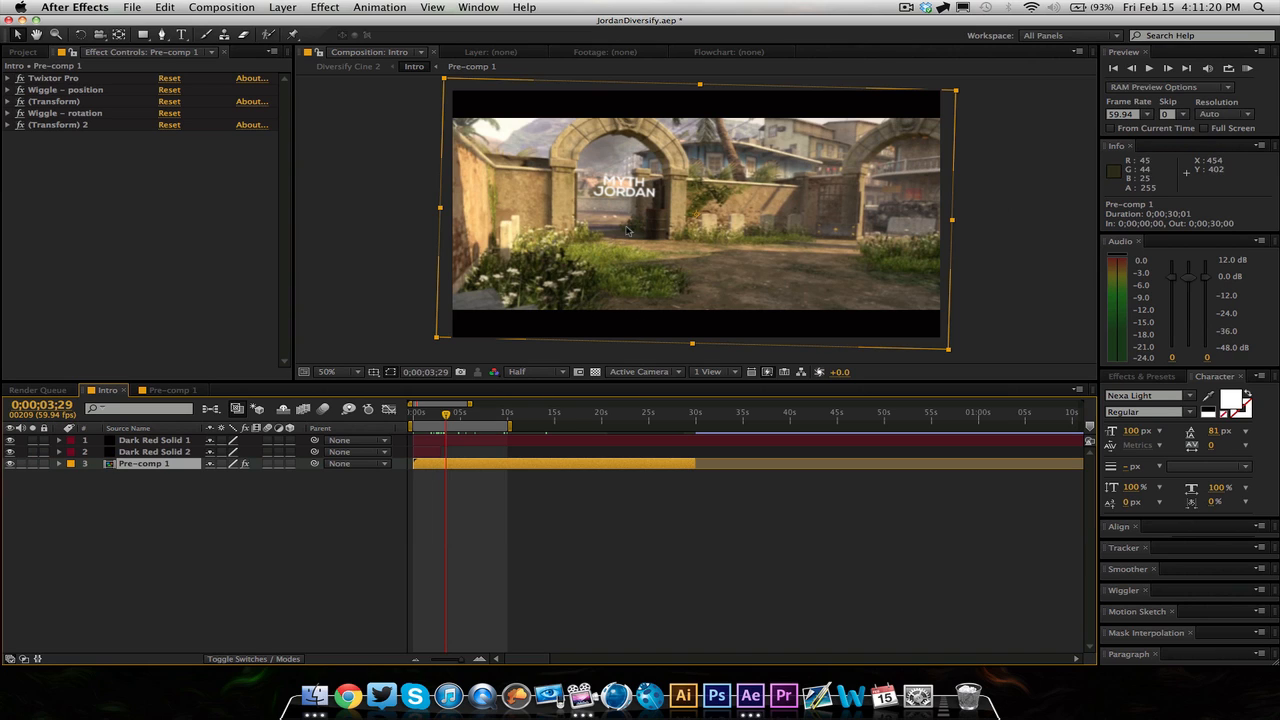
pyautogui.moveTo(632, 216)
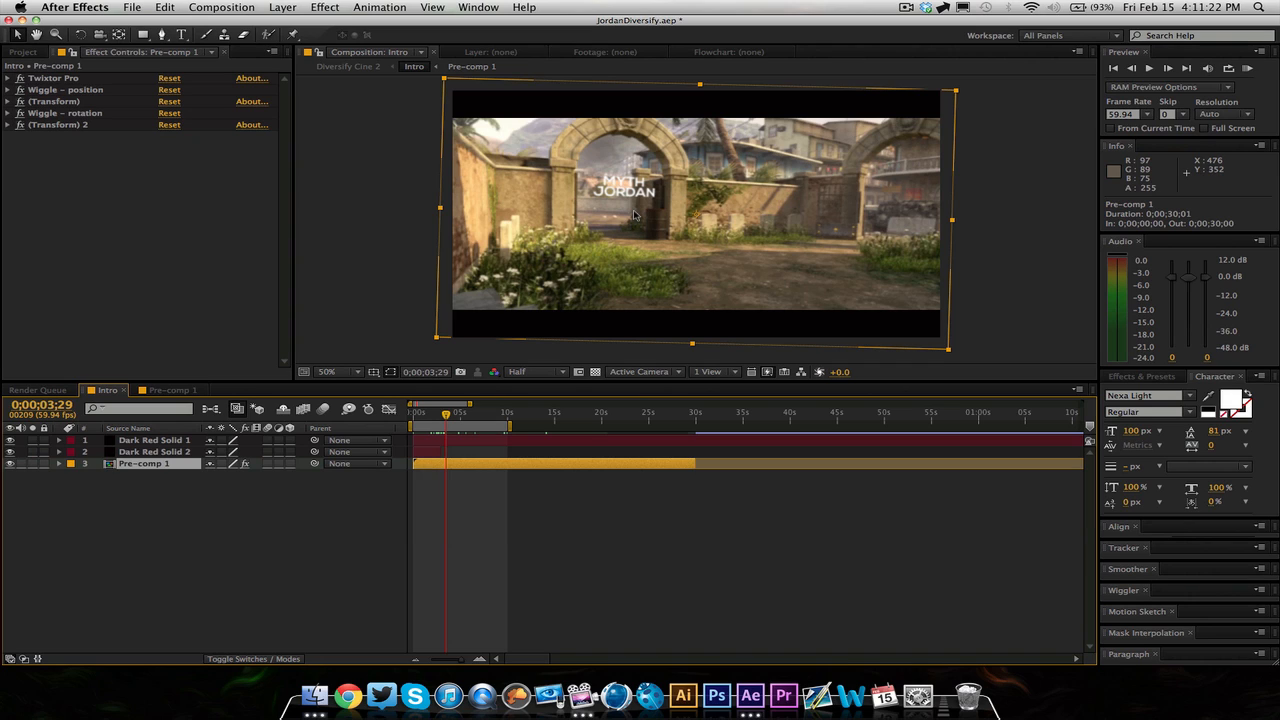
pyautogui.moveTo(634, 210)
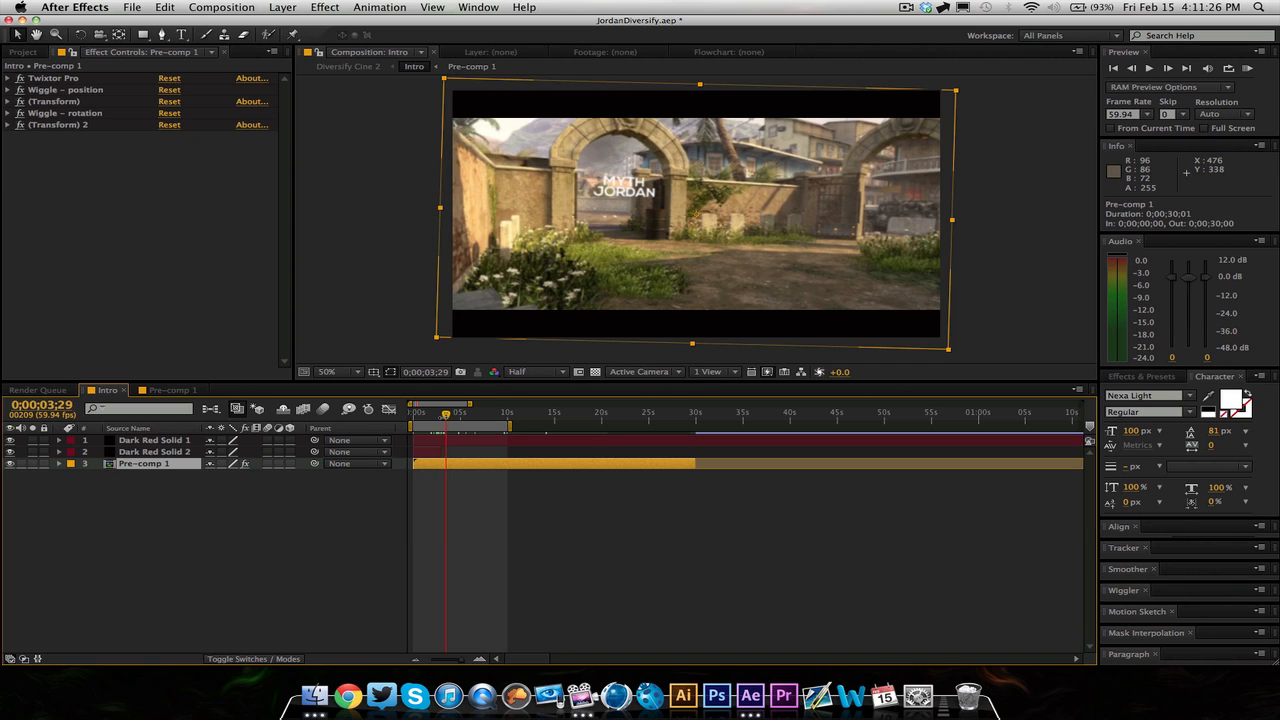
pyautogui.click(460, 412)
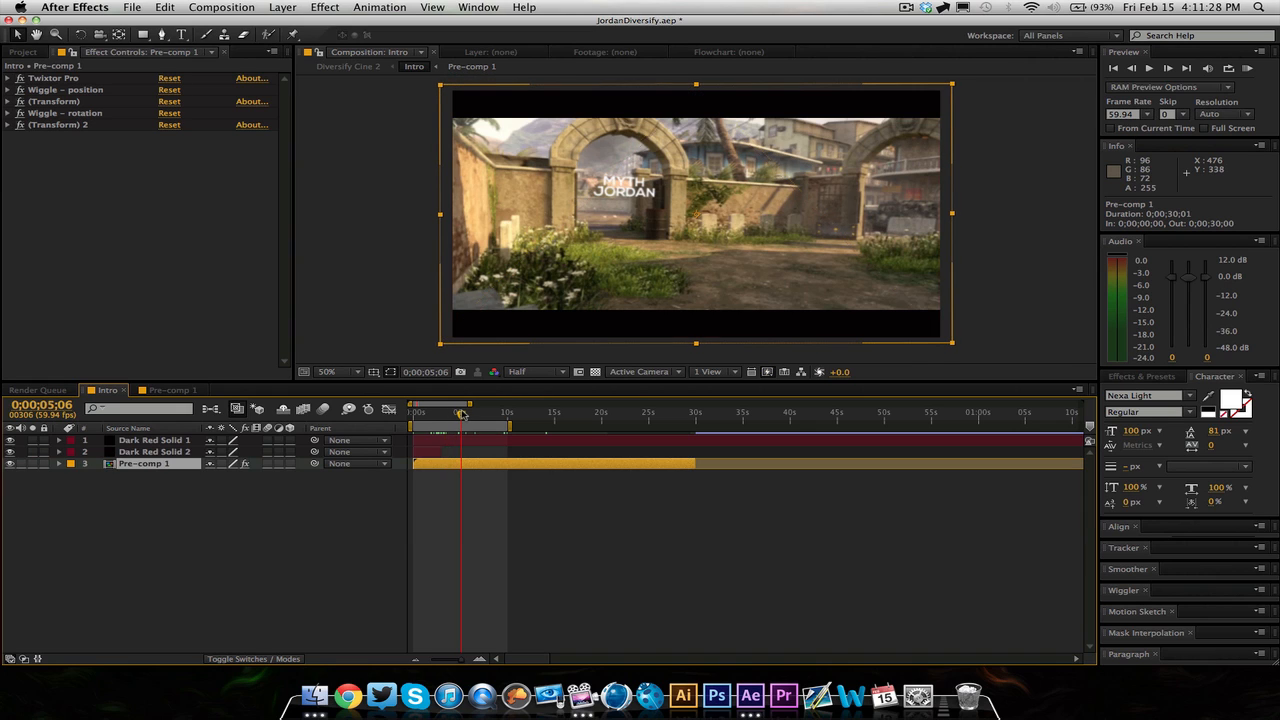
pyautogui.moveTo(460, 404)
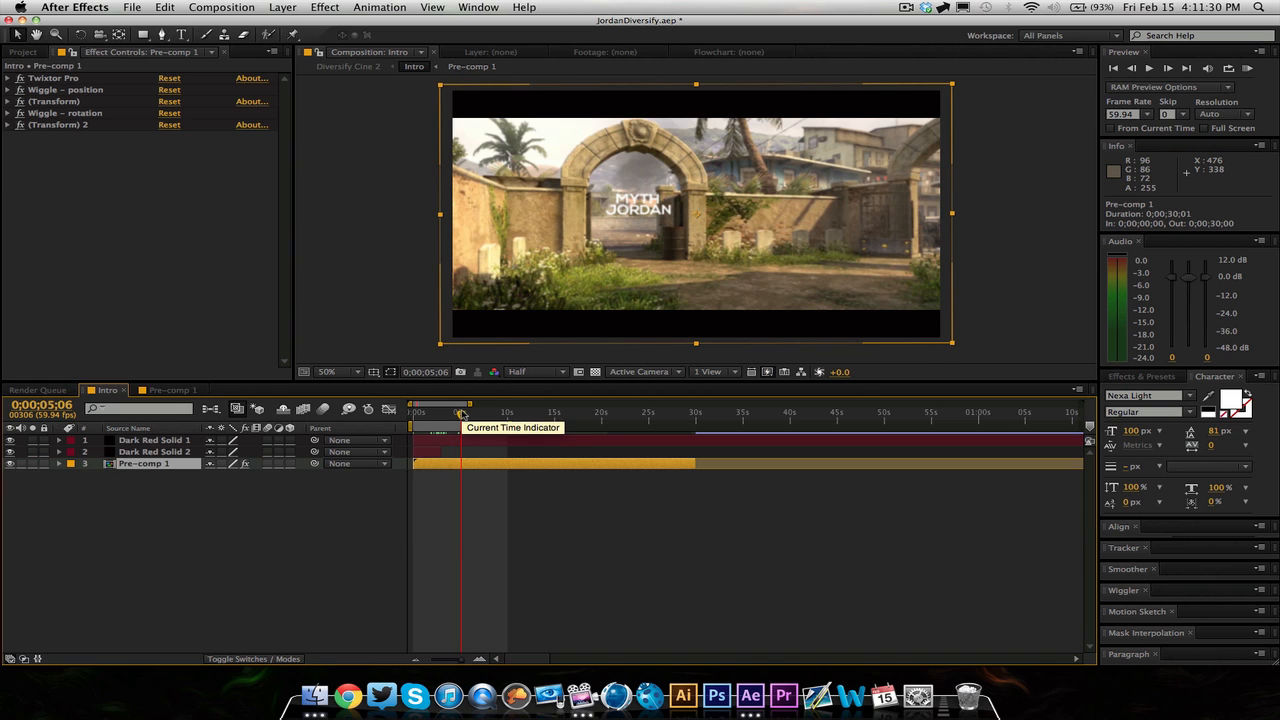